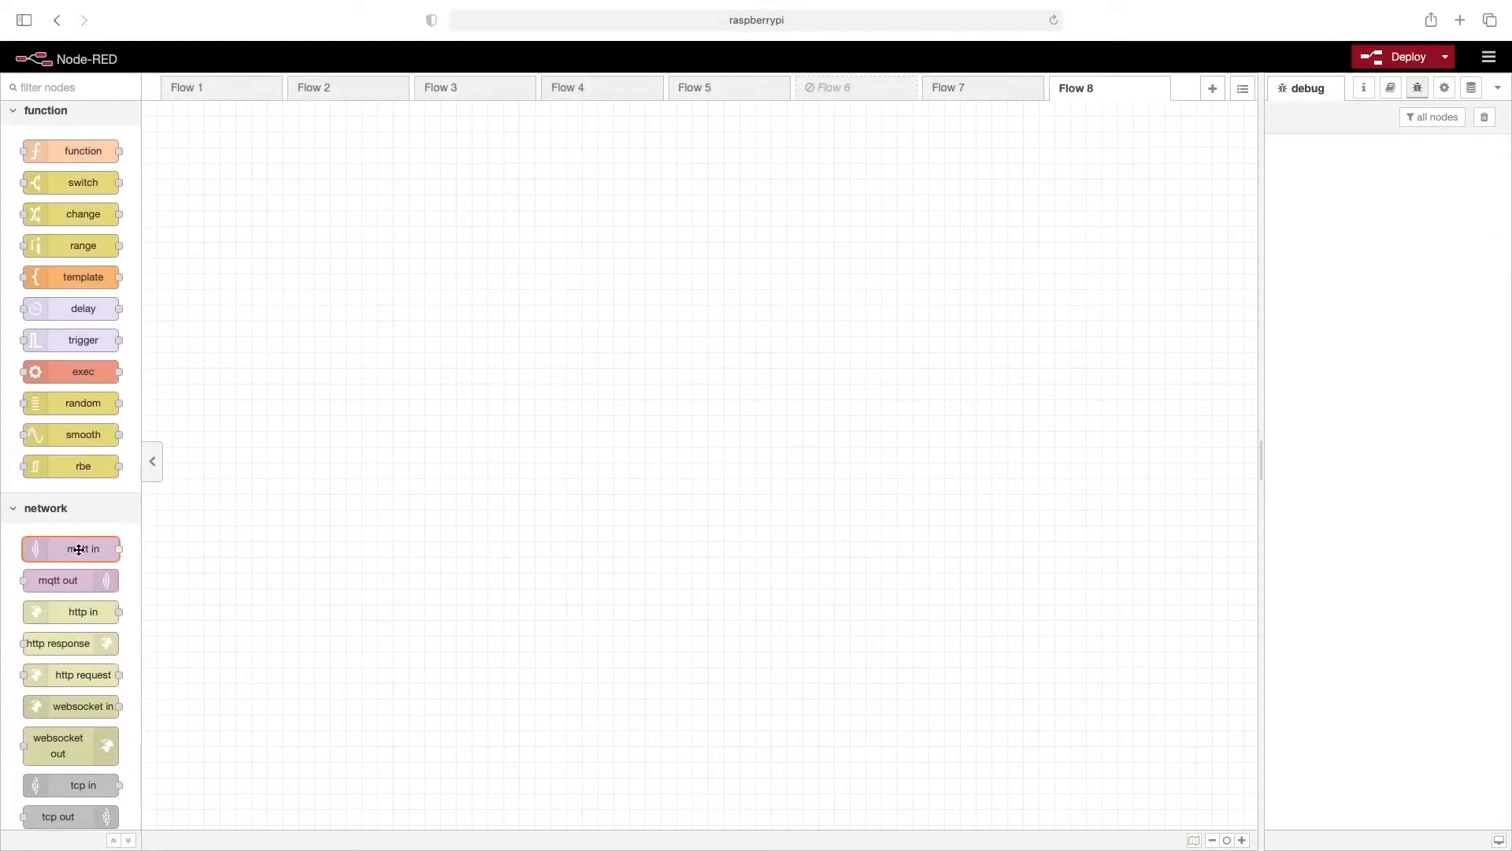
- Place an mqtt in node and an mqtt out node to its left on the empty Flow 8 canvas
{"action": "left_click_drag", "start_coordinate": [69, 548], "coordinate": [583, 246]}
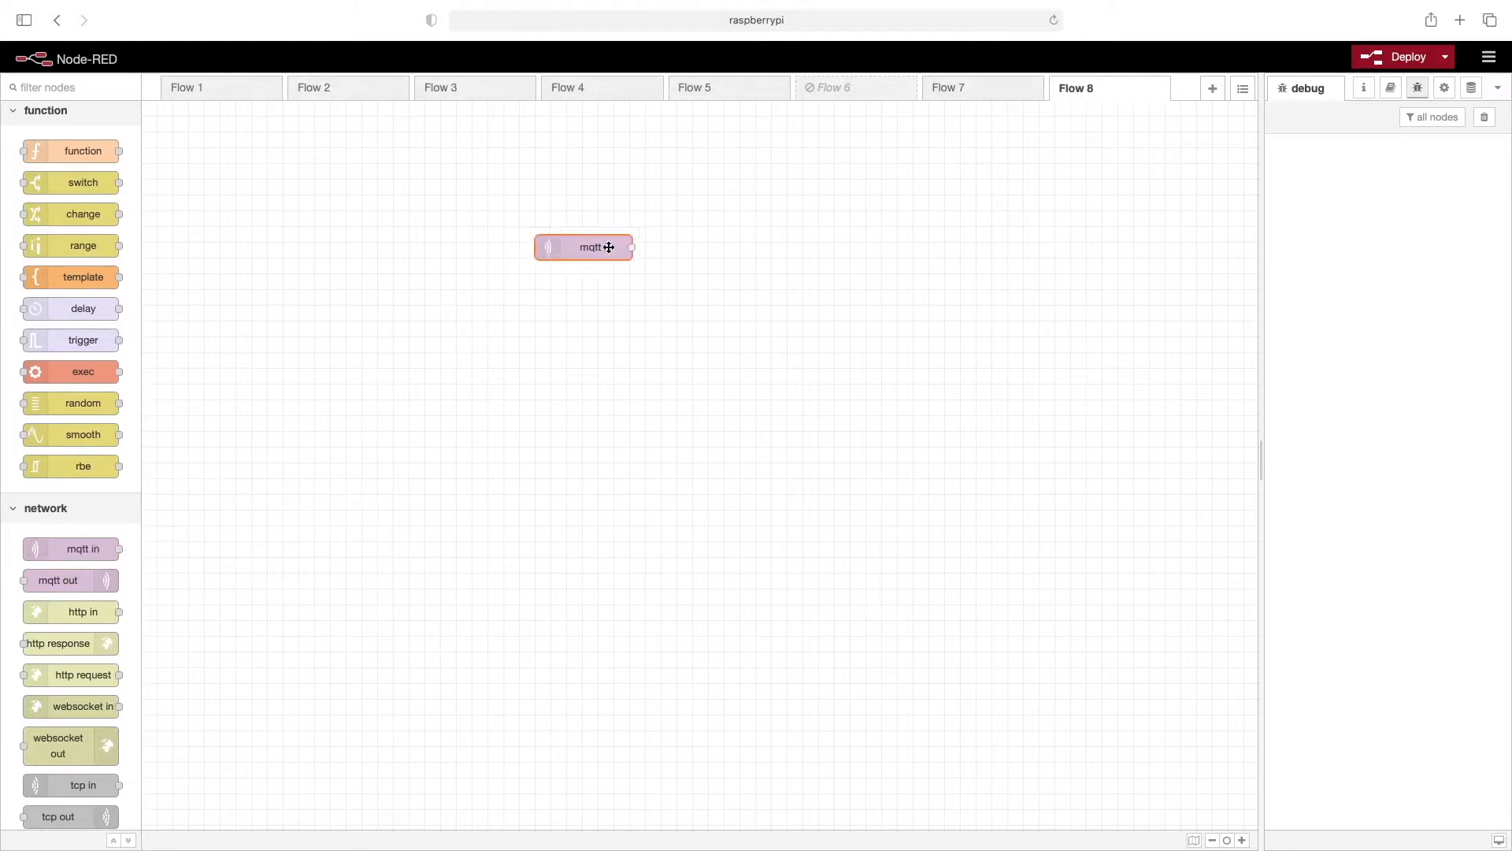
{"action": "left_click_drag", "start_coordinate": [582, 248], "coordinate": [738, 198]}
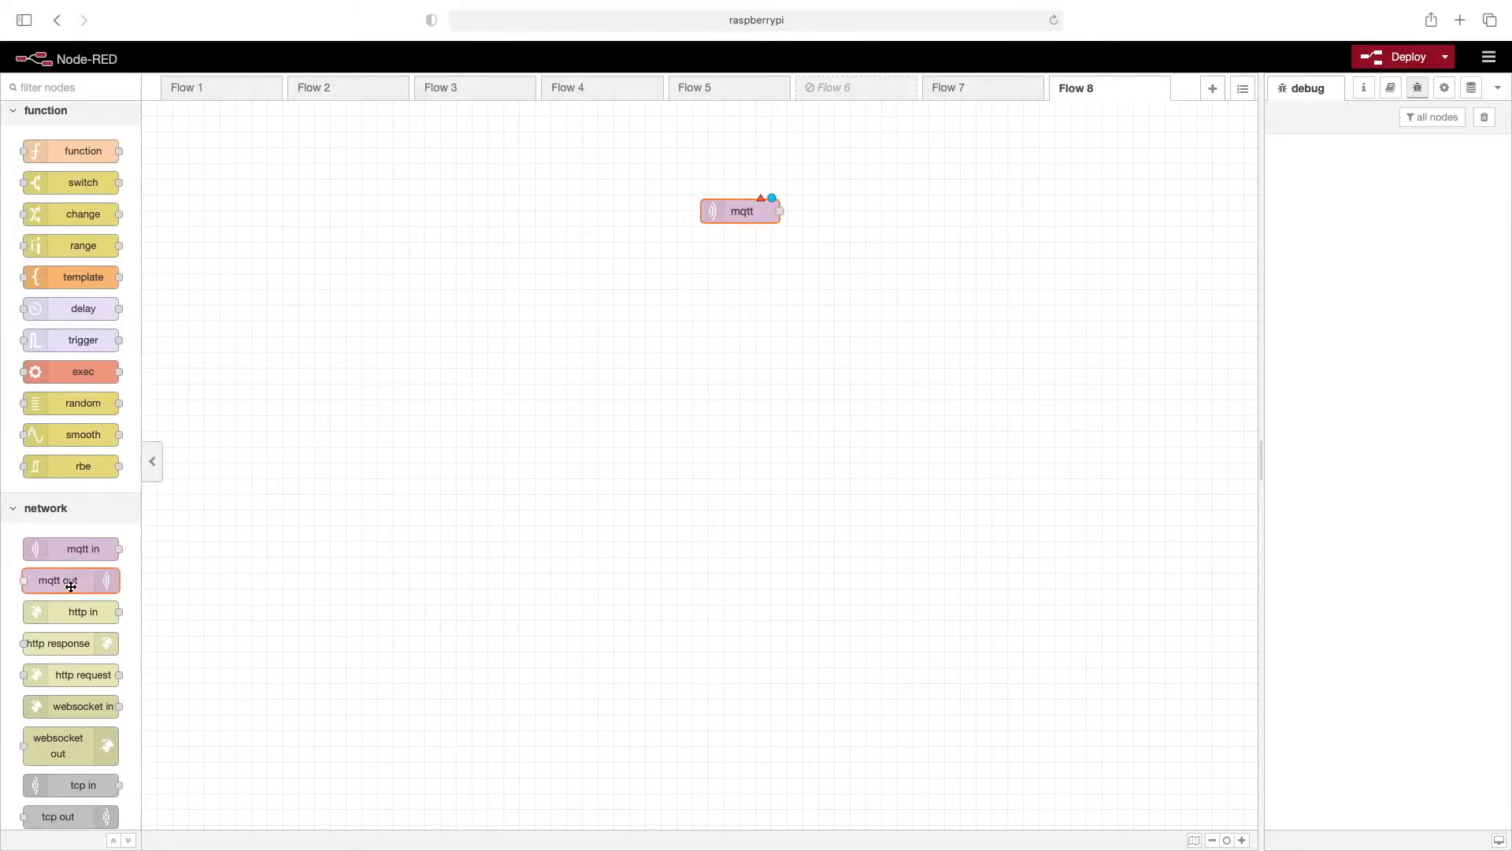
{"action": "left_click_drag", "start_coordinate": [56, 579], "coordinate": [381, 312]}
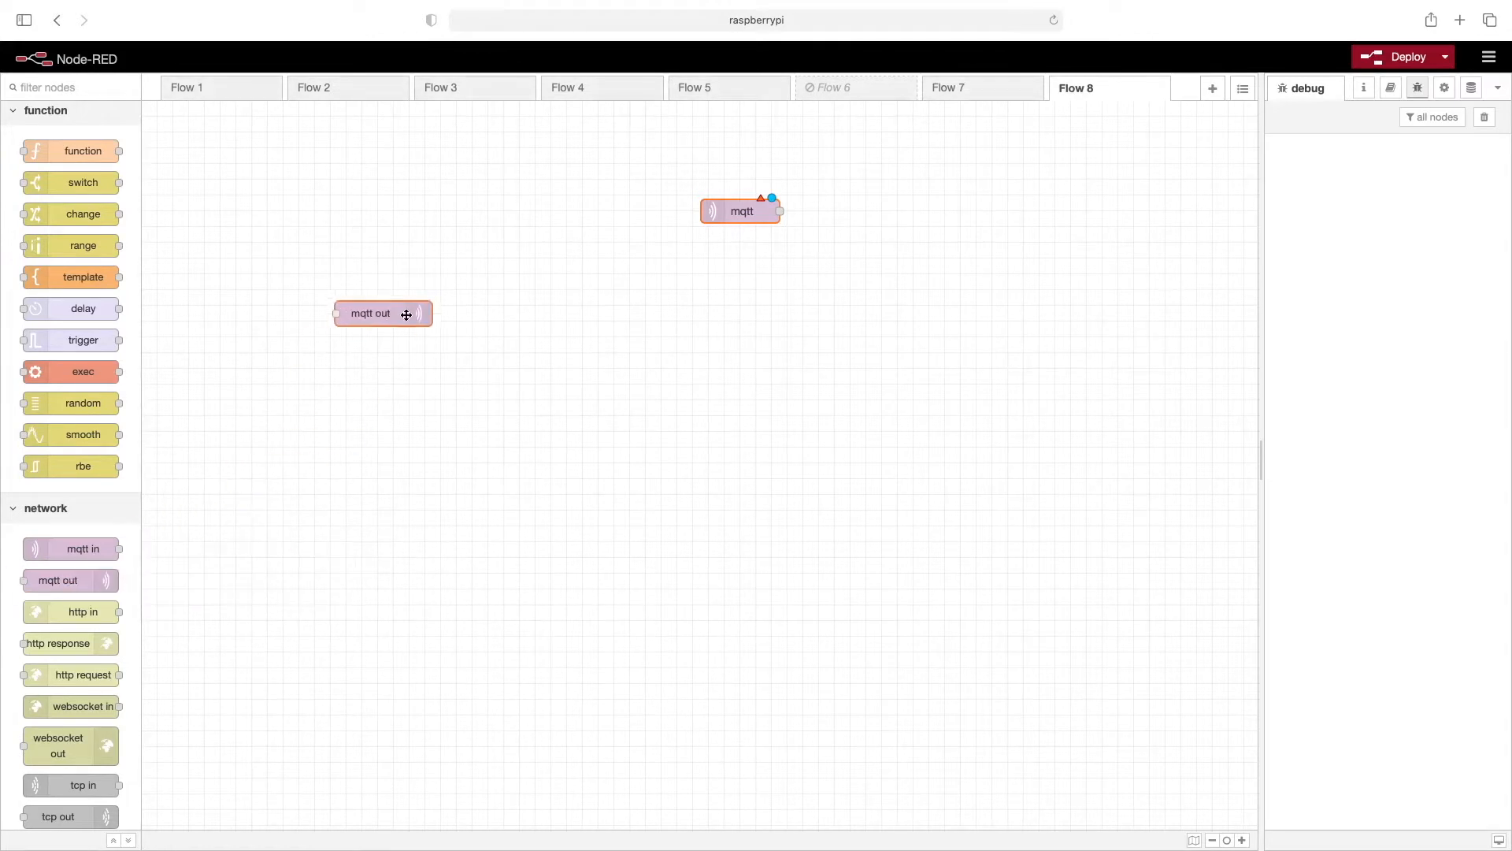
{"action": "left_click_drag", "start_coordinate": [383, 312], "coordinate": [422, 209]}
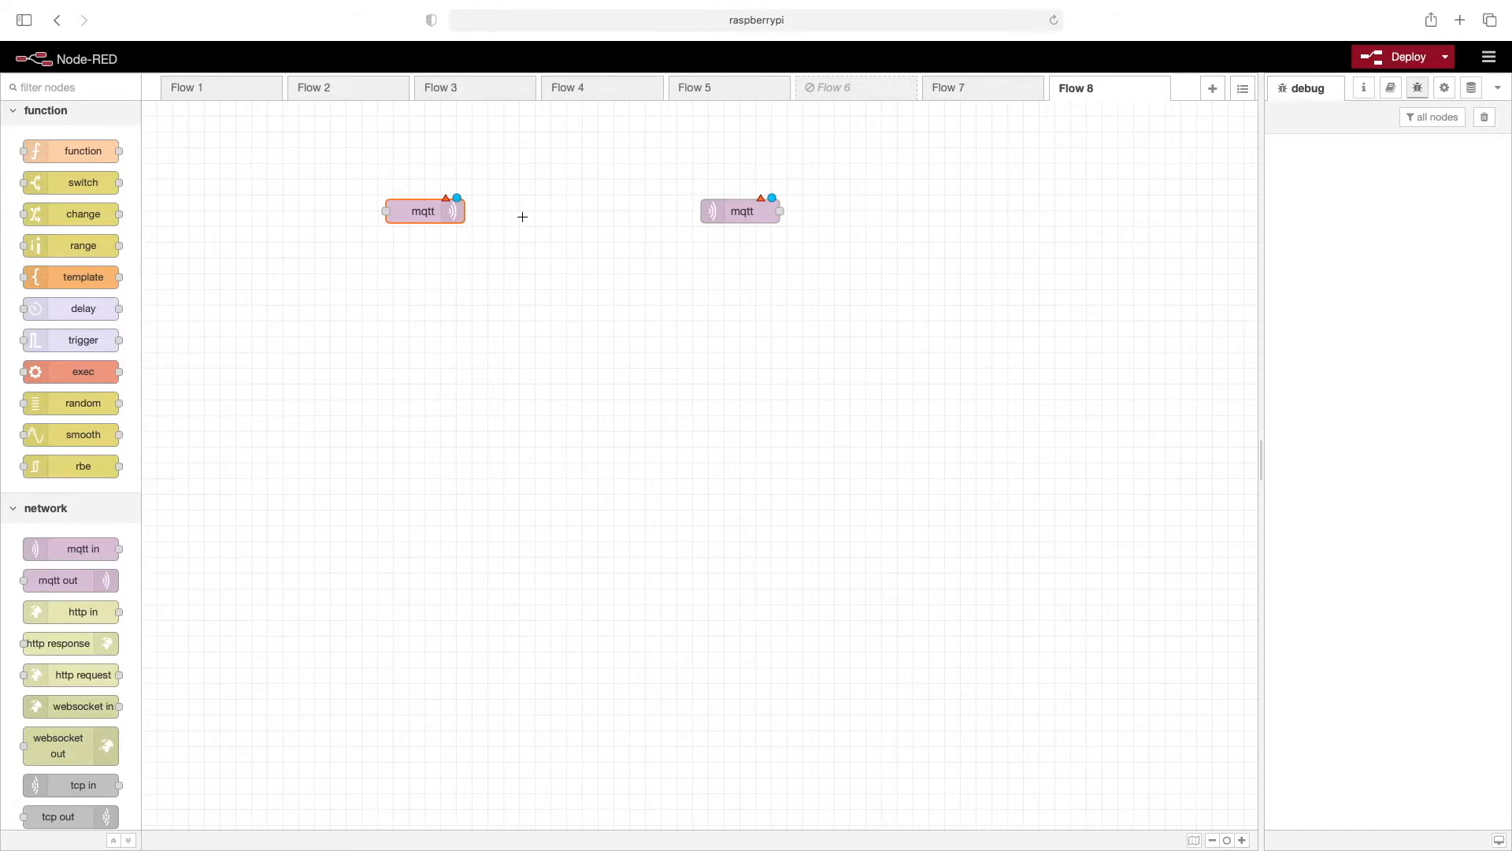
{"action": "mouse_move", "coordinate": [558, 208]}
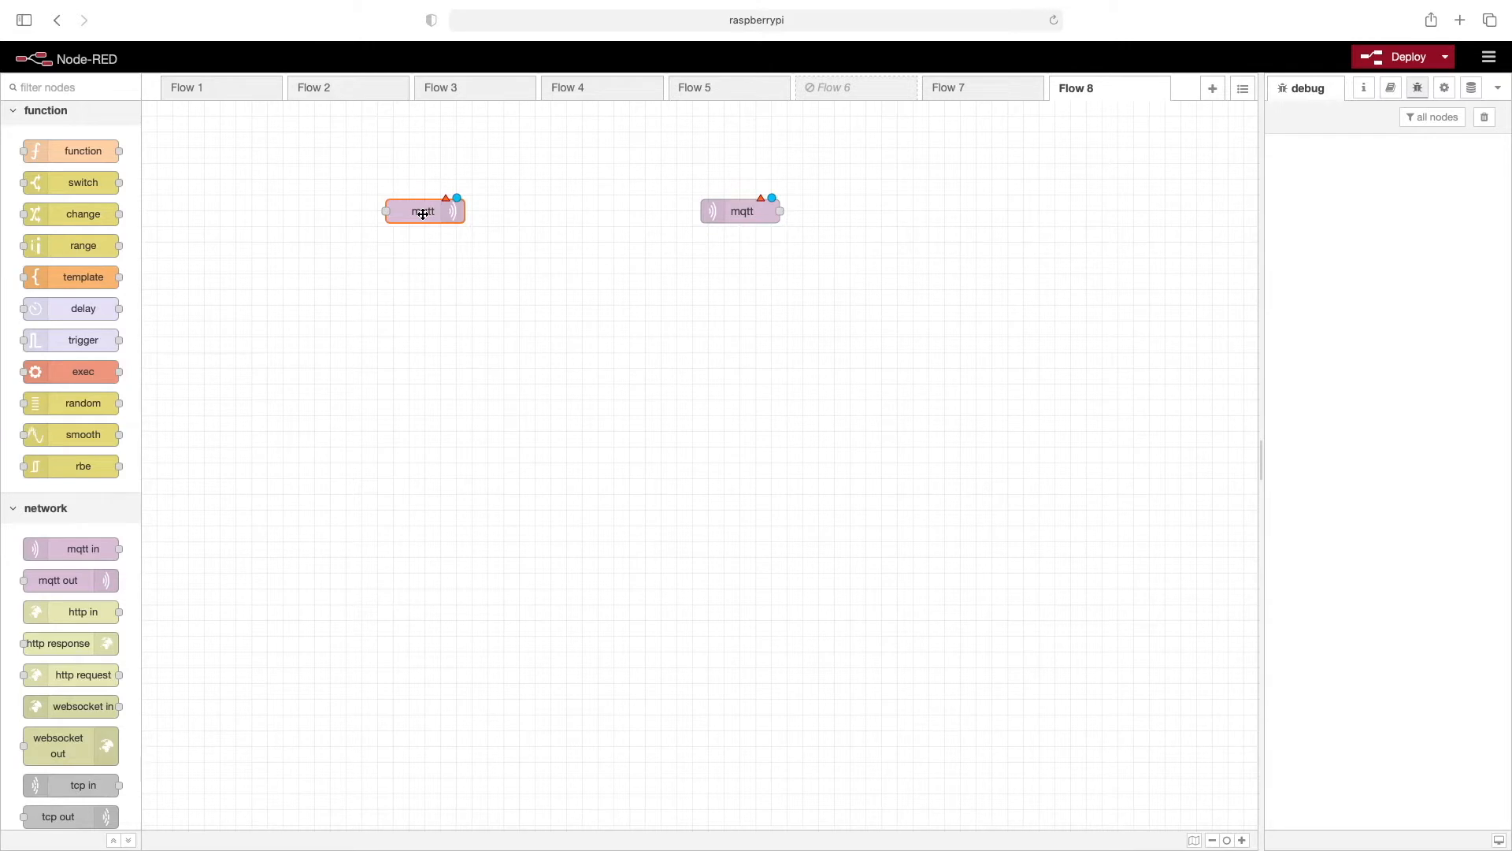
{"action": "mouse_move", "coordinate": [282, 213]}
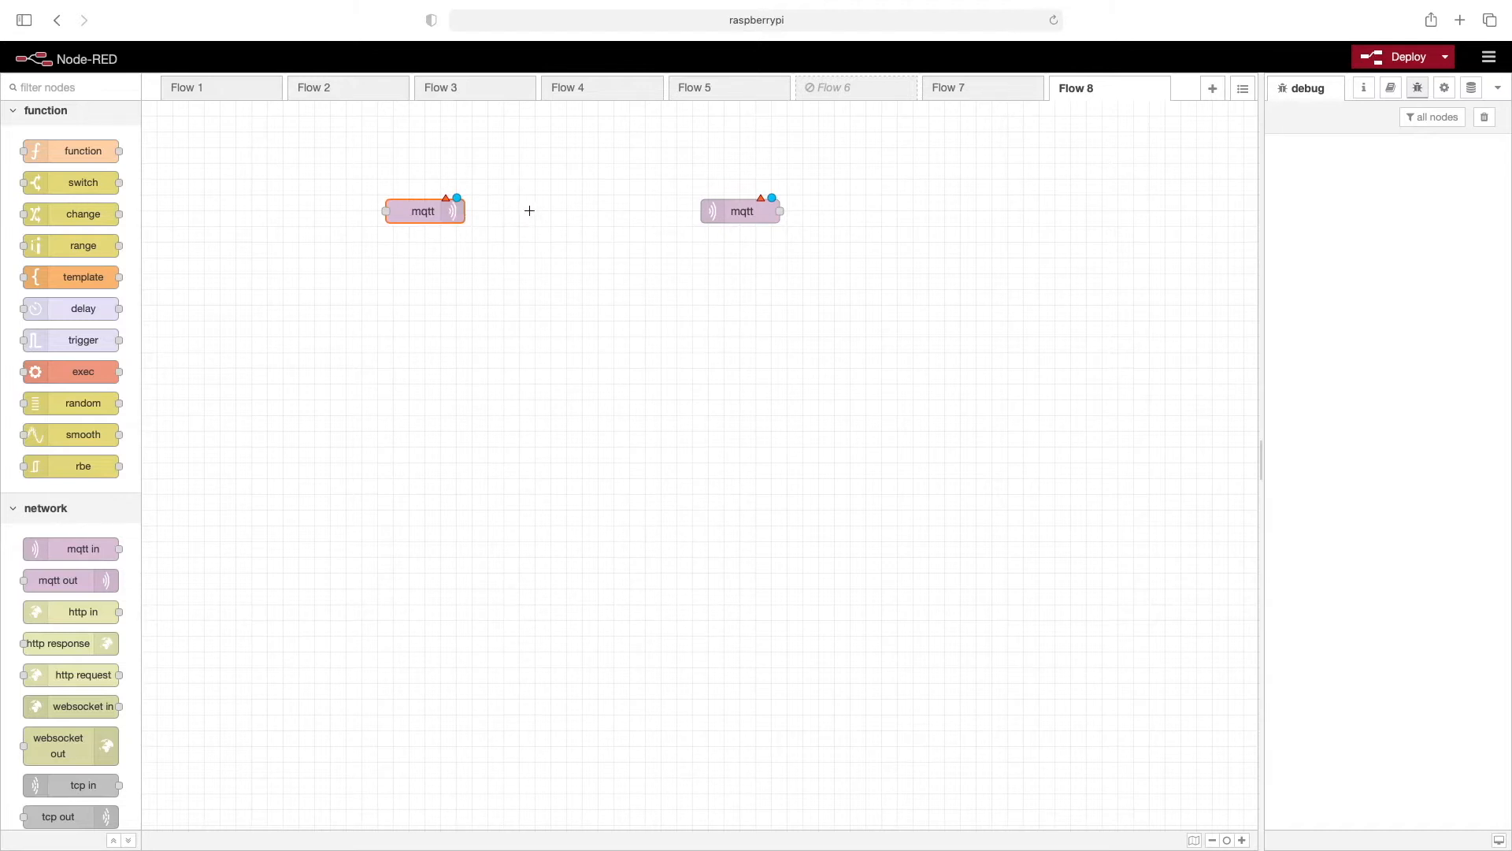
{"action": "mouse_move", "coordinate": [629, 210]}
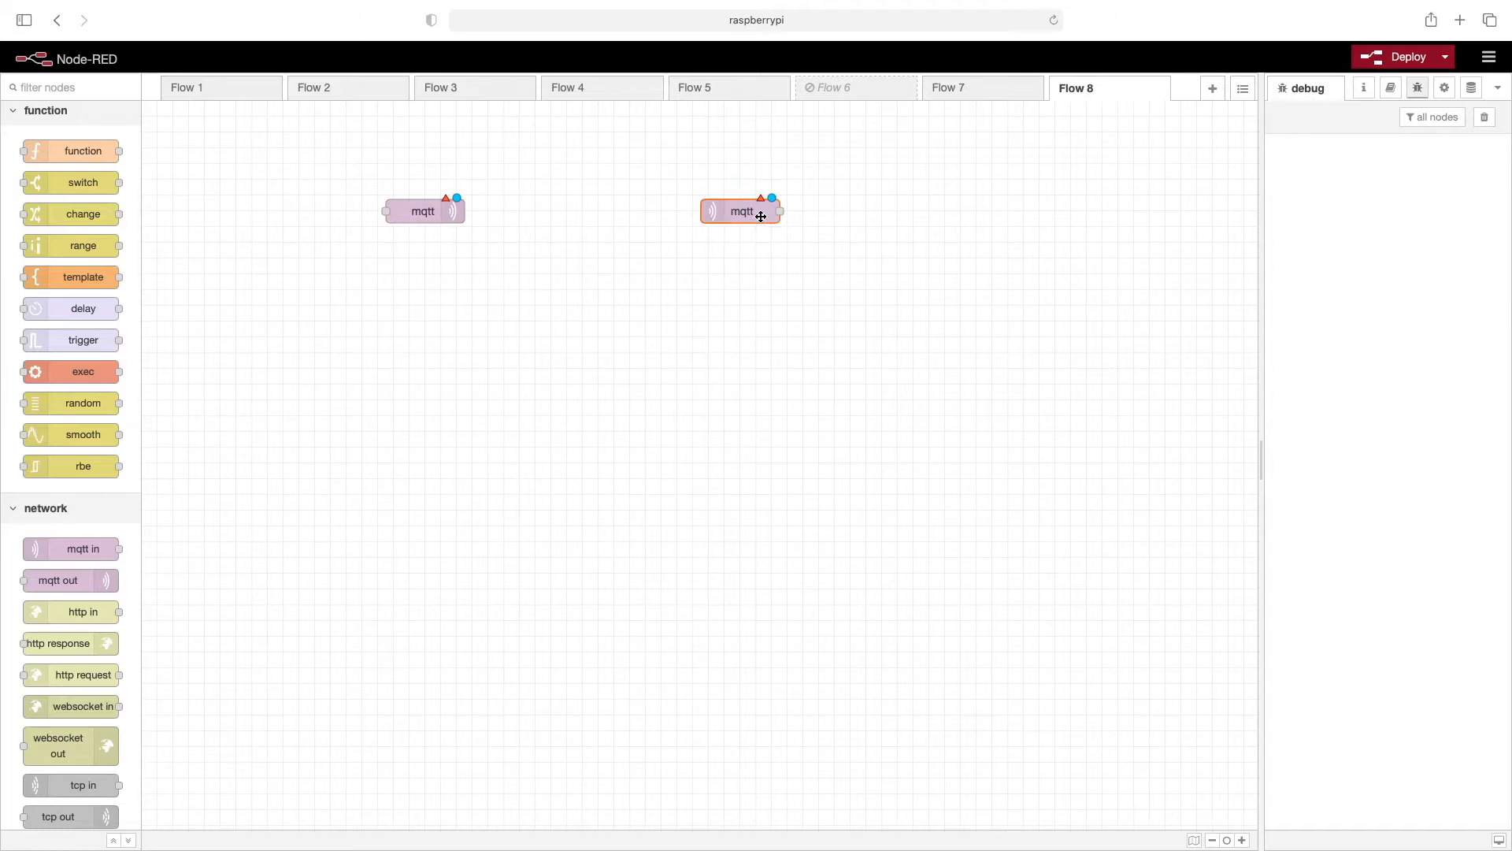
{"action": "mouse_move", "coordinate": [761, 198]}
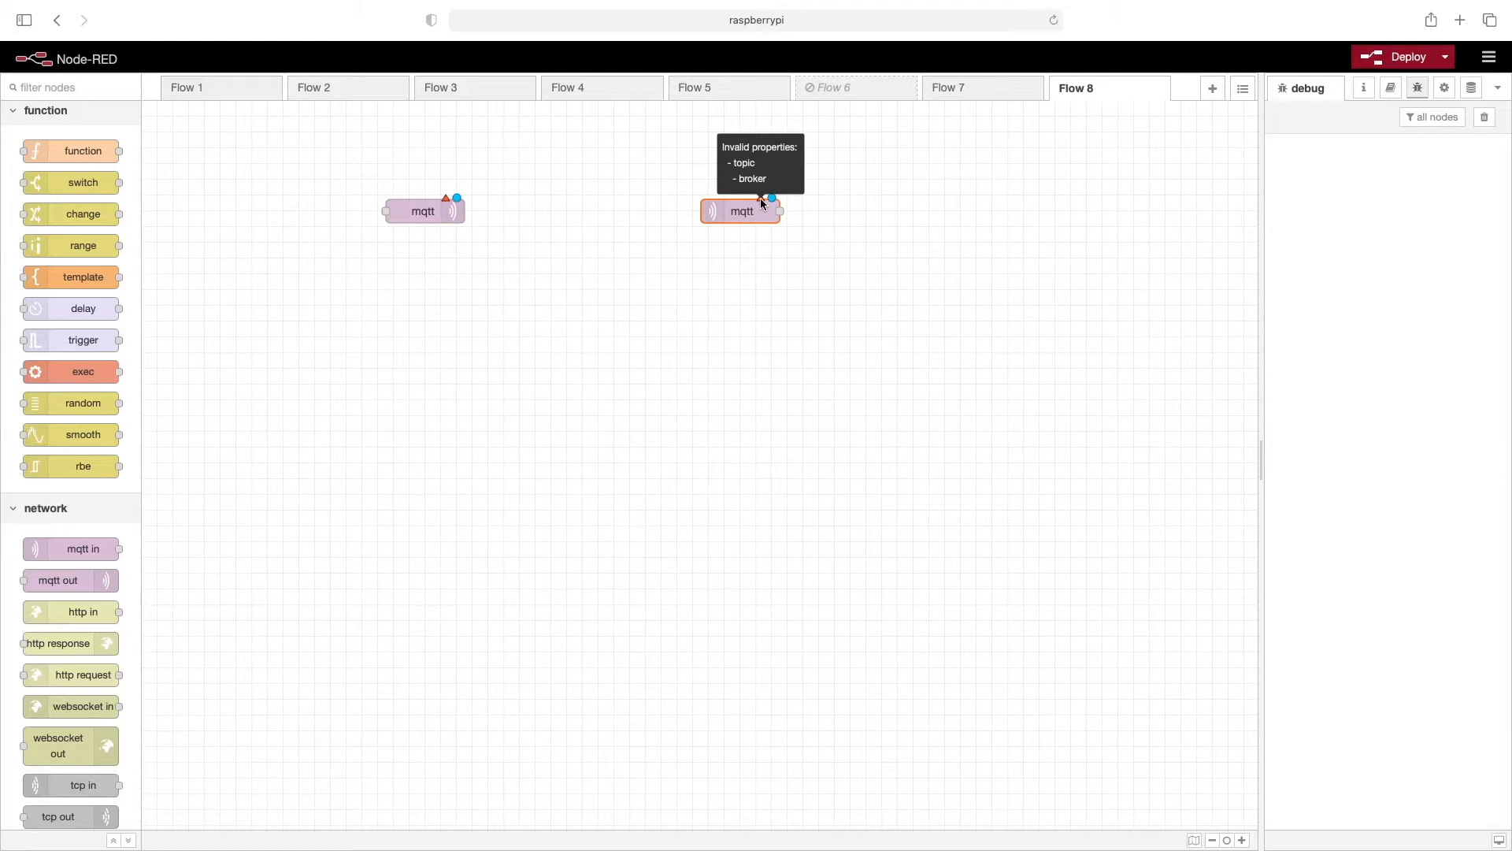
{"action": "mouse_move", "coordinate": [760, 210]}
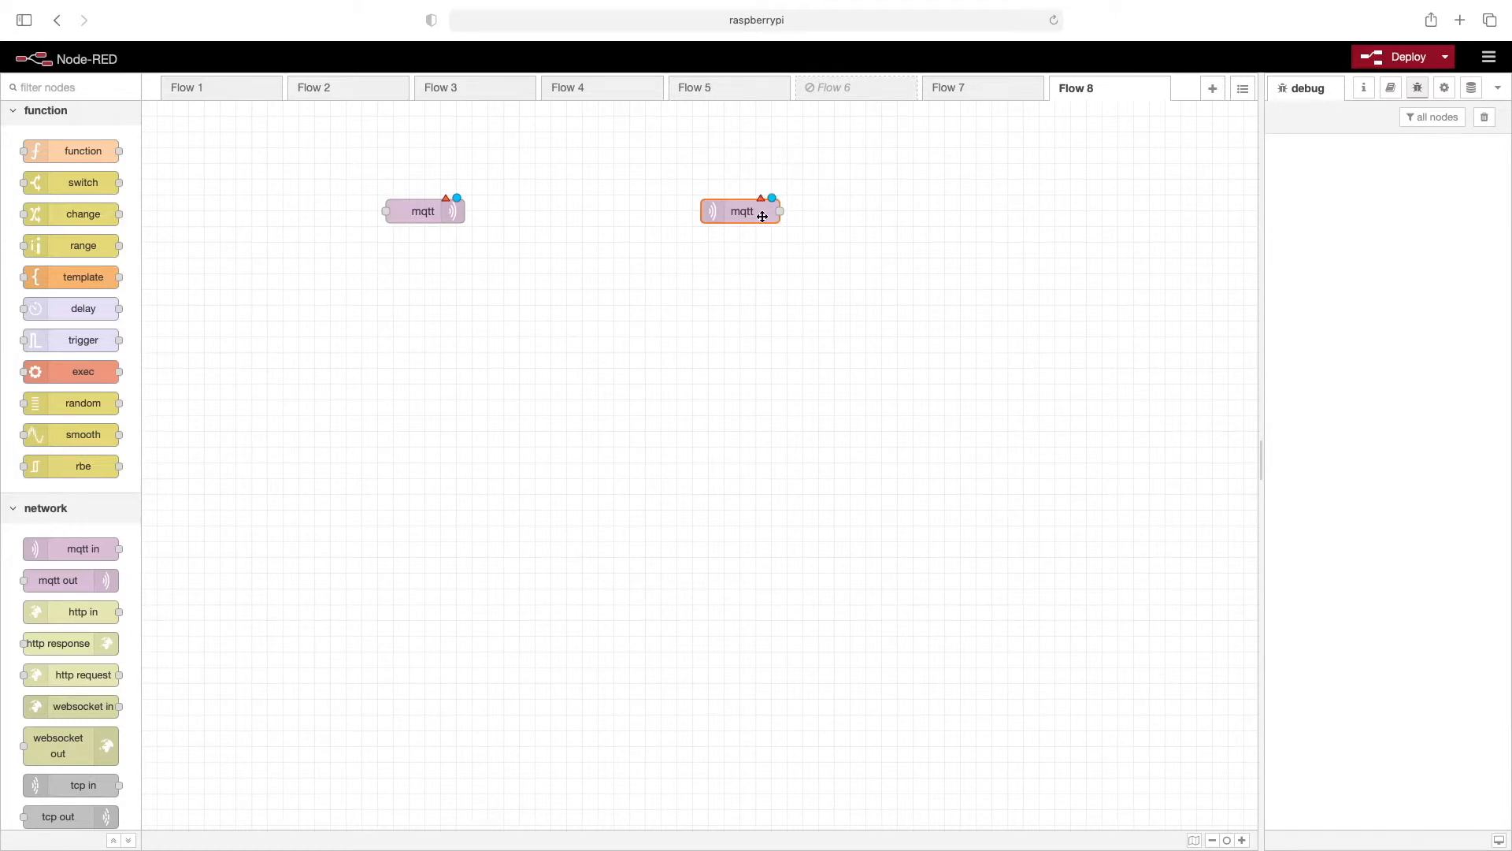
- Create a broker config named RaspiBroker with server localhost and add it to the mqtt in node
{"action": "double_click", "coordinate": [741, 211]}
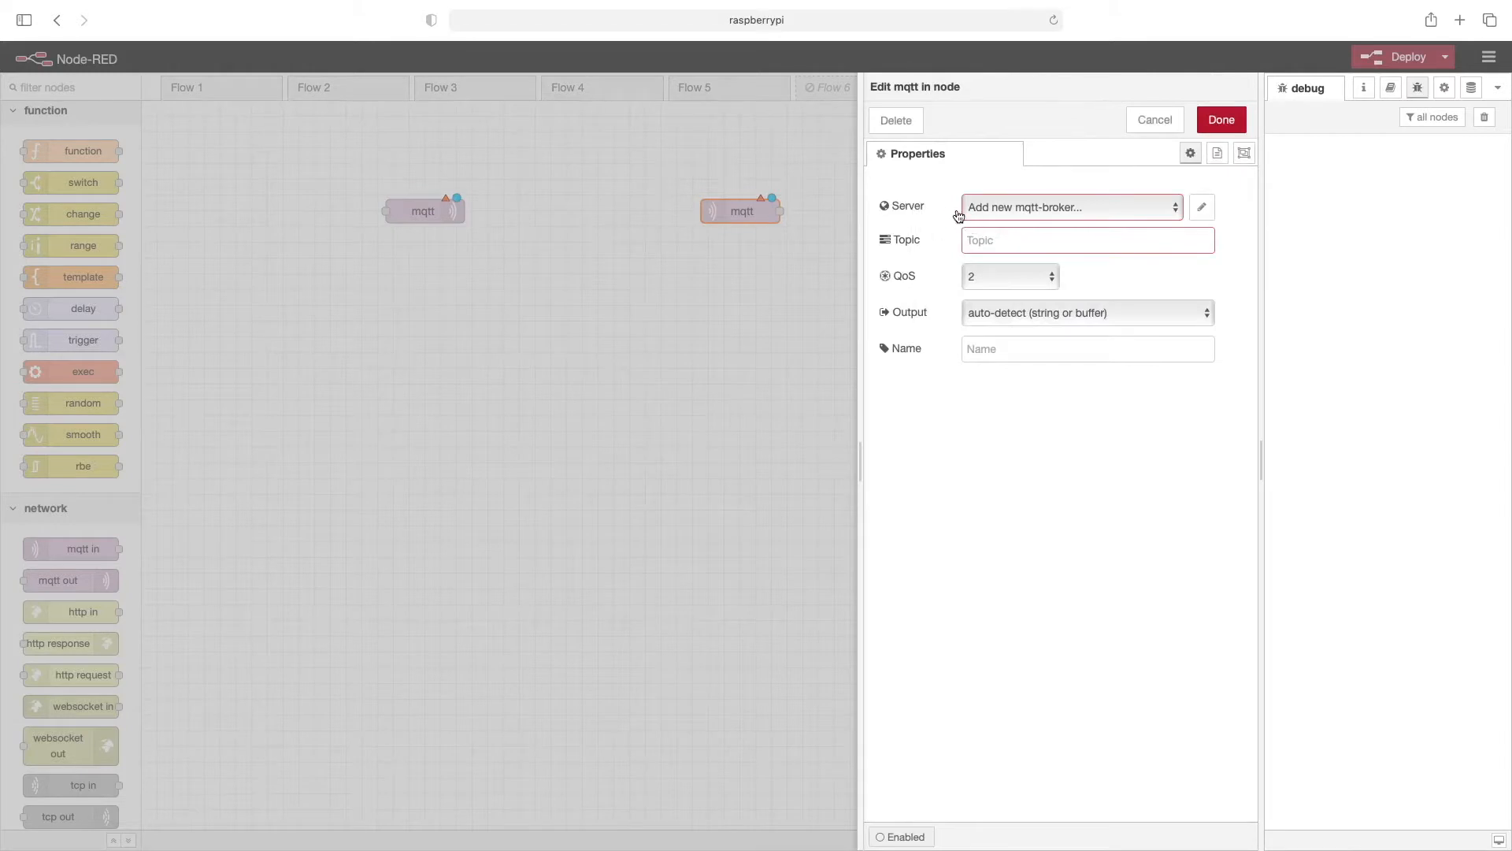
{"action": "mouse_move", "coordinate": [1059, 211]}
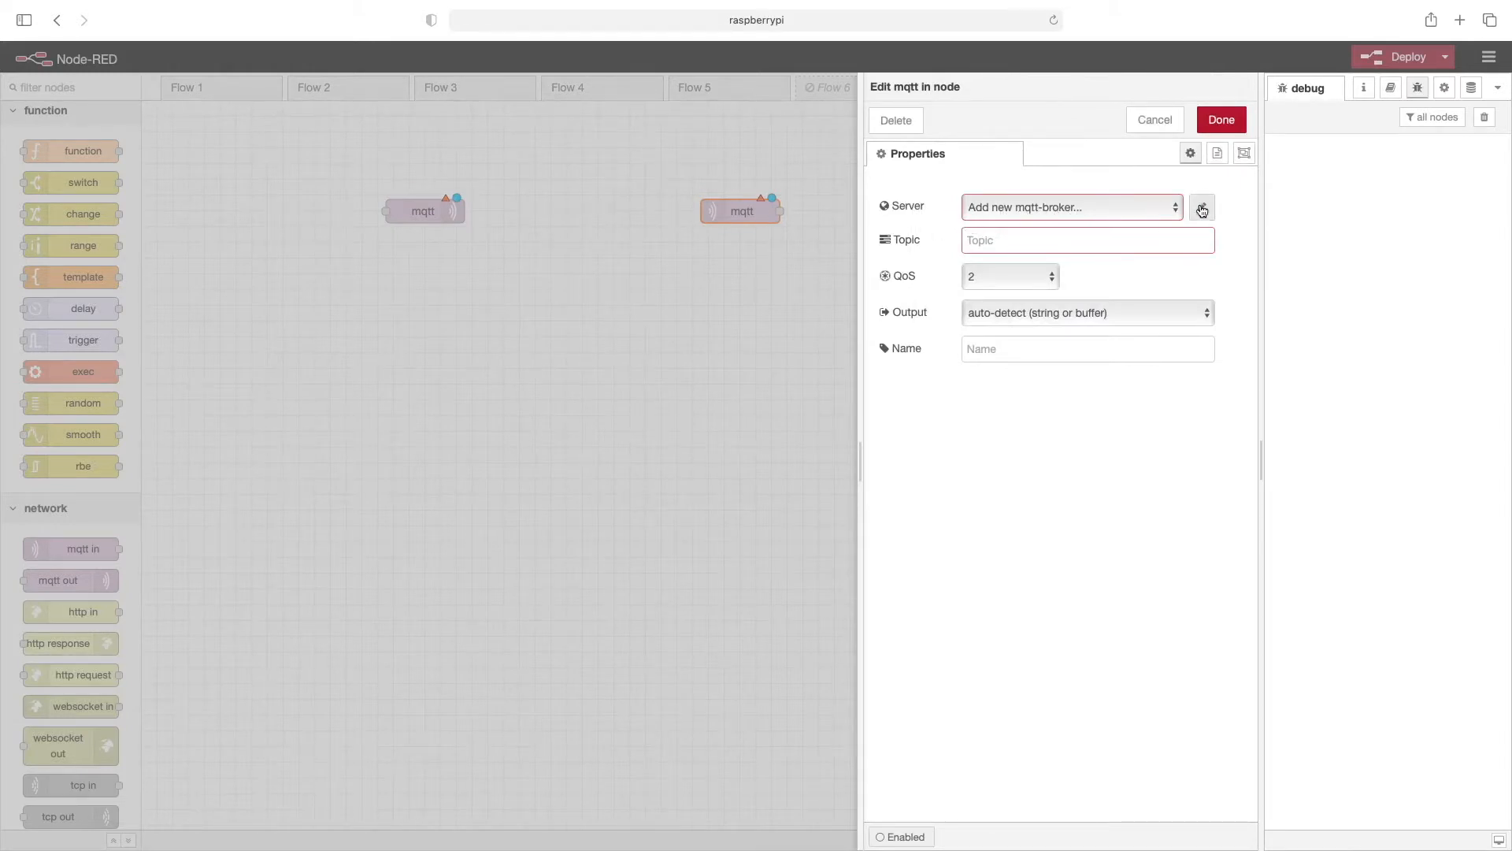
{"action": "left_click", "coordinate": [1202, 206]}
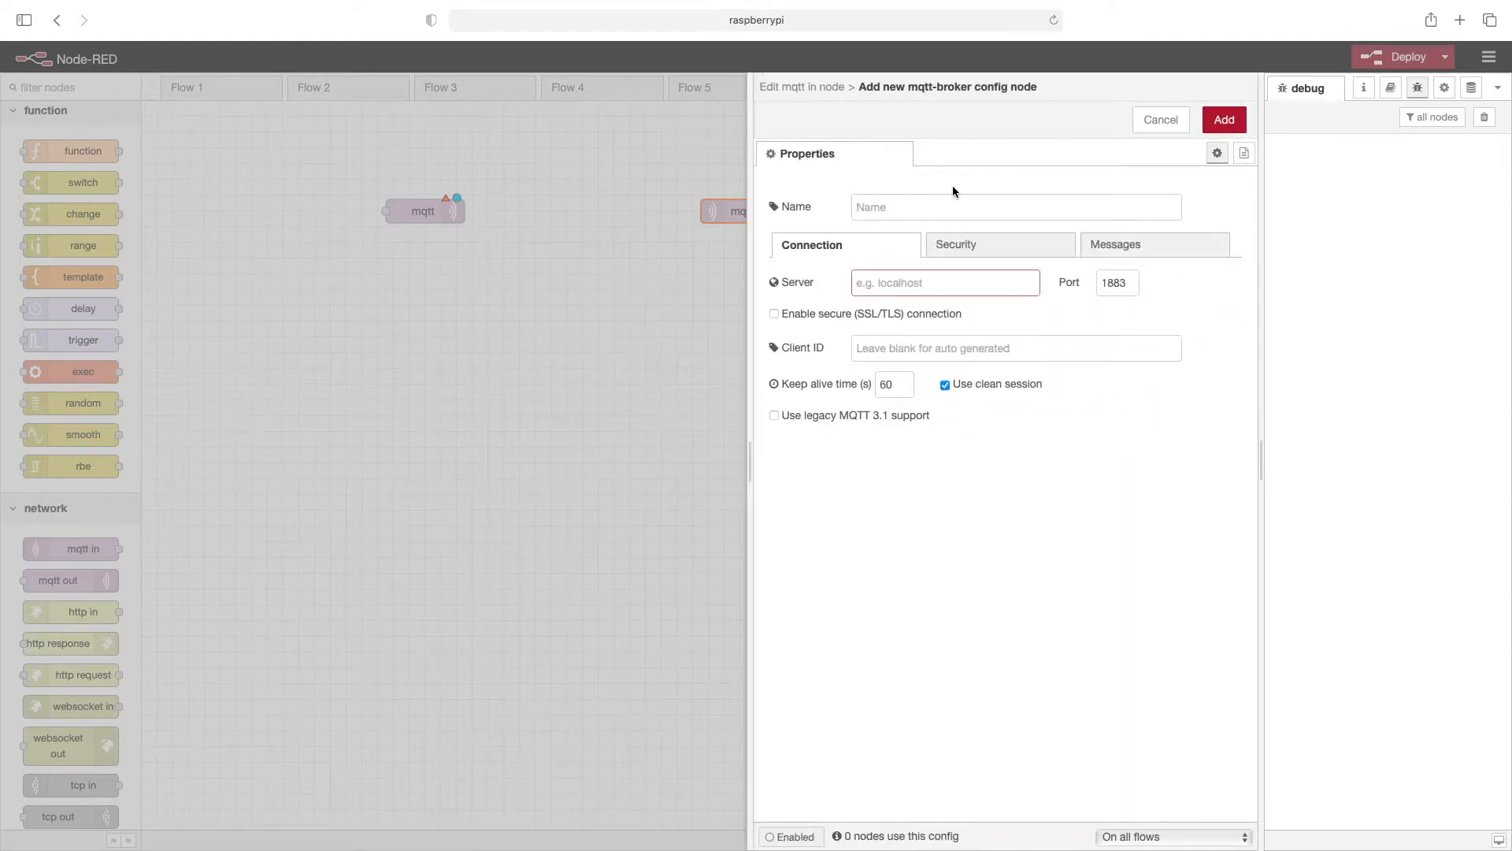
{"action": "left_click", "coordinate": [1015, 206]}
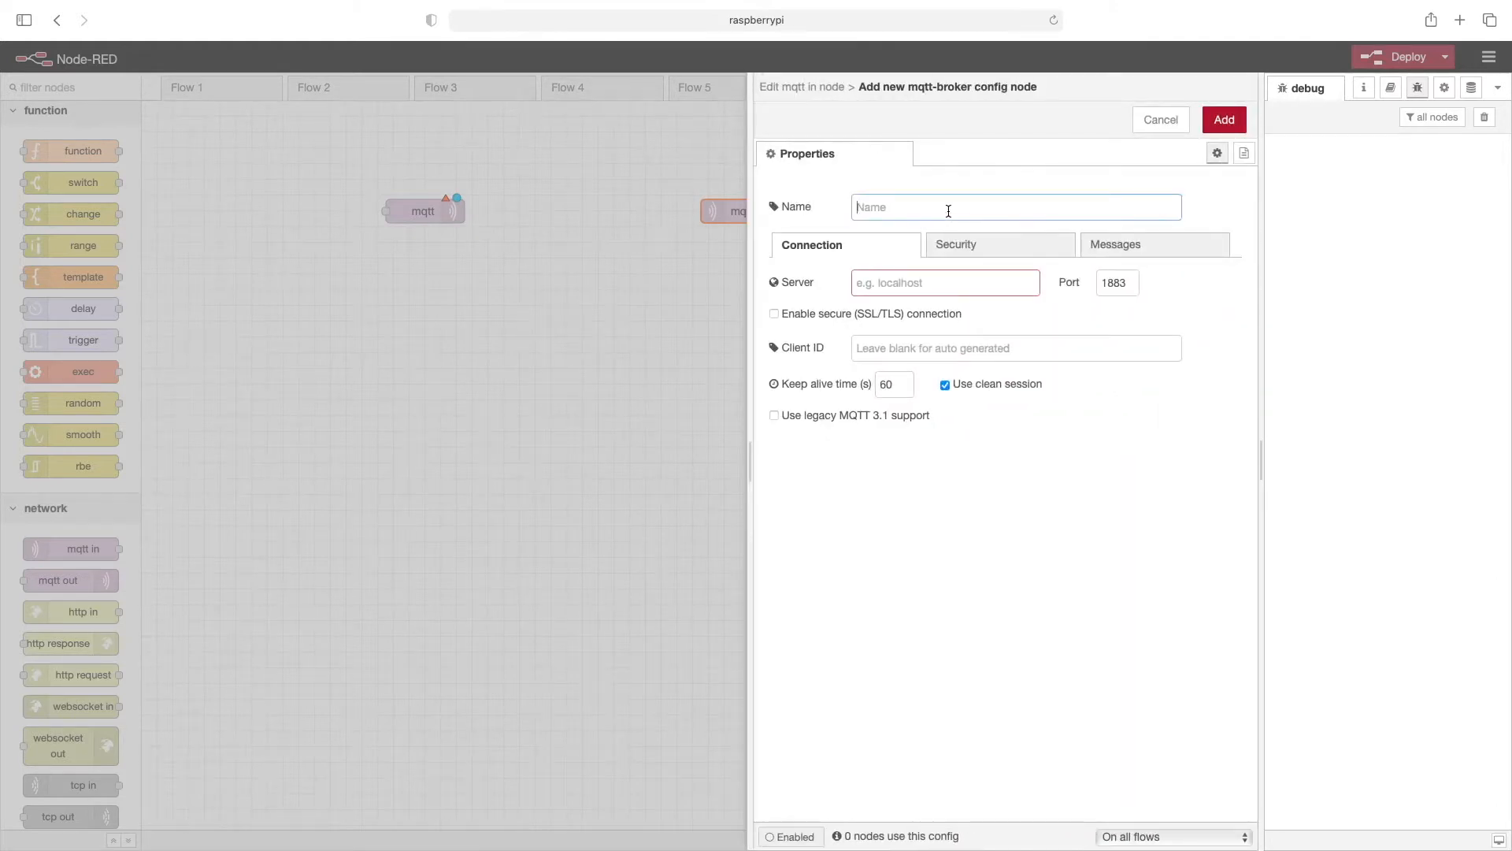
{"action": "type", "text": "RaspiBroker"}
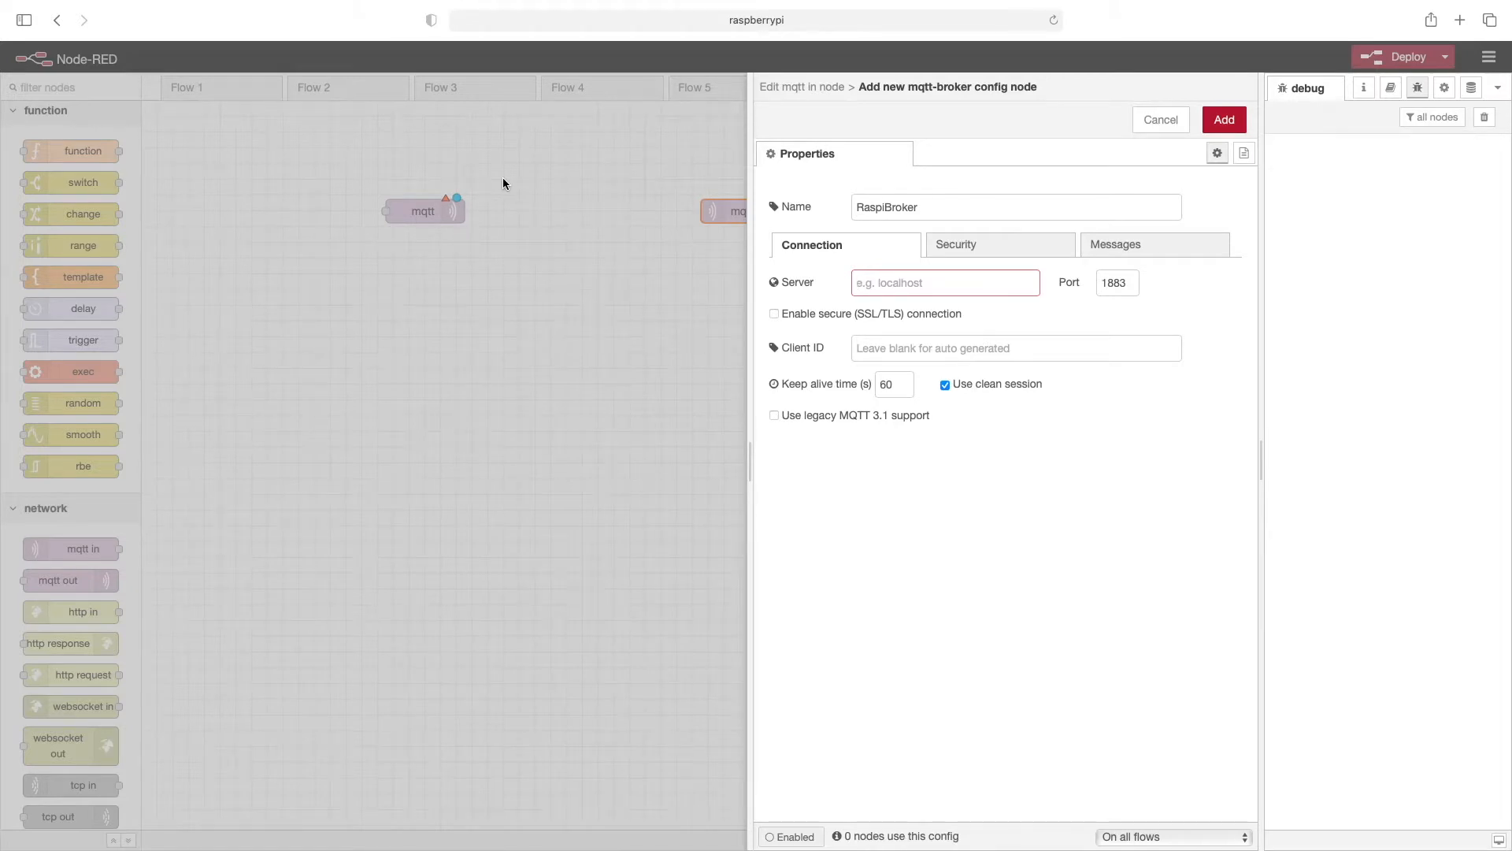
{"action": "mouse_move", "coordinate": [568, 200]}
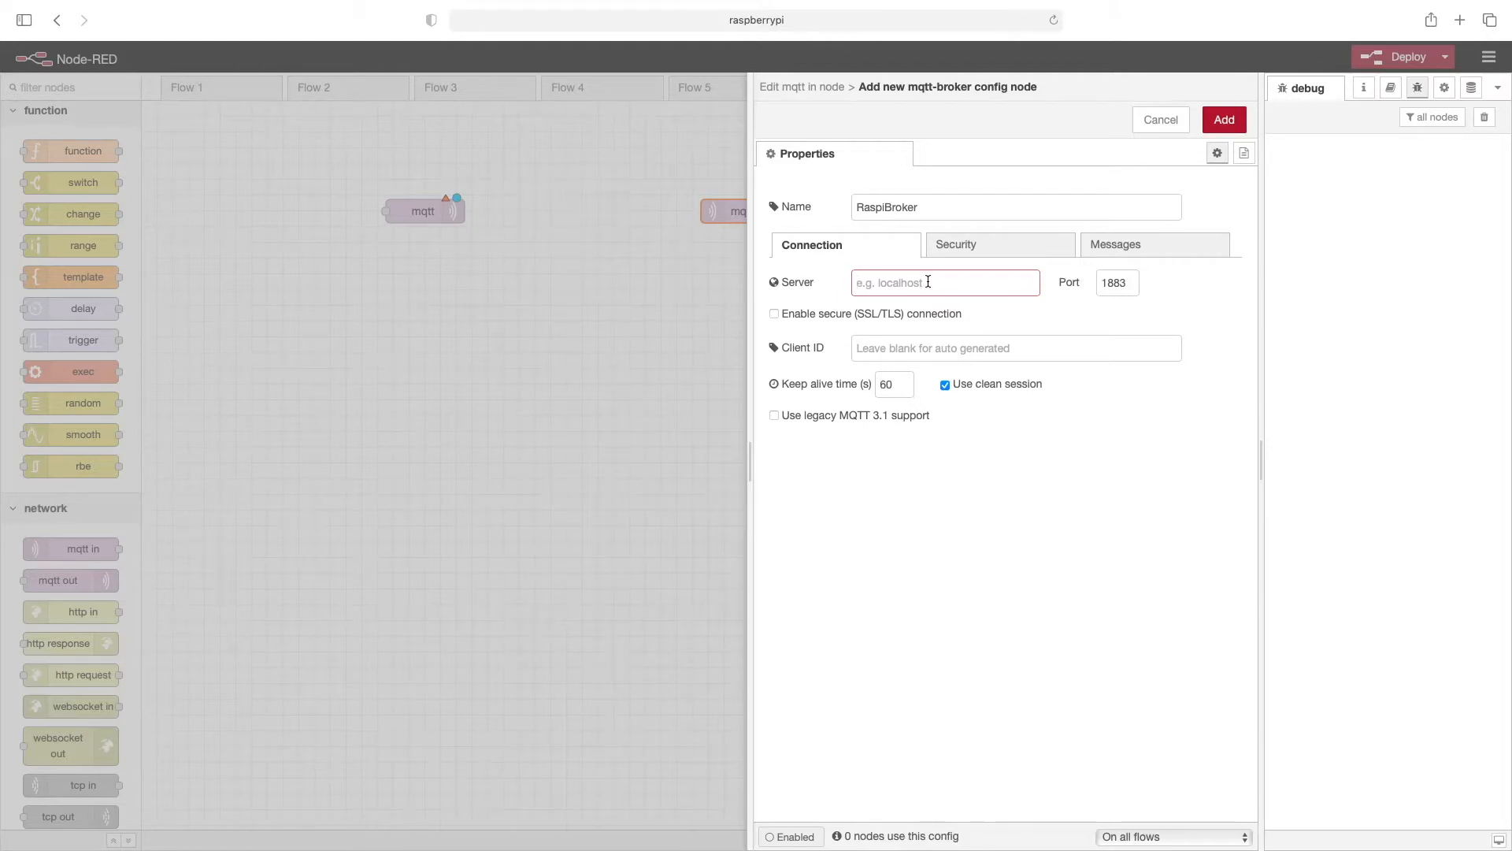
{"action": "type", "text": "localho"}
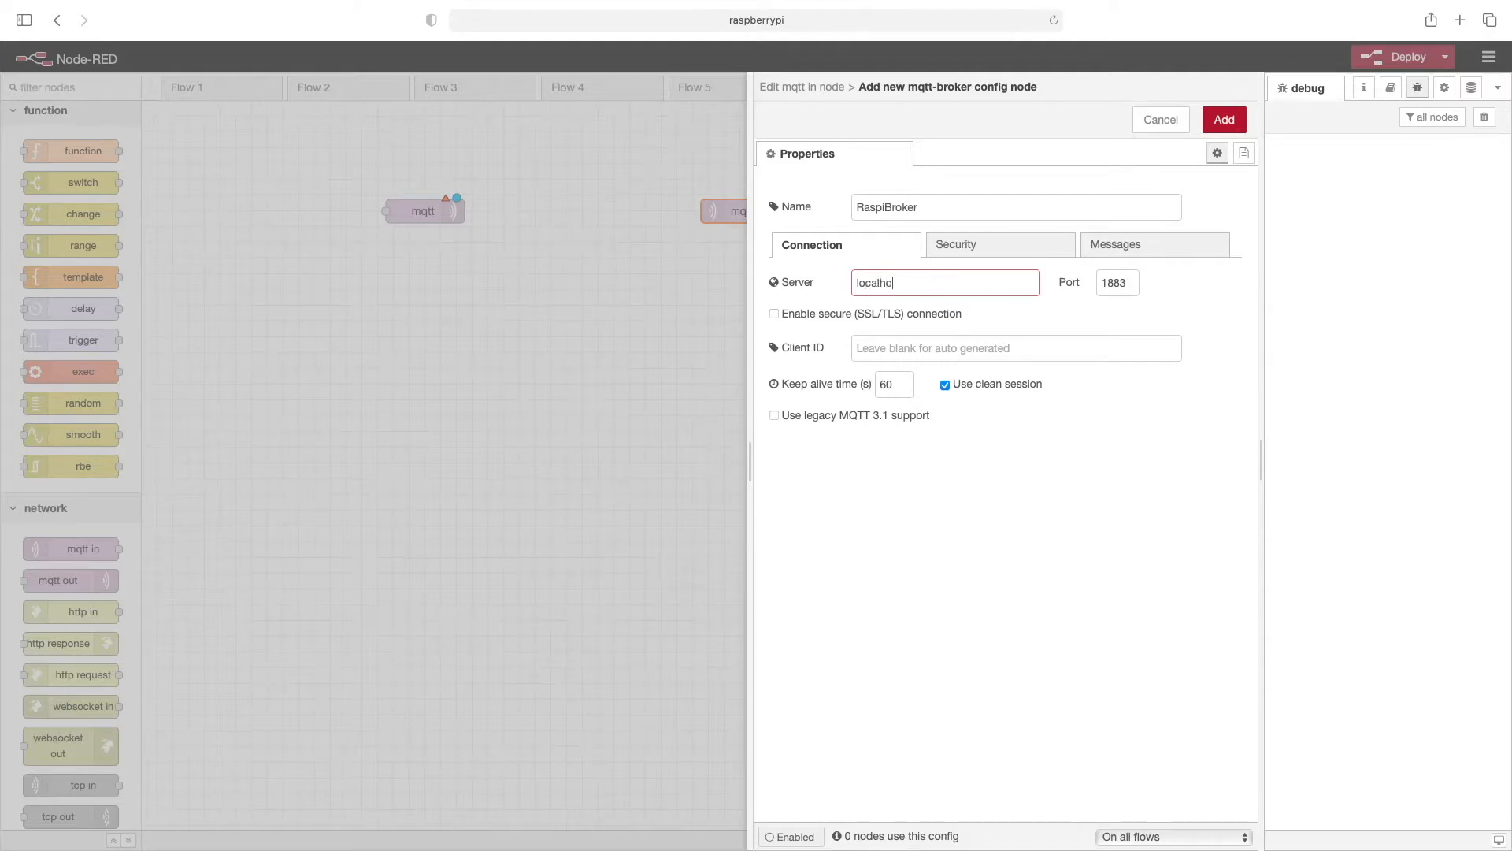
{"action": "type", "text": "st"}
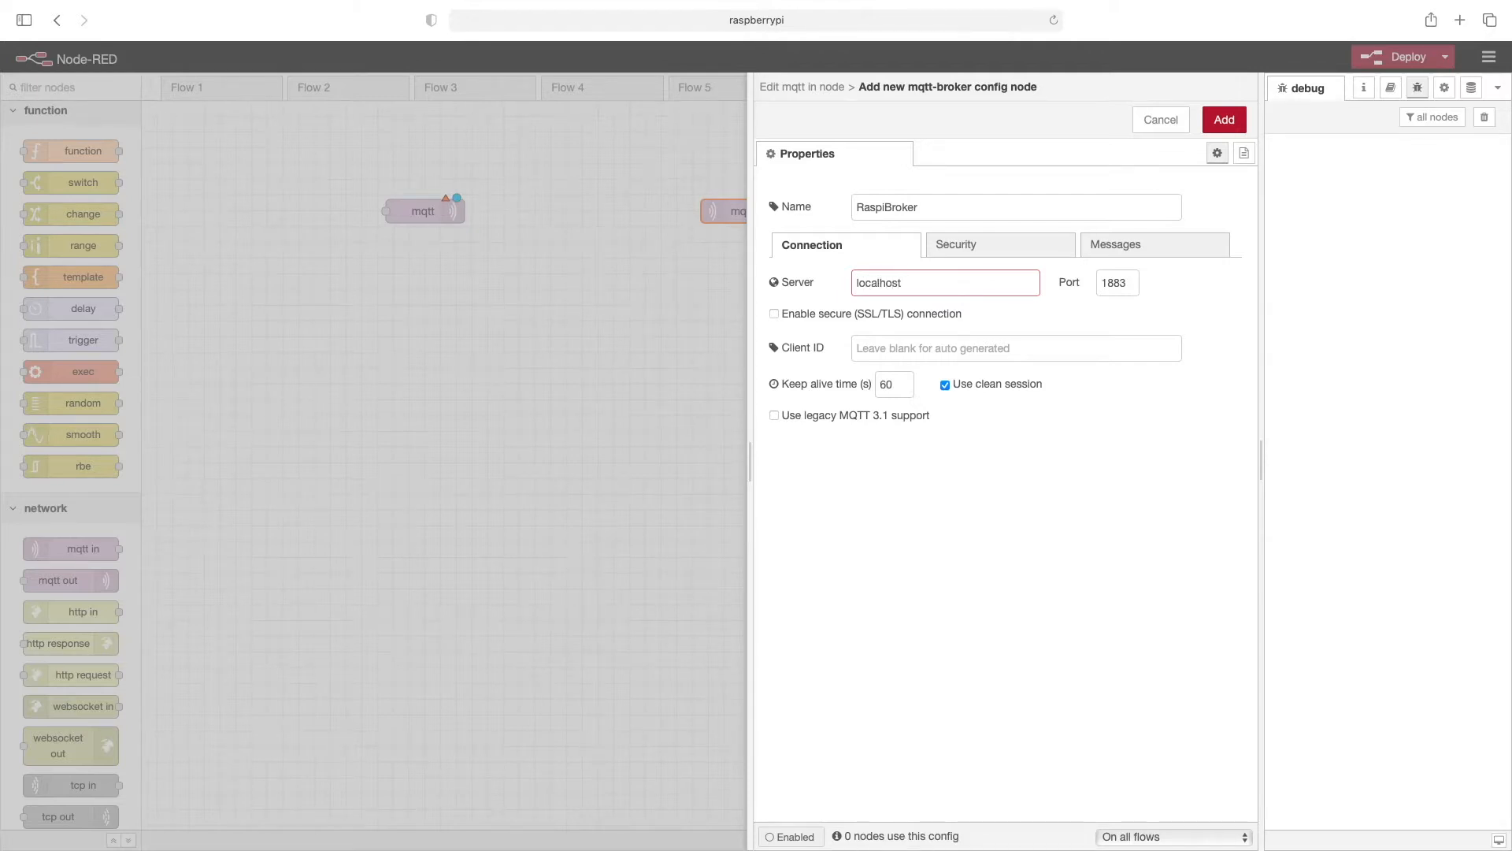
{"action": "mouse_move", "coordinate": [957, 410]}
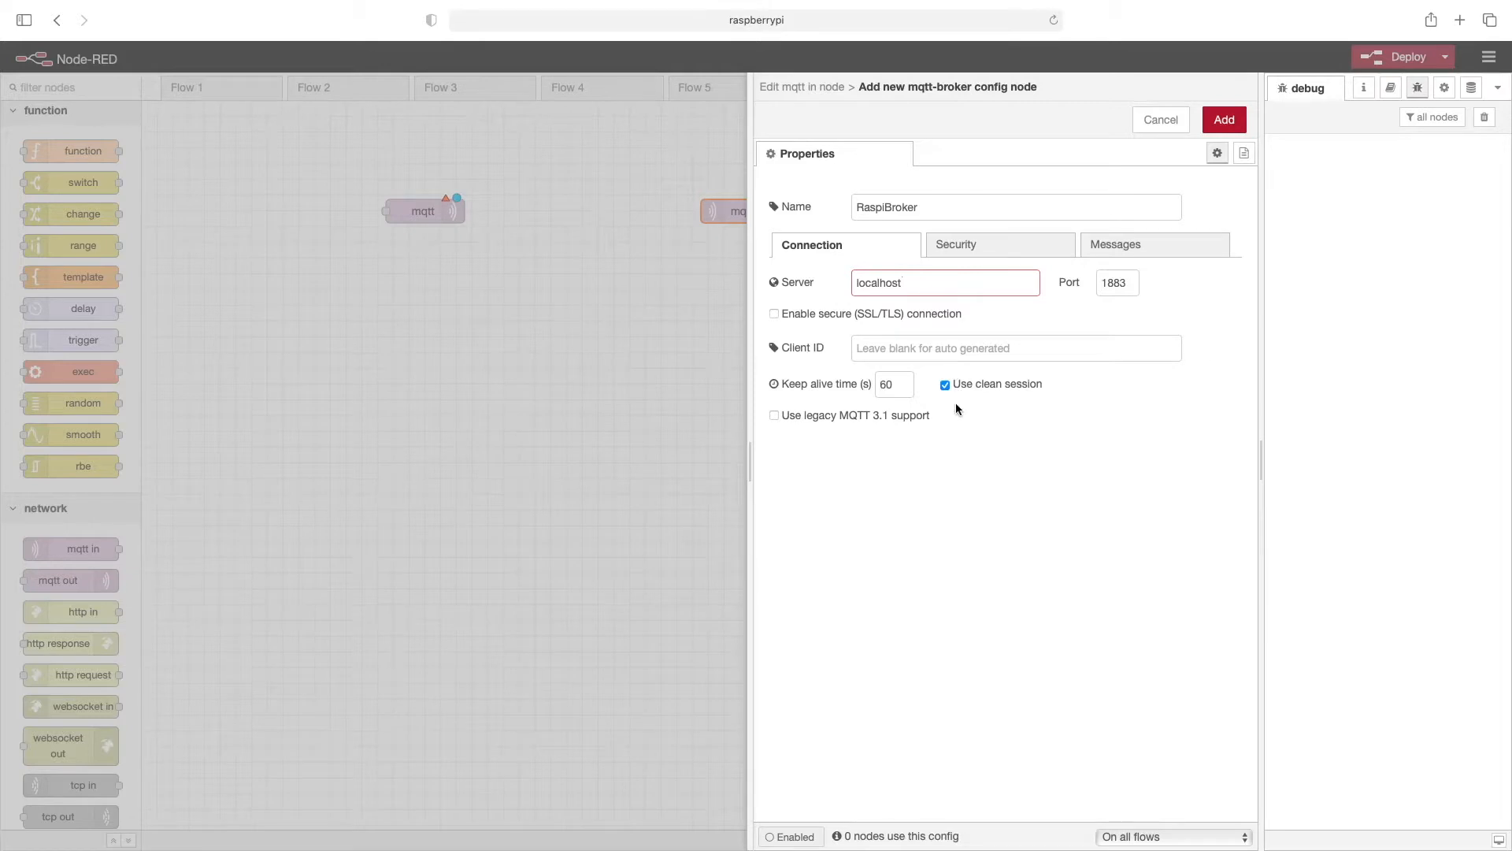
{"action": "left_click", "coordinate": [1222, 120]}
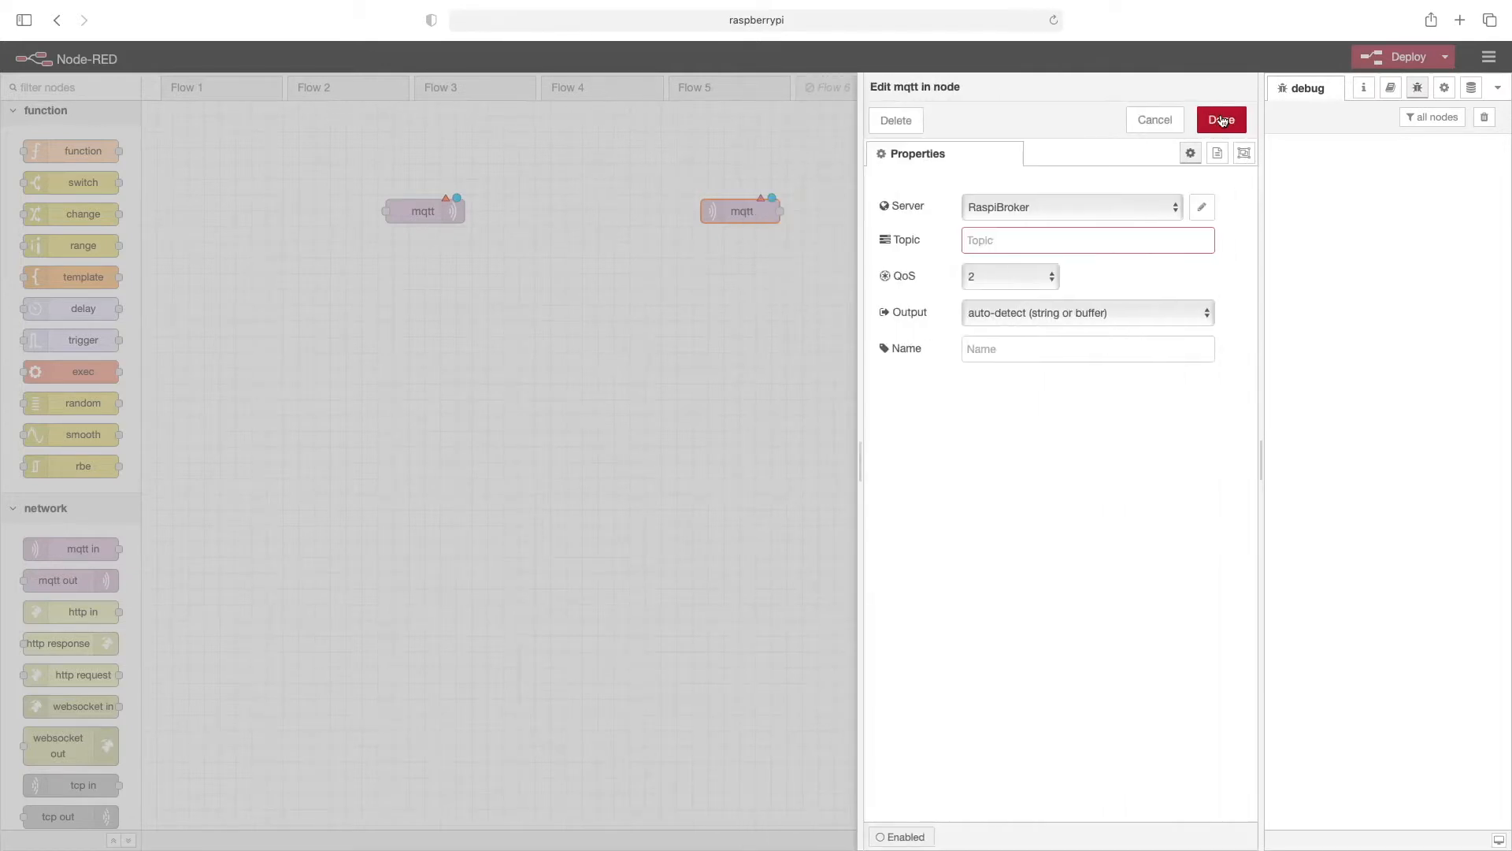
- Subscribe the mqtt in node to topic Test with QoS 0 and confirm its settings
{"action": "left_click", "coordinate": [1087, 239]}
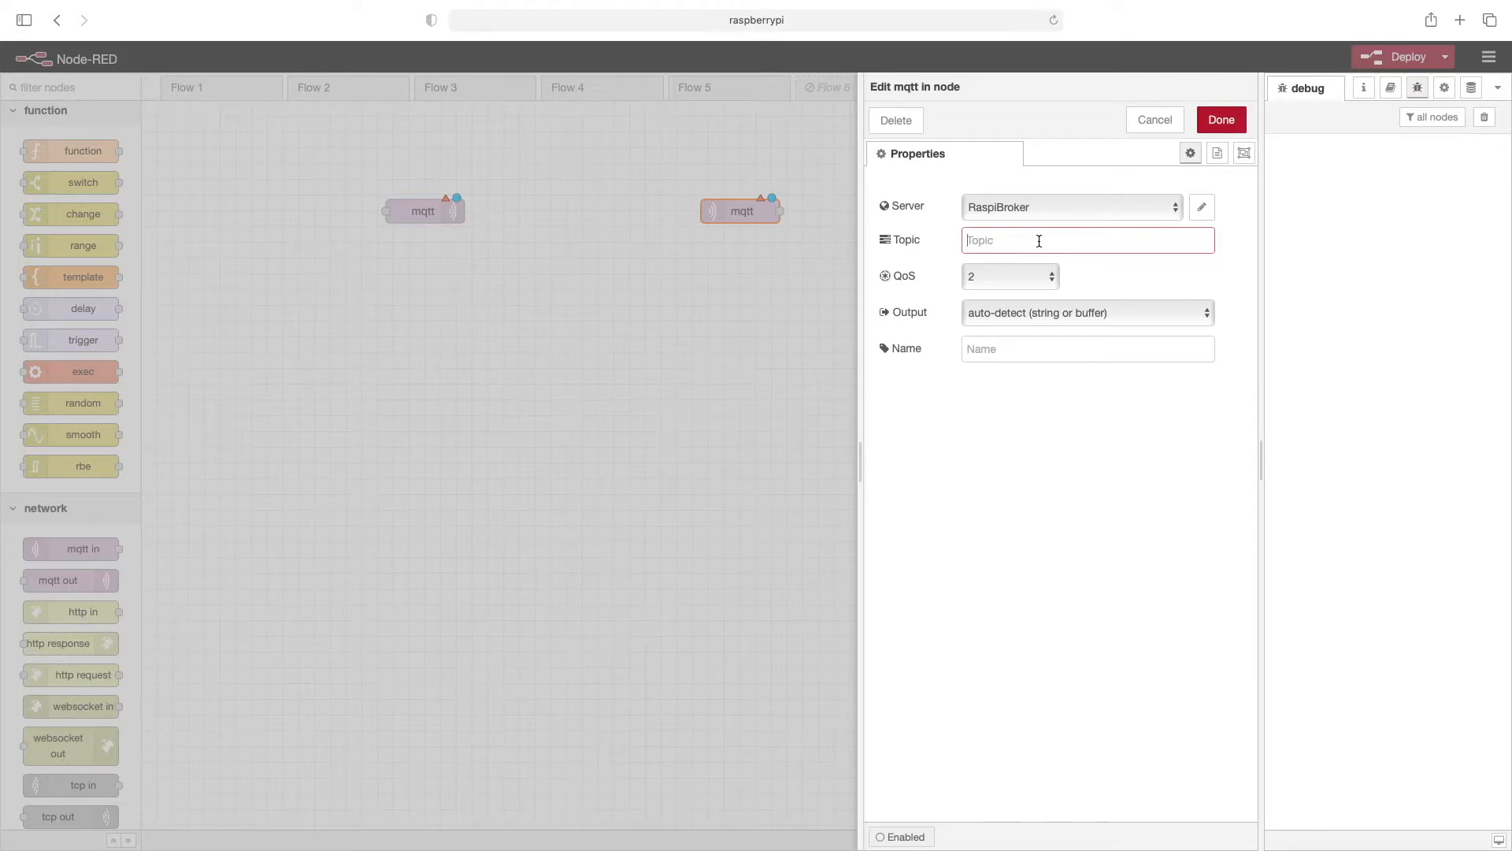
{"action": "type", "text": "Test"}
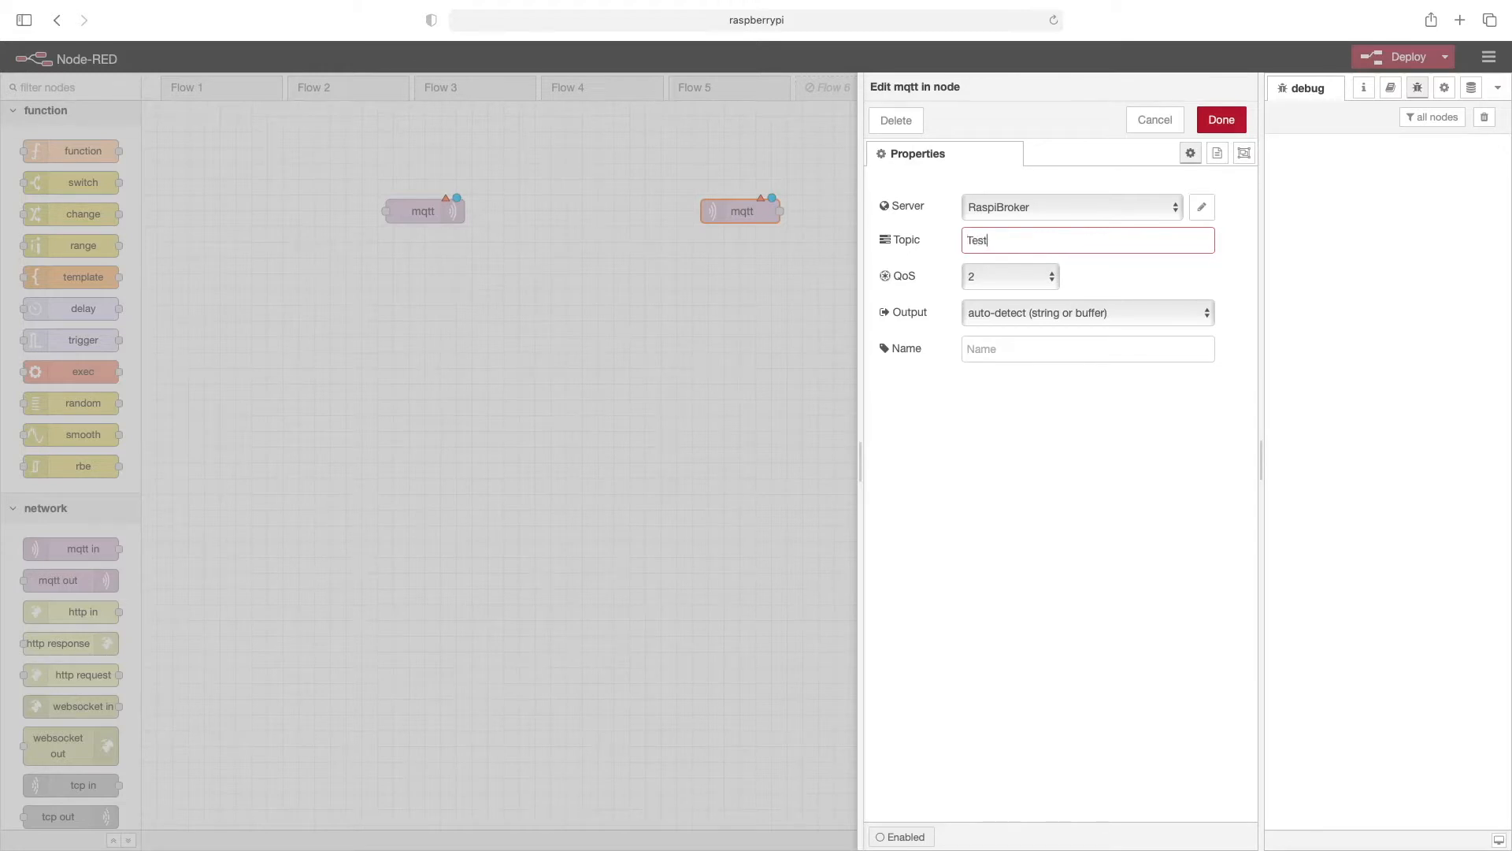
{"action": "left_click", "coordinate": [1009, 277]}
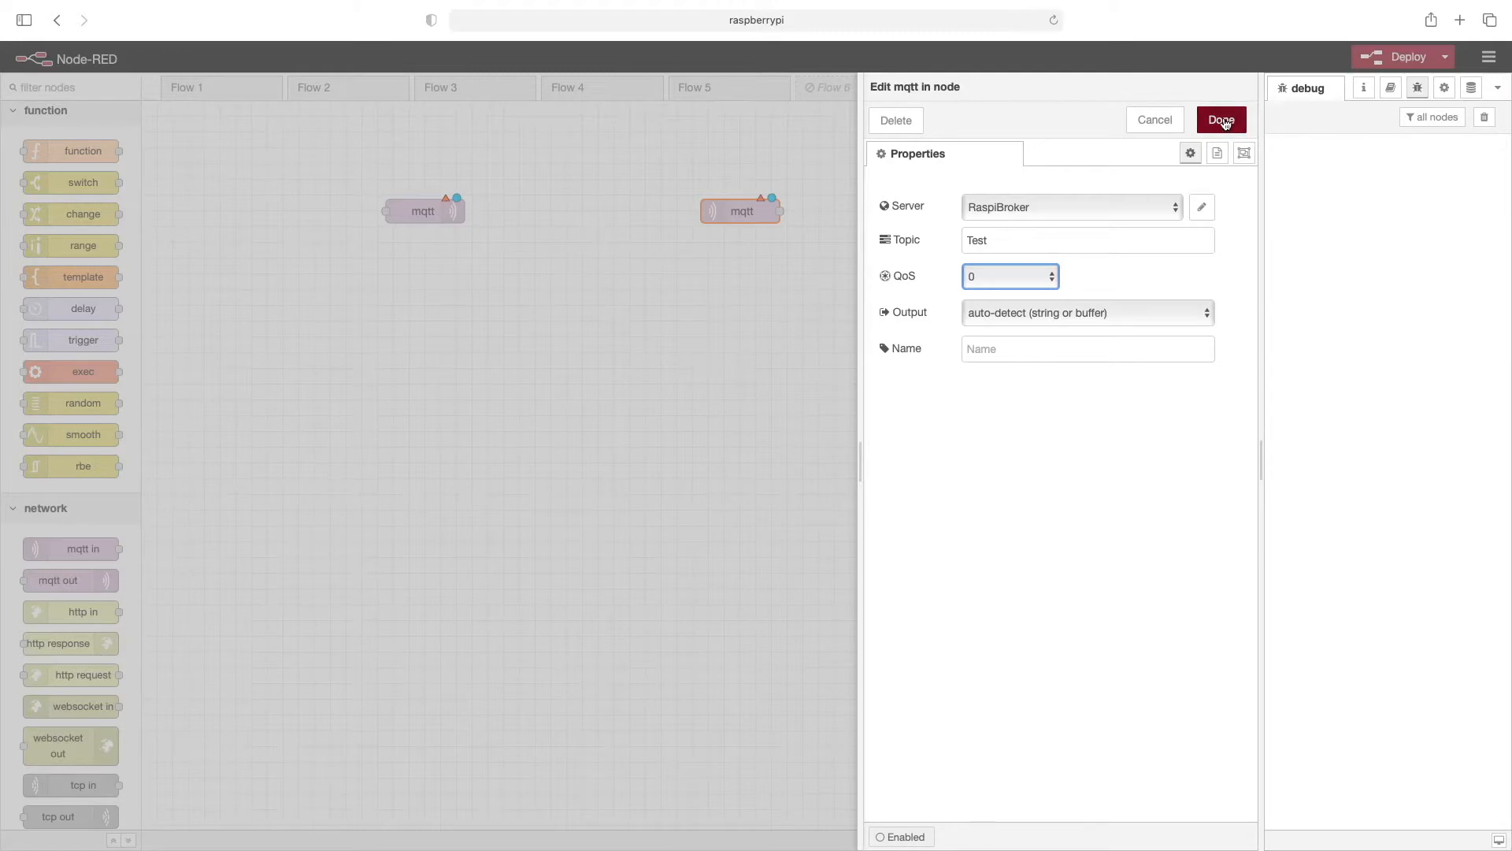
{"action": "left_click", "coordinate": [1221, 120]}
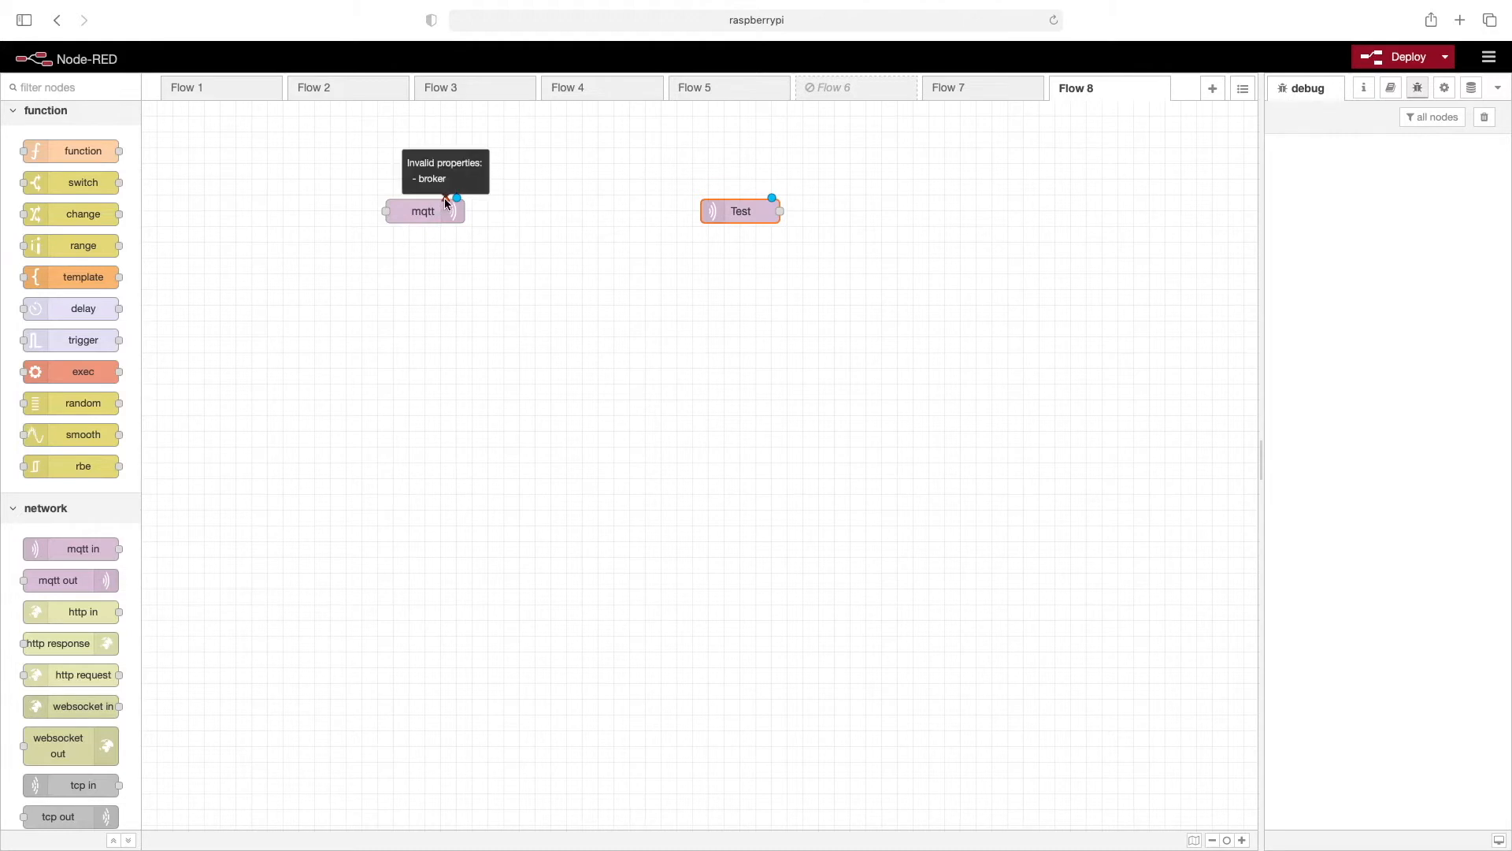
{"action": "mouse_move", "coordinate": [419, 210]}
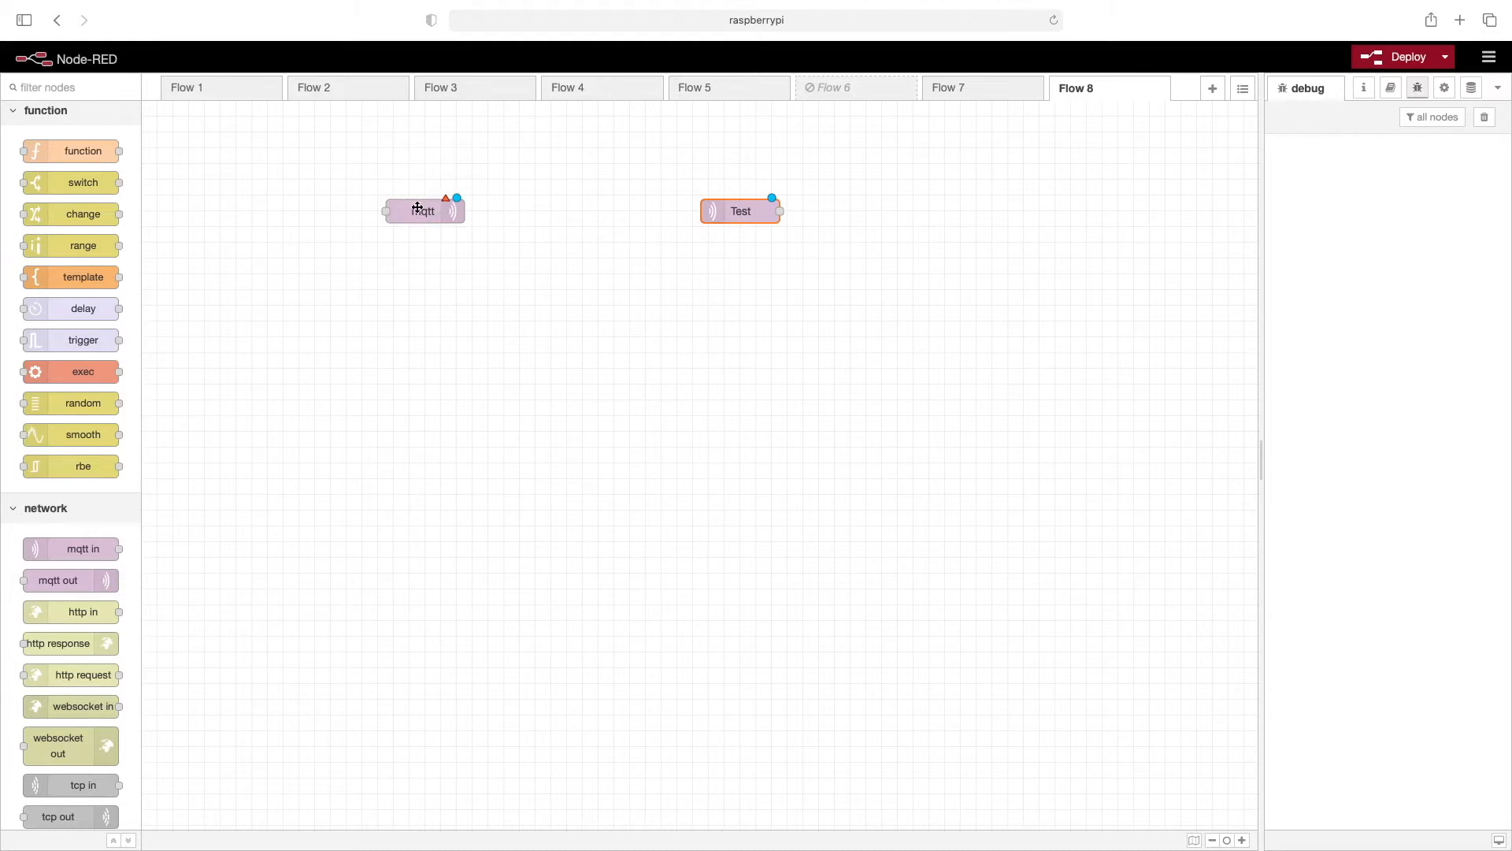
{"action": "left_click", "coordinate": [423, 209]}
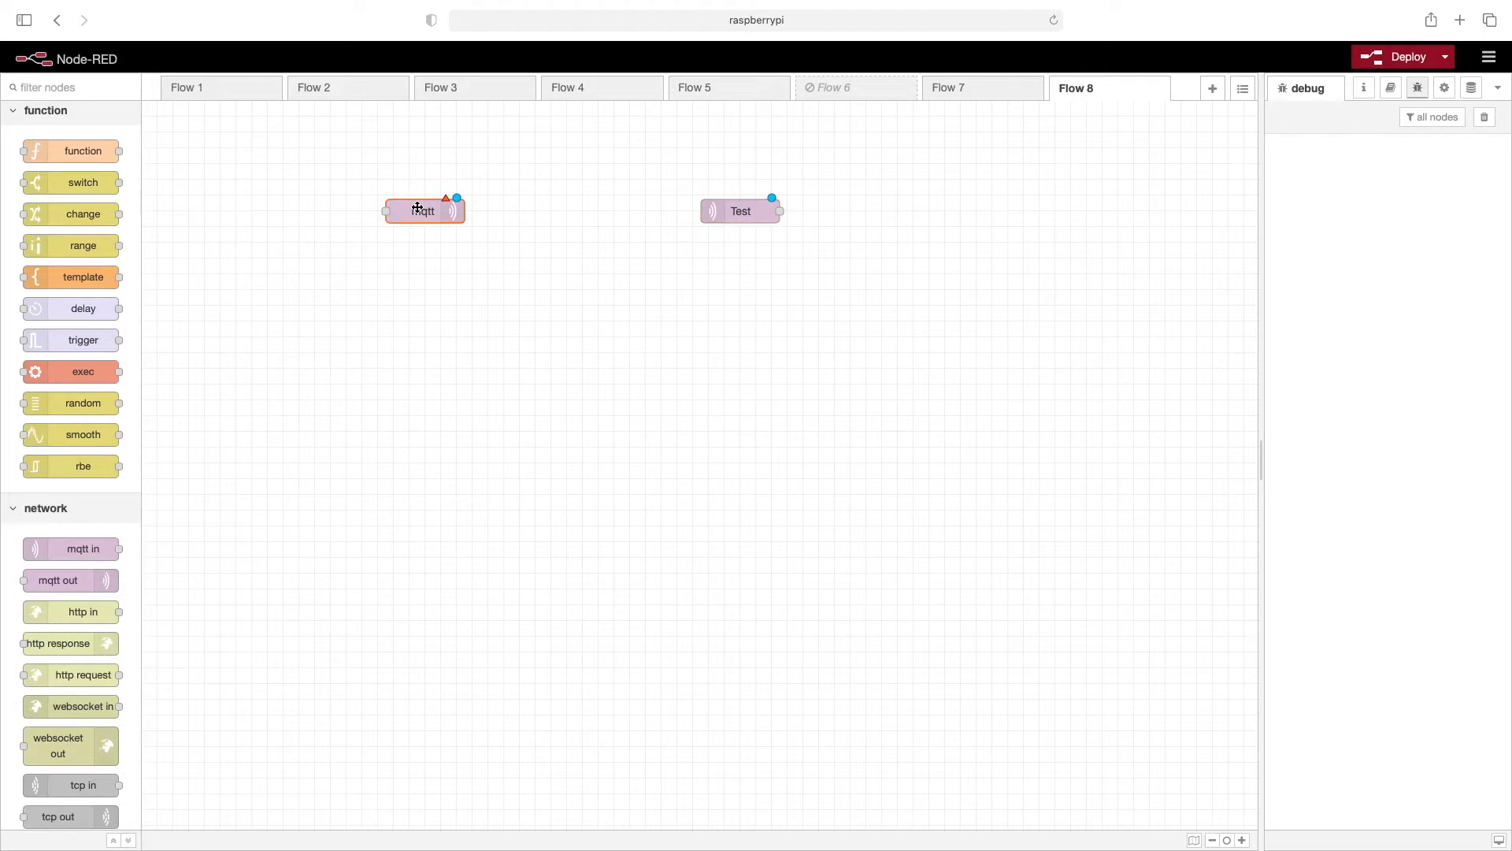
- Set the mqtt out node to use the RaspiBroker server with its topic left blank
{"action": "double_click", "coordinate": [424, 209]}
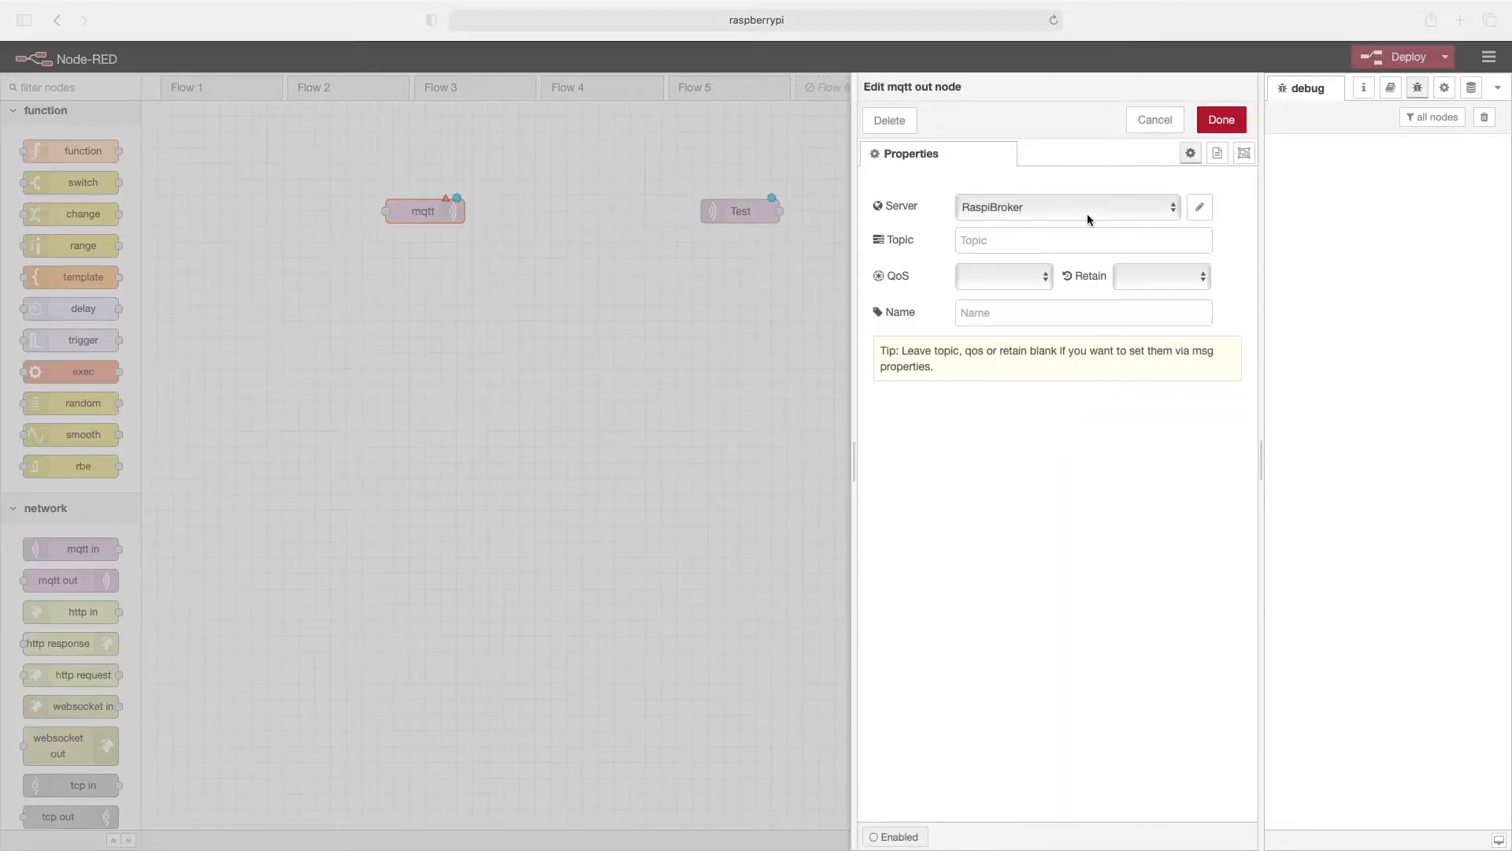
{"action": "mouse_move", "coordinate": [1040, 216]}
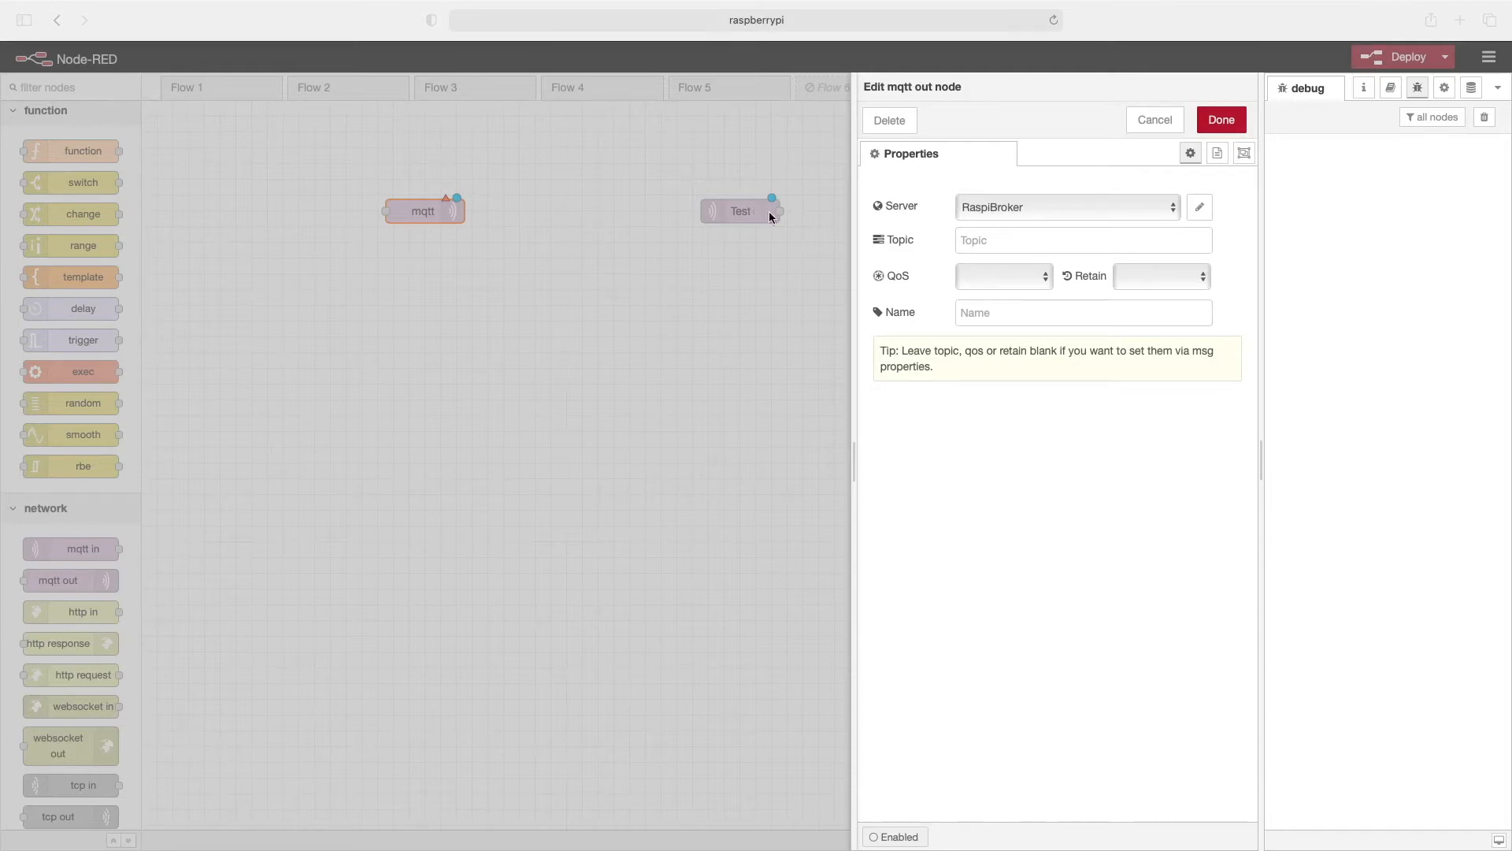
{"action": "mouse_move", "coordinate": [1026, 213]}
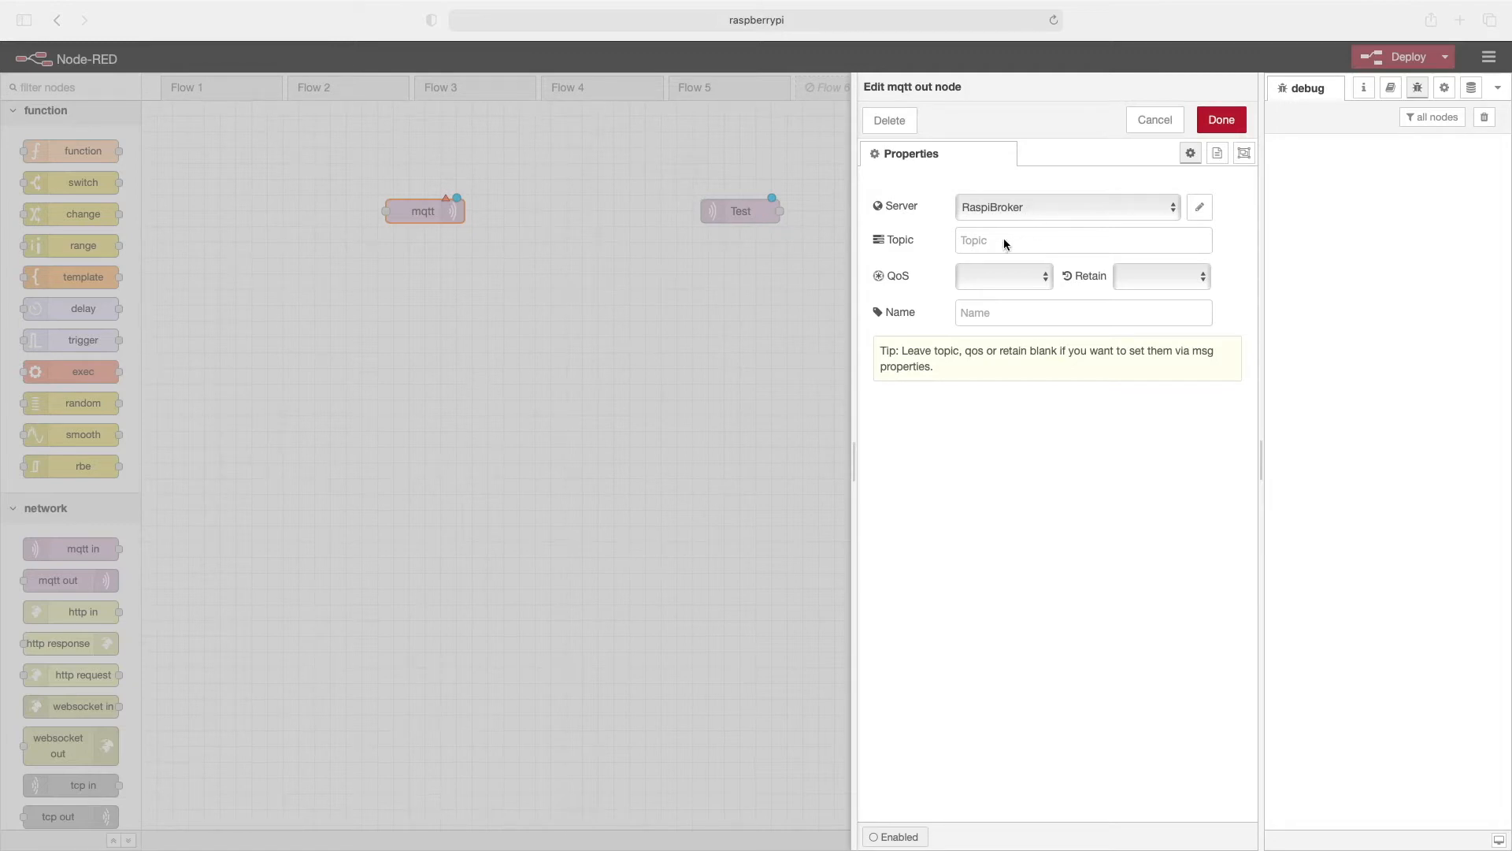
{"action": "mouse_move", "coordinate": [994, 248]}
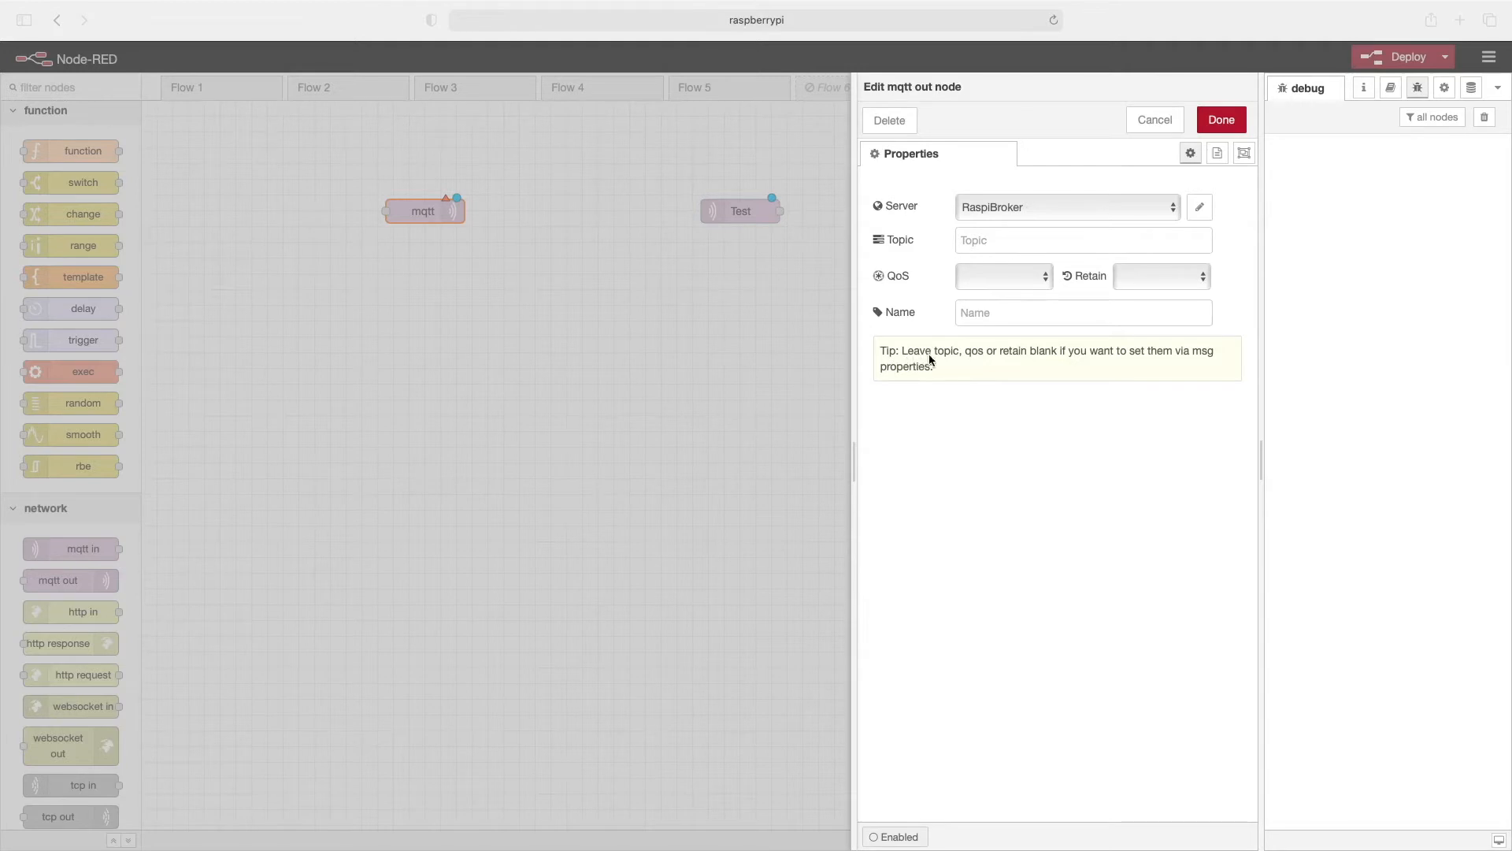
{"action": "mouse_move", "coordinate": [1094, 364]}
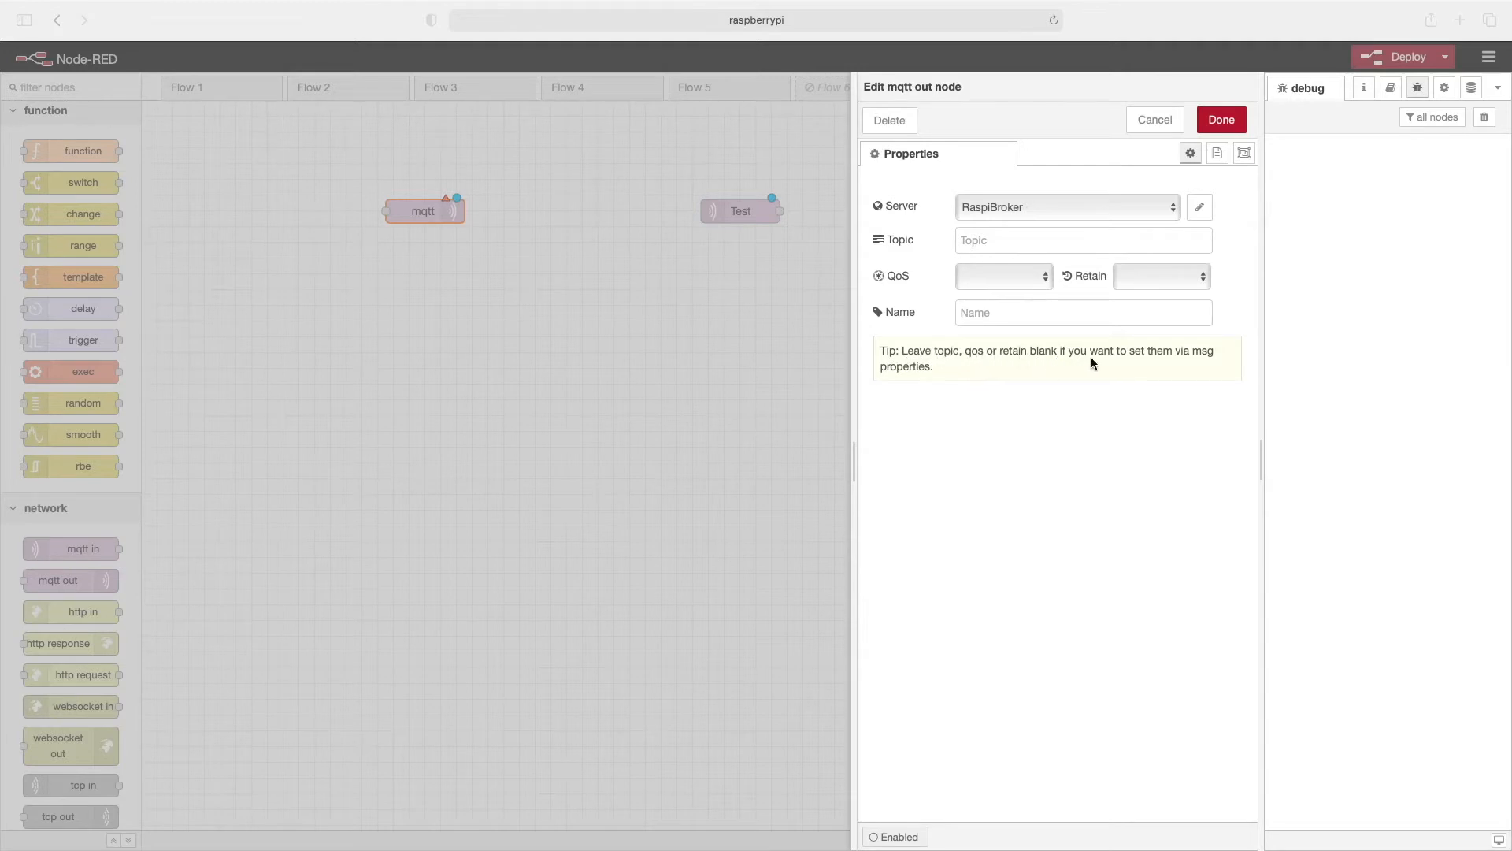
{"action": "mouse_move", "coordinate": [894, 372]}
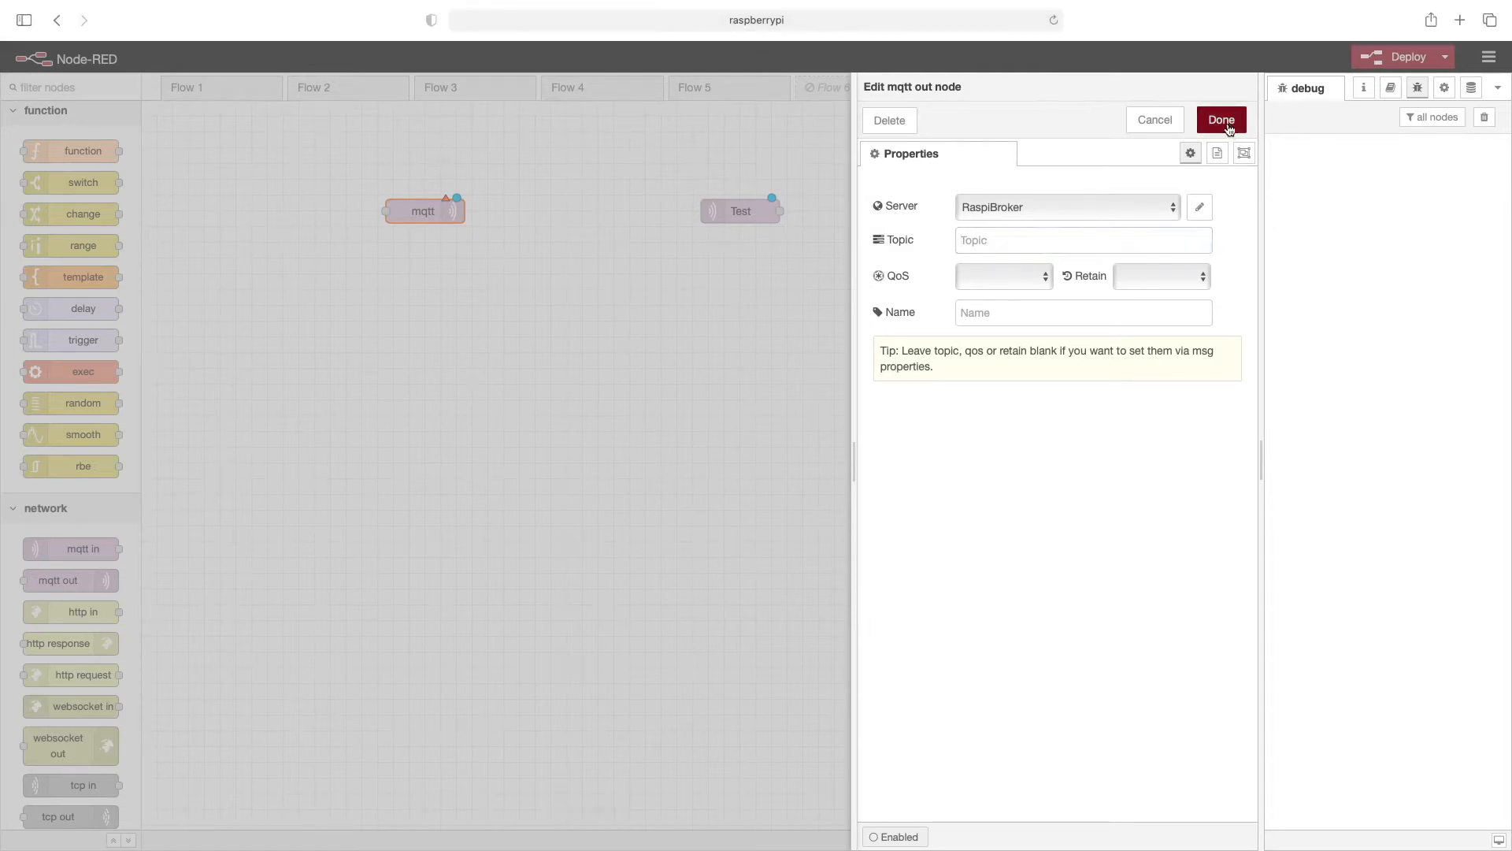
{"action": "left_click", "coordinate": [1221, 120]}
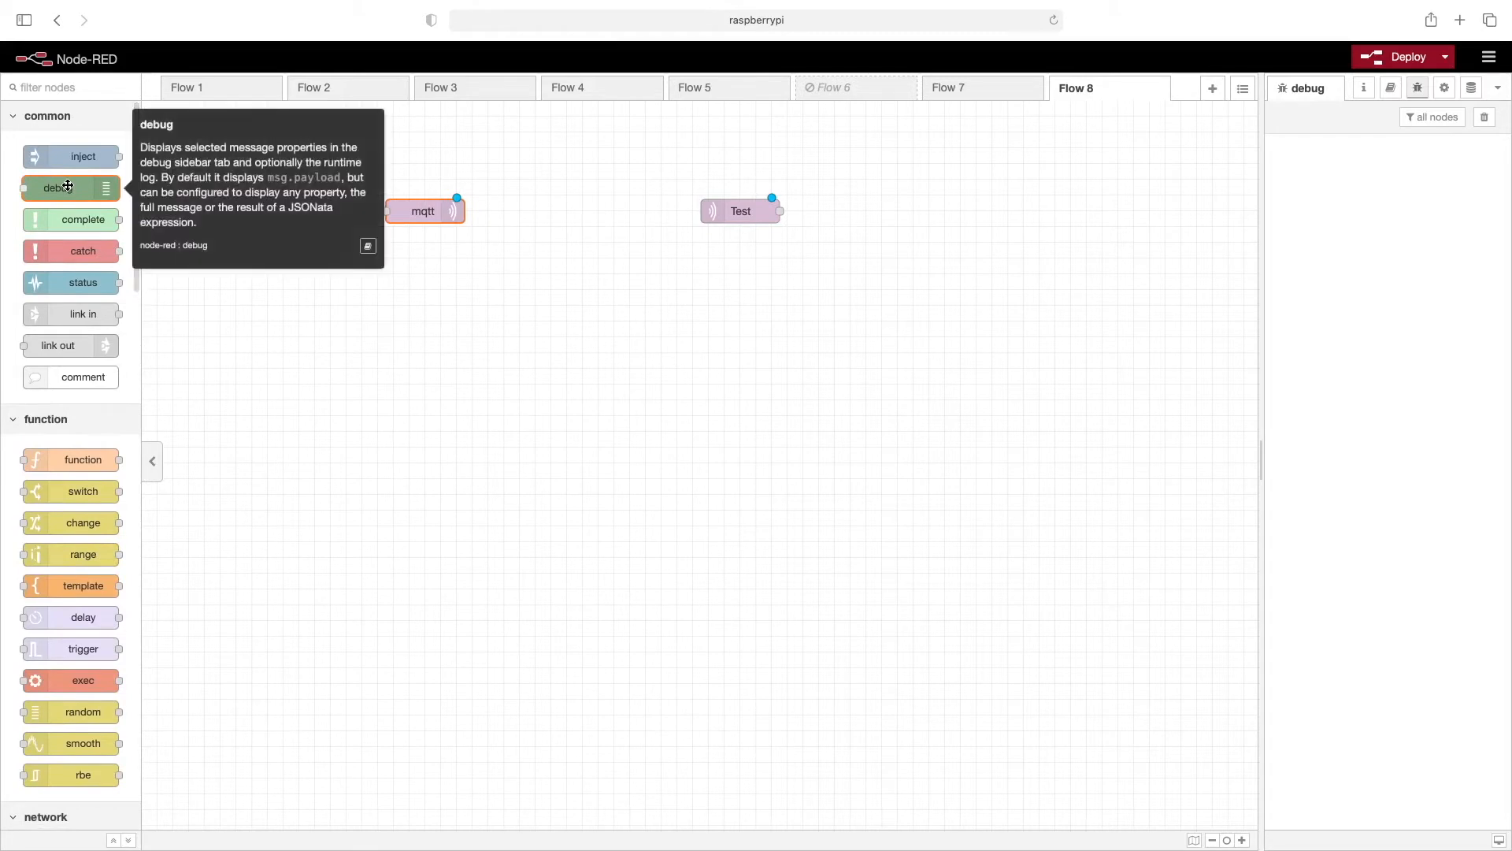
- Wire a debug node after the Test subscriber and an inject node into the mqtt out publisher
{"action": "left_click_drag", "start_coordinate": [58, 187], "coordinate": [904, 205]}
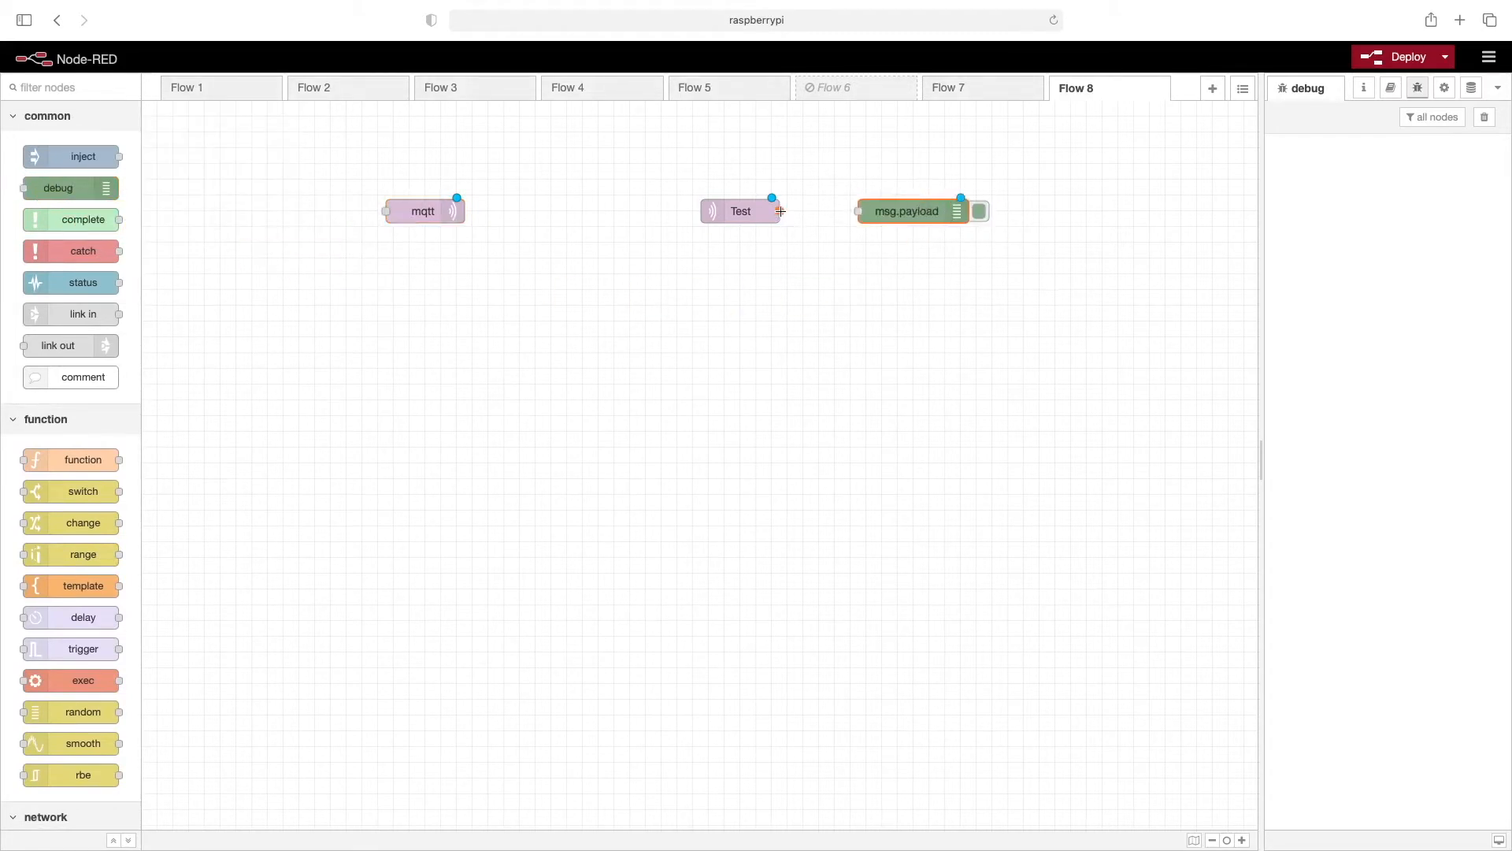
{"action": "left_click_drag", "start_coordinate": [780, 210], "coordinate": [857, 209]}
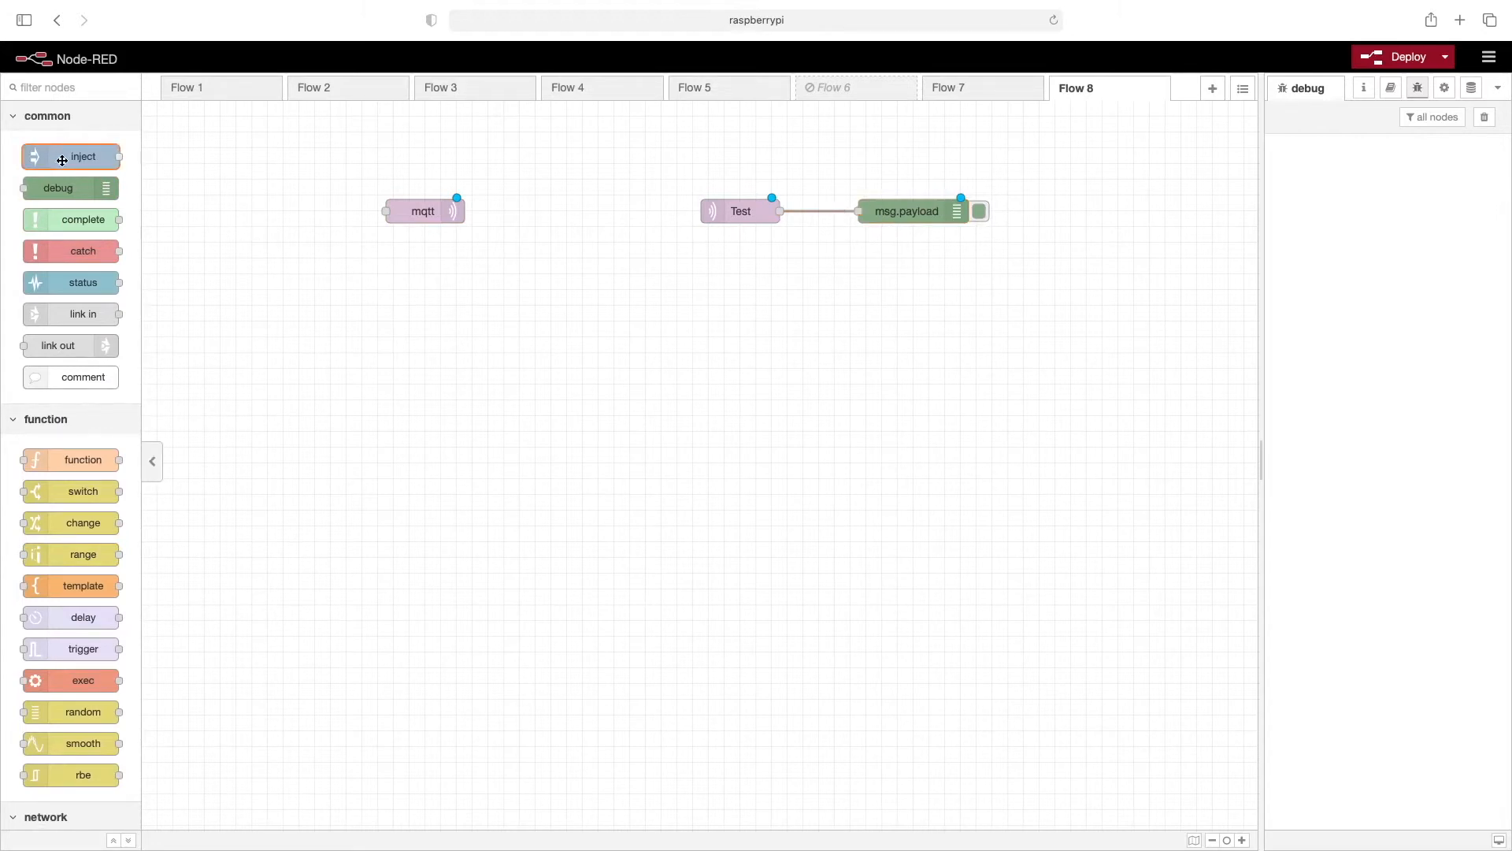
{"action": "left_click_drag", "start_coordinate": [71, 156], "coordinate": [230, 210]}
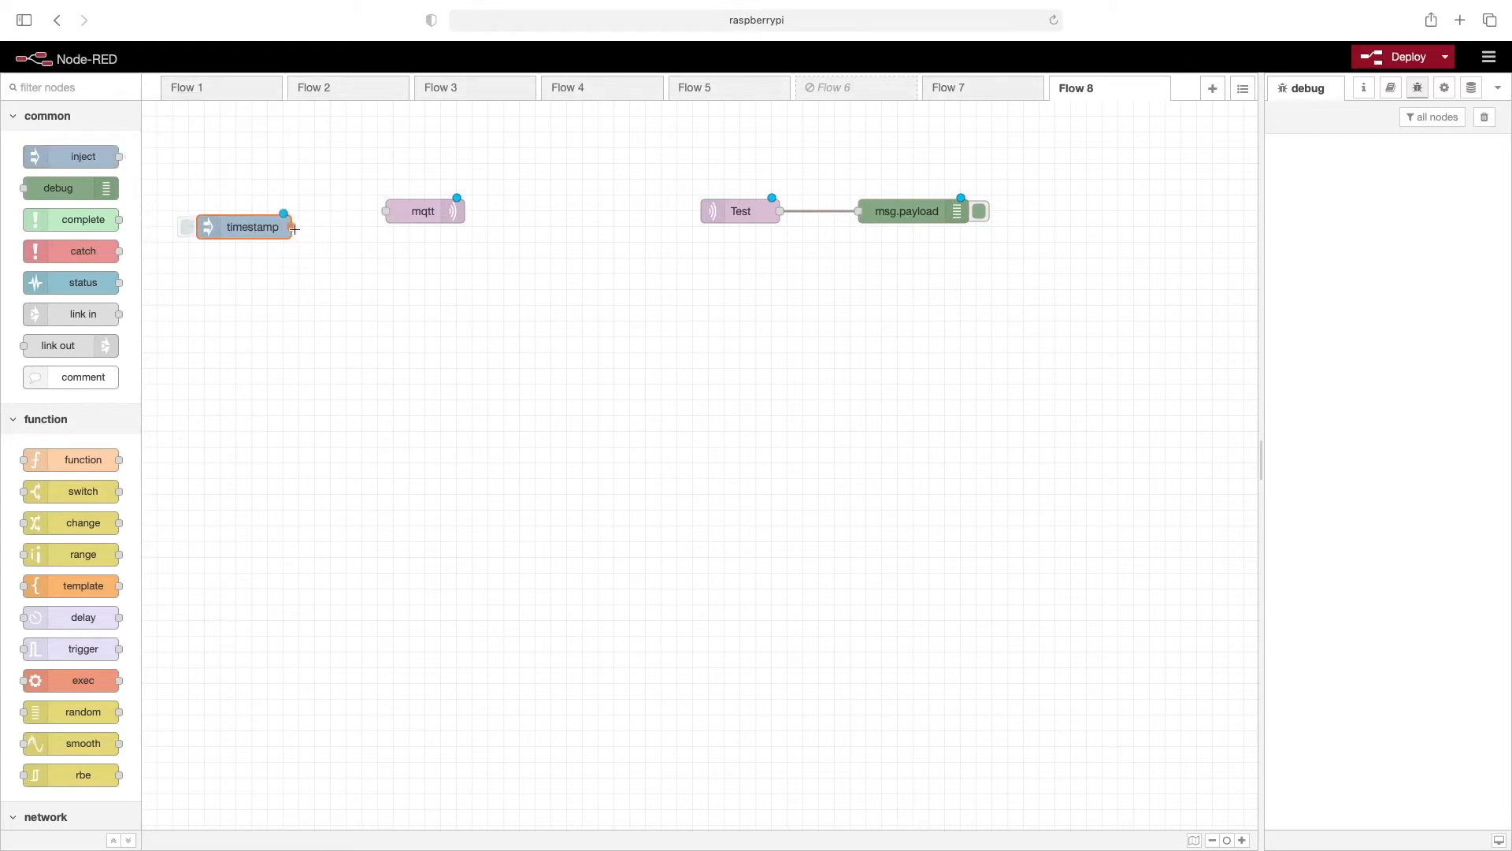
{"action": "left_click_drag", "start_coordinate": [285, 225], "coordinate": [384, 209]}
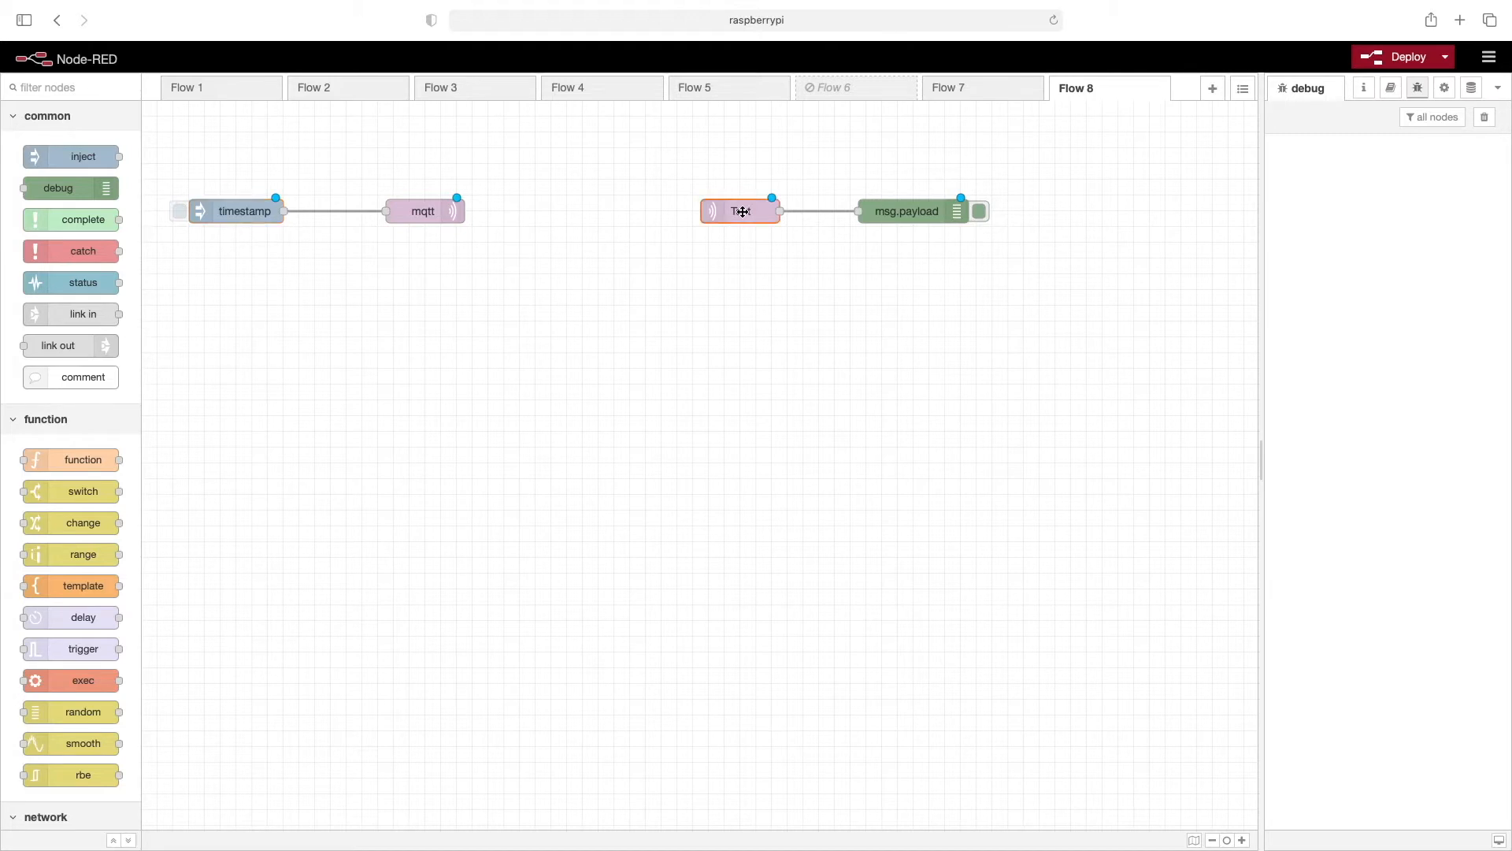
{"action": "double_click", "coordinate": [740, 209]}
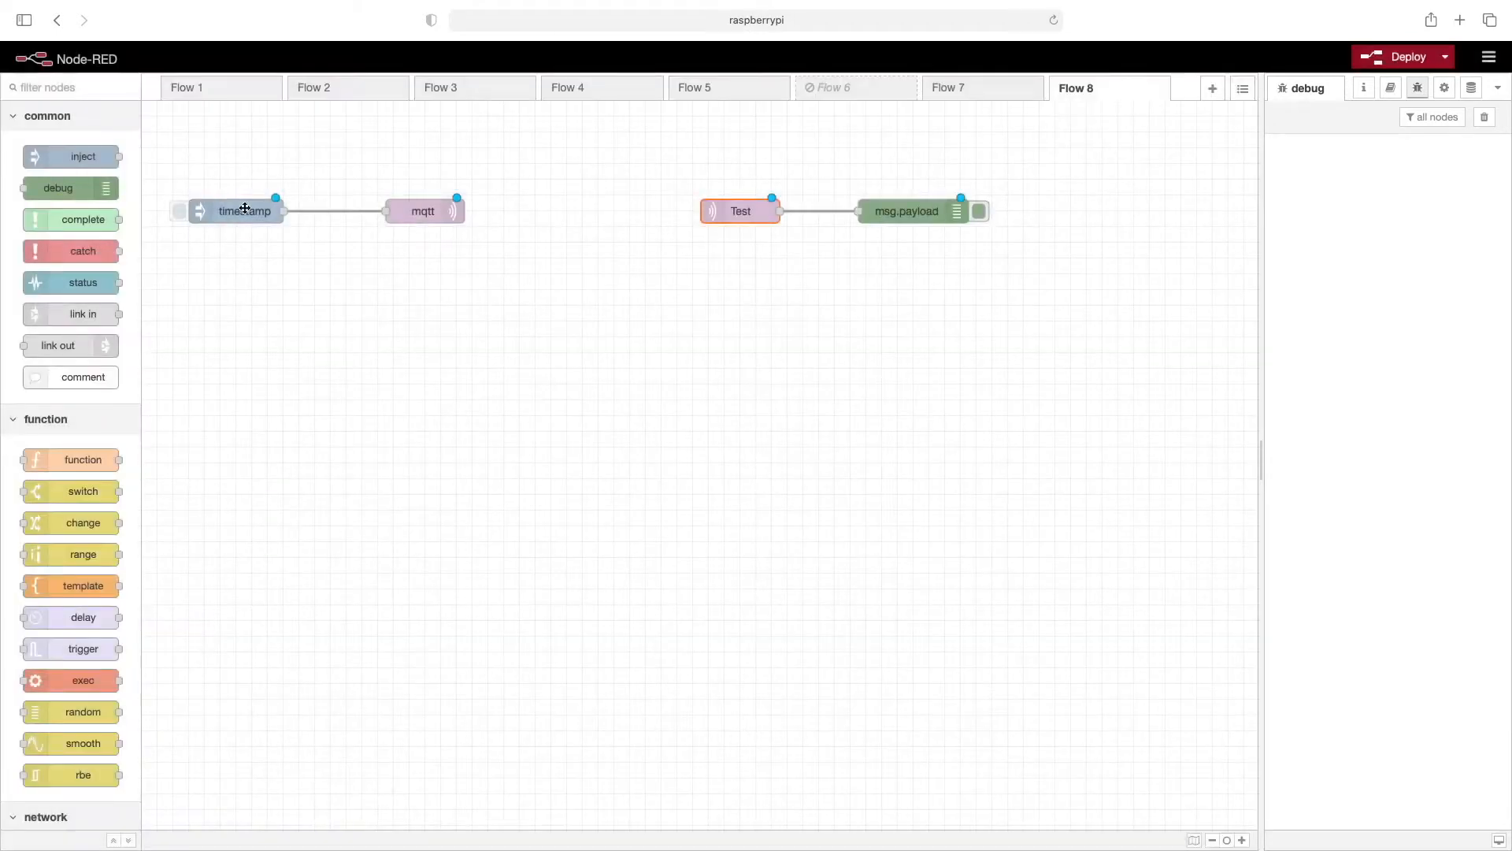
- Configure the inject node to send string payload Hello on msg.topic Test
{"action": "double_click", "coordinate": [243, 209]}
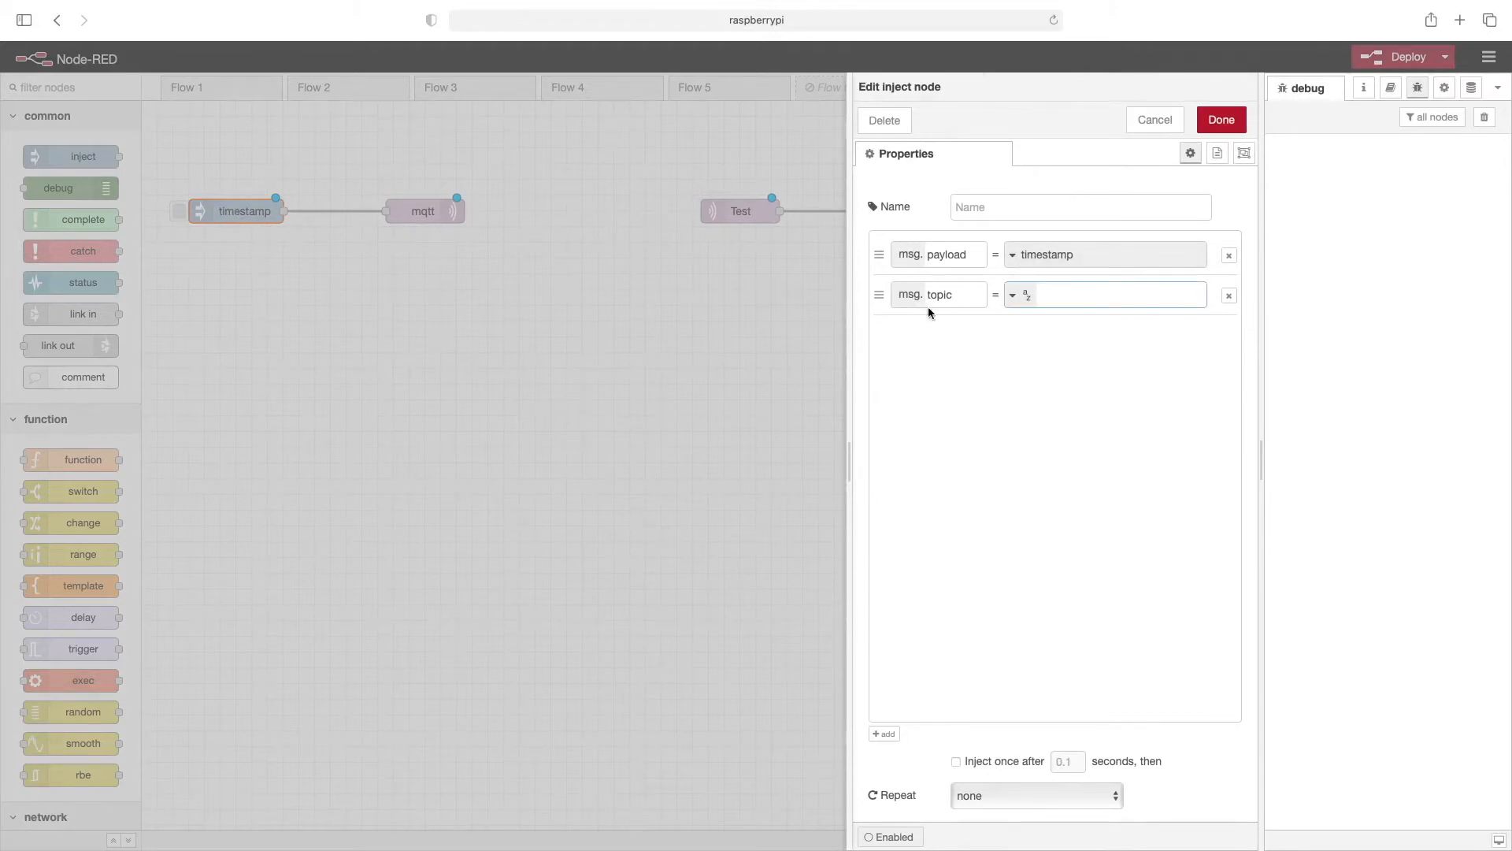
{"action": "left_click", "coordinate": [1104, 295]}
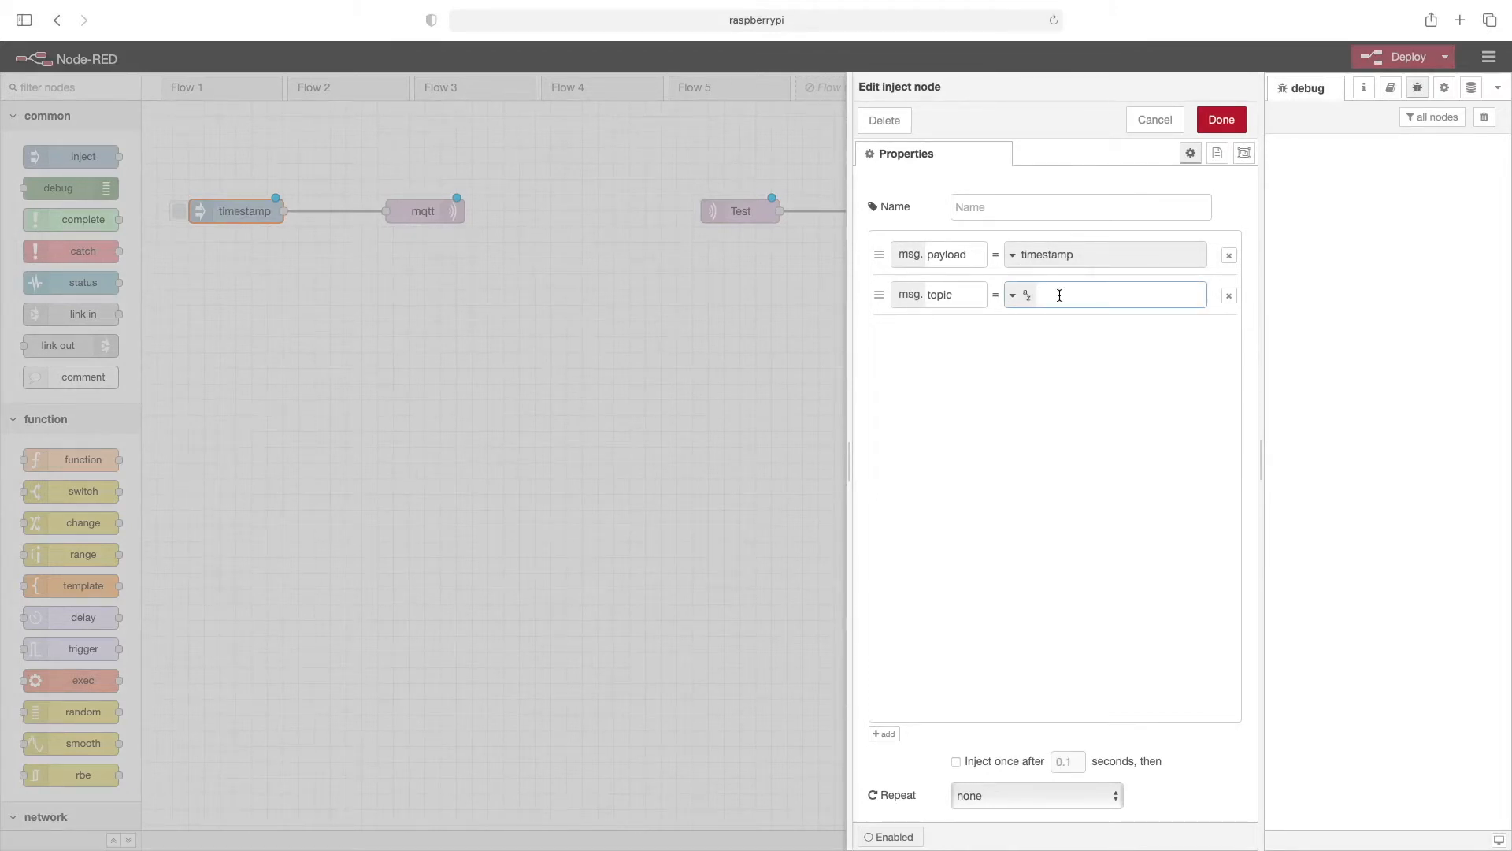
{"action": "type", "text": "Test"}
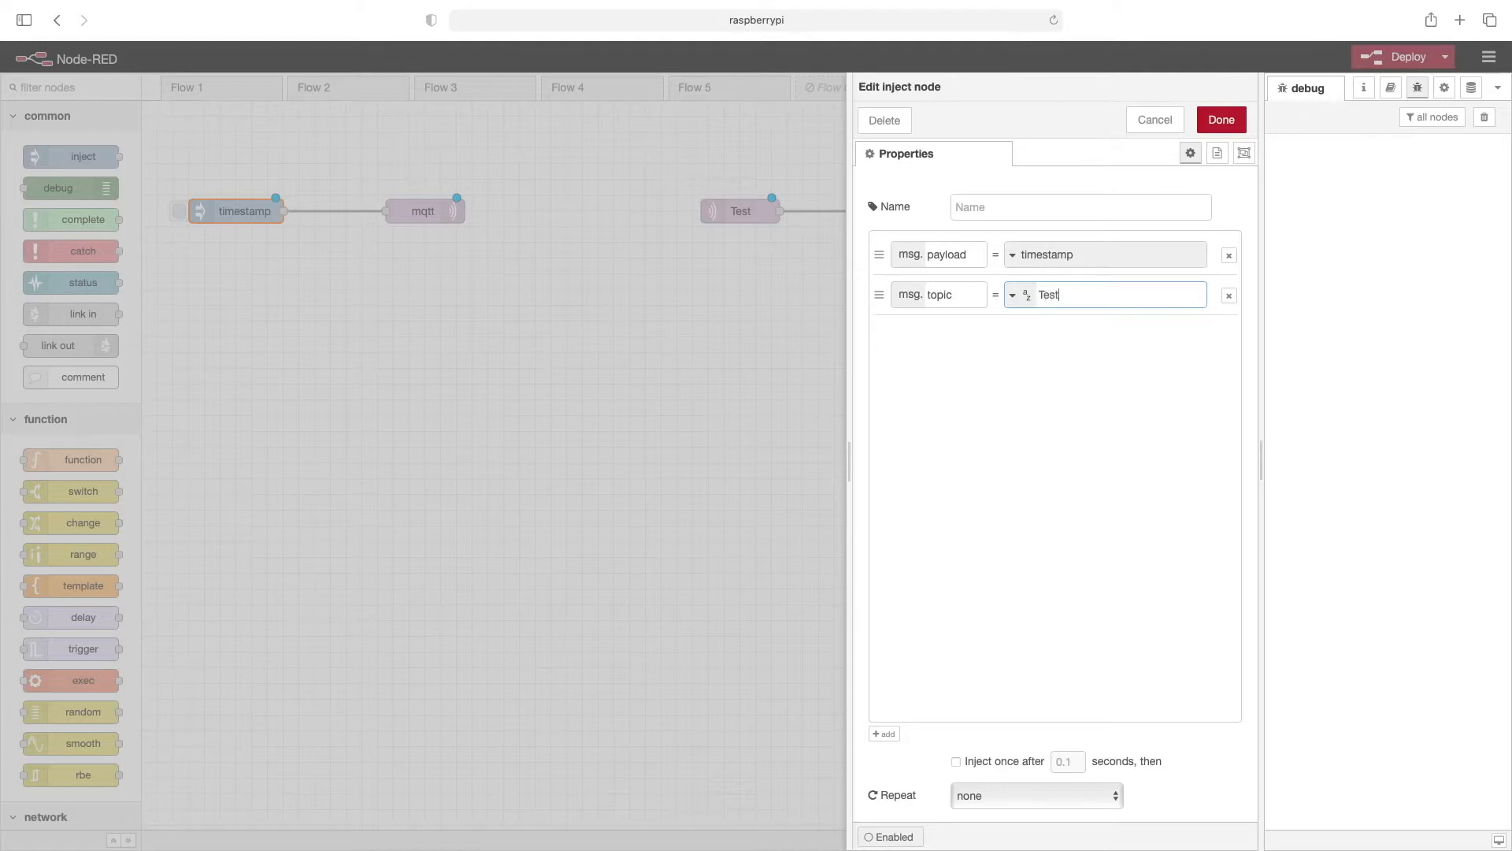
{"action": "left_click", "coordinate": [1012, 255]}
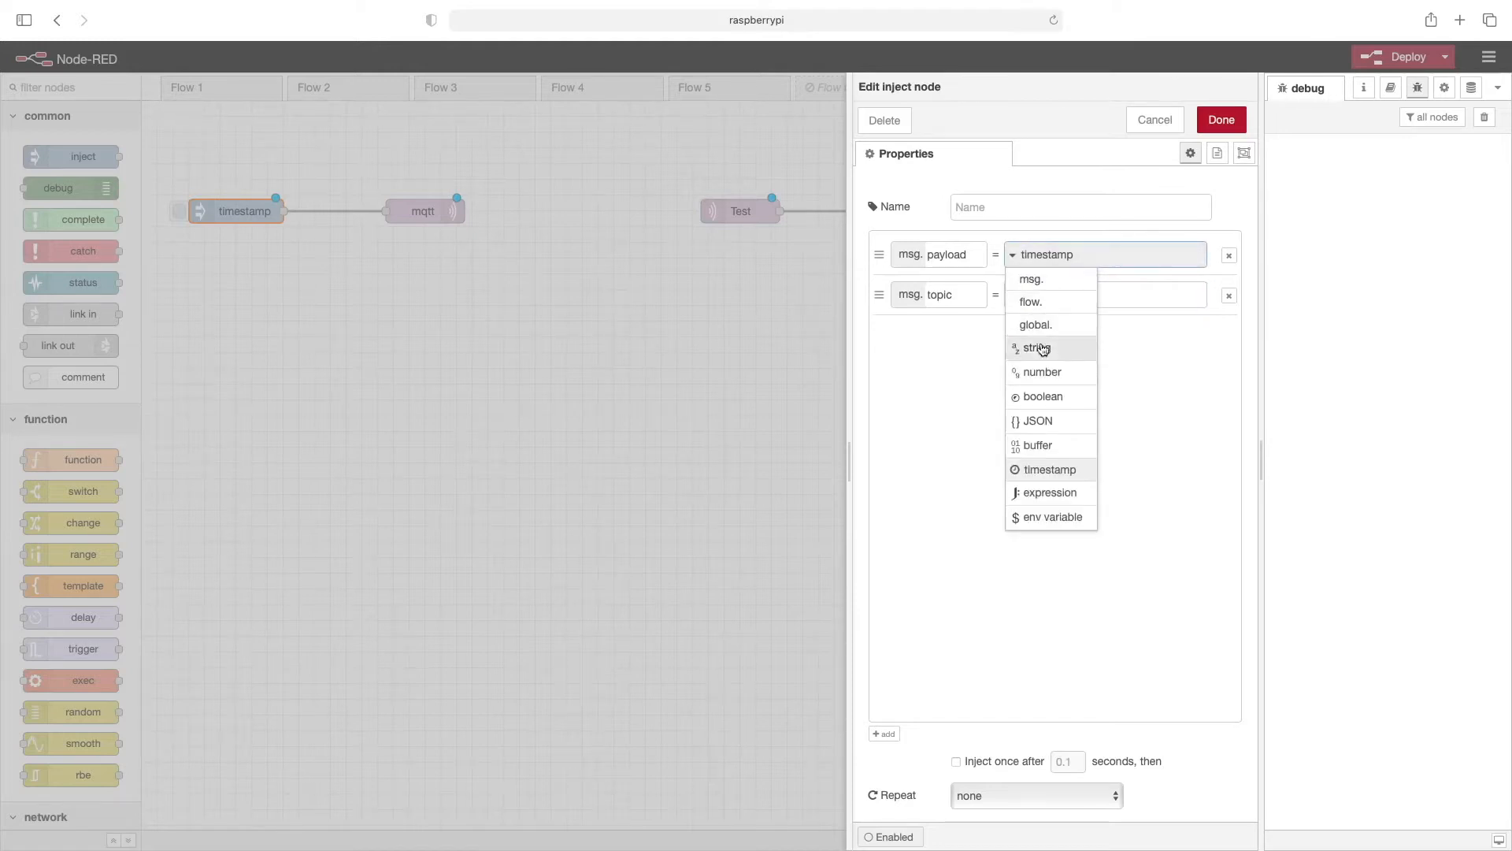
{"action": "left_click", "coordinate": [1040, 348]}
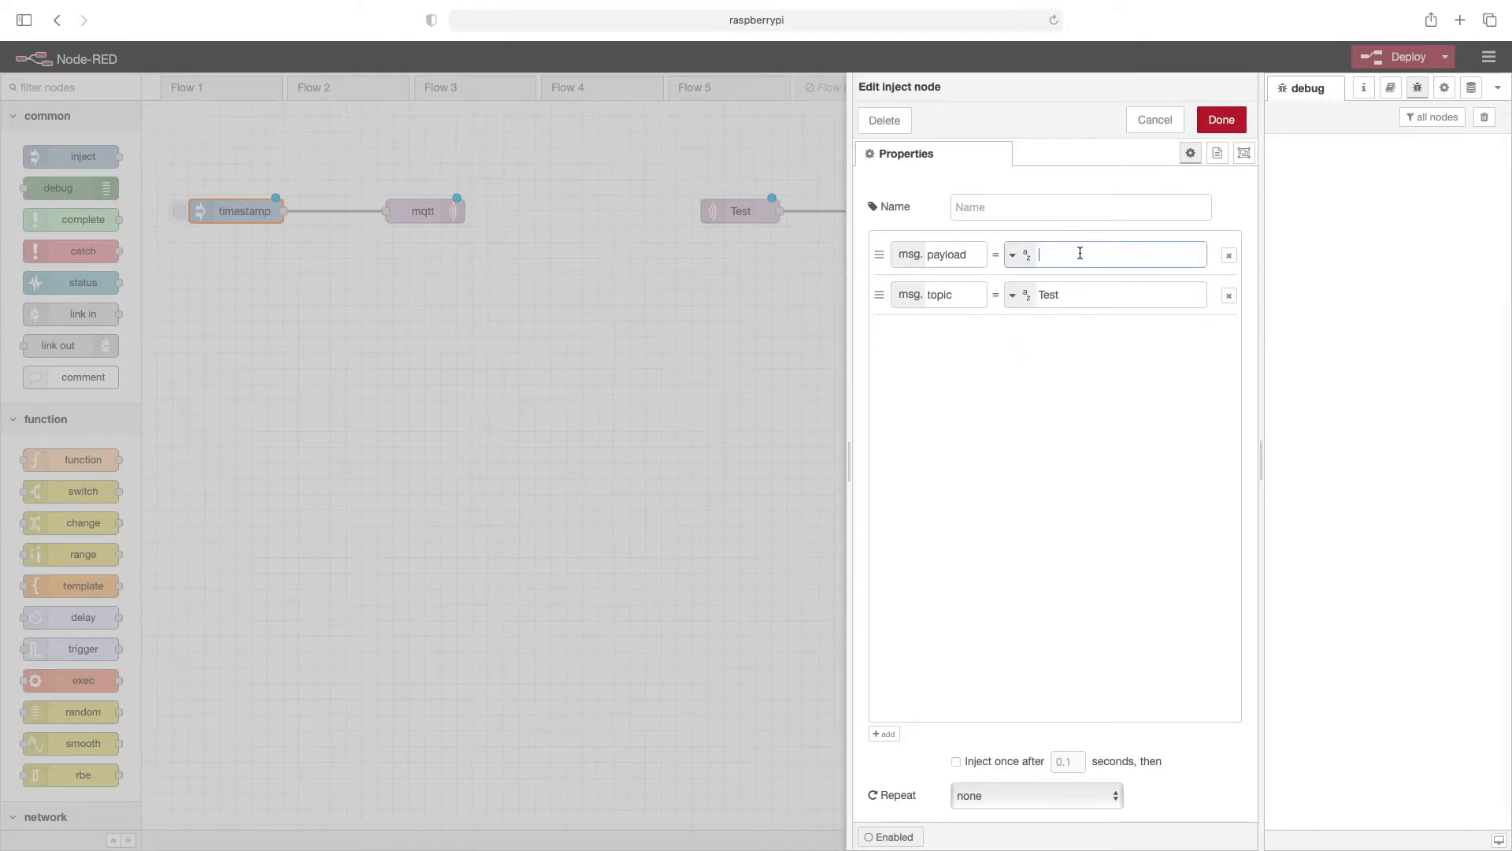
{"action": "type", "text": "Hello"}
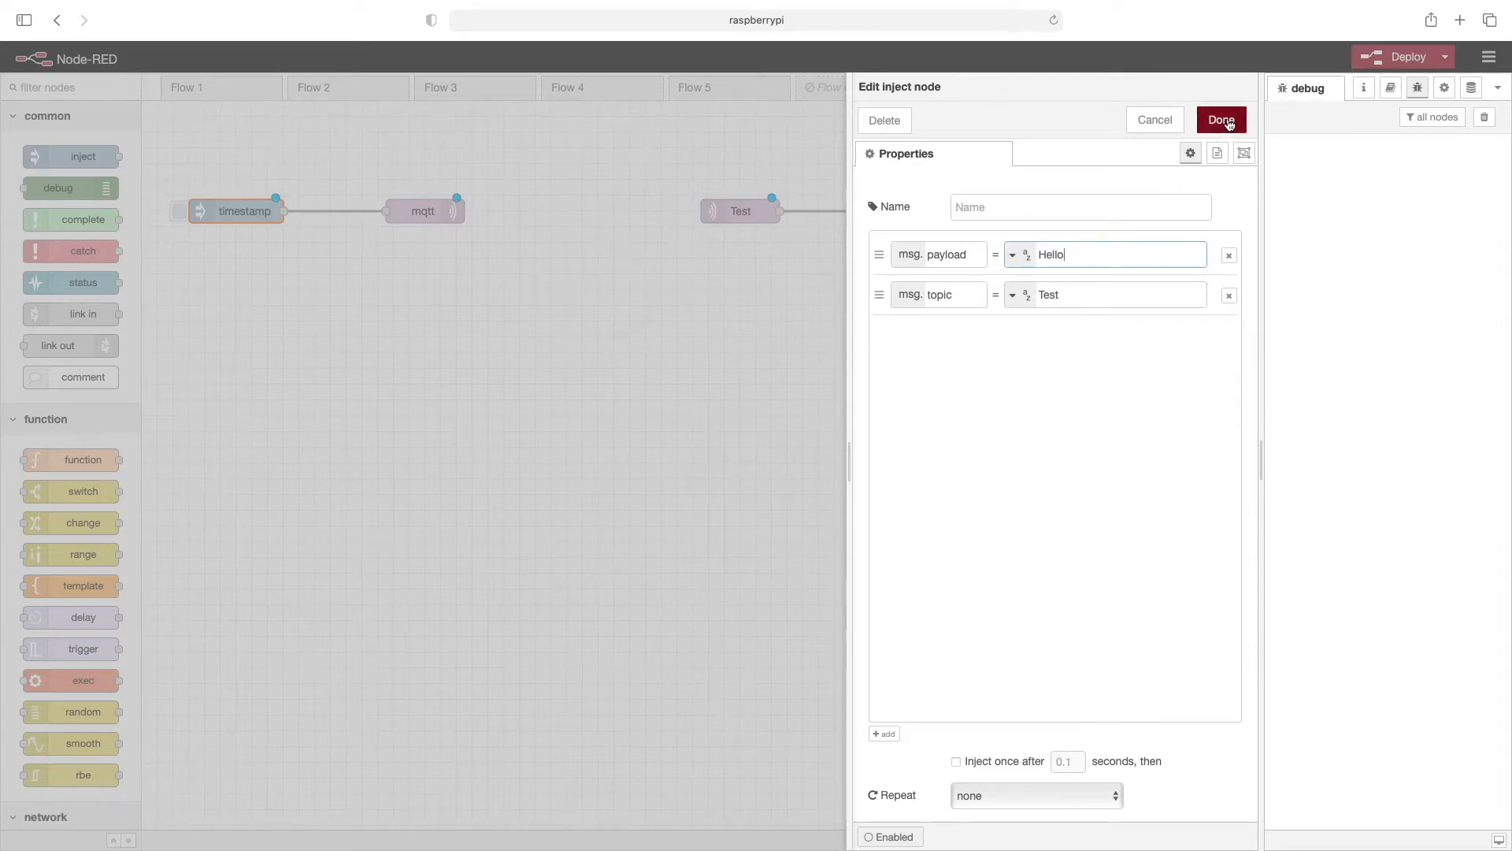
{"action": "left_click", "coordinate": [1221, 120]}
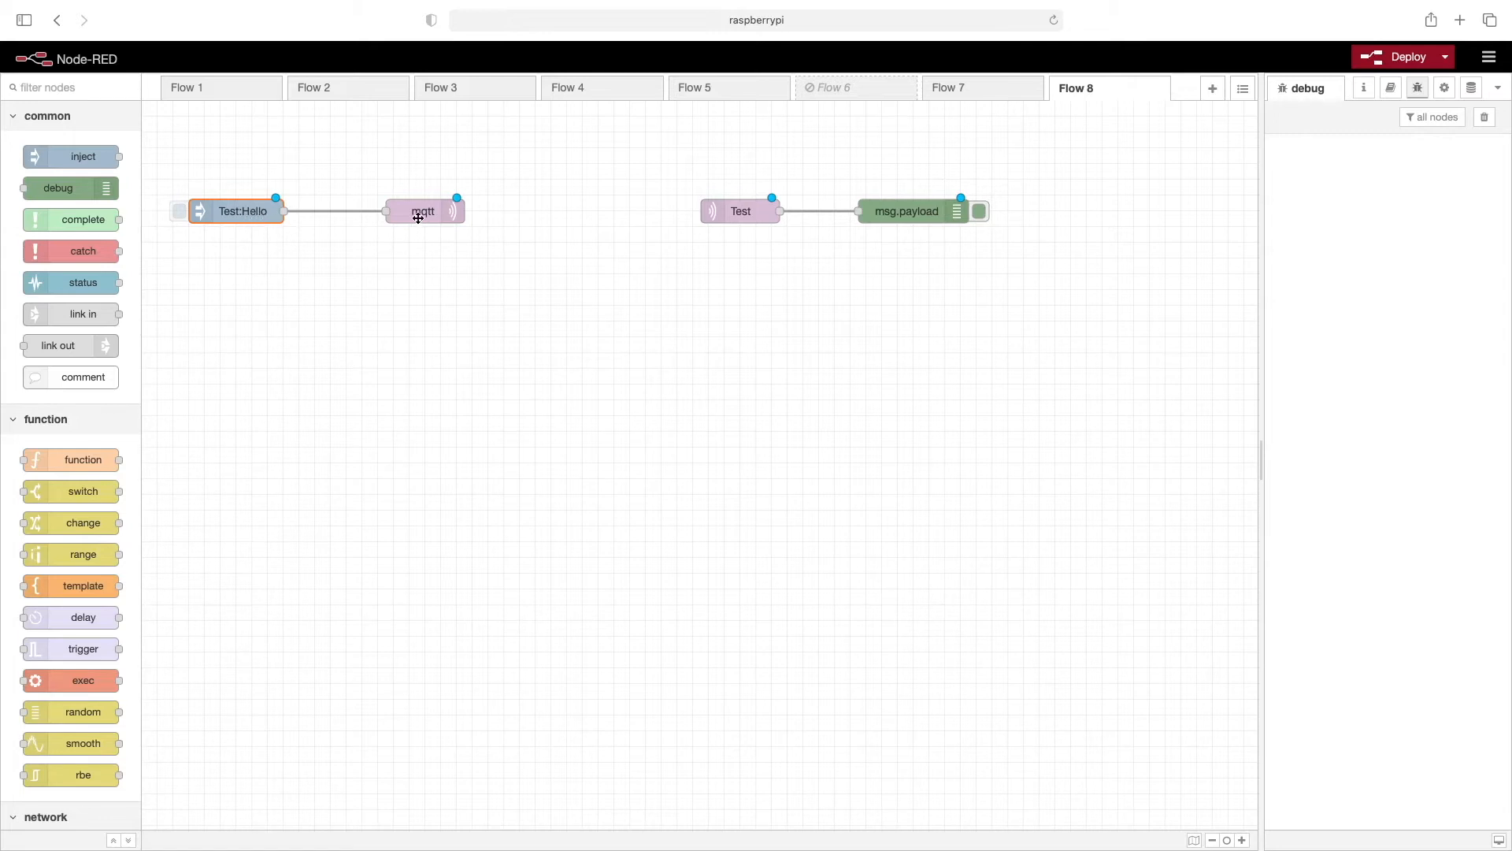
{"action": "mouse_move", "coordinate": [427, 217]}
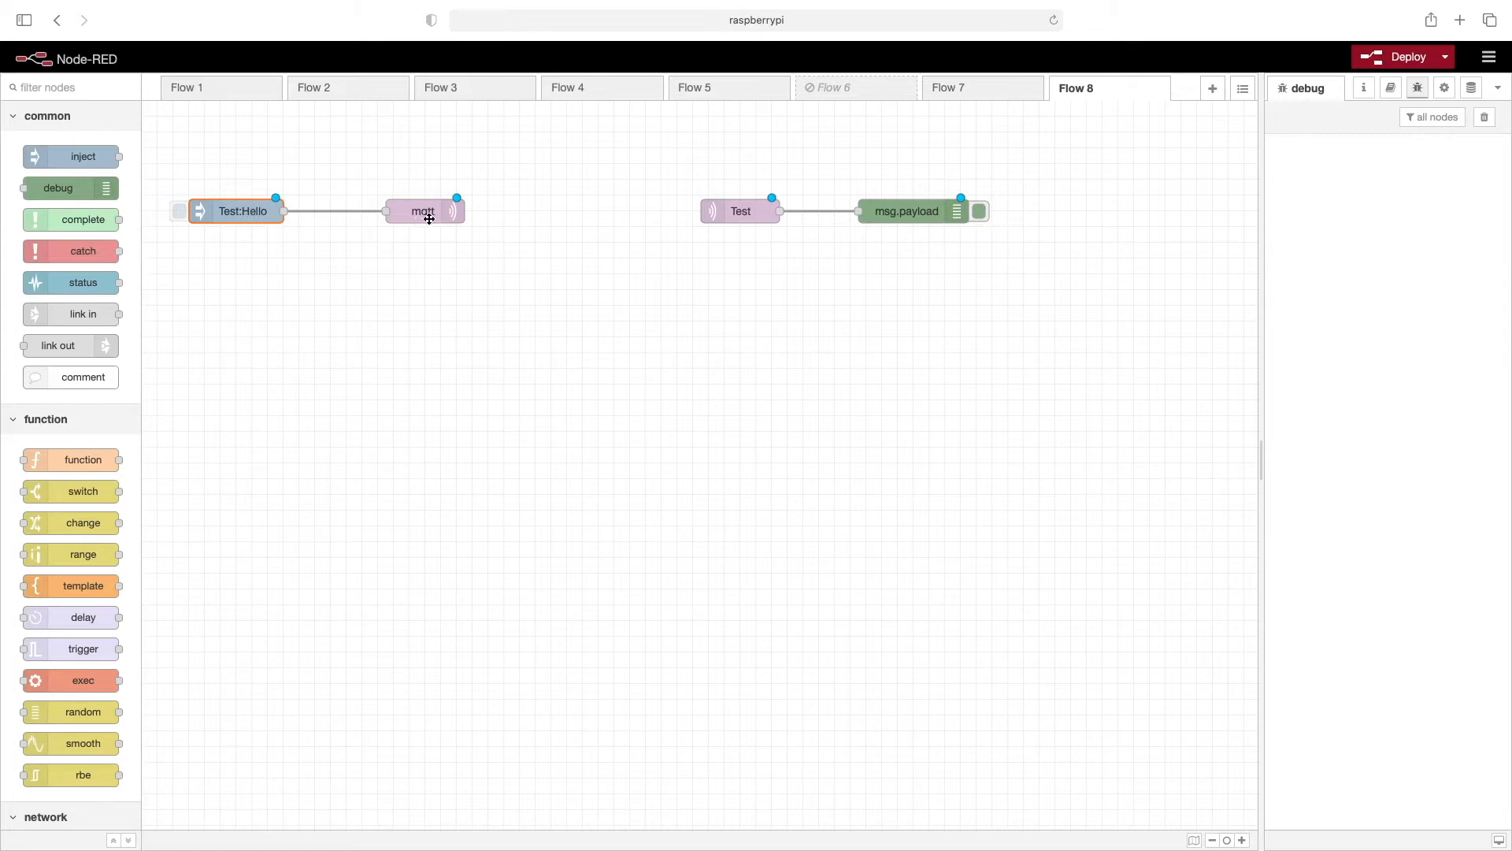
{"action": "mouse_move", "coordinate": [564, 233]}
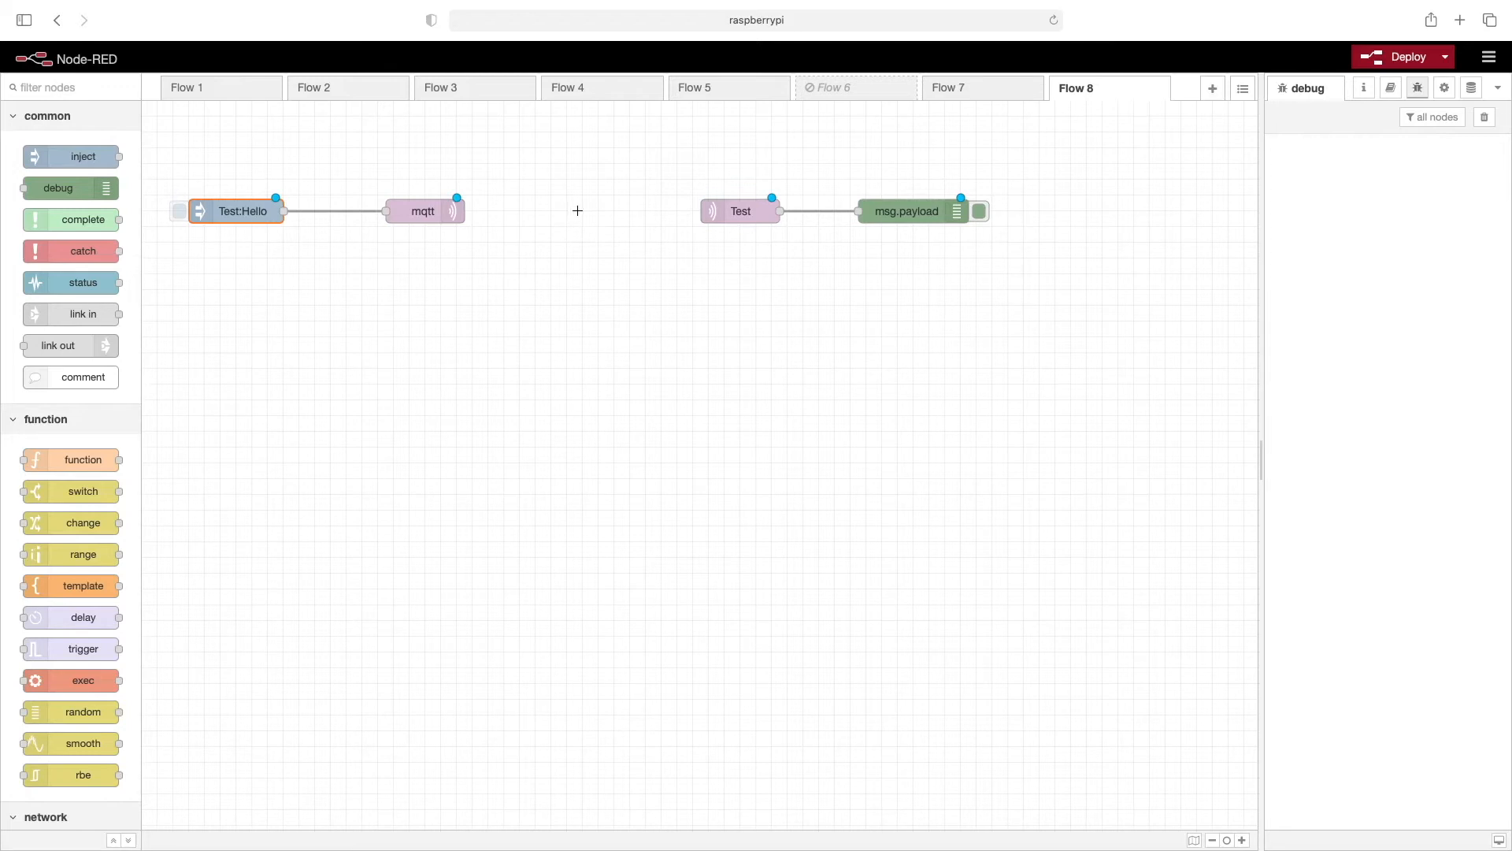
{"action": "mouse_move", "coordinate": [759, 213]}
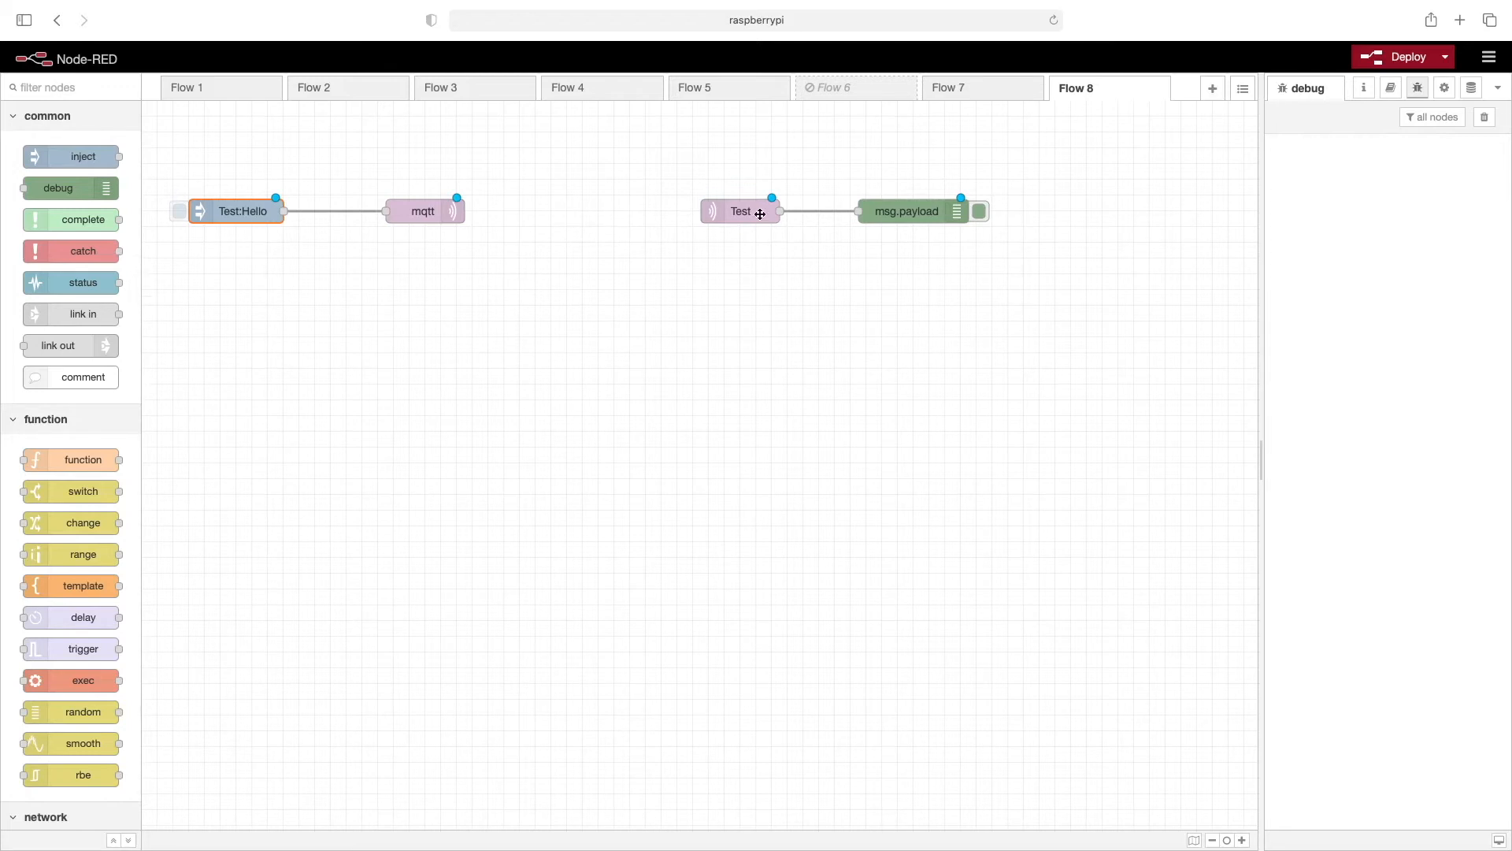
- Deploy the flow so both mqtt nodes connect to the broker
{"action": "left_click", "coordinate": [741, 211]}
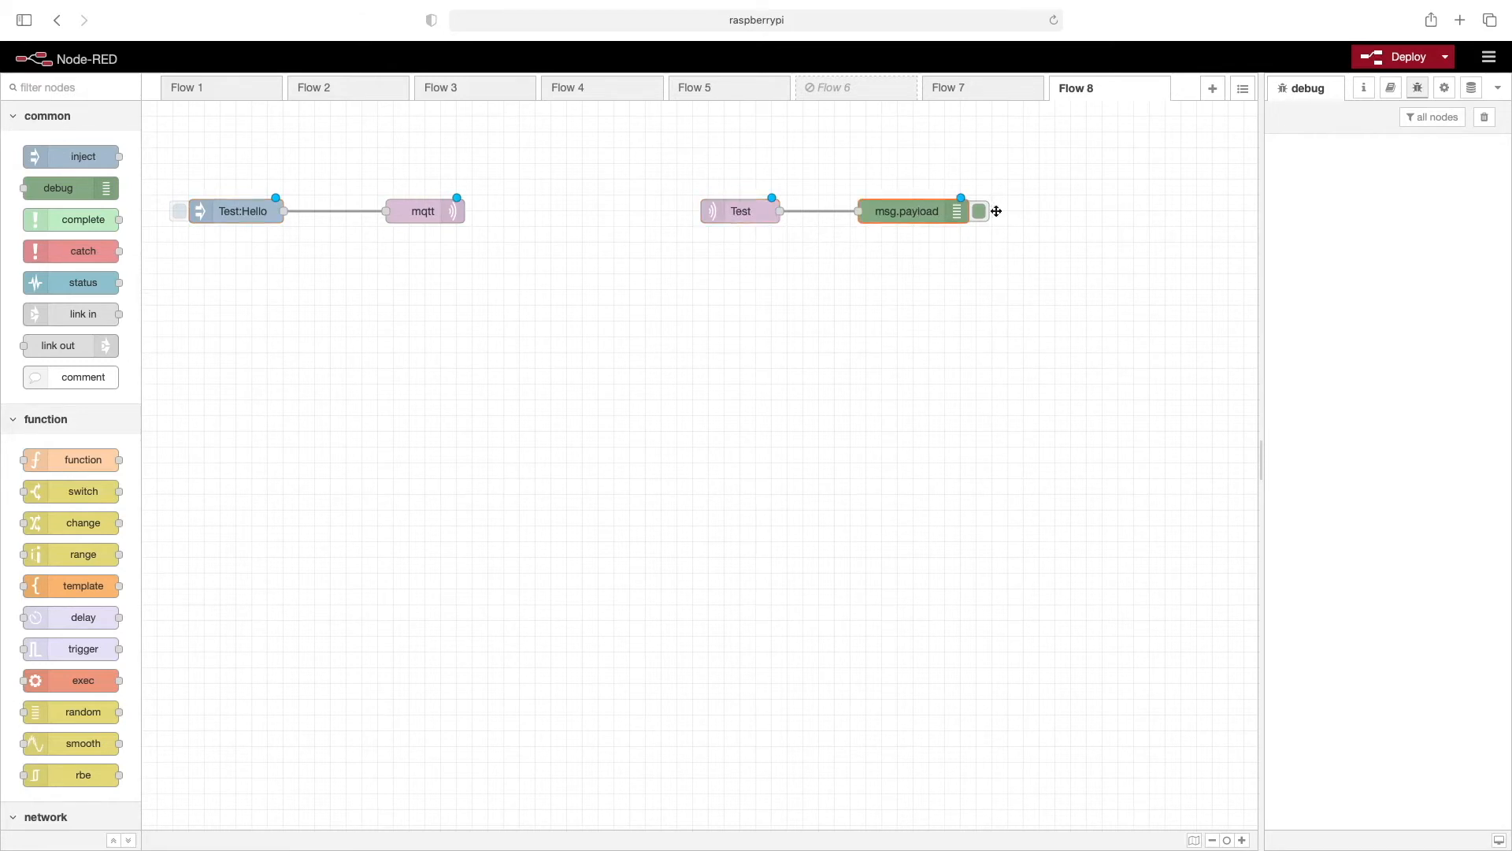
{"action": "left_click", "coordinate": [1402, 57]}
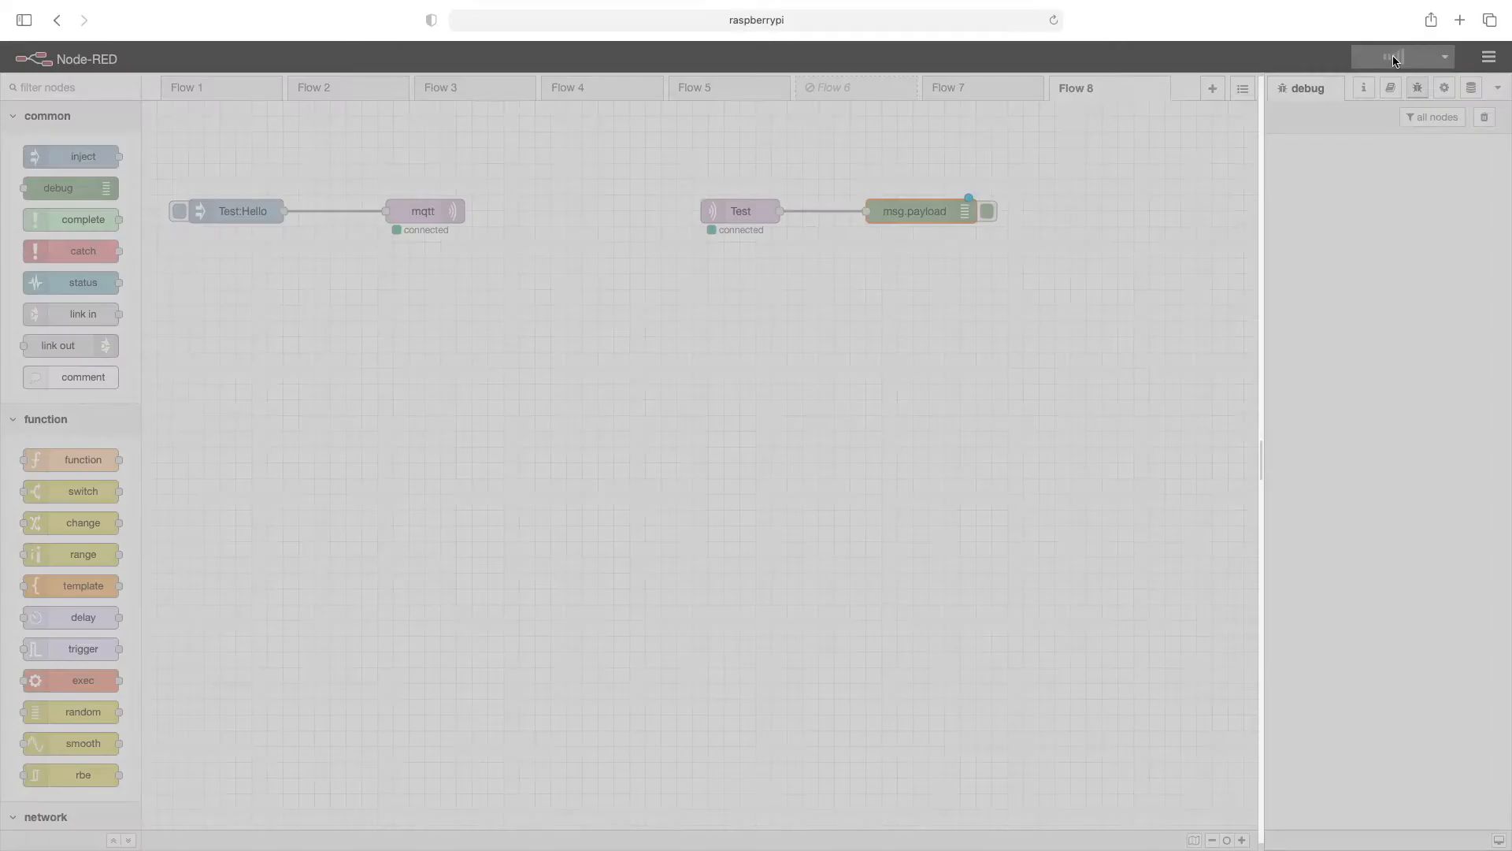
- Trigger the Test:Hello inject so Hello arrives on topic Test in the debug sidebar
{"action": "left_click", "coordinate": [1397, 56]}
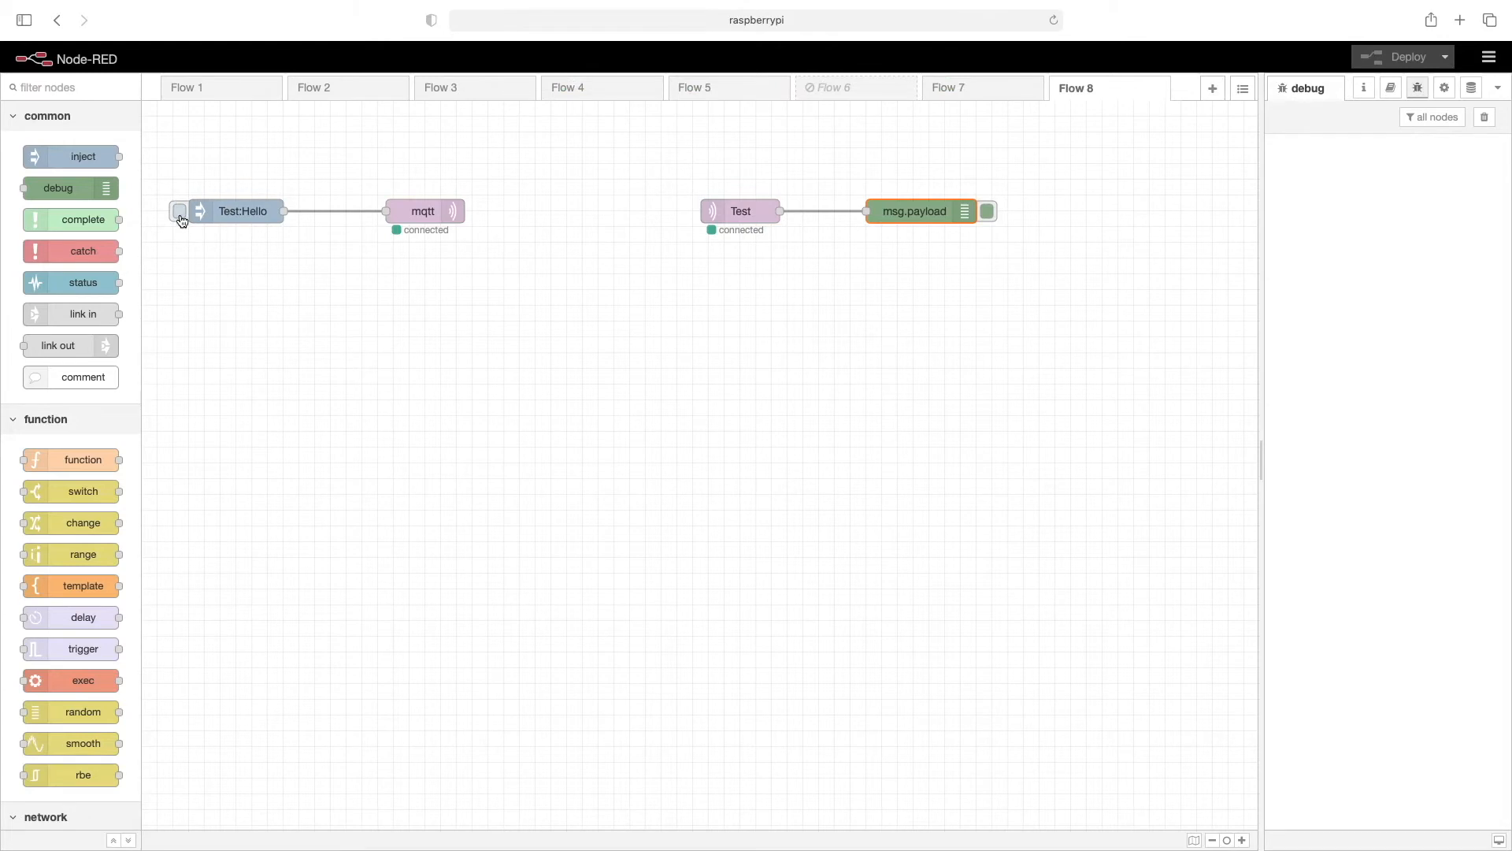
{"action": "left_click", "coordinate": [179, 209]}
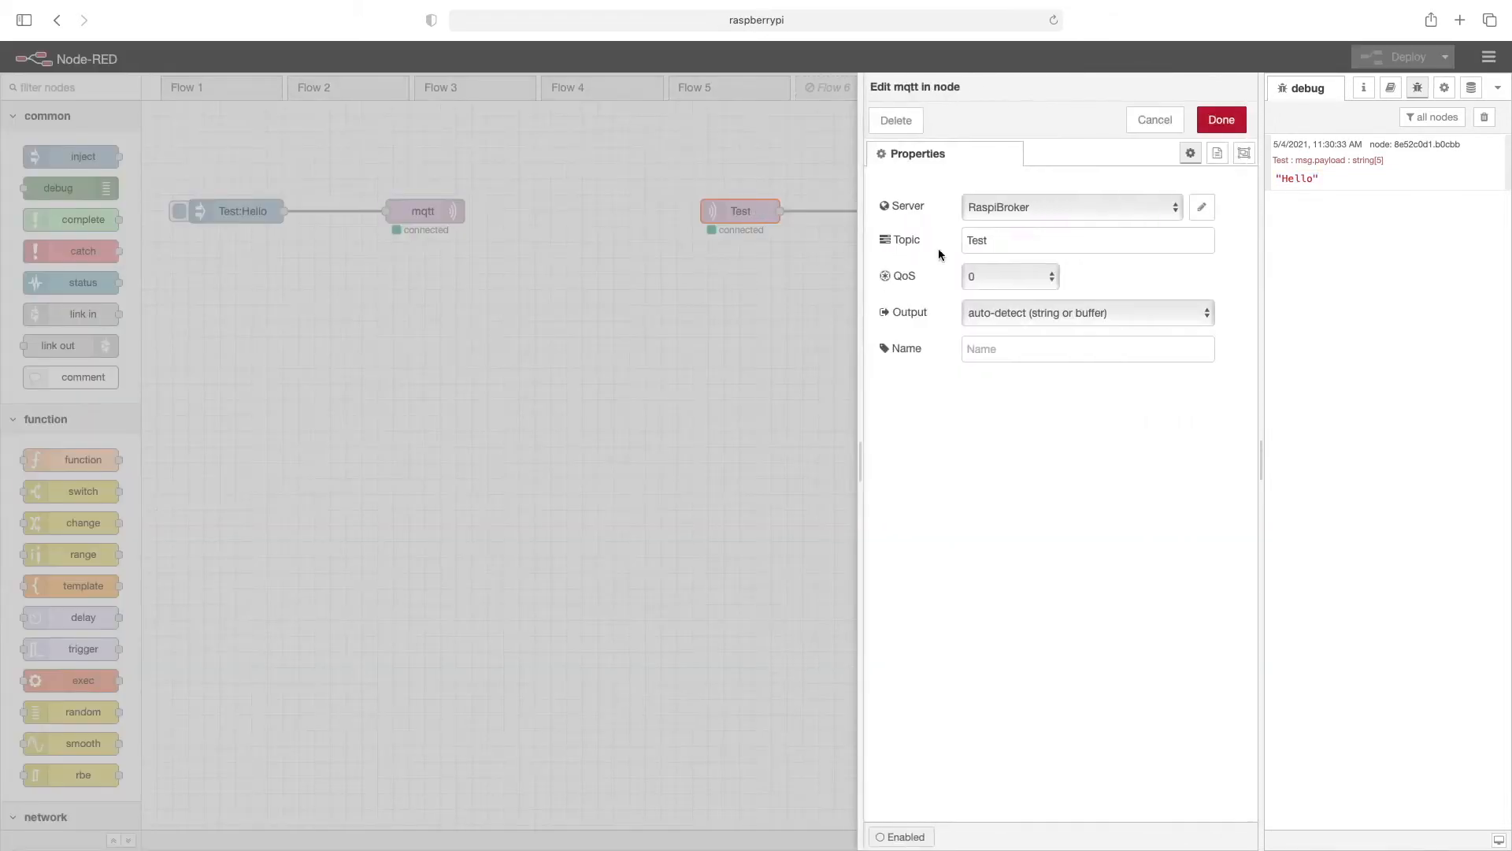
{"action": "mouse_move", "coordinate": [1125, 164]}
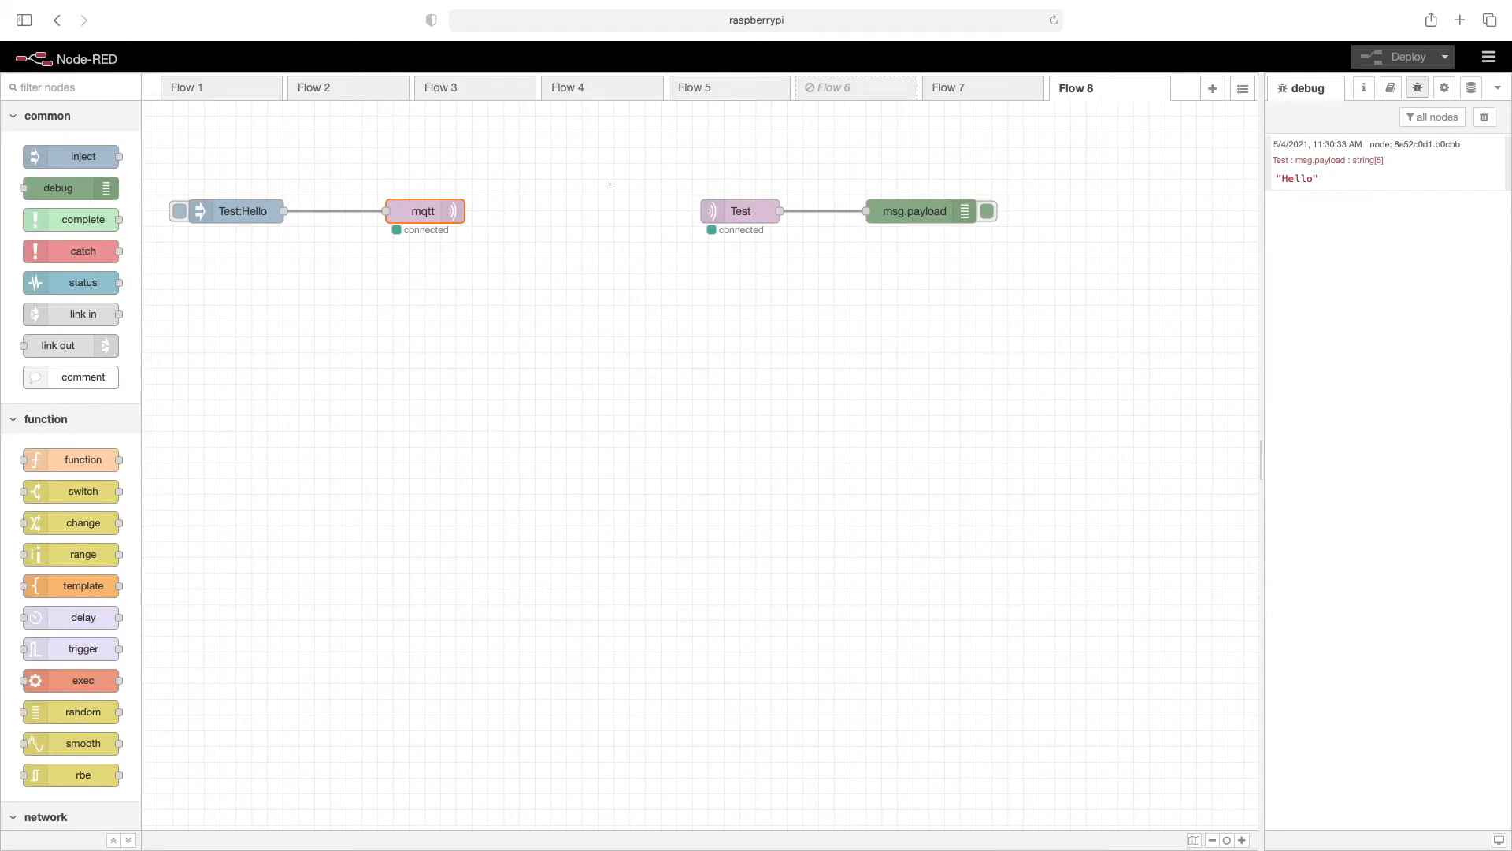
{"action": "mouse_move", "coordinate": [564, 225]}
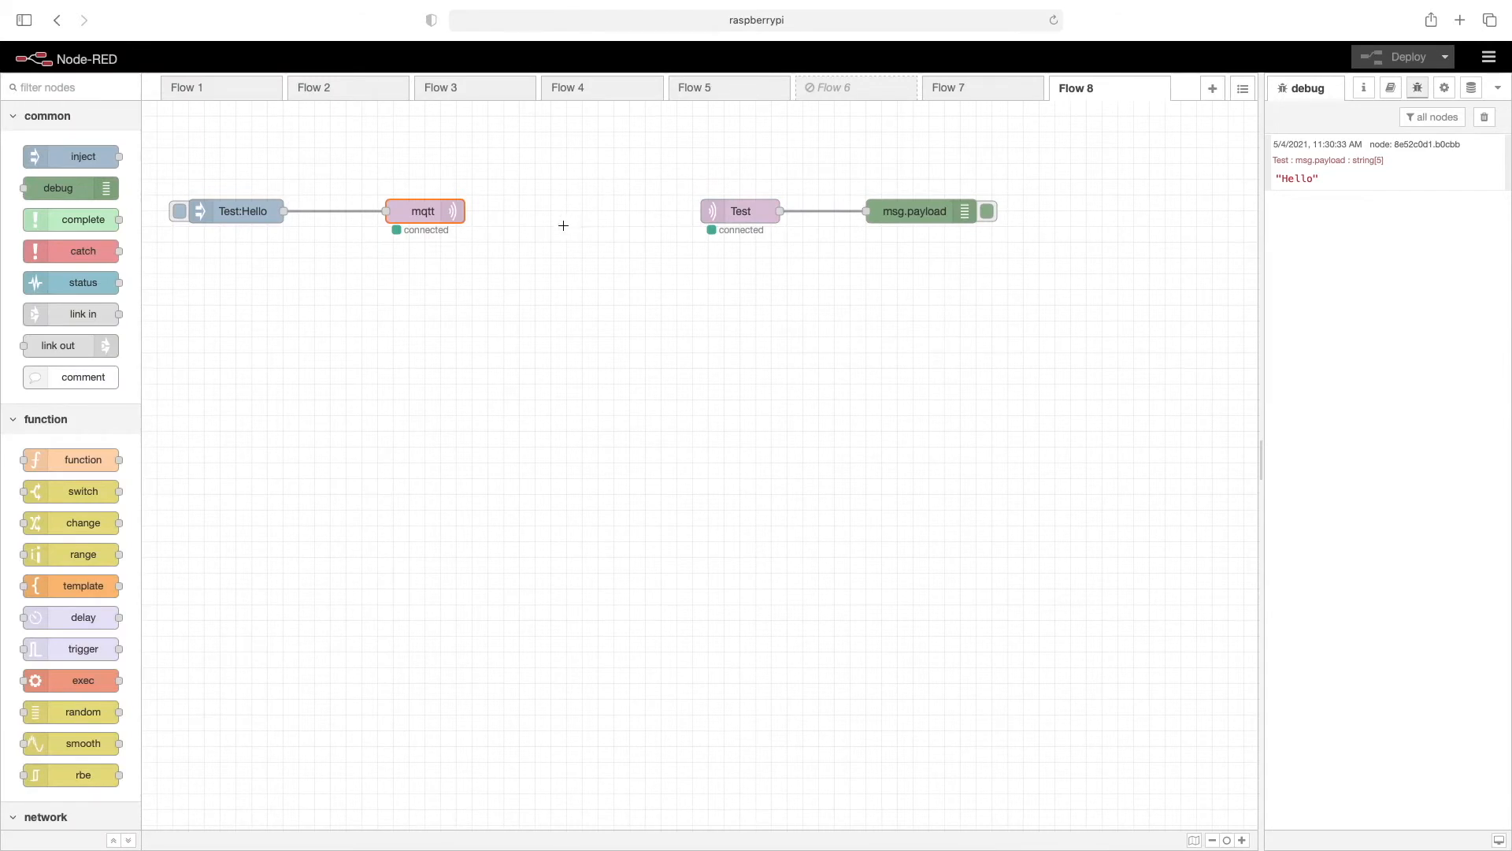
{"action": "mouse_move", "coordinate": [581, 237]}
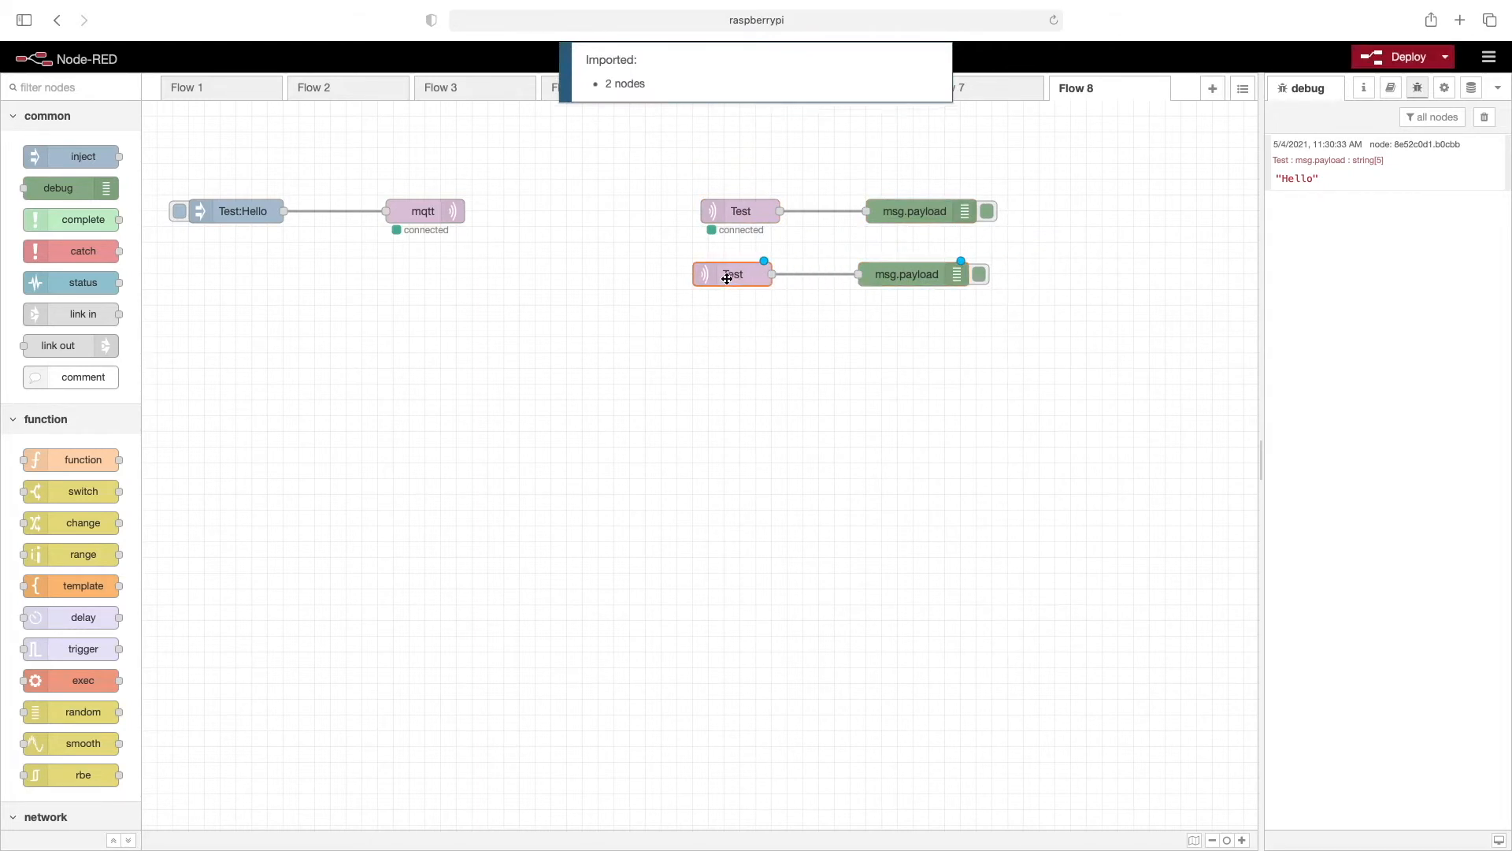
- Retopic the copied mqtt in subscriber to lowercase test and confirm
{"action": "double_click", "coordinate": [733, 274]}
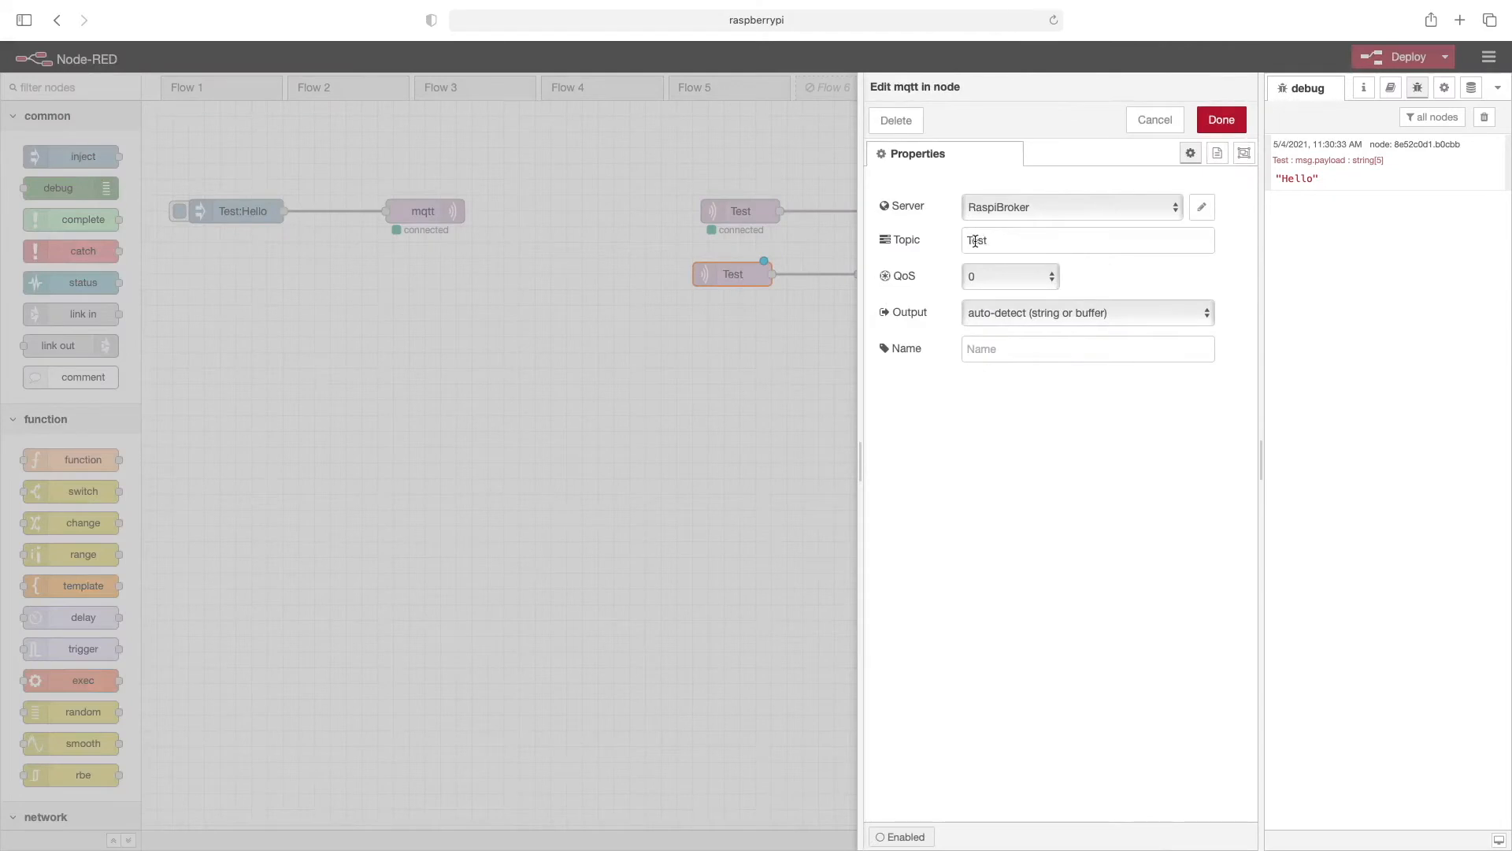
{"action": "left_click", "coordinate": [1087, 240]}
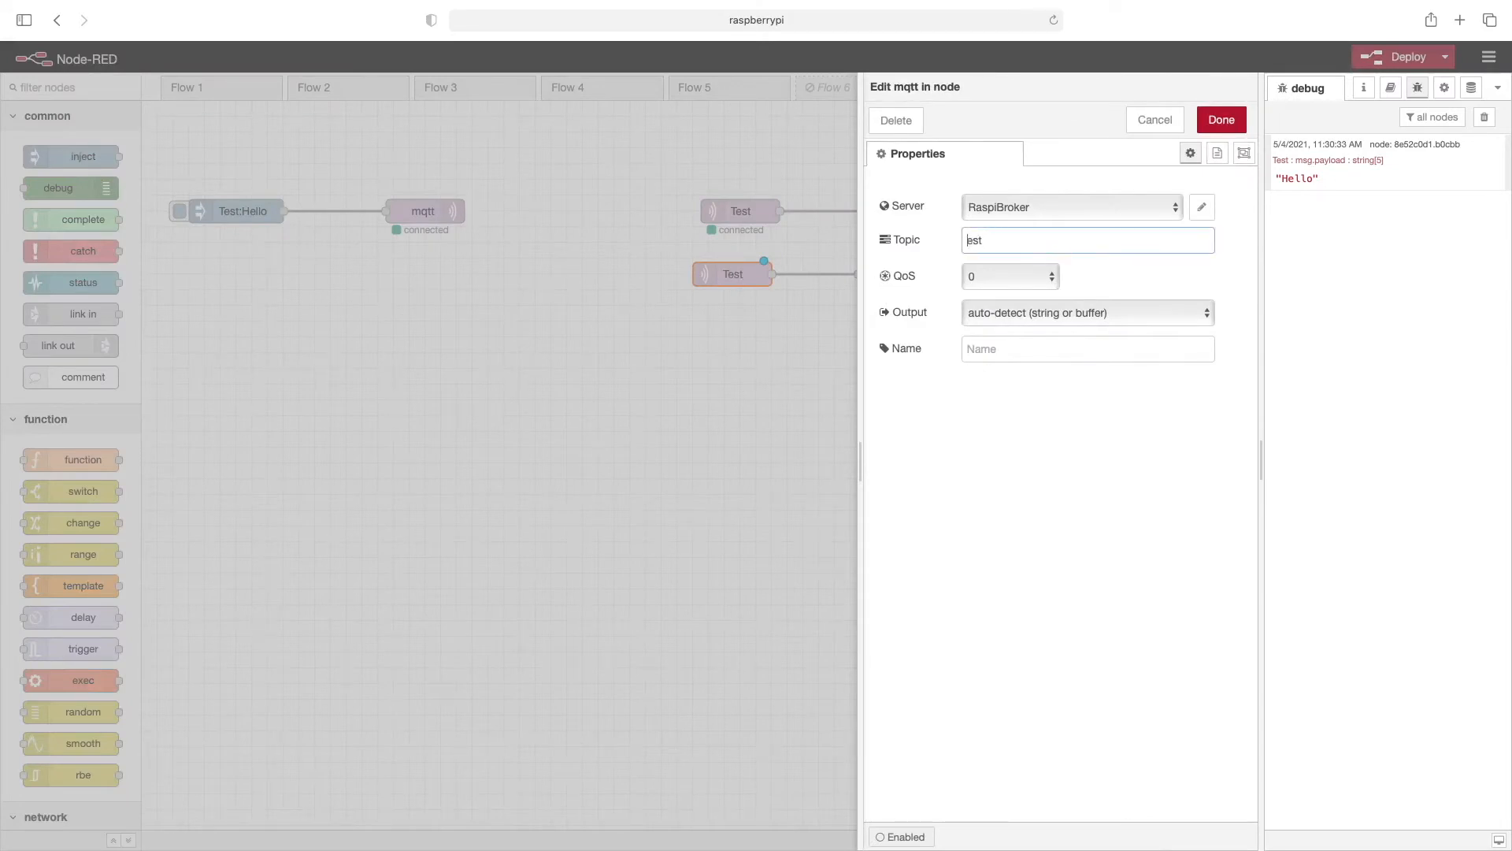
{"action": "type", "text": "test"}
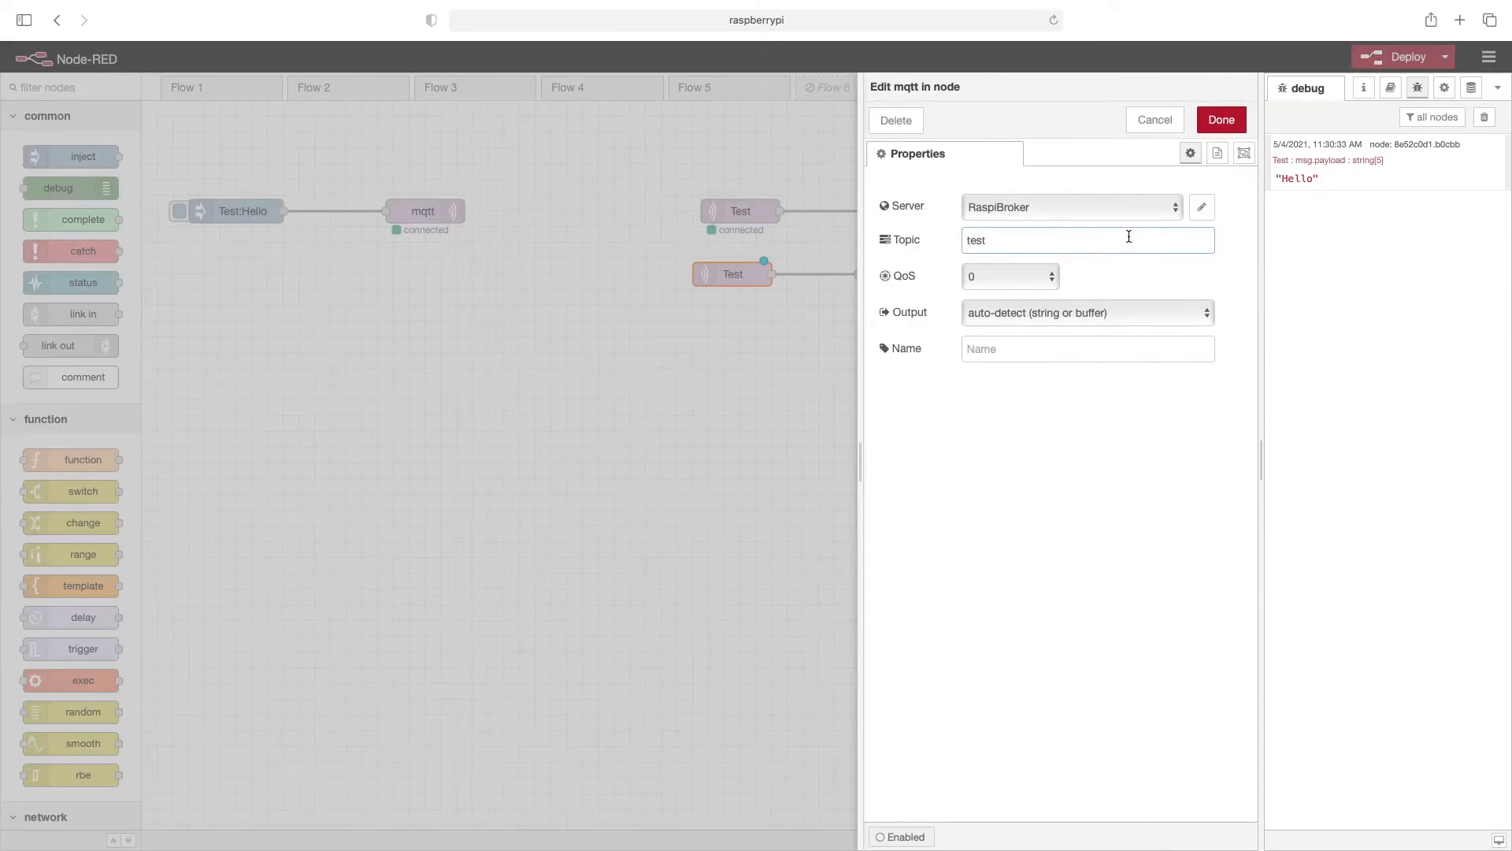
{"action": "left_click", "coordinate": [1219, 120]}
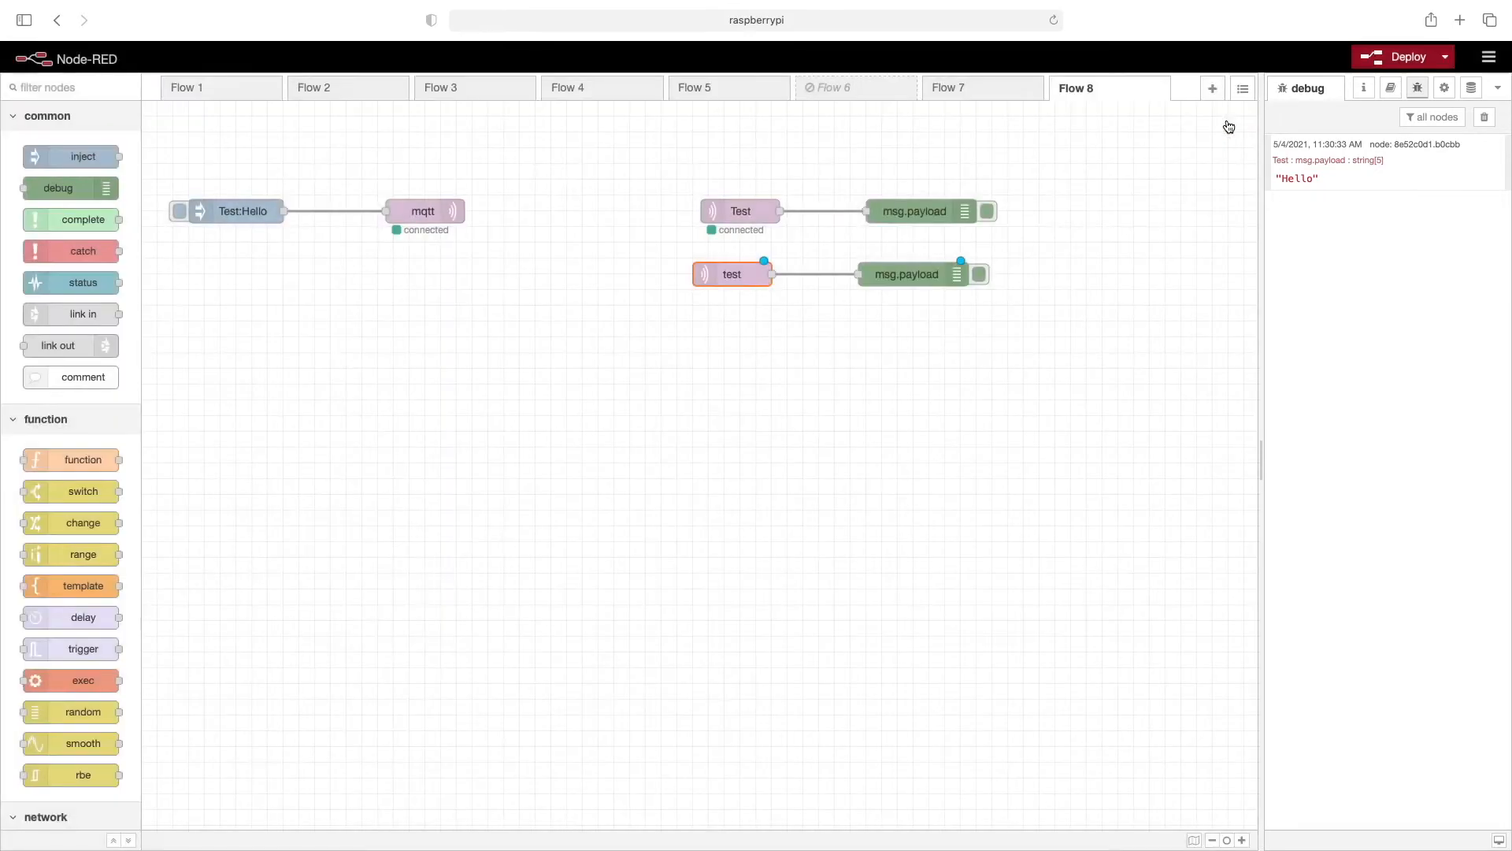
{"action": "mouse_move", "coordinate": [742, 274]}
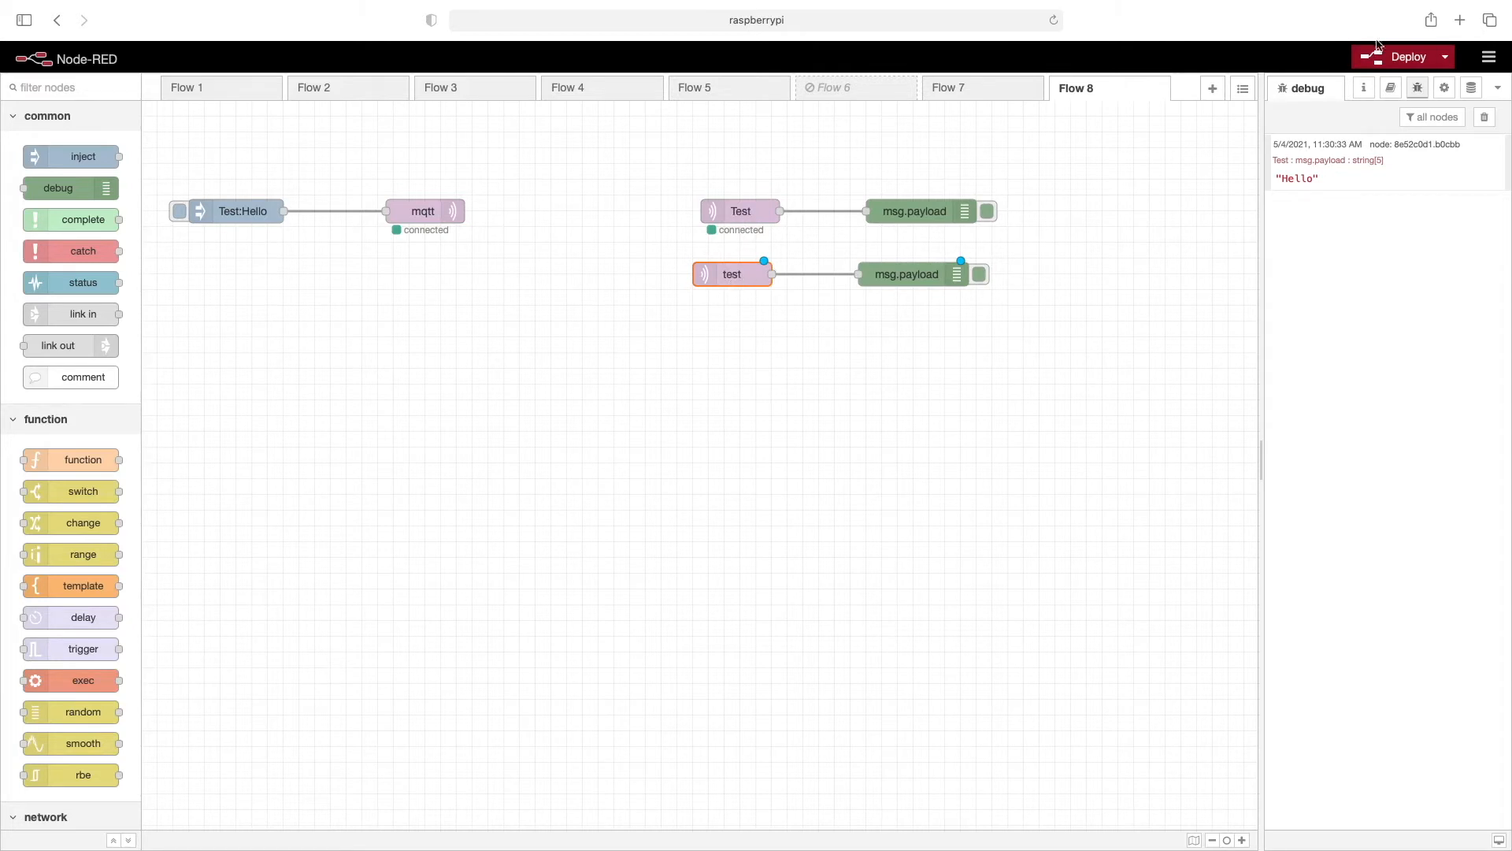
- Redeploy the flow and trigger Test:Hello to check the debug output
{"action": "left_click", "coordinate": [1484, 117]}
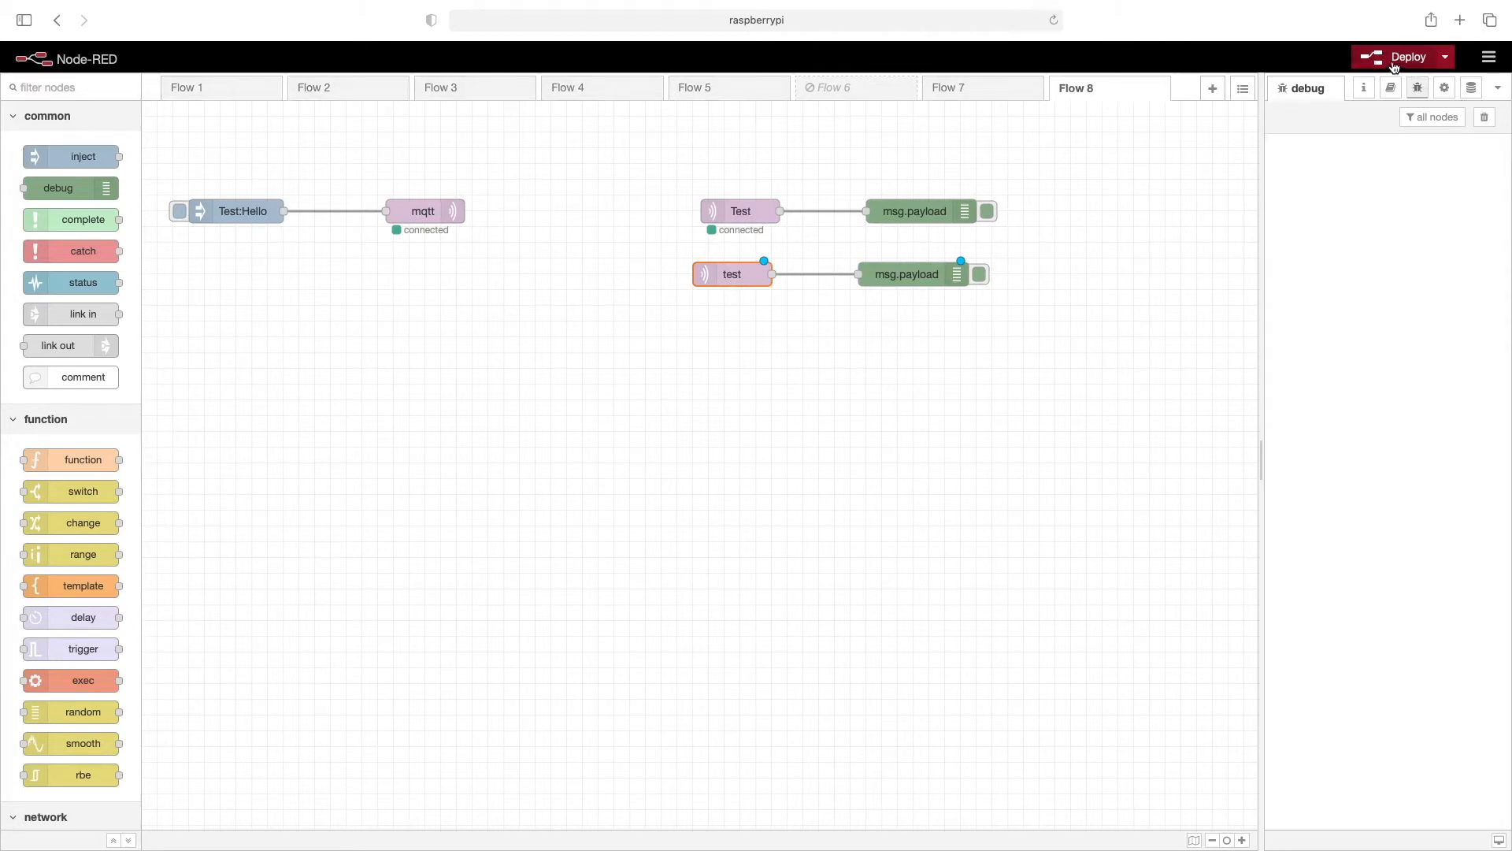
{"action": "left_click", "coordinate": [1408, 57]}
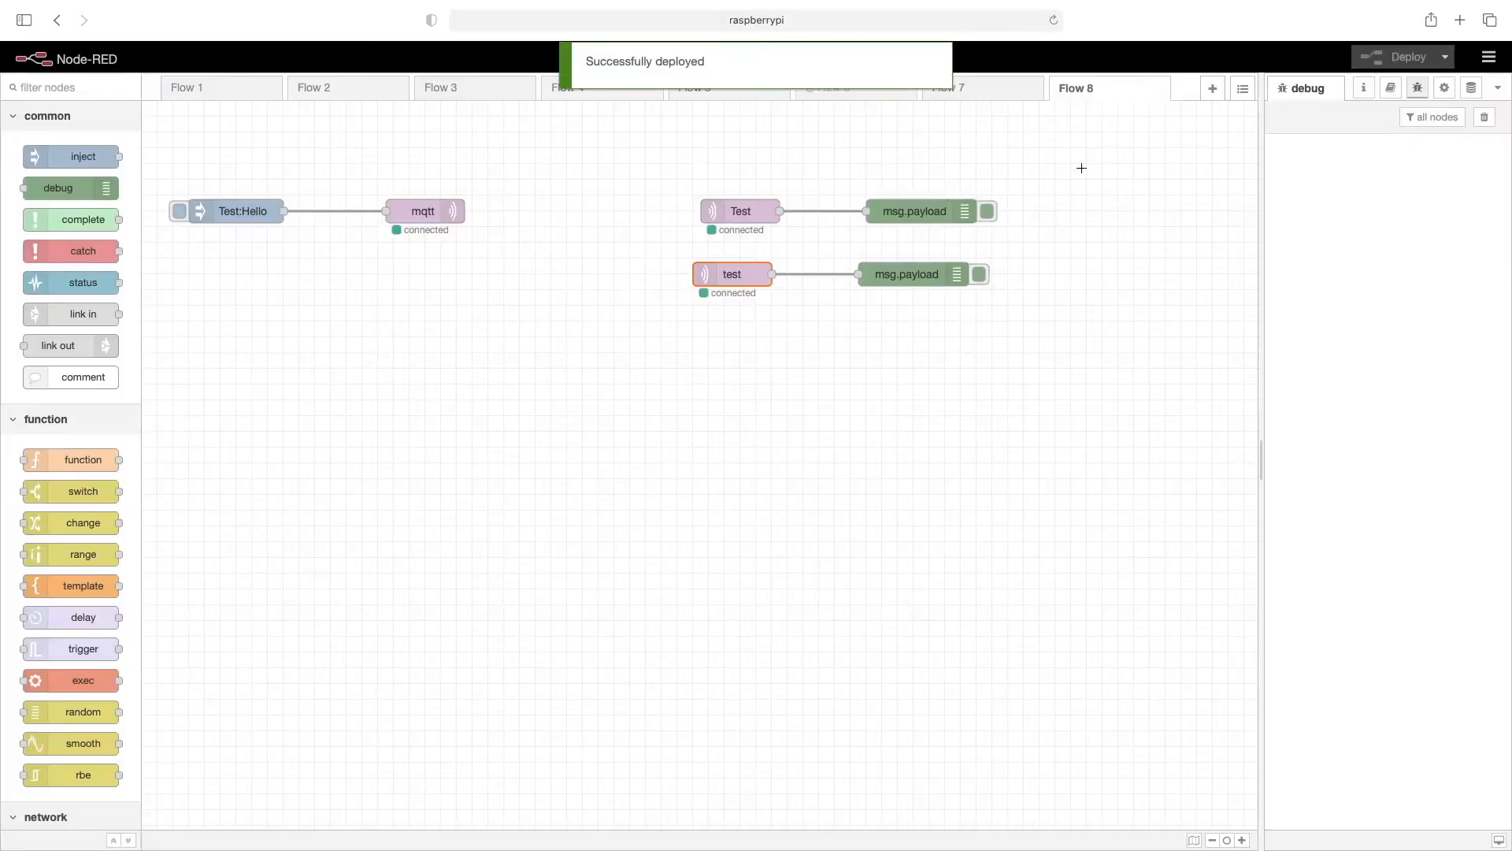
{"action": "mouse_move", "coordinate": [181, 211]}
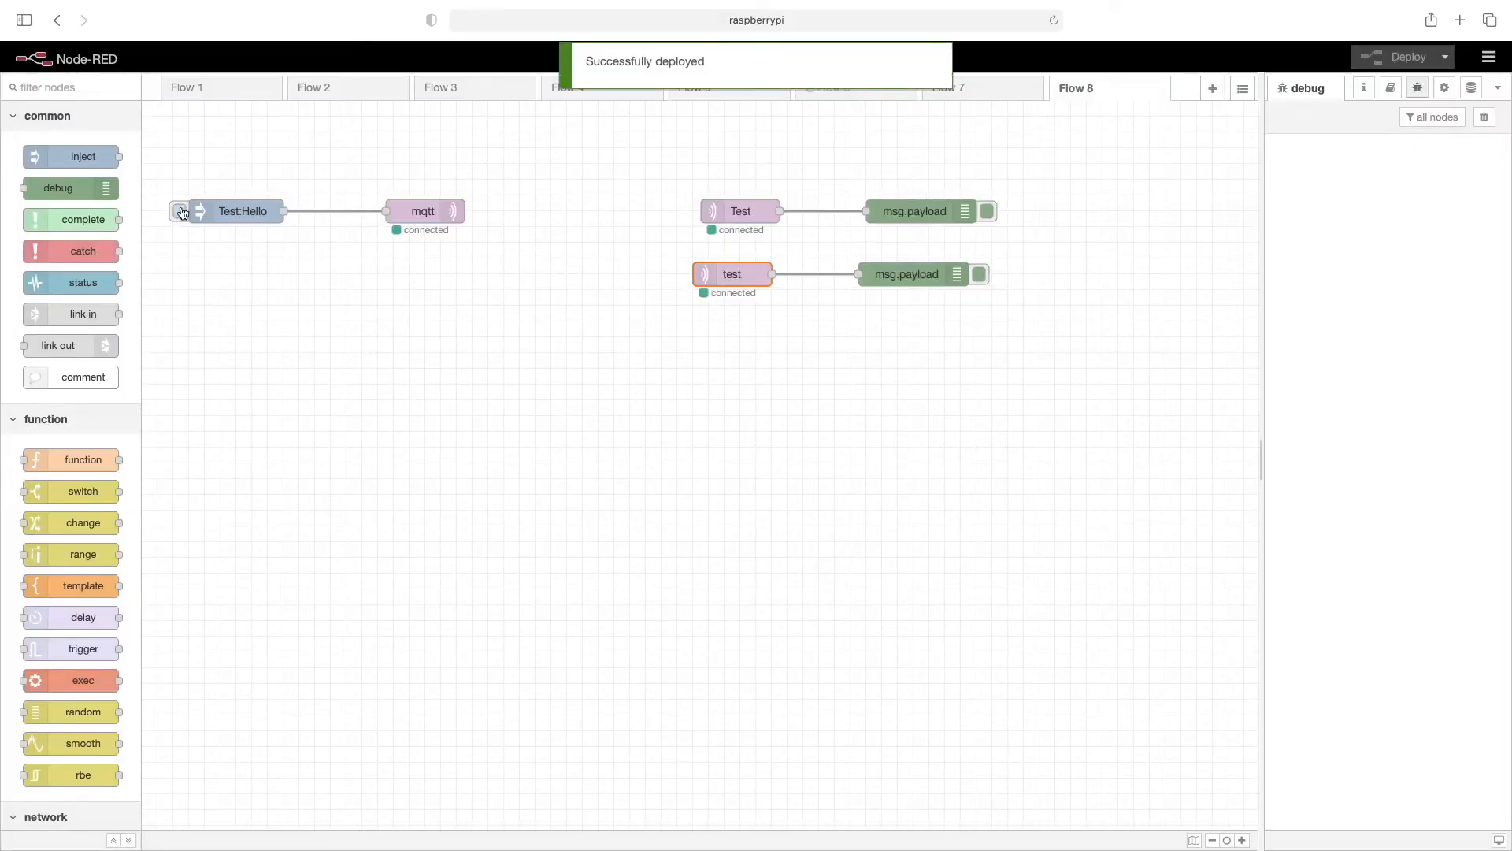
{"action": "left_click", "coordinate": [179, 211]}
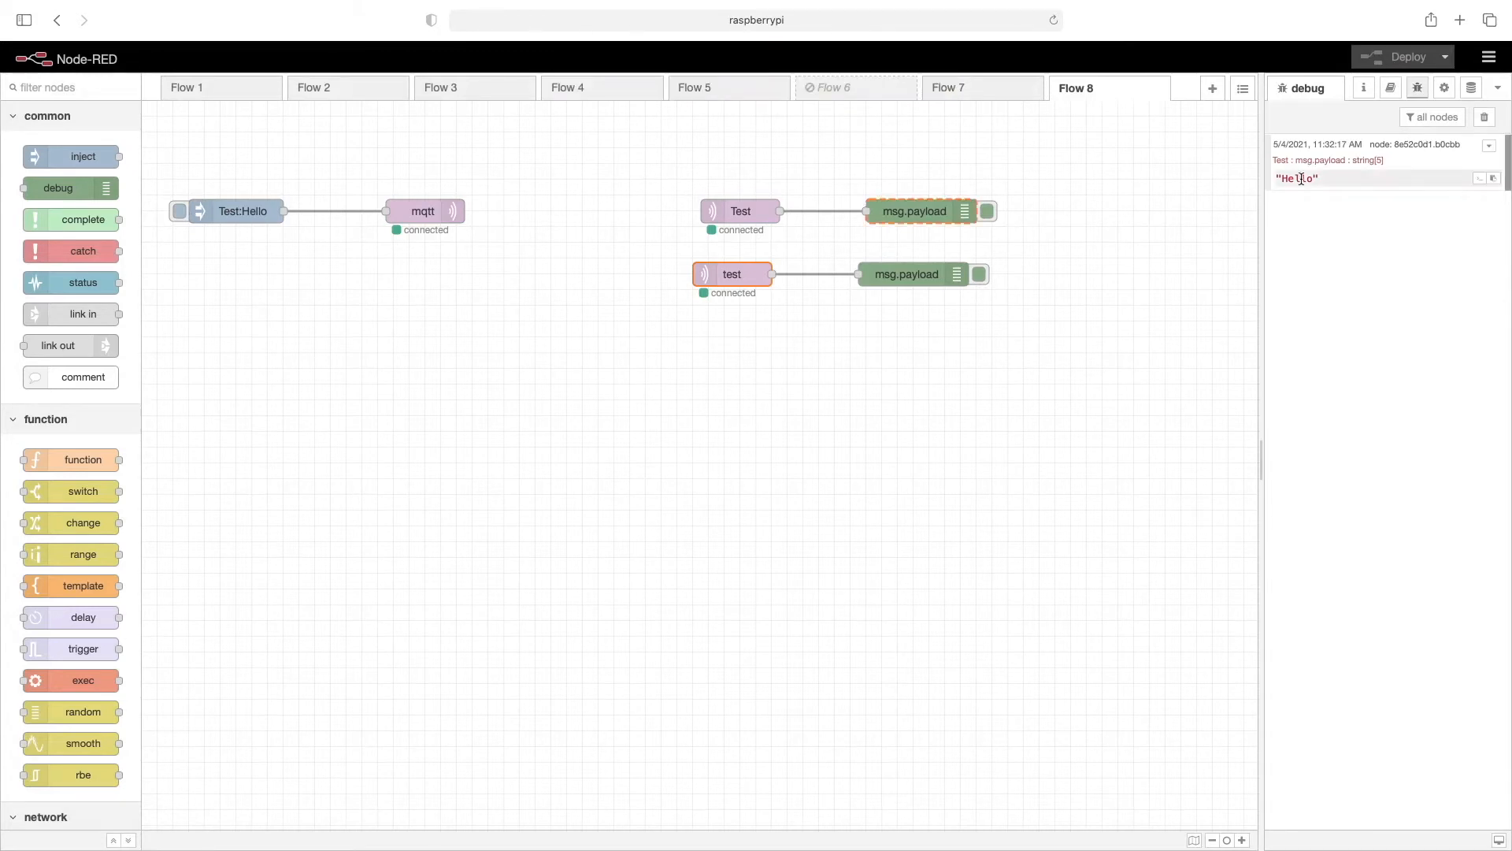
{"action": "left_click", "coordinate": [914, 209]}
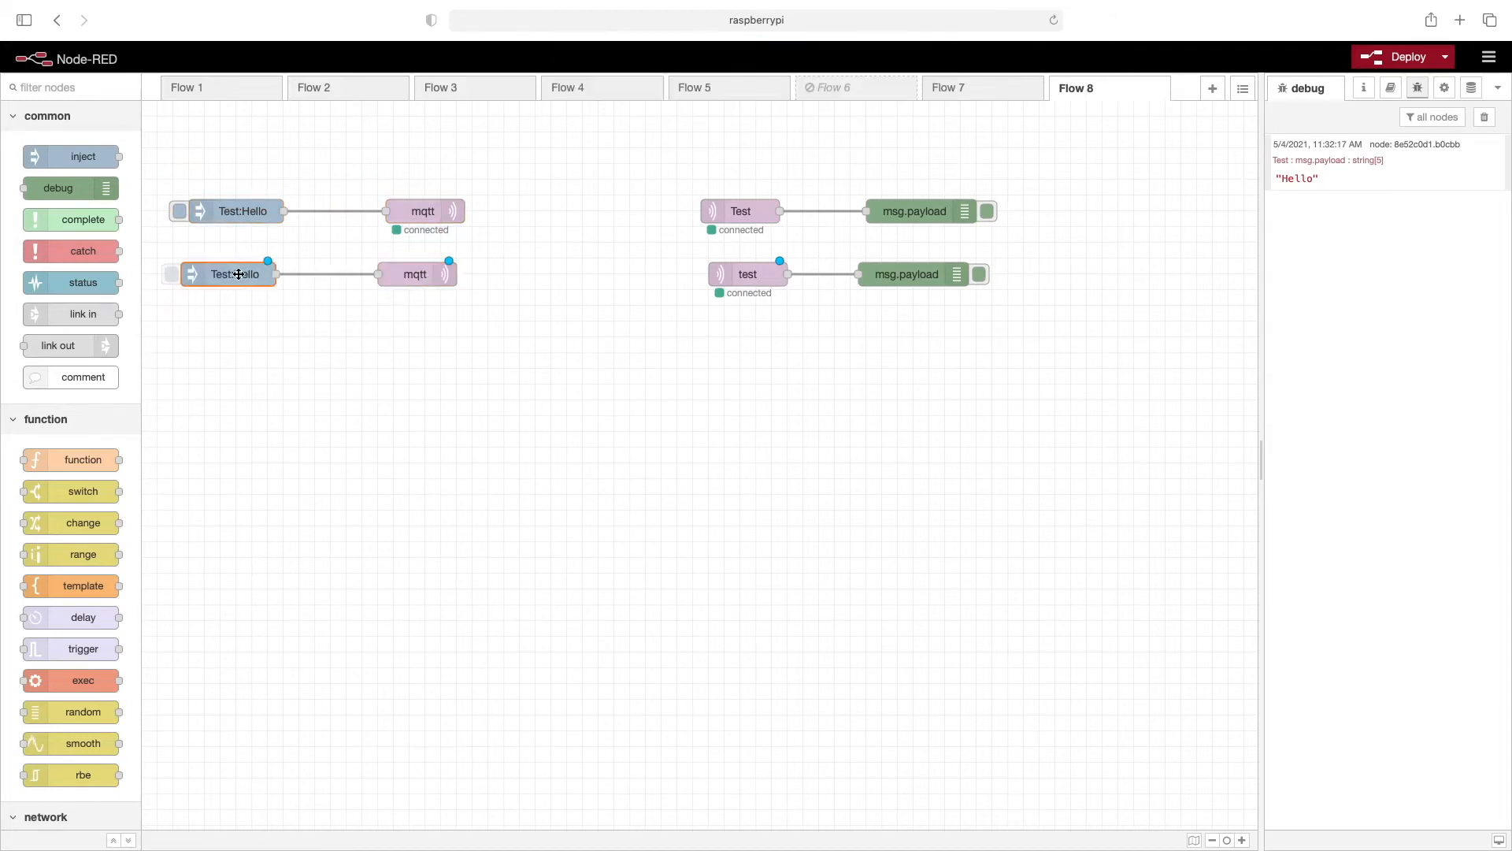
- Set the copied inject's payload to lowercase hello so it reads test:hello
{"action": "double_click", "coordinate": [236, 274]}
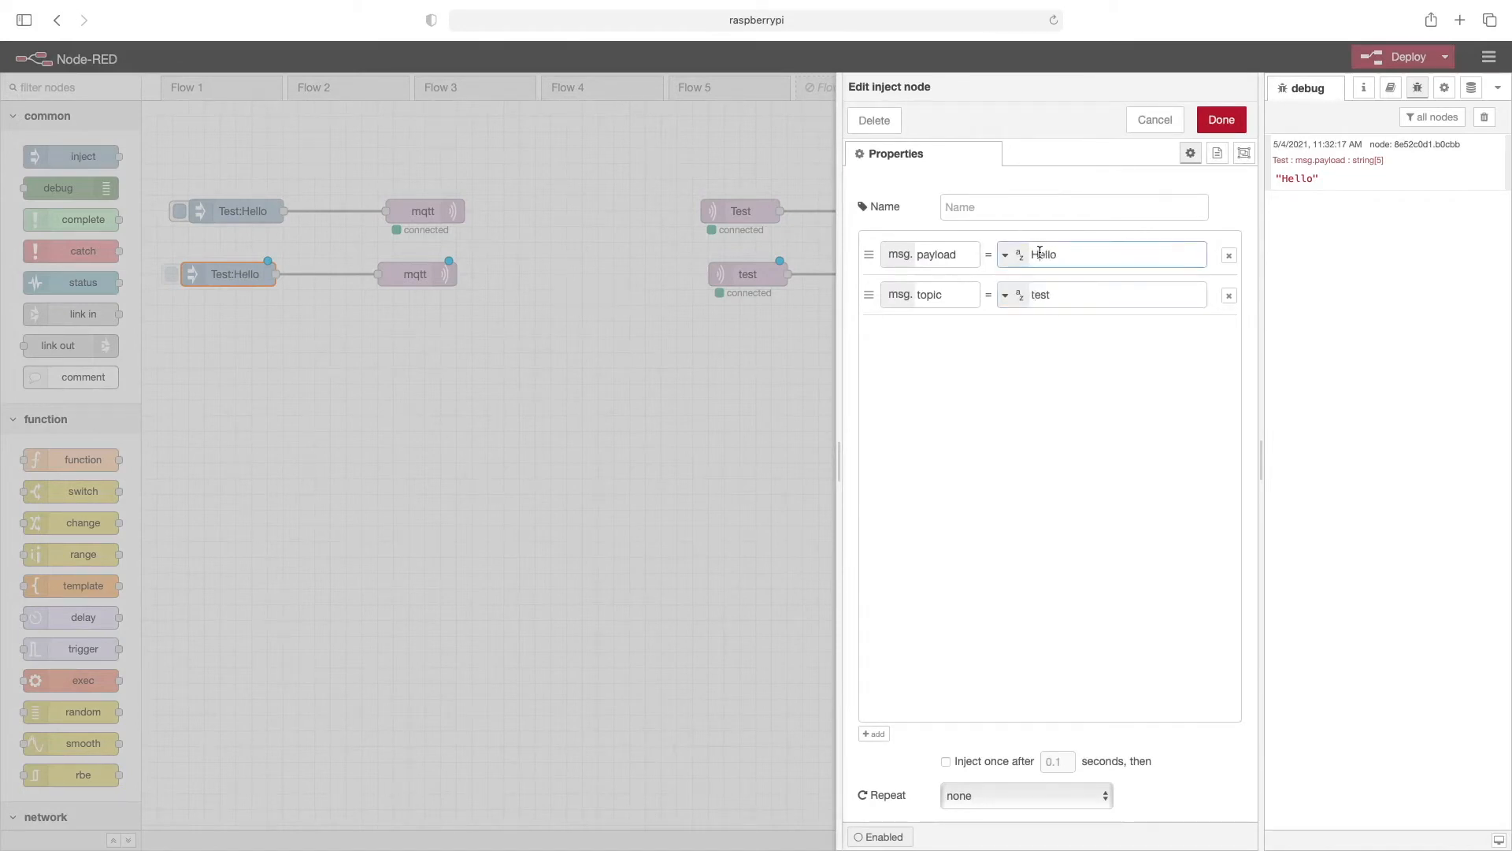
{"action": "type", "text": "hello"}
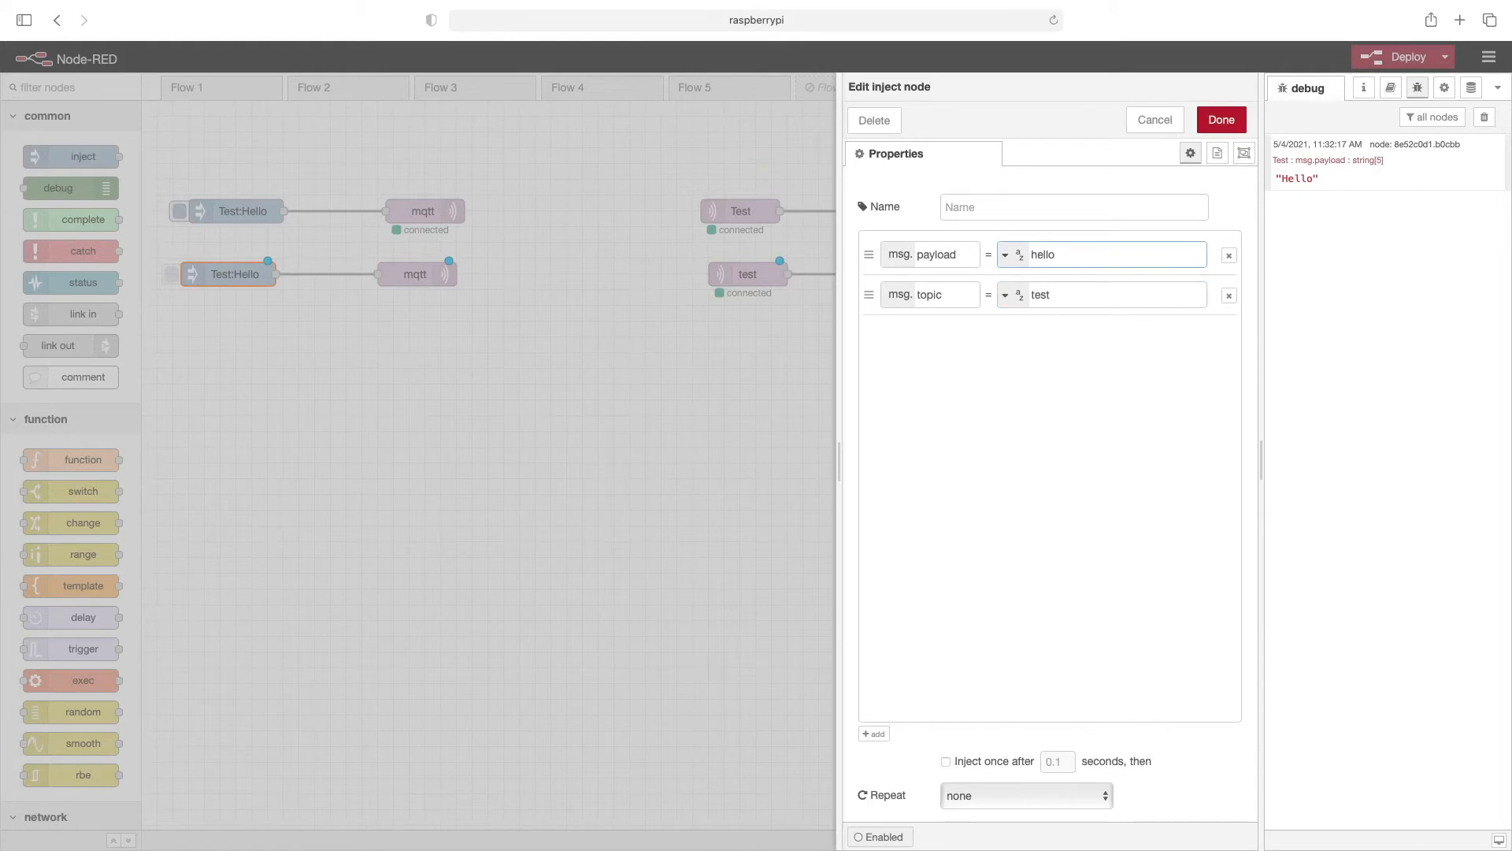
{"action": "left_click", "coordinate": [1219, 120]}
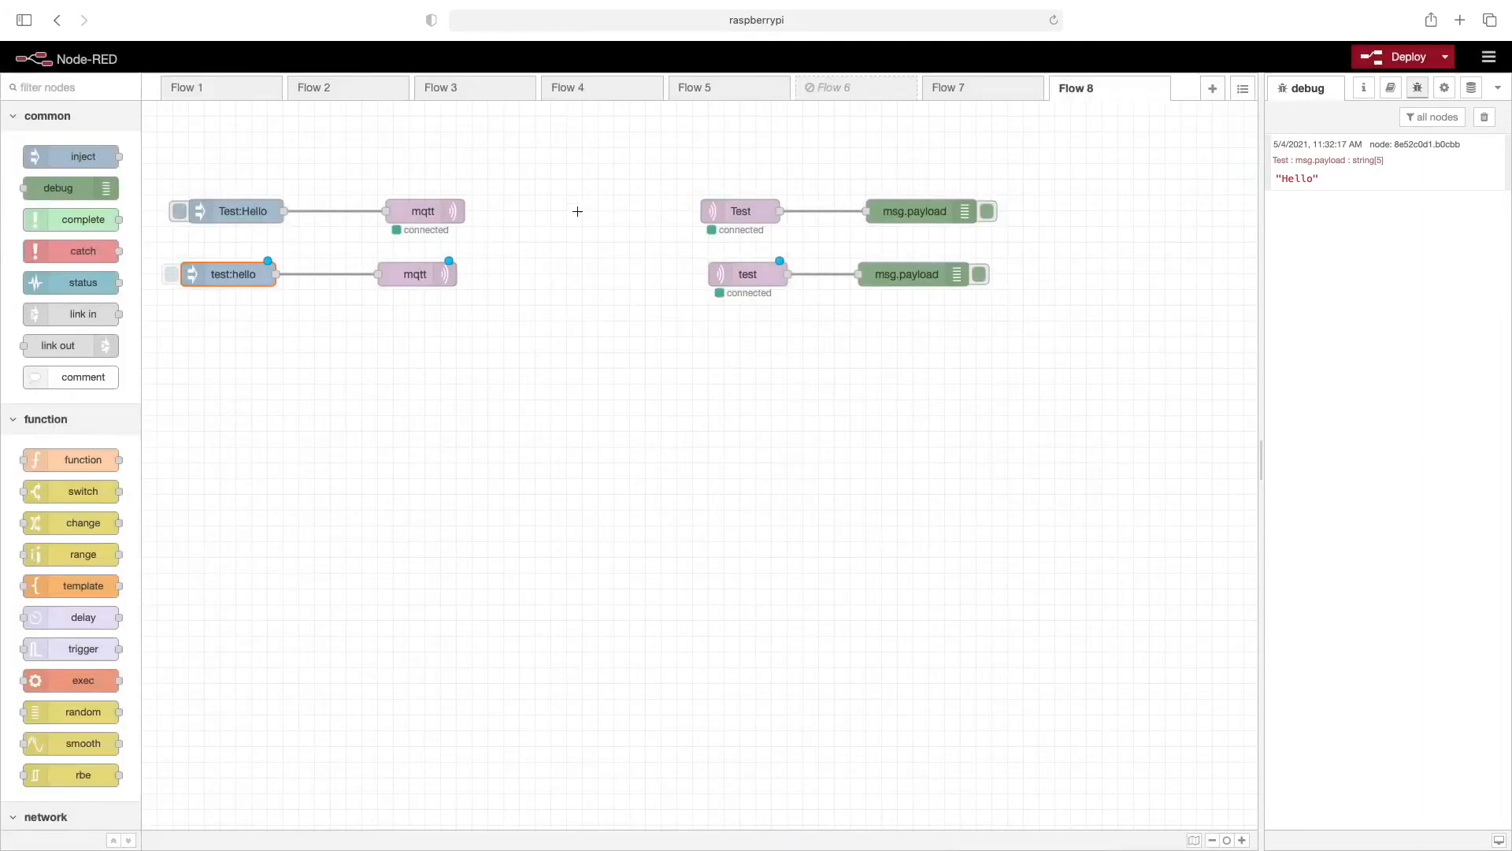
- Remove the duplicate mqtt node and wire test:hello into the original publisher
{"action": "left_click", "coordinate": [414, 274]}
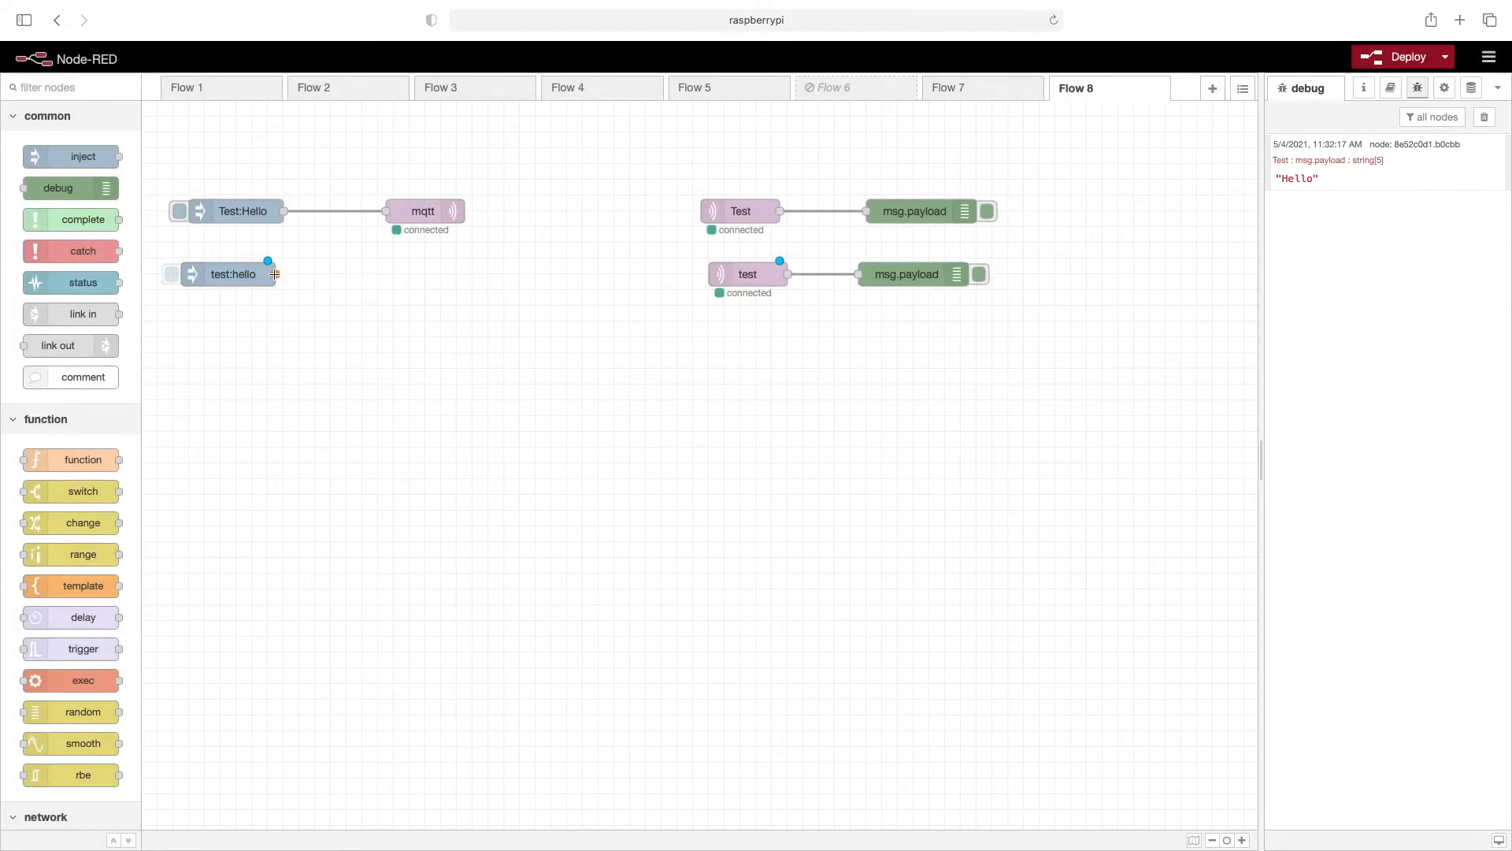
{"action": "left_click_drag", "start_coordinate": [274, 274], "coordinate": [386, 211]}
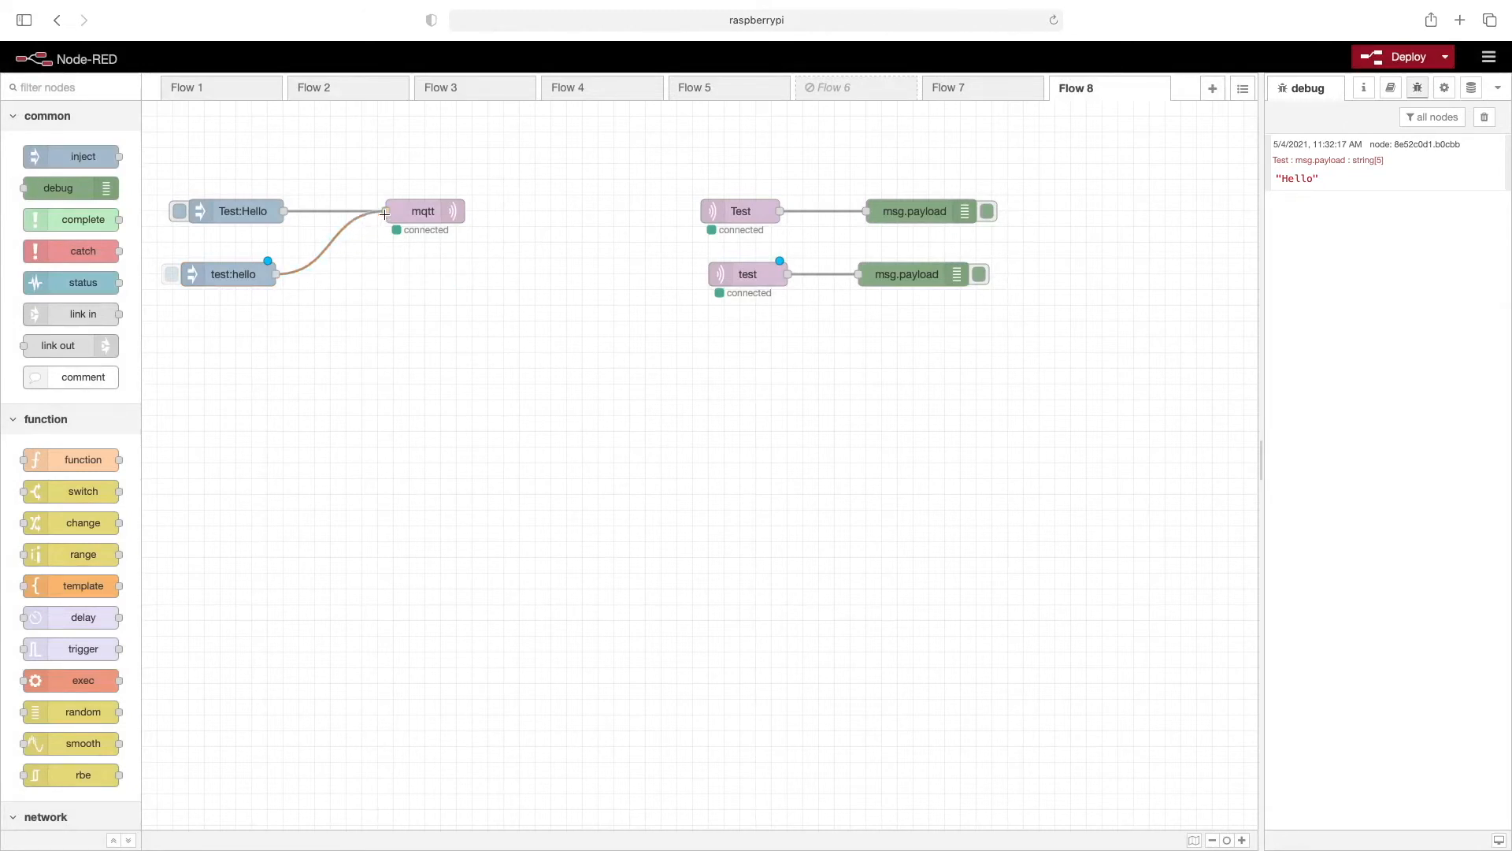
{"action": "mouse_move", "coordinate": [394, 392]}
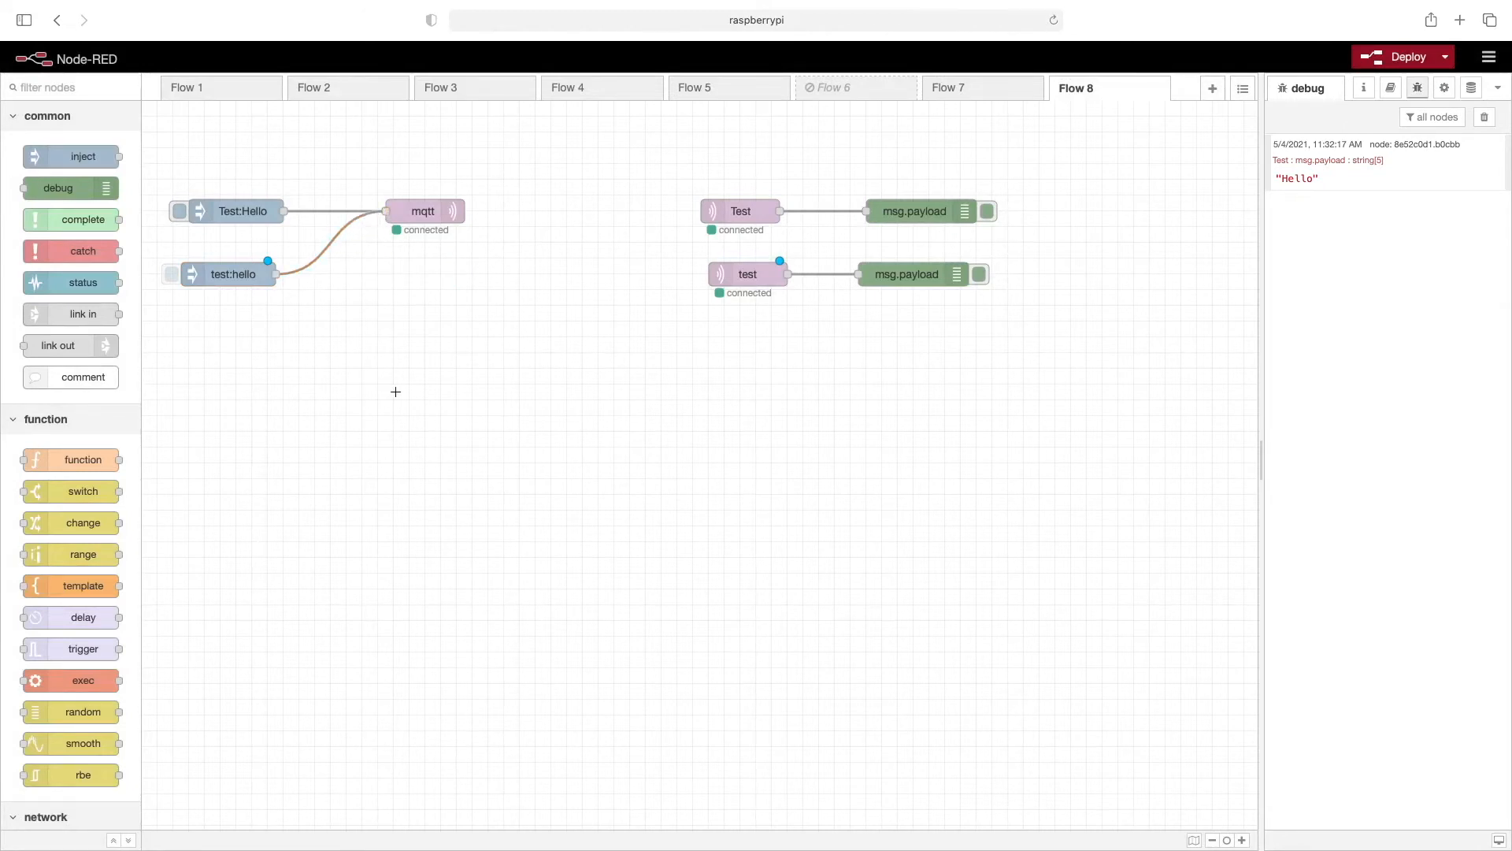
- Deploy the flow, clear the debug log and fire the test:hello inject
{"action": "left_click", "coordinate": [1402, 57]}
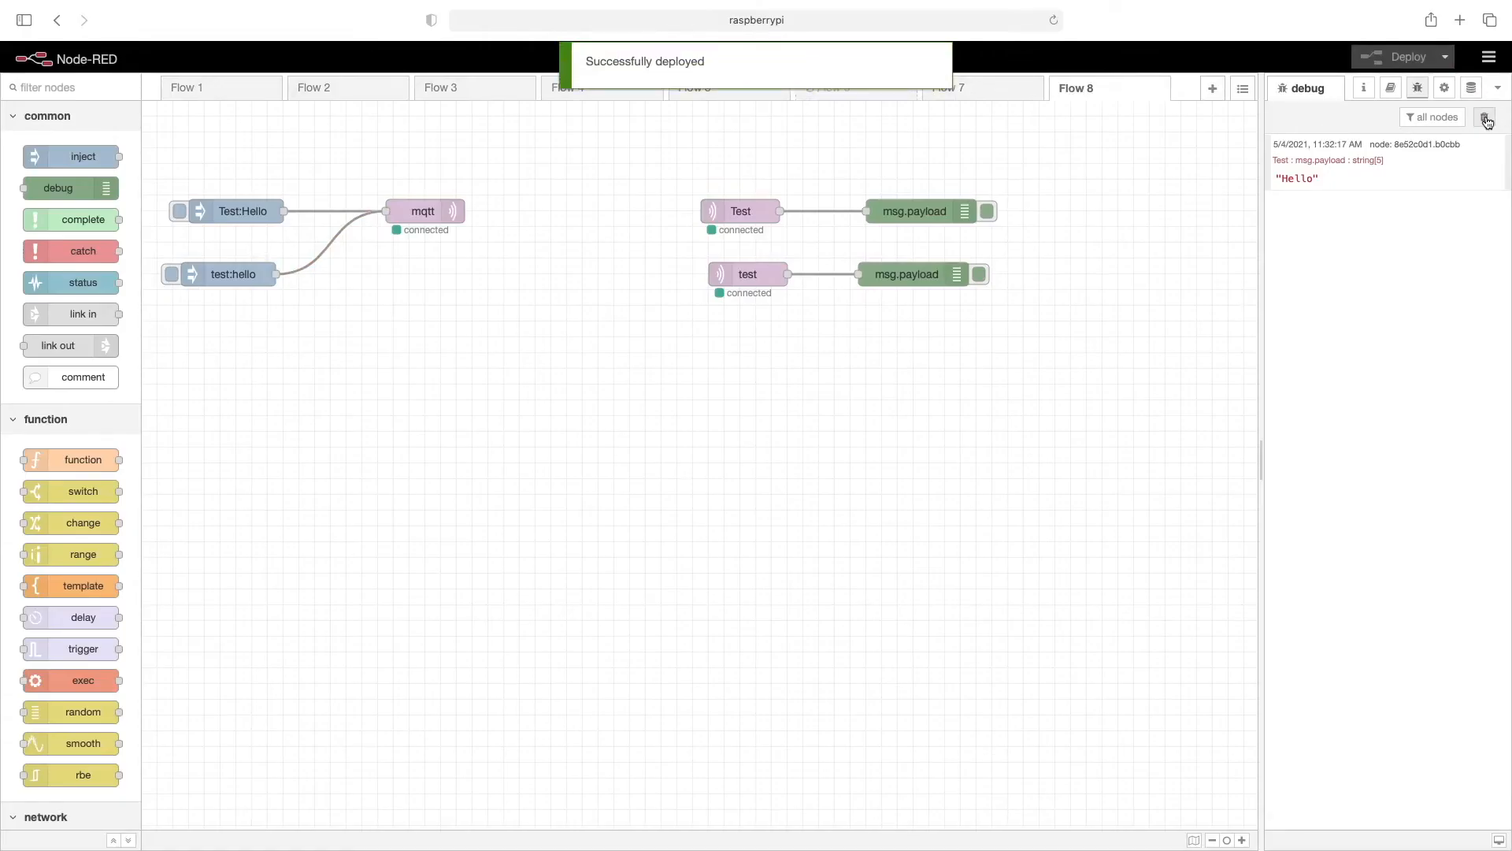
{"action": "left_click", "coordinate": [1486, 115]}
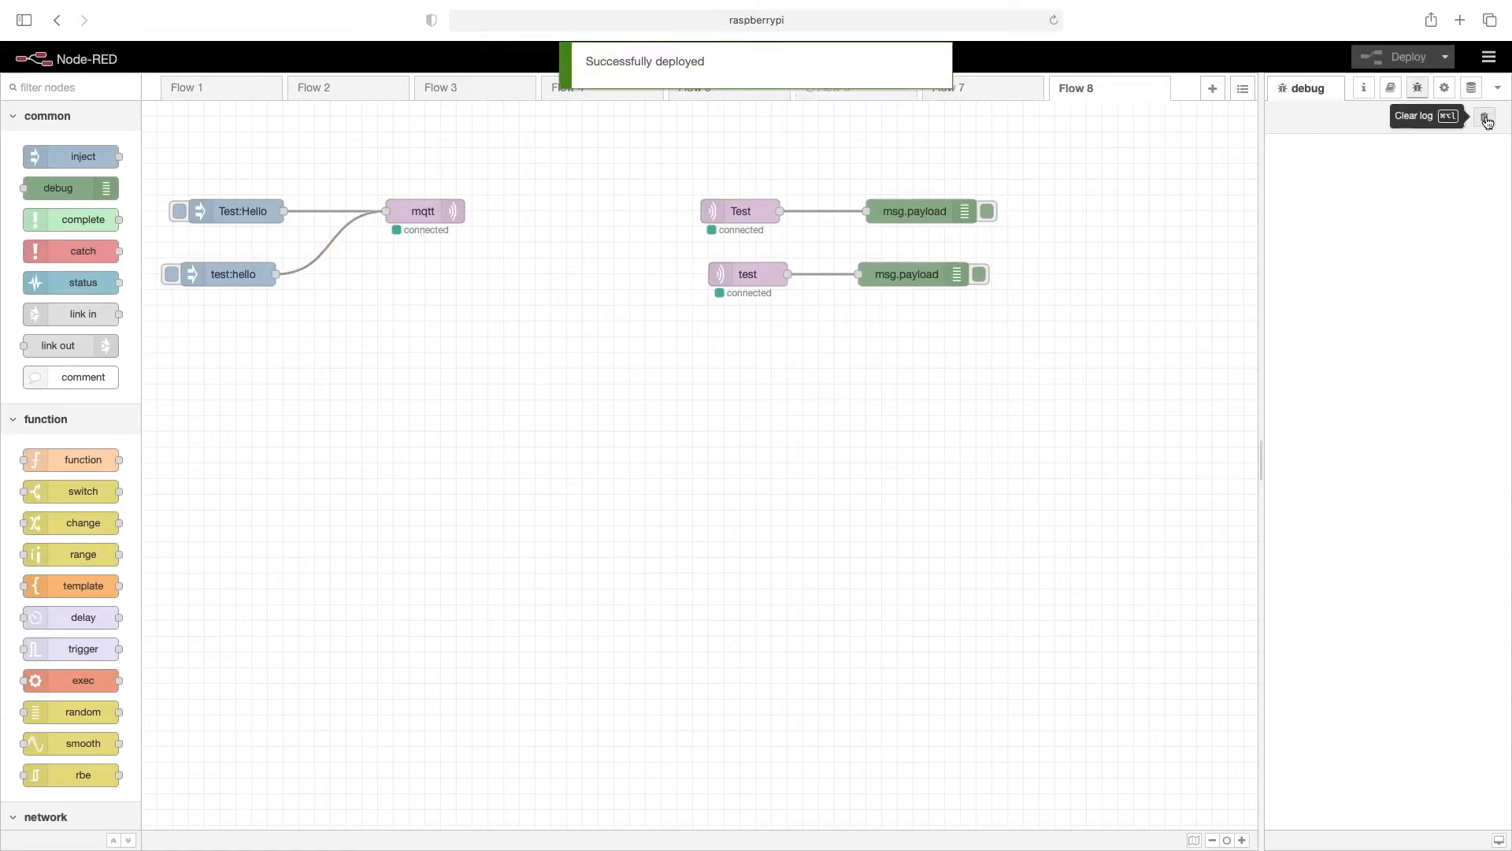
{"action": "left_click", "coordinate": [1489, 115]}
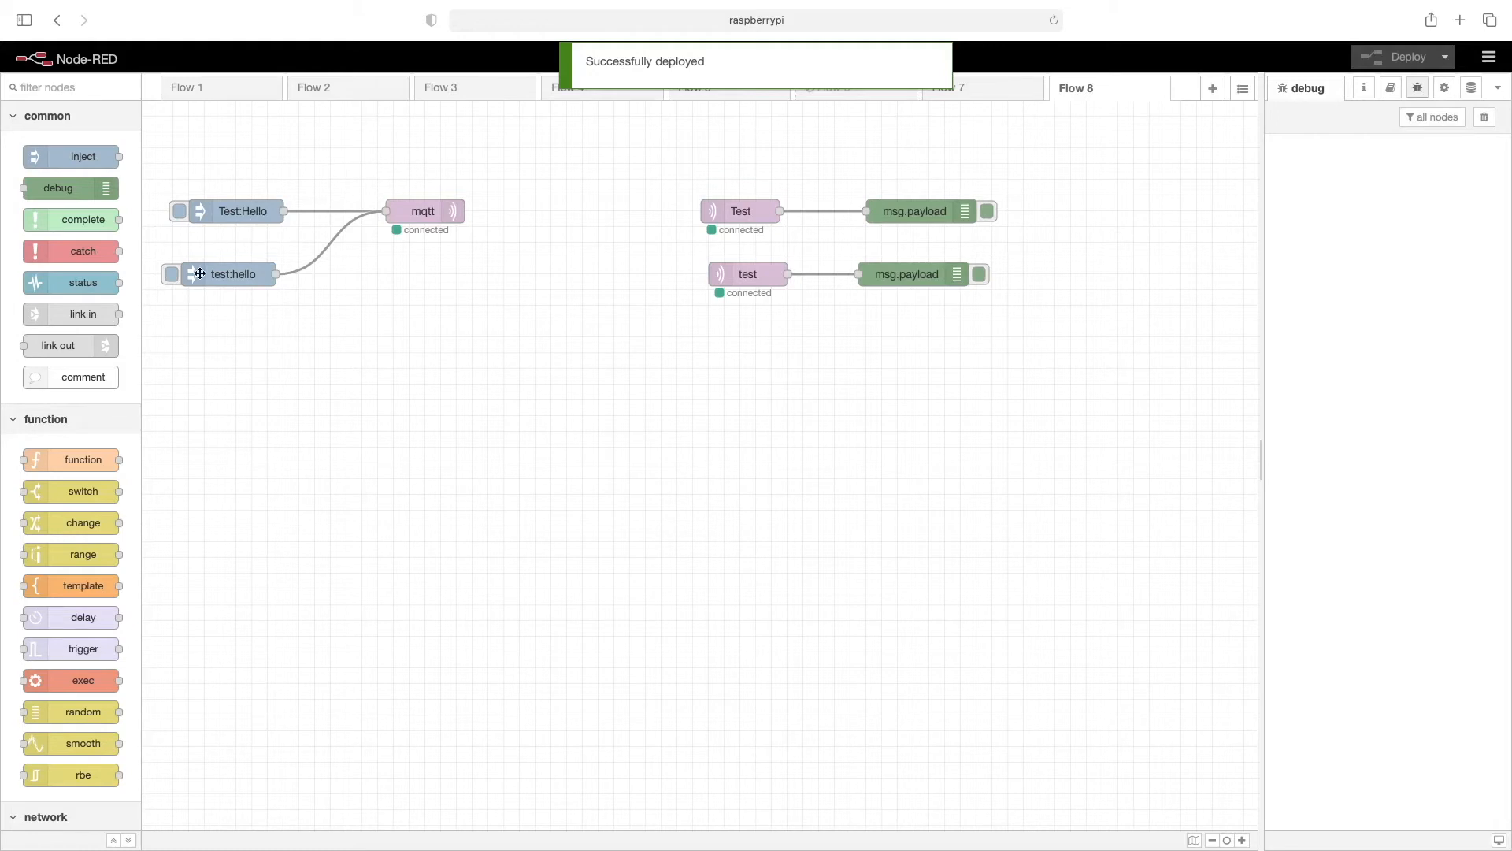
{"action": "left_click", "coordinate": [170, 273]}
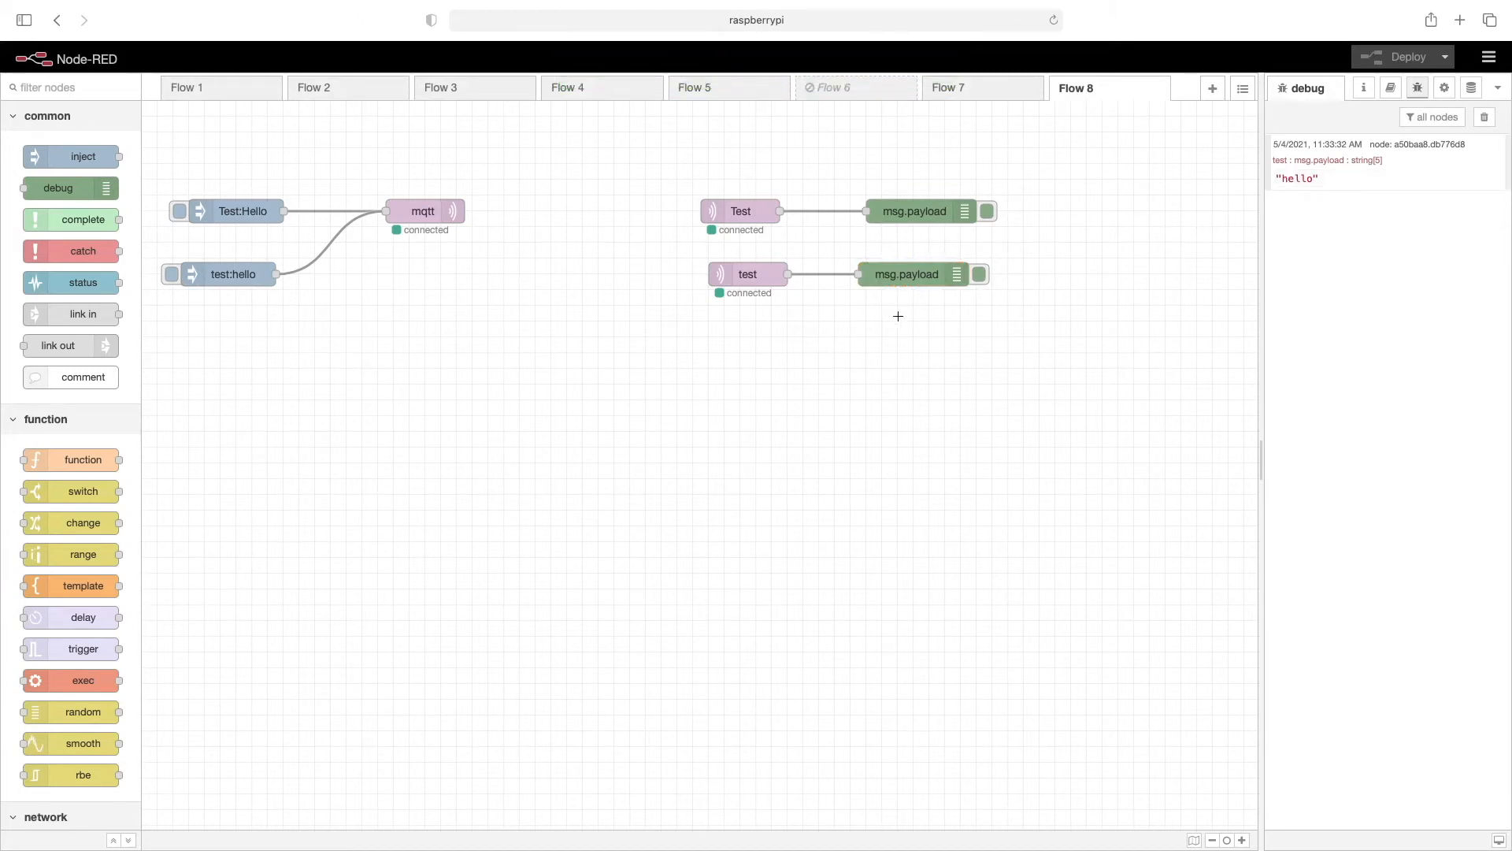
{"action": "mouse_move", "coordinate": [934, 304]}
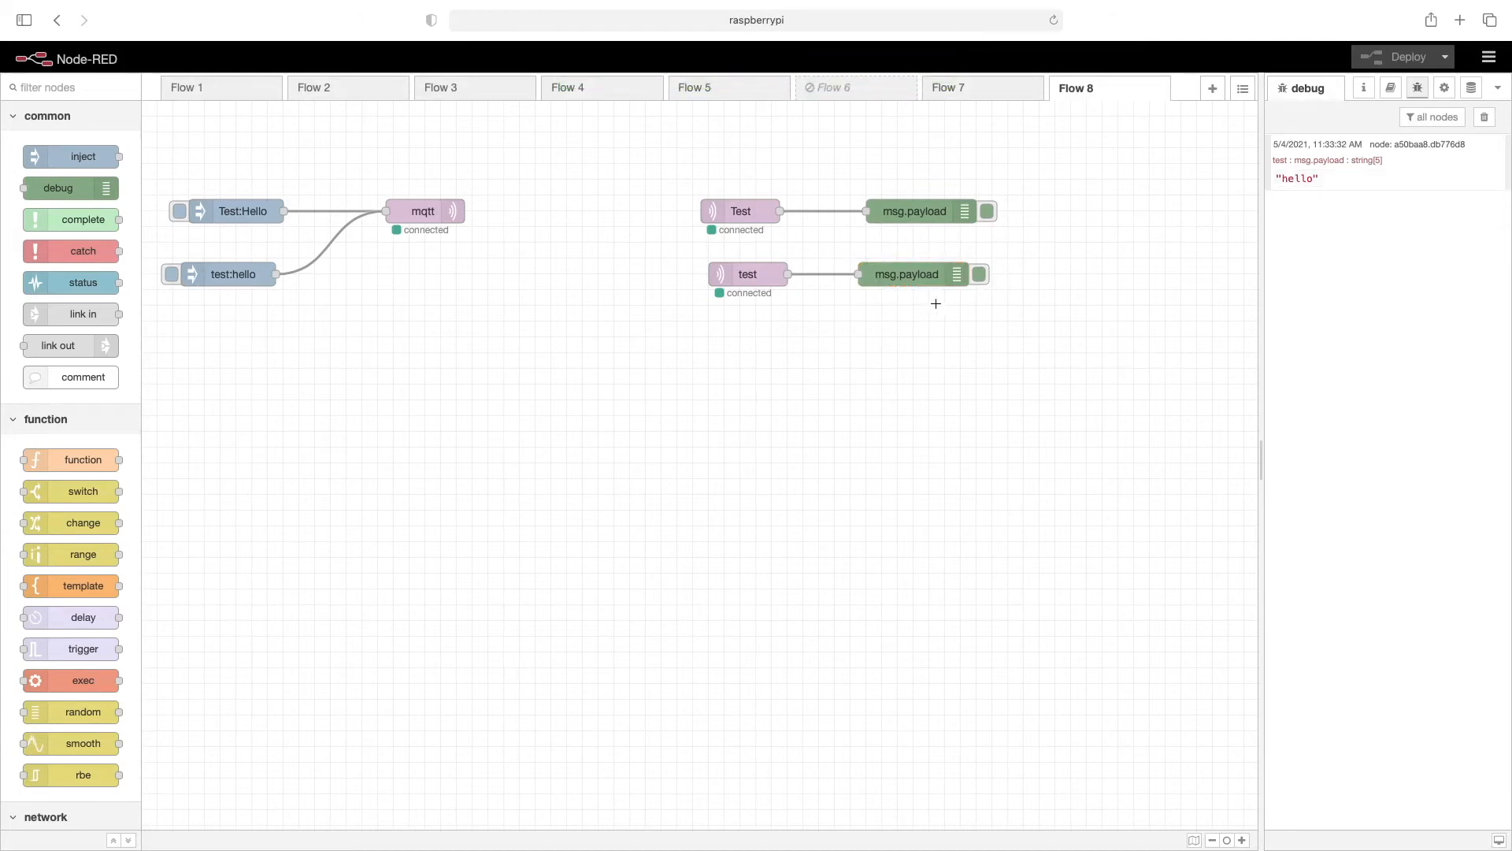
- Inspect the debug nodes for hello on test and Hello on Test, then select test:hello to copy
{"action": "left_click", "coordinate": [907, 274]}
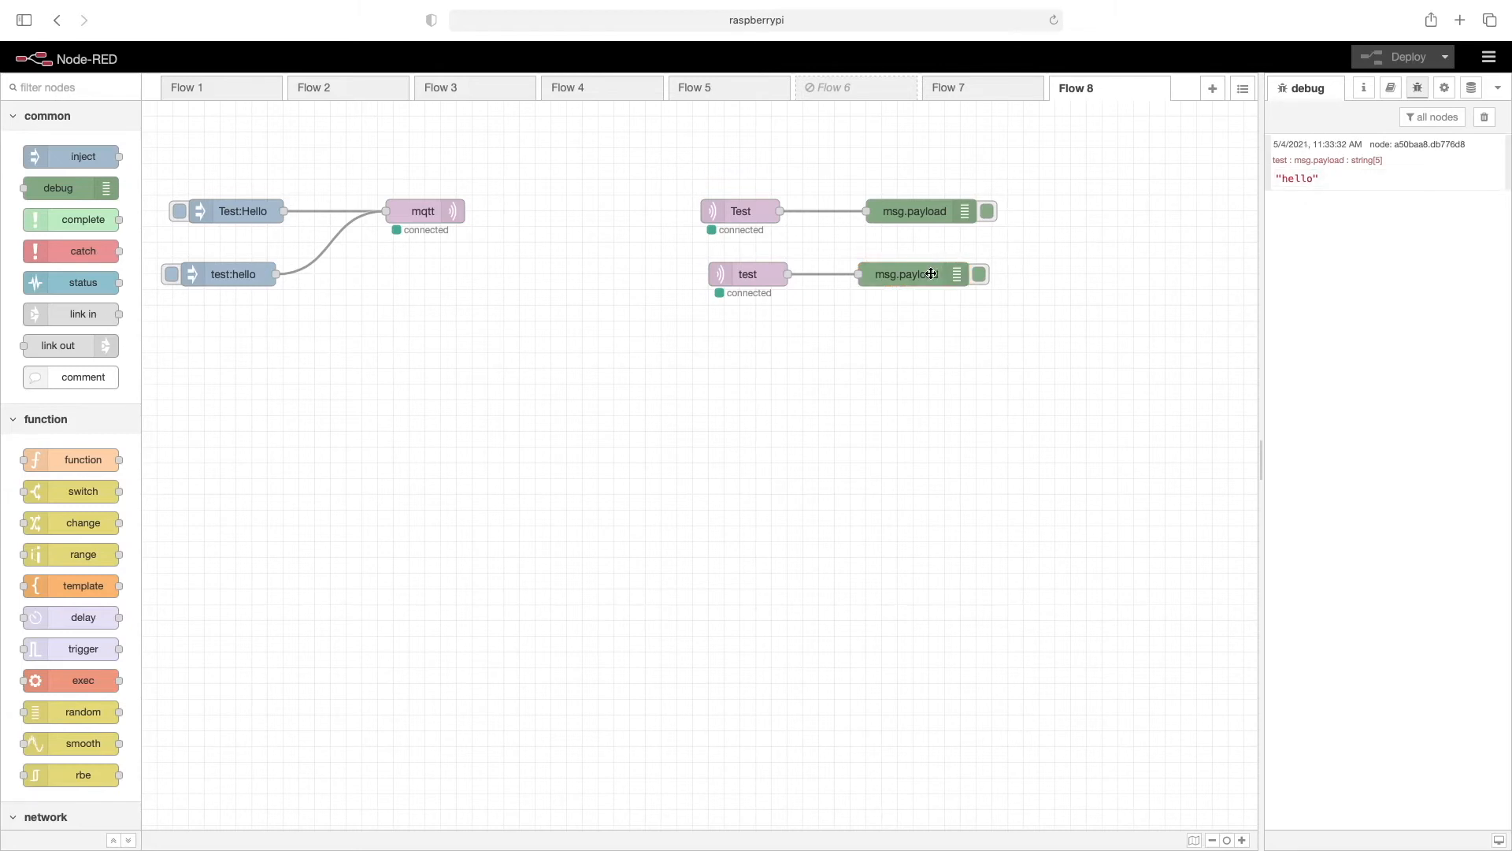
{"action": "left_click", "coordinate": [912, 274]}
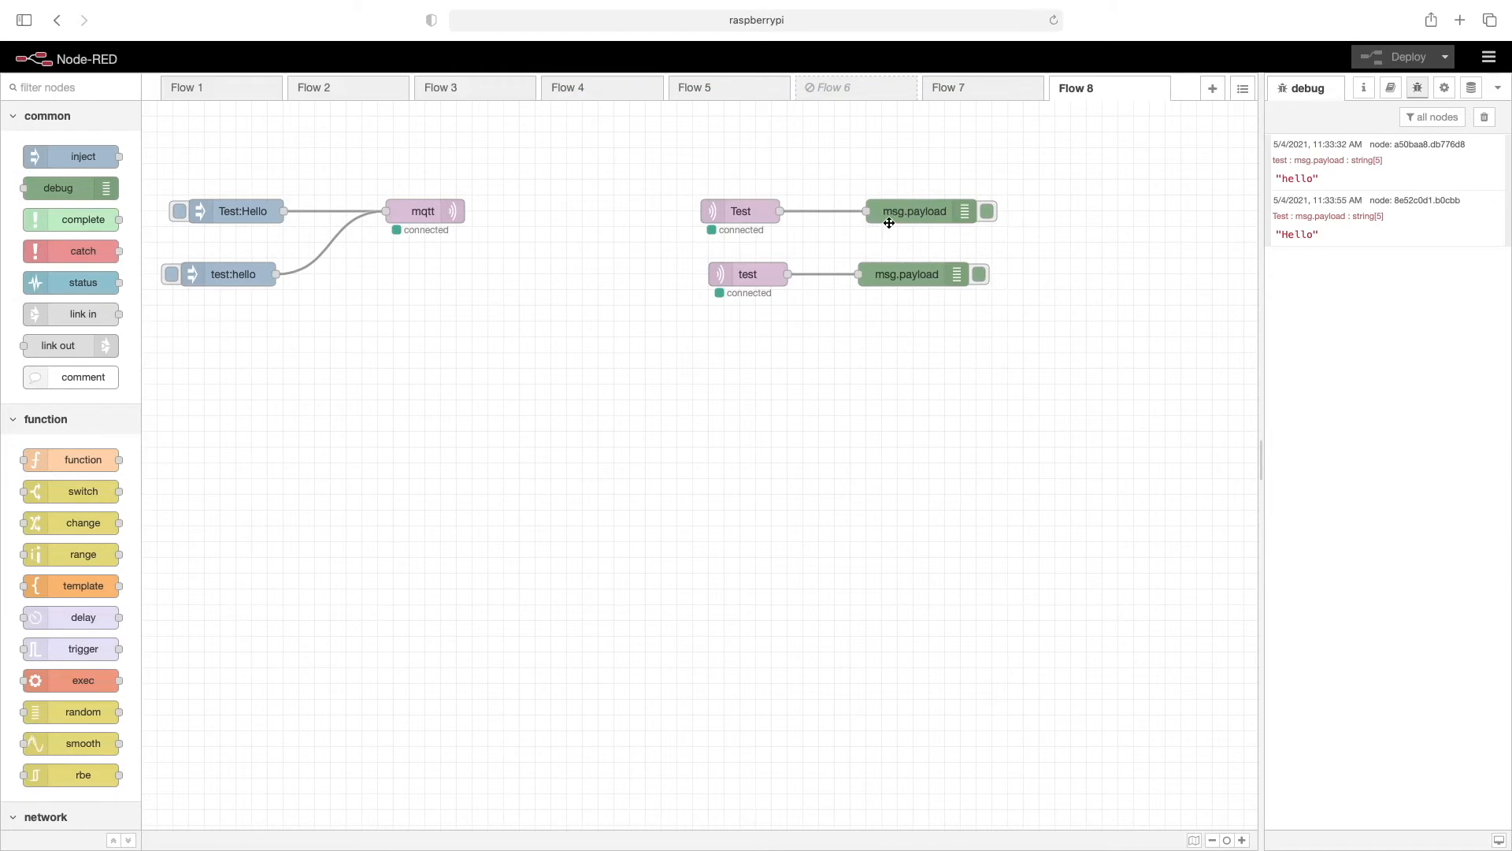
{"action": "left_click", "coordinate": [913, 210]}
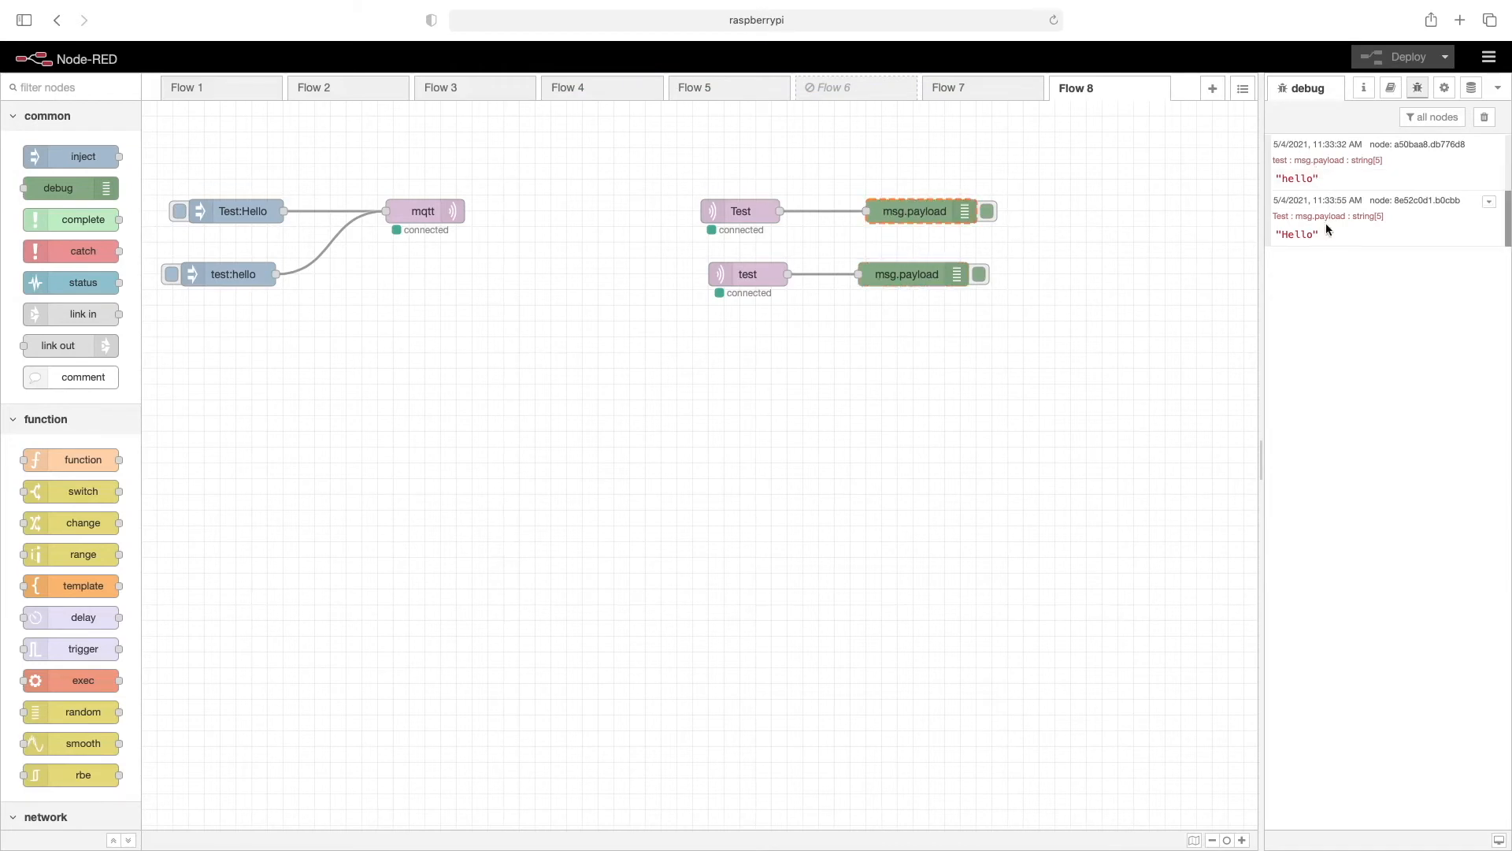
{"action": "left_click", "coordinate": [906, 274]}
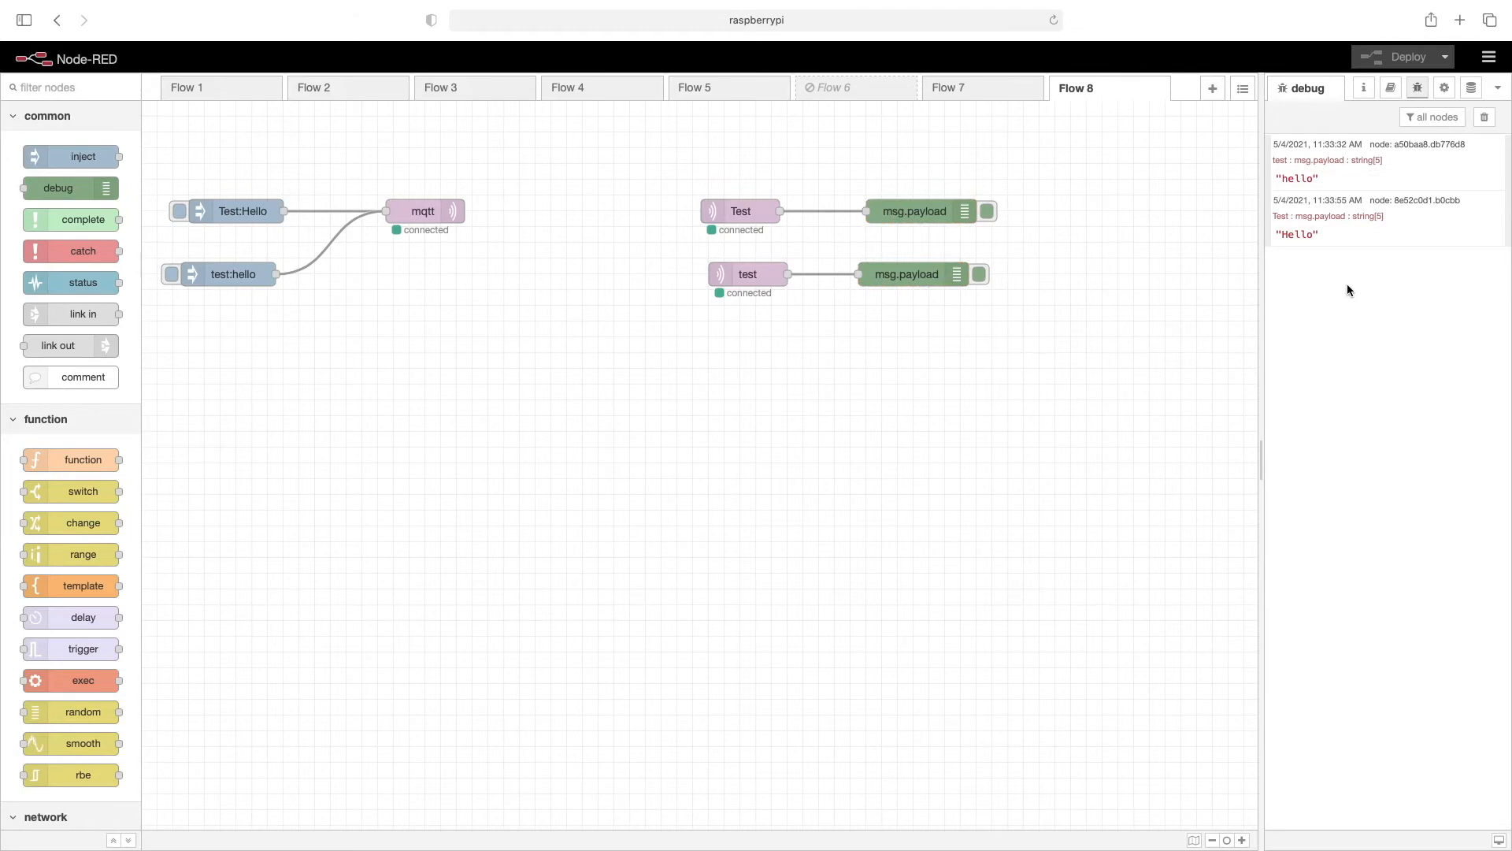
{"action": "mouse_move", "coordinate": [304, 303]}
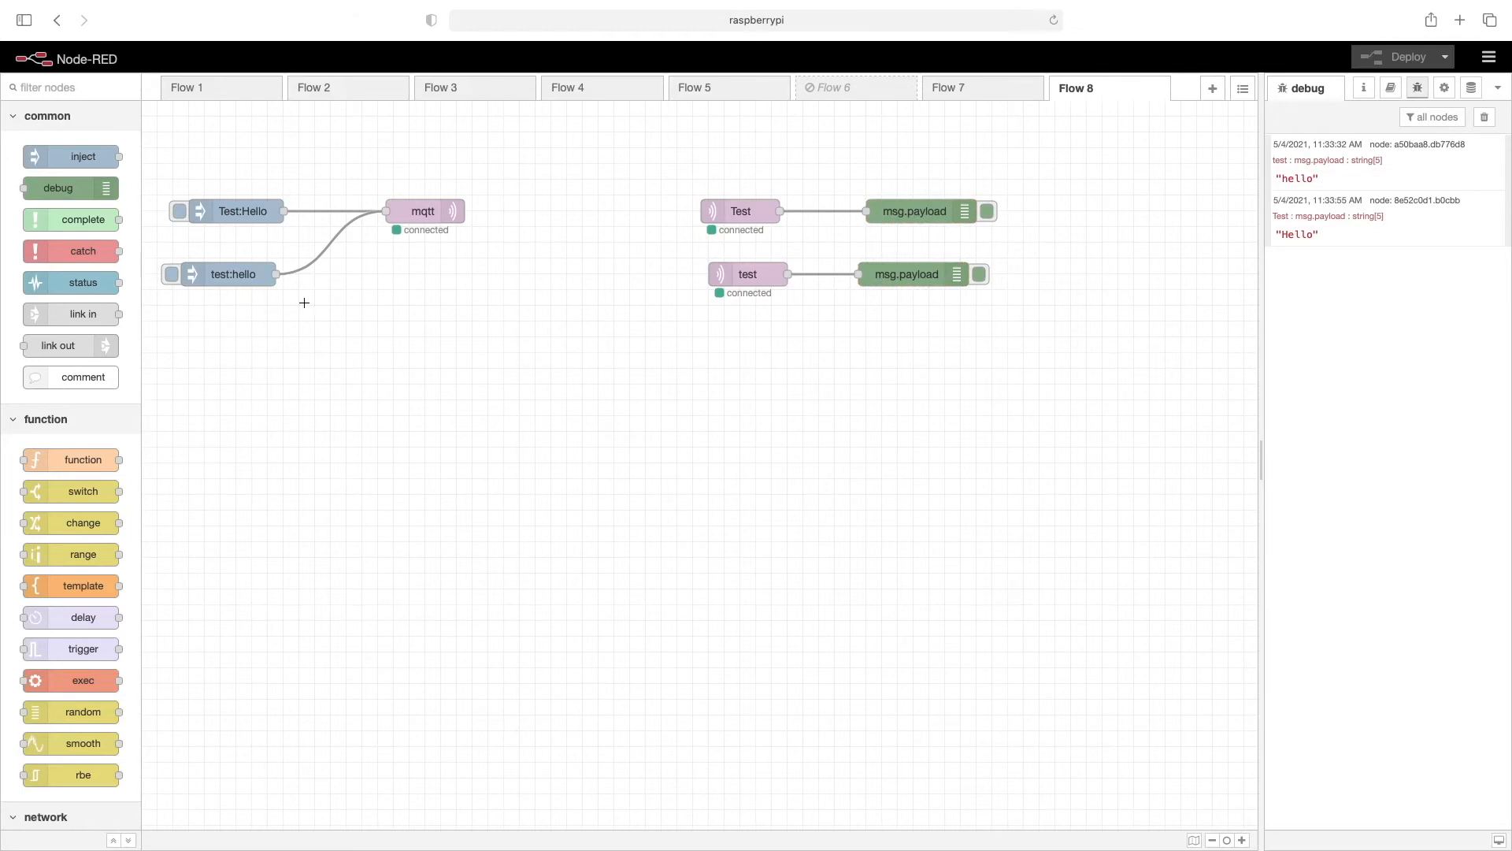
{"action": "mouse_move", "coordinate": [186, 273]}
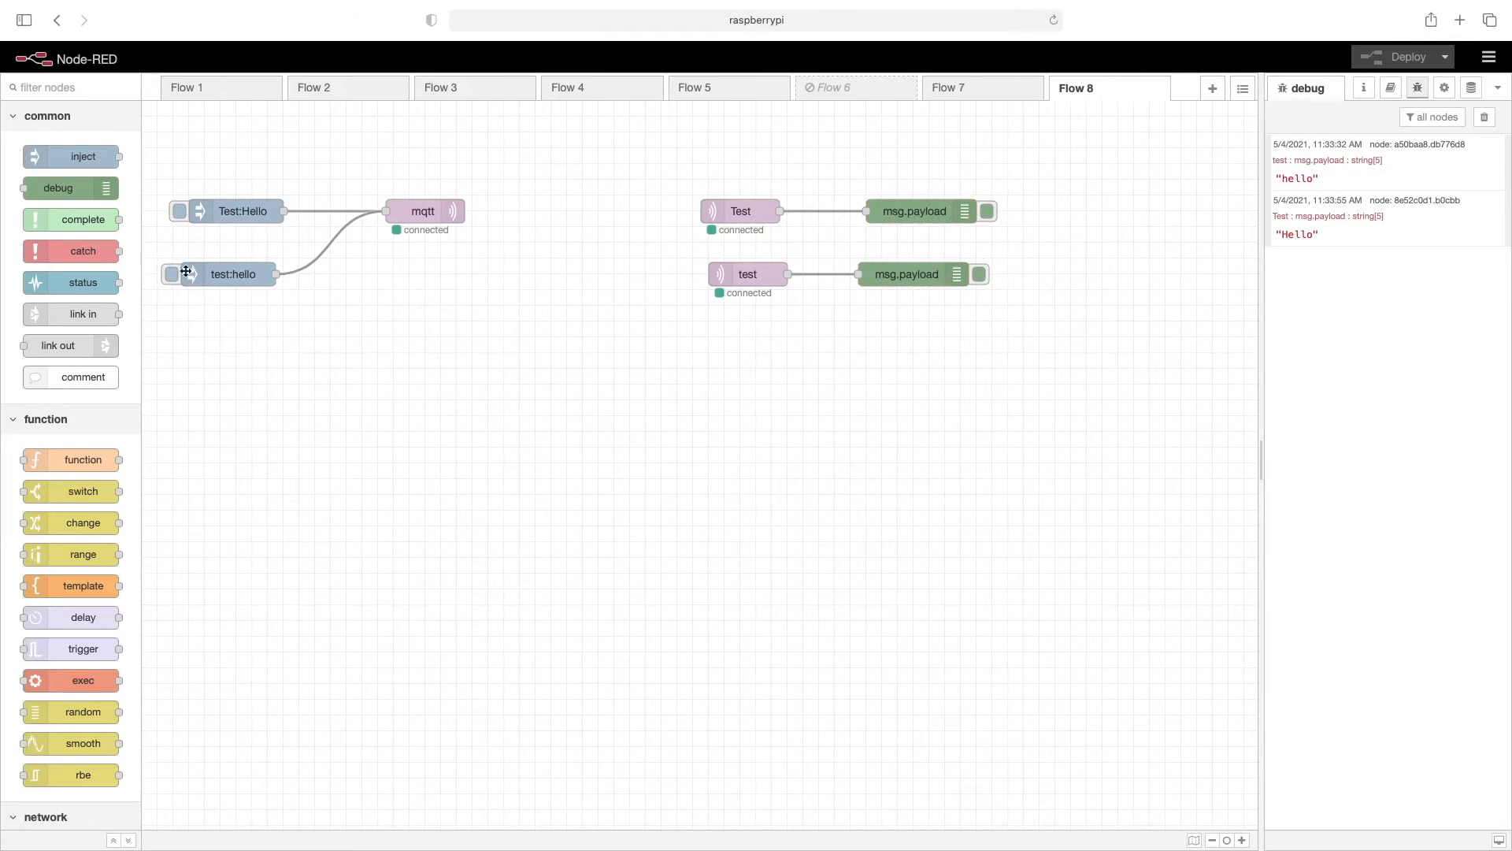
{"action": "left_click", "coordinate": [232, 274]}
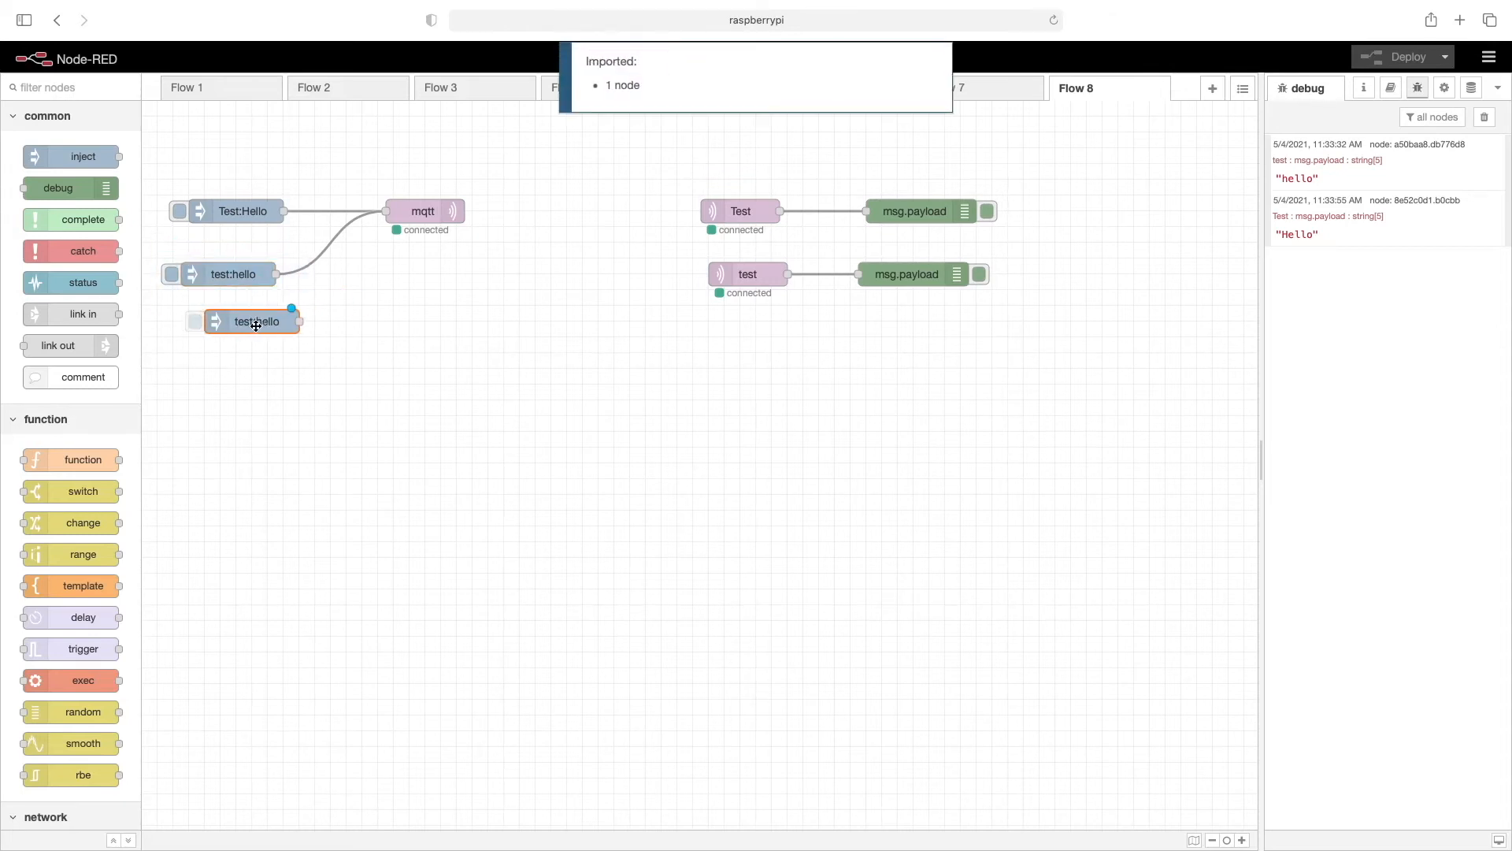
- Place a pasted inject copy and change its topic to test/subtest
{"action": "left_click_drag", "start_coordinate": [255, 321], "coordinate": [226, 321]}
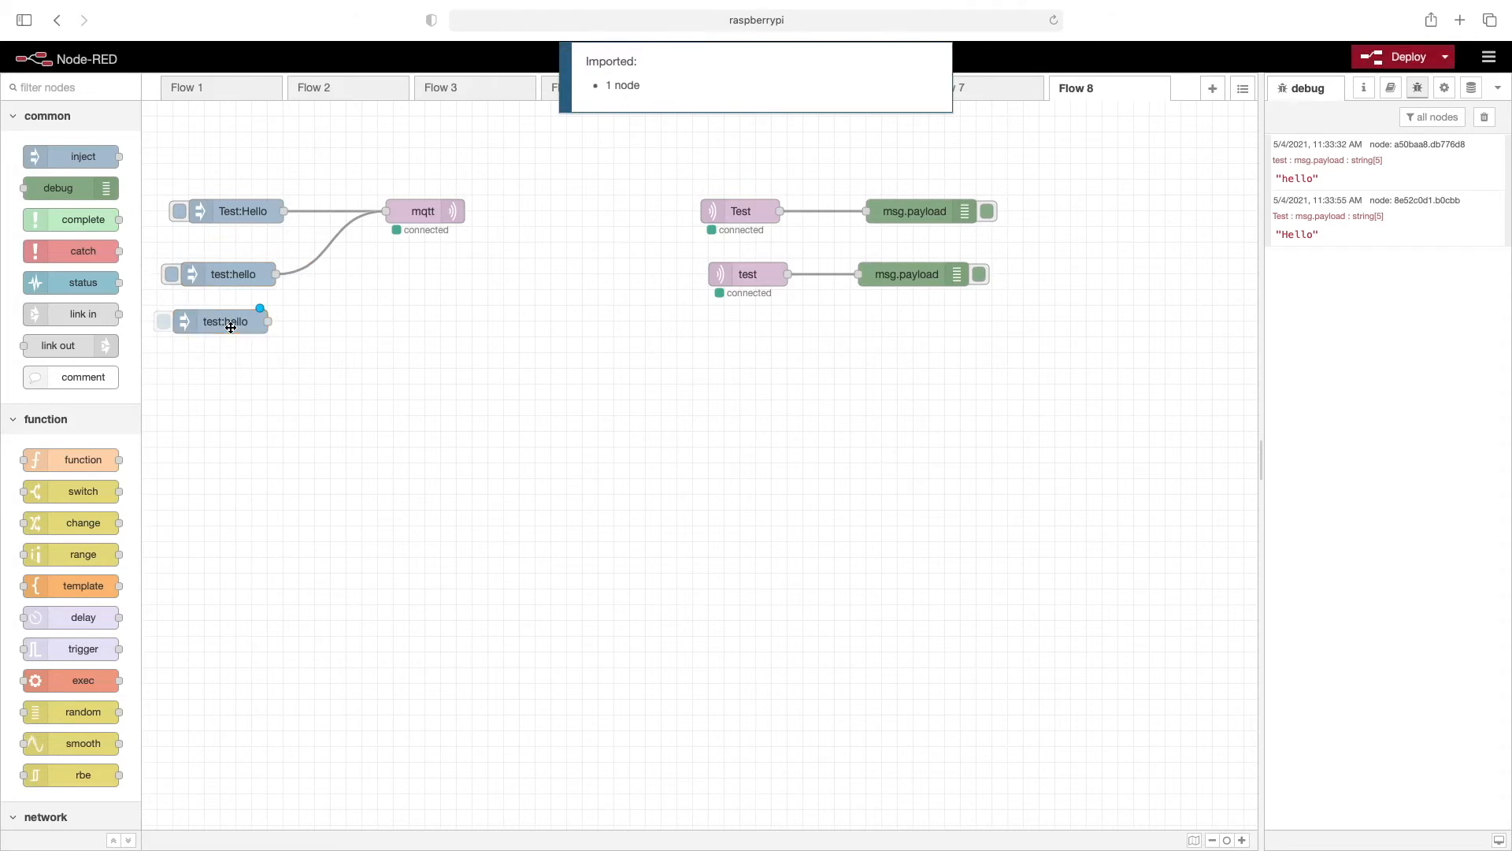
{"action": "double_click", "coordinate": [225, 322]}
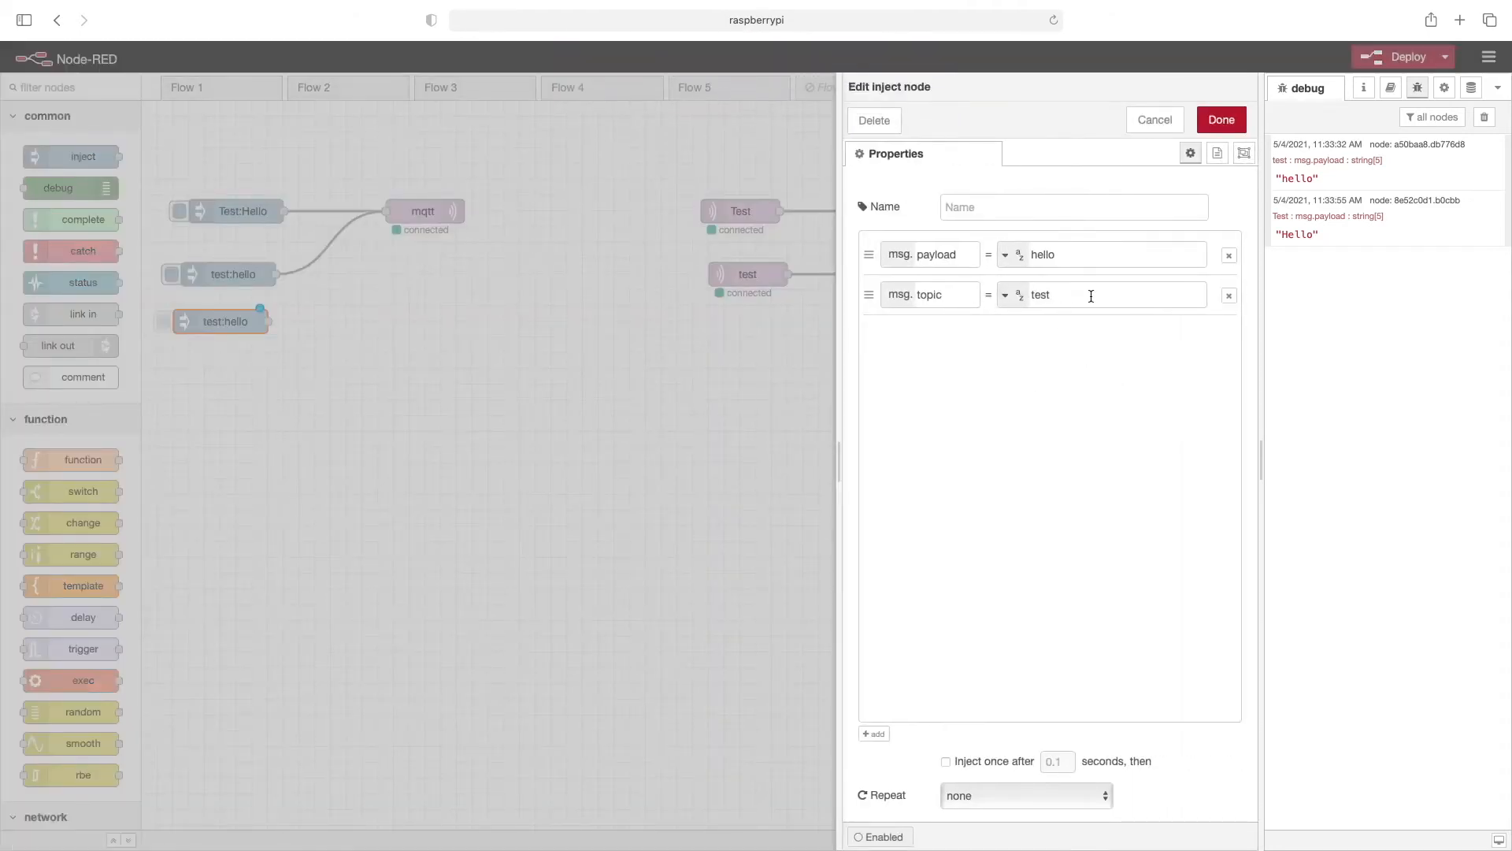
{"action": "left_click", "coordinate": [1103, 294]}
{"action": "type", "text": "/sub"}
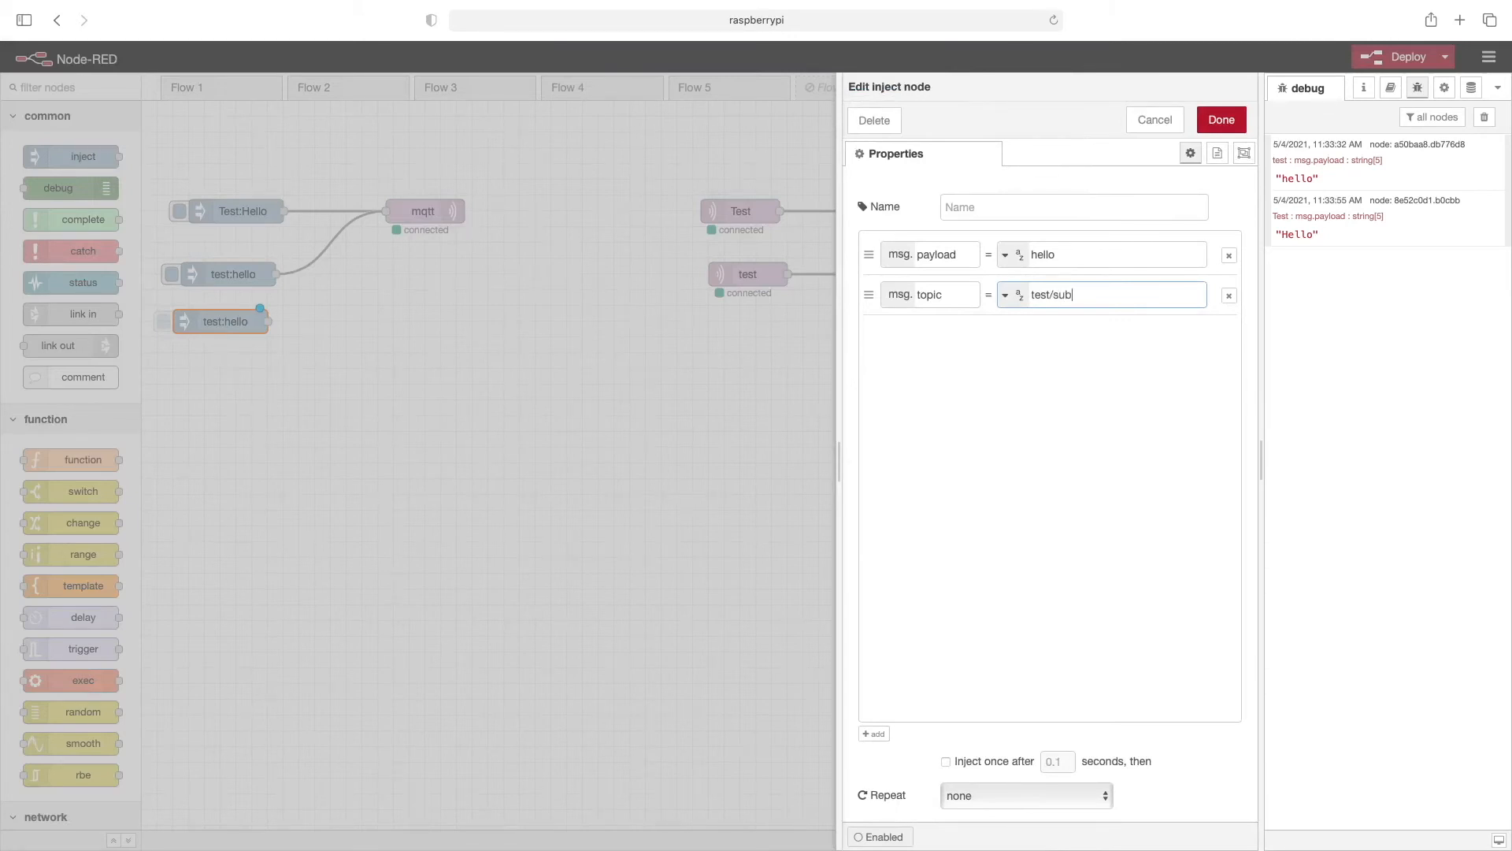
{"action": "type", "text": "test"}
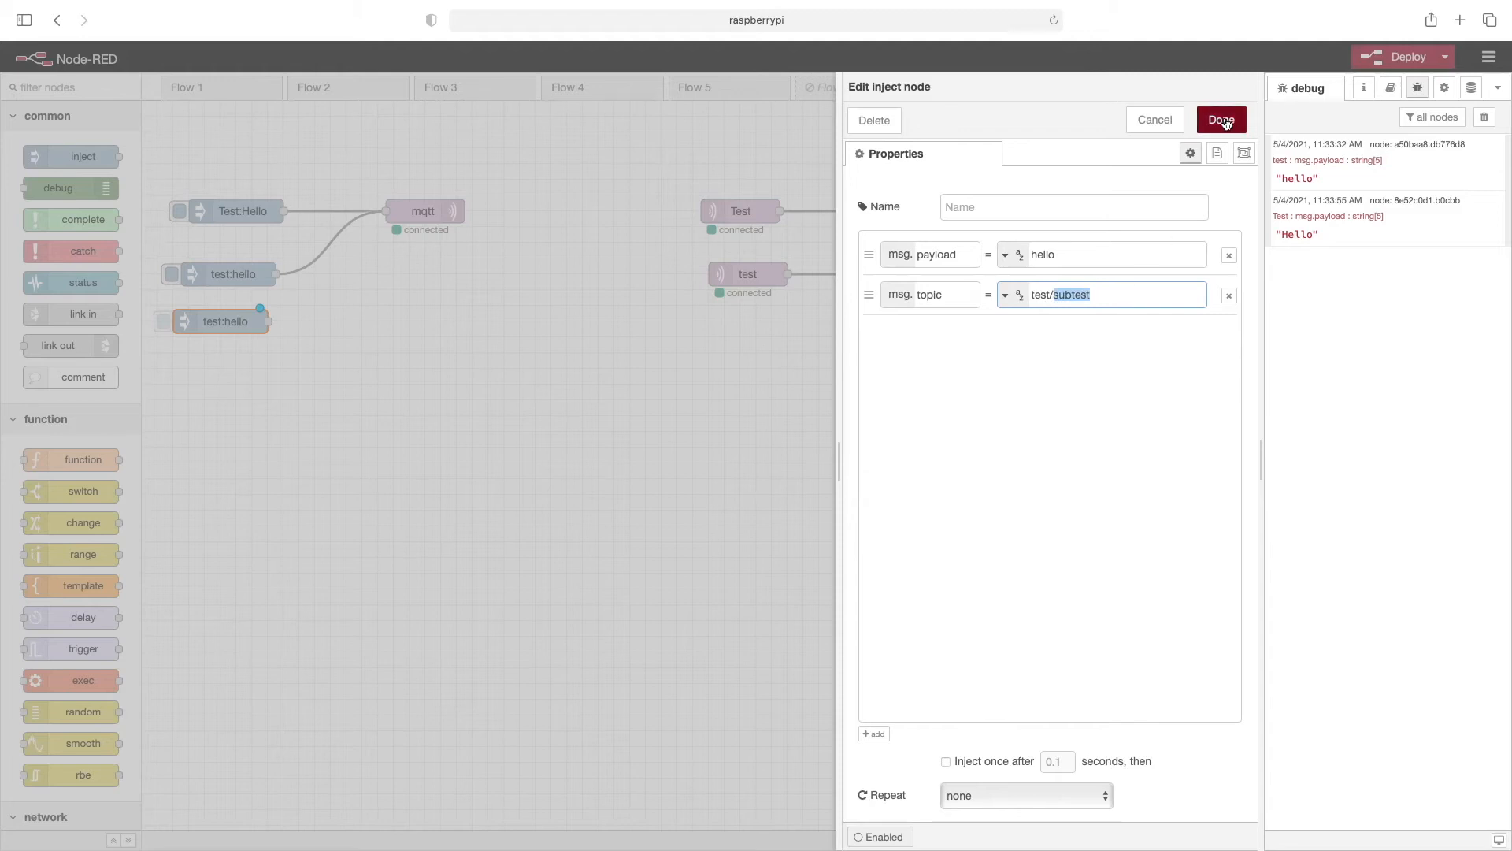
{"action": "left_click", "coordinate": [1219, 120]}
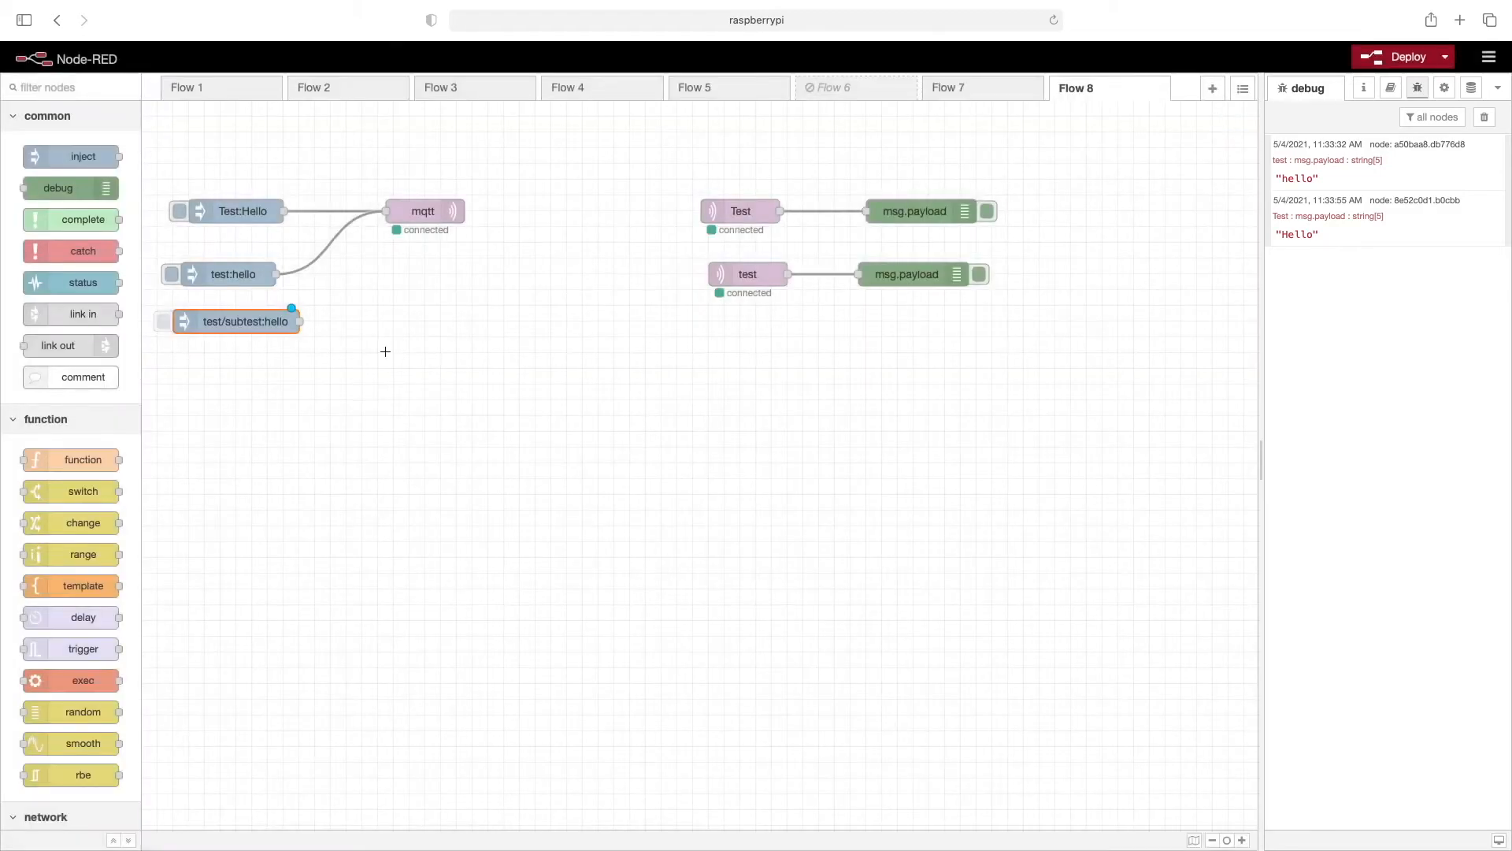
- Wire test/subtest:hello into the mqtt publisher and deploy
{"action": "left_click_drag", "start_coordinate": [295, 320], "coordinate": [381, 211]}
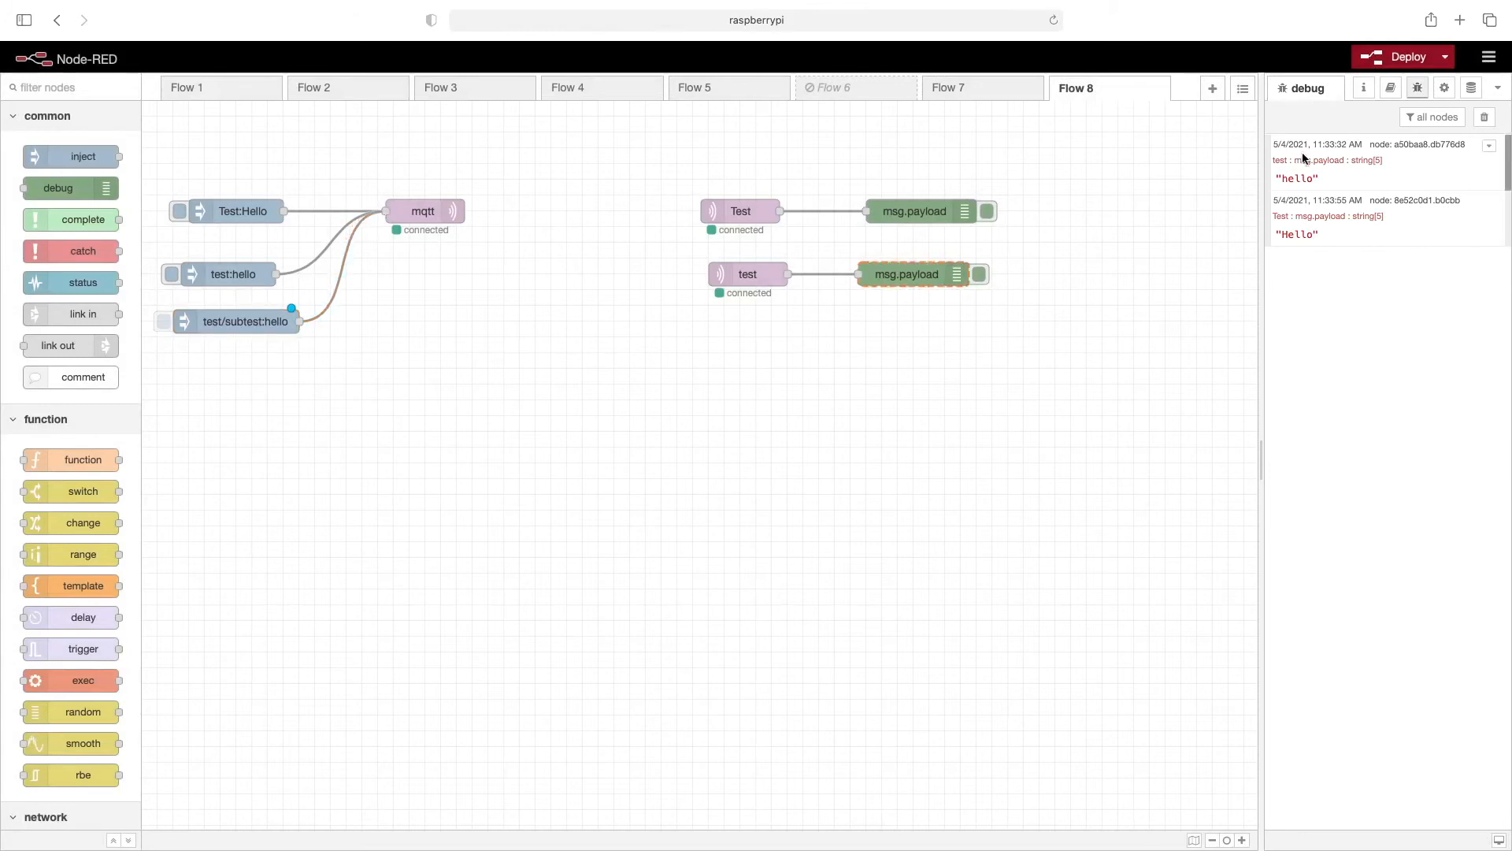
{"action": "left_click", "coordinate": [1402, 57]}
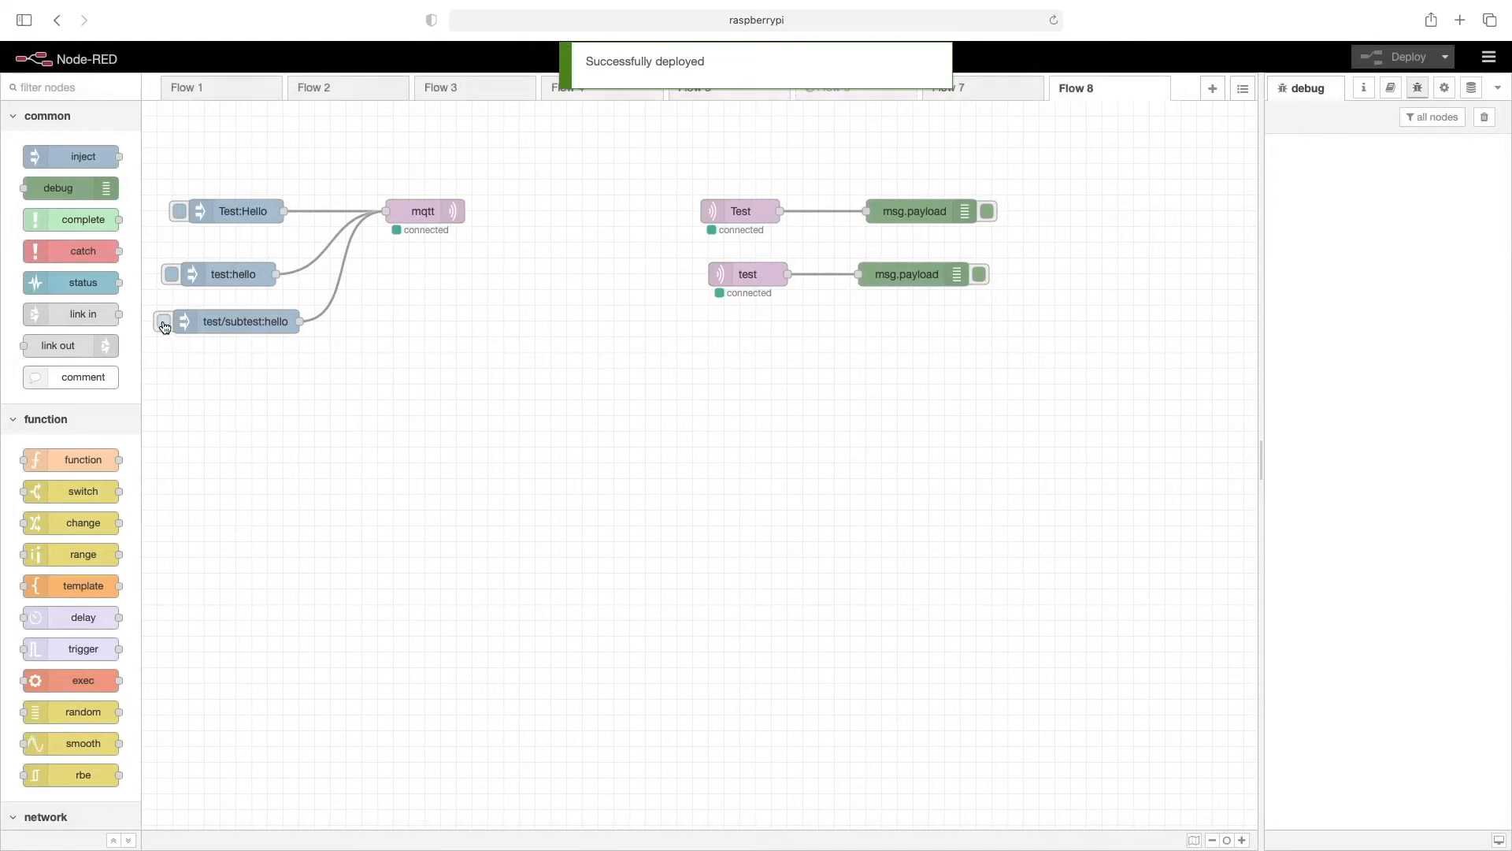
- Fire test/subtest:hello and observe that no subscriber logs it
{"action": "left_click", "coordinate": [162, 321]}
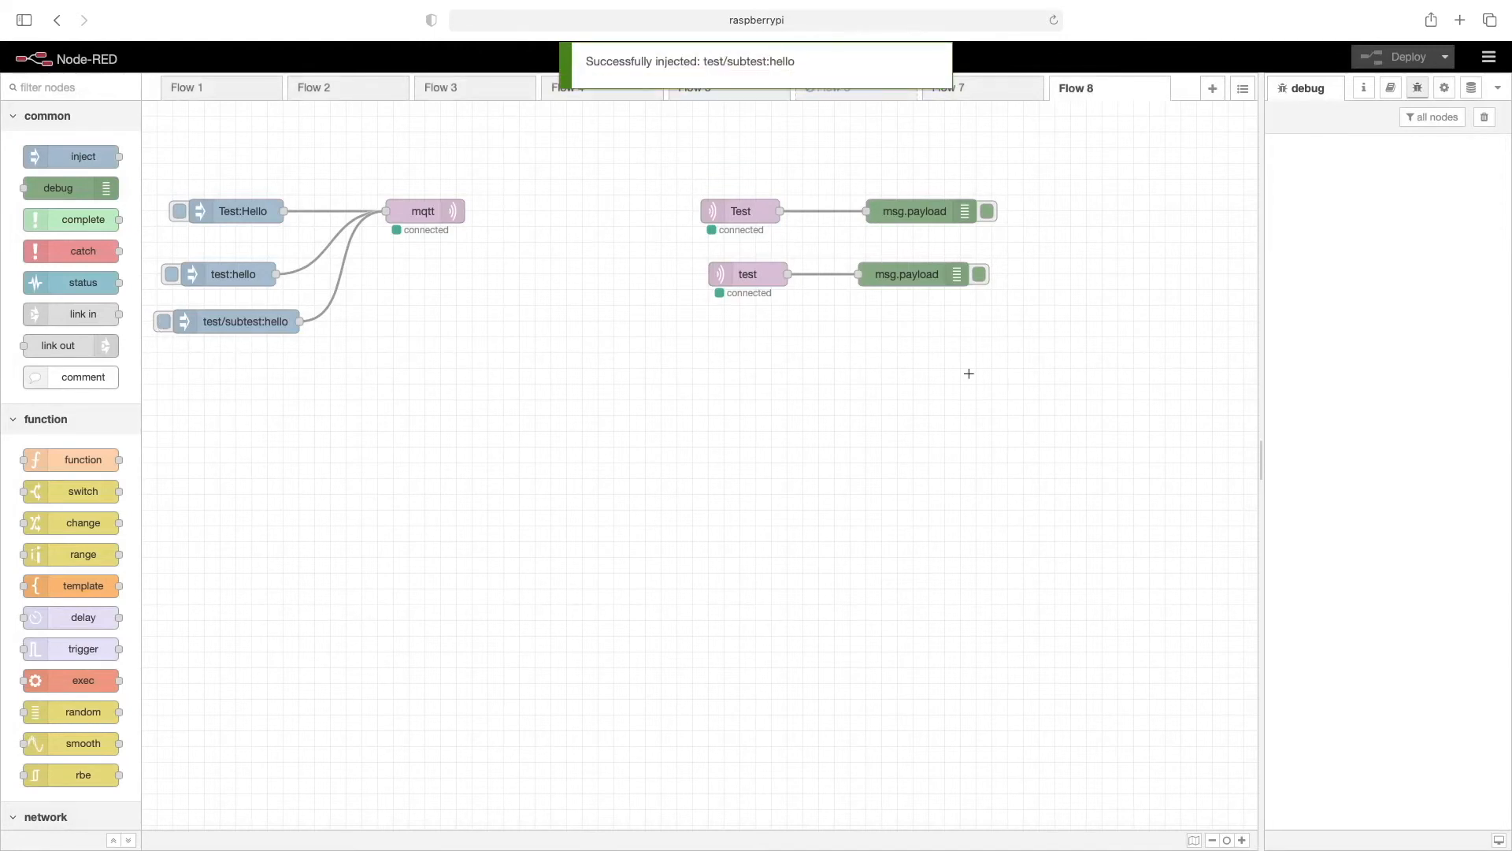
{"action": "mouse_move", "coordinate": [163, 422]}
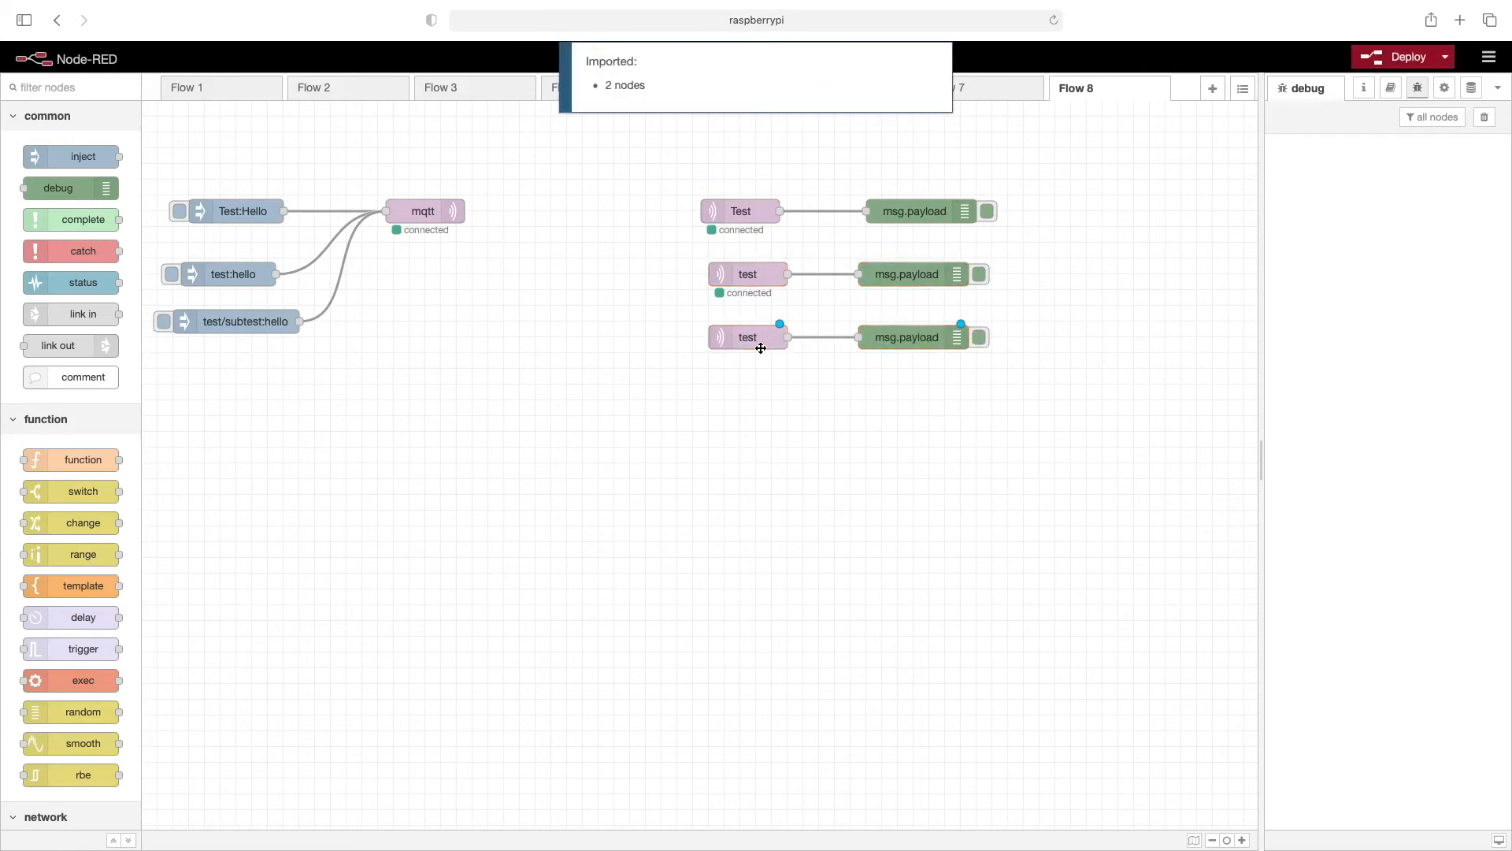
- Confirm the copied subscriber on test/subtest, deploy, and fire test/subtest:hello so it logs hello
{"action": "double_click", "coordinate": [747, 338]}
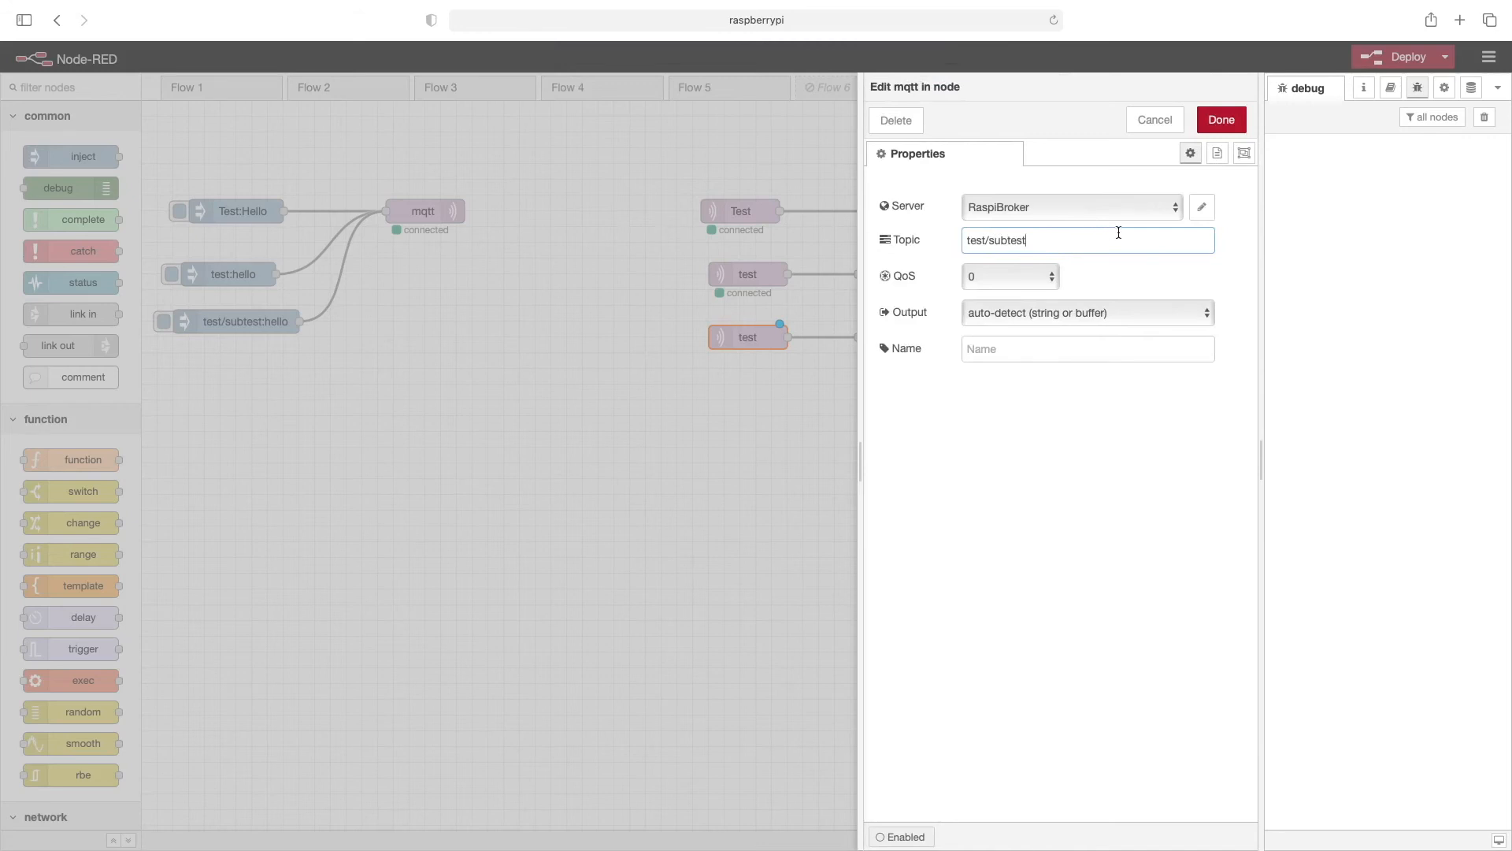
{"action": "left_click", "coordinate": [1220, 120]}
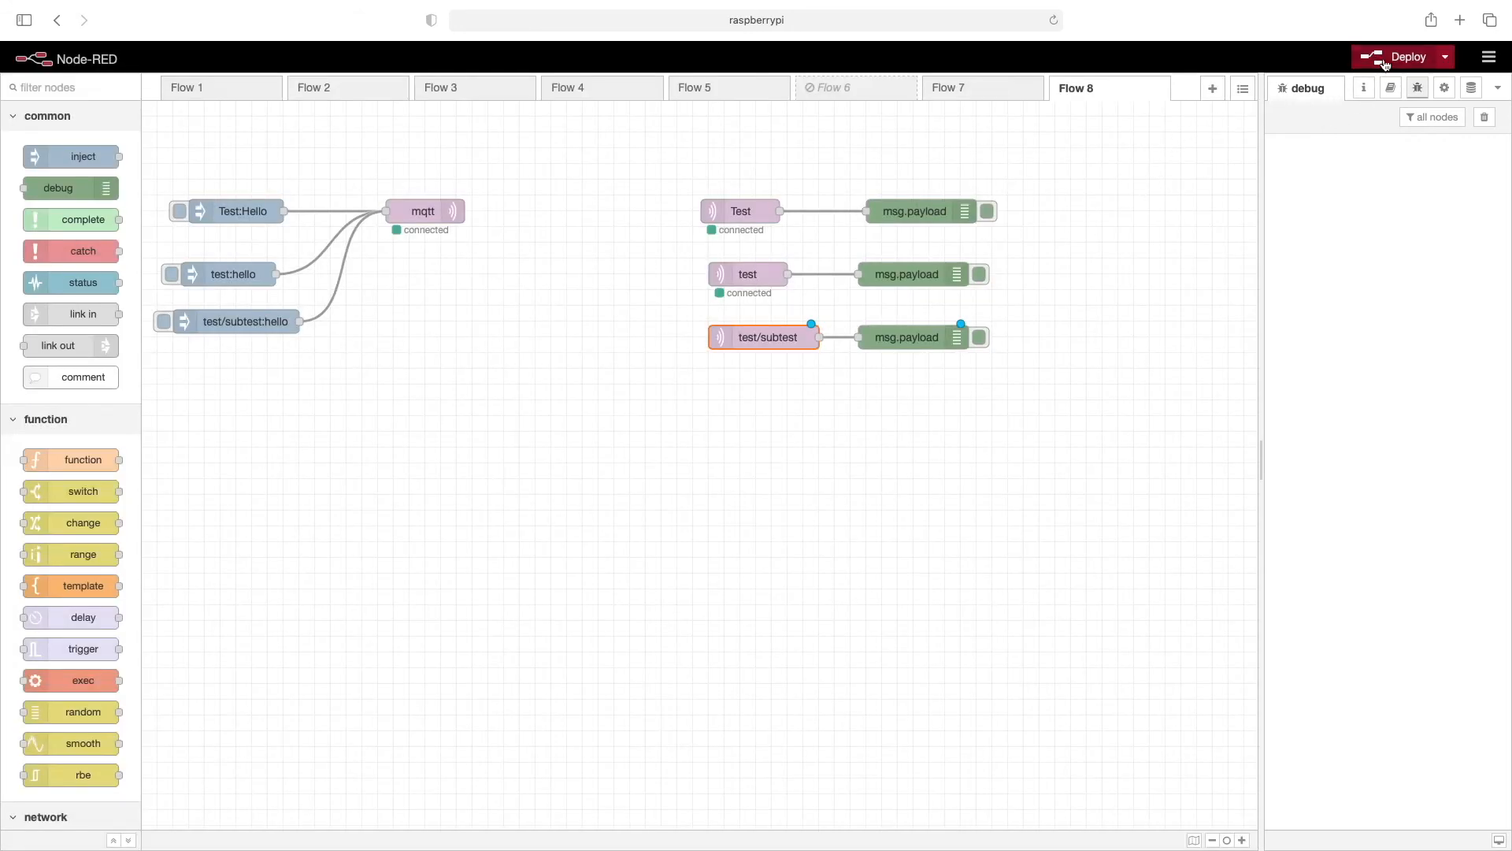
{"action": "left_click", "coordinate": [1402, 57]}
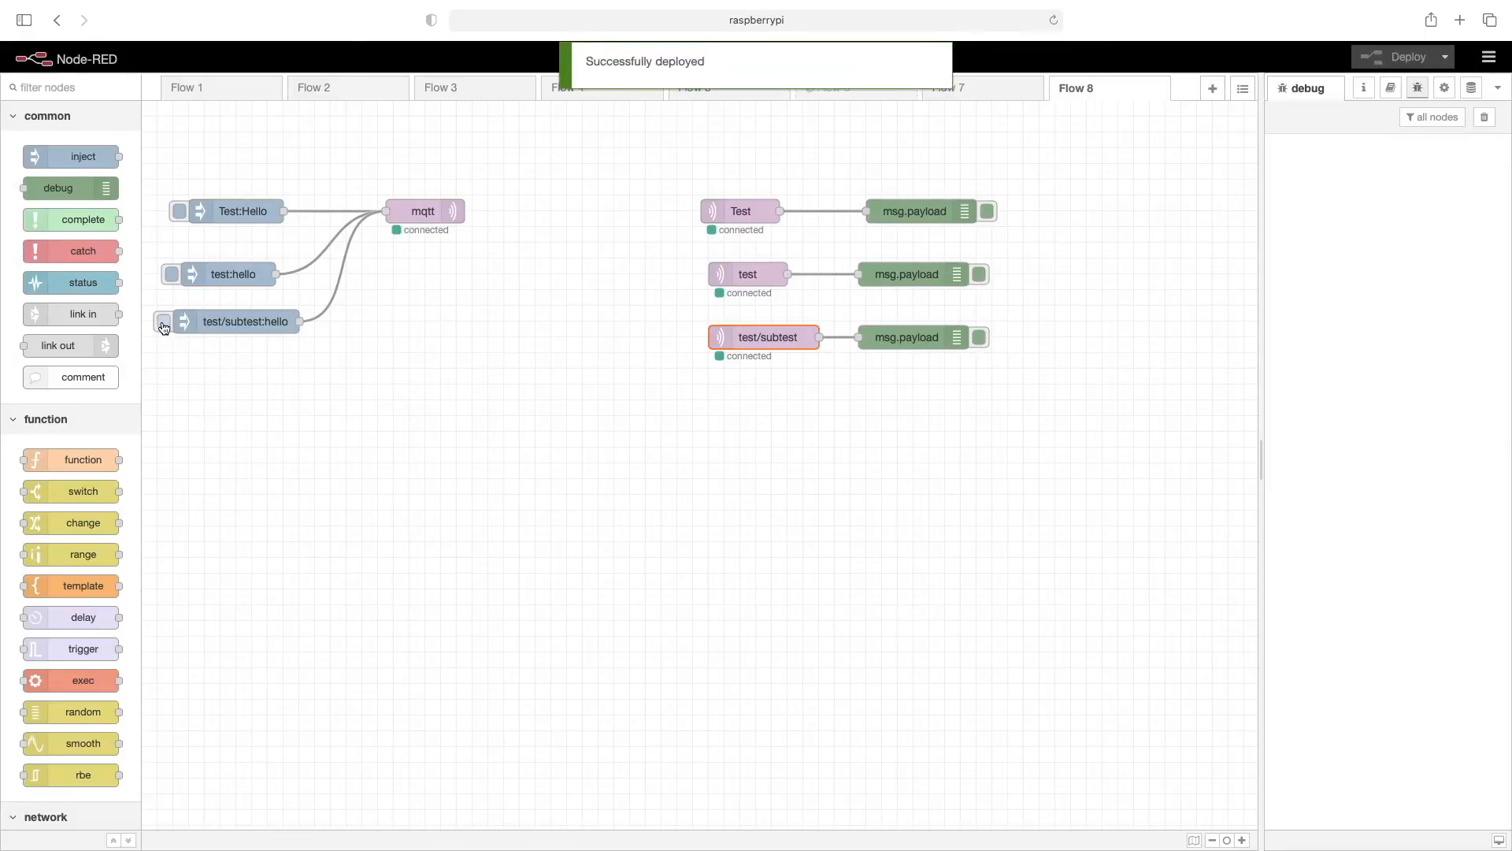
{"action": "left_click", "coordinate": [163, 321]}
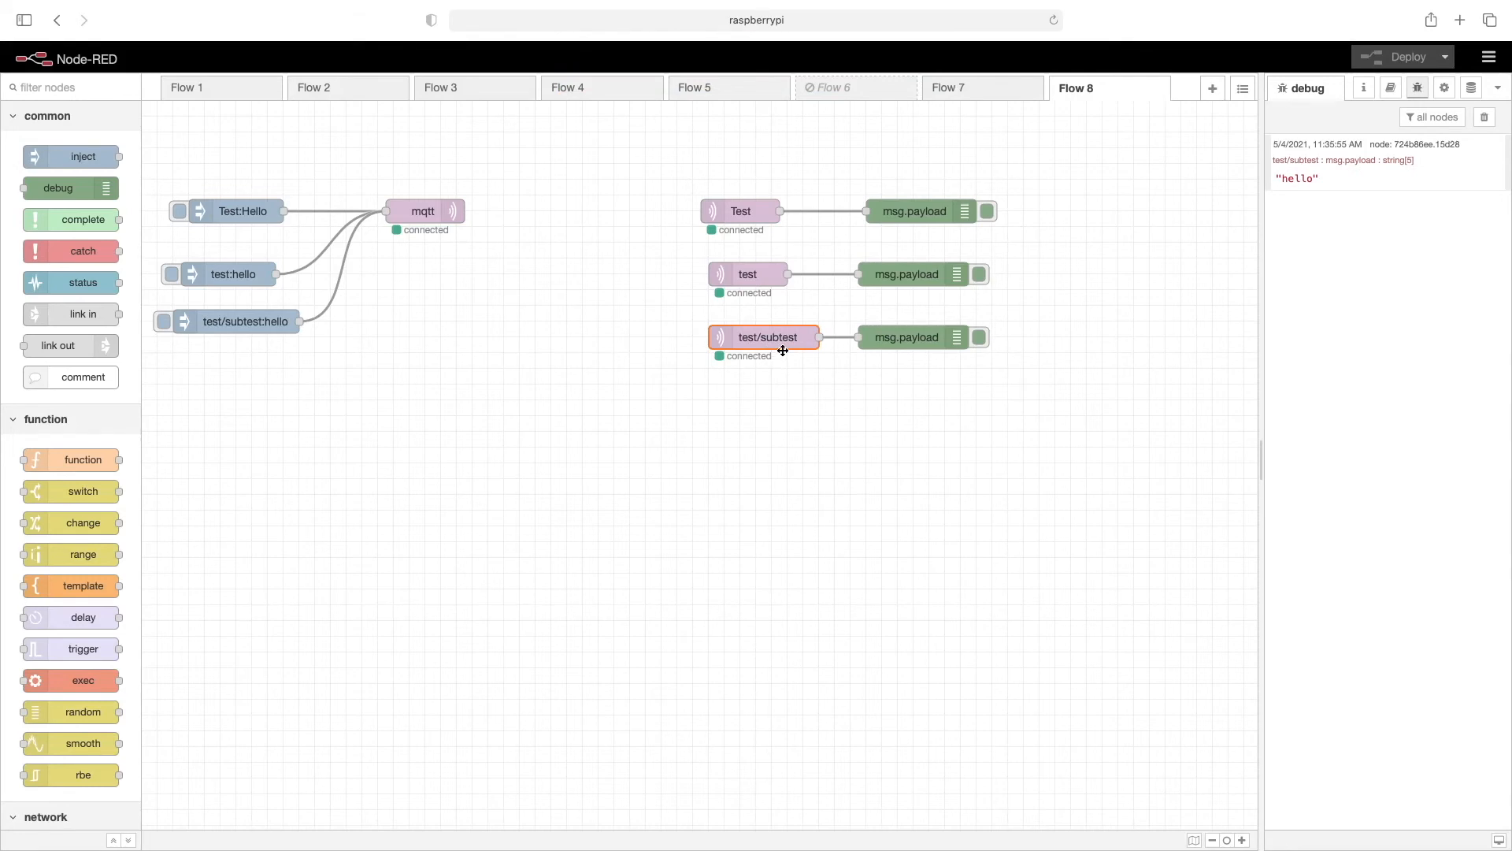
{"action": "mouse_move", "coordinate": [798, 337]}
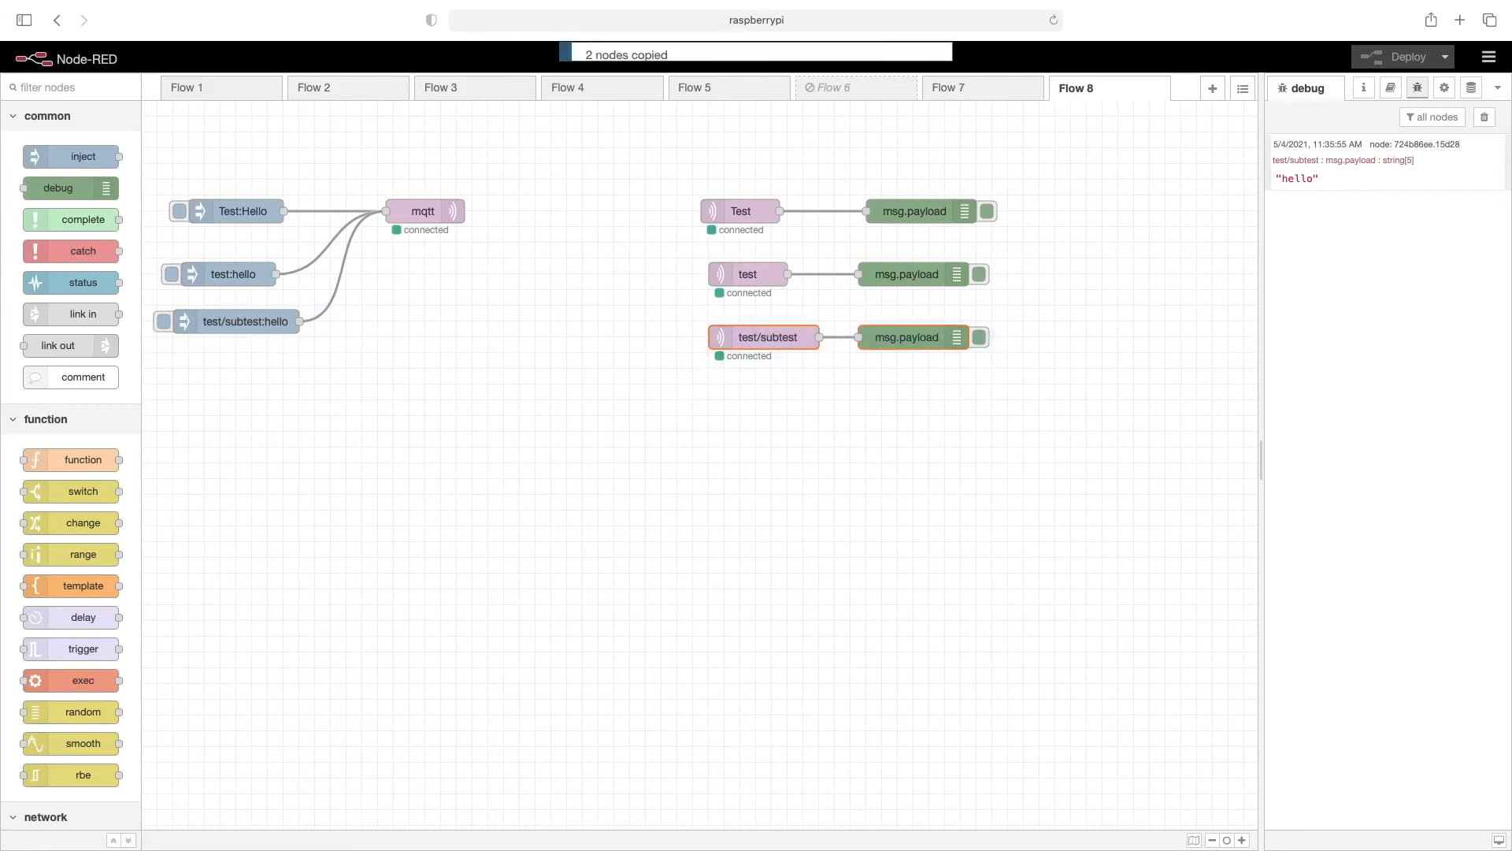
- Paste a subscriber-and-debug pair and change its topic to the wildcard test/#
{"action": "key", "text": "cmd+v"}
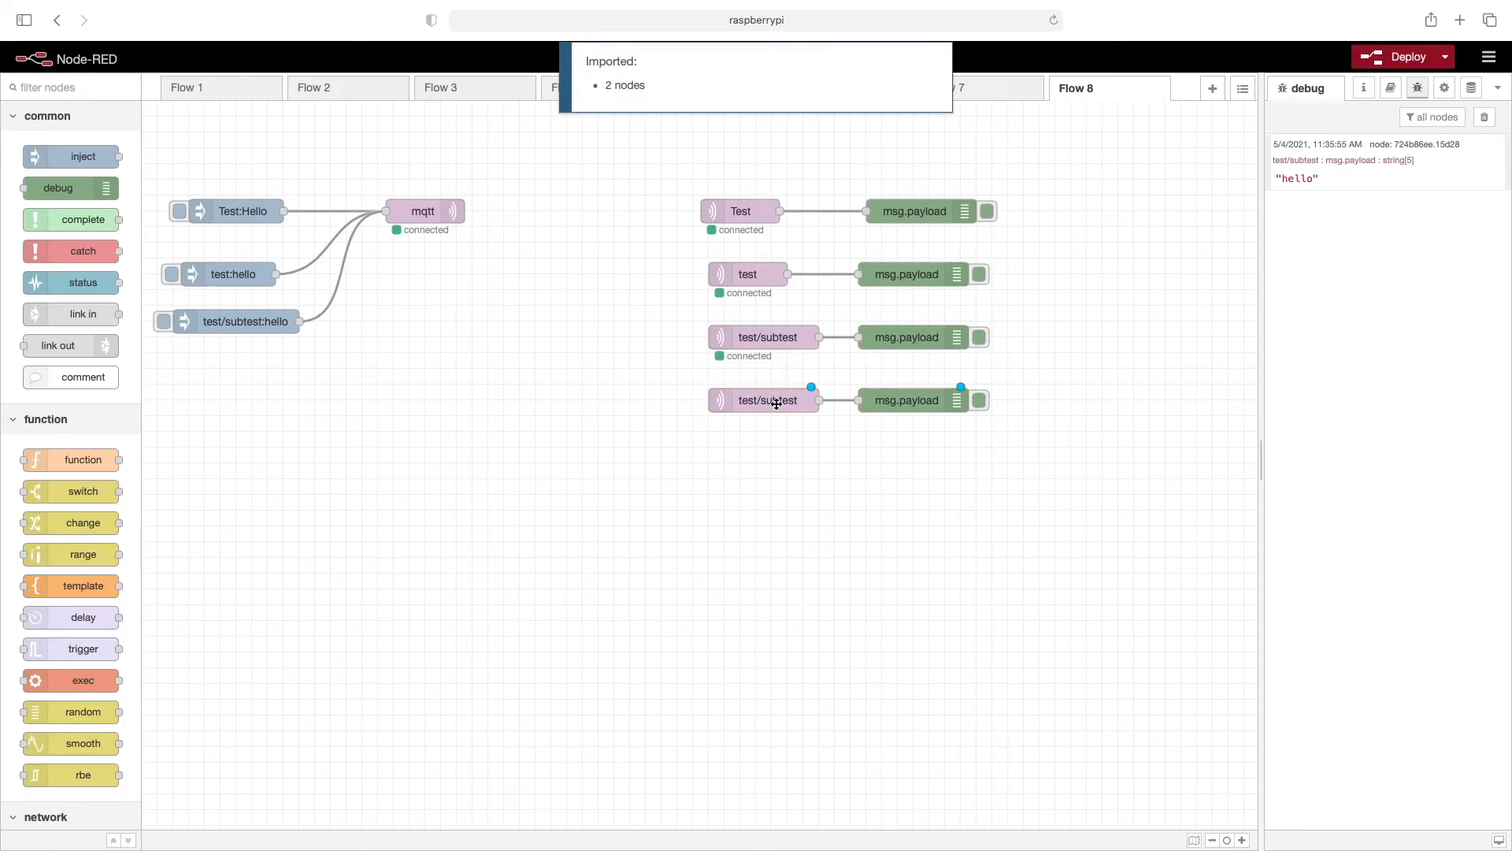
{"action": "double_click", "coordinate": [765, 400]}
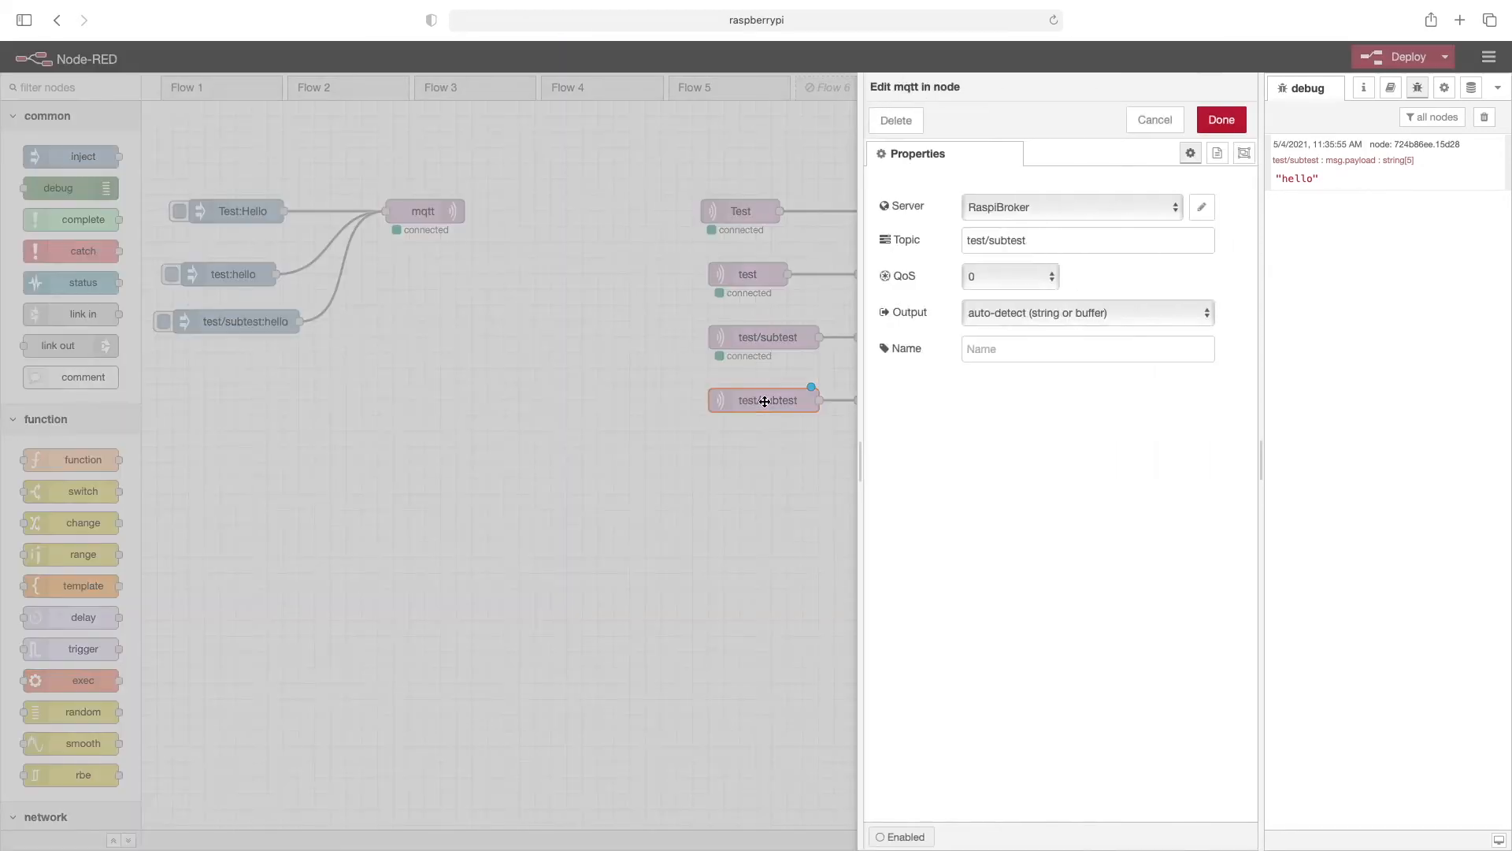
{"action": "left_click", "coordinate": [1087, 240]}
{"action": "type", "text": "test/#"}
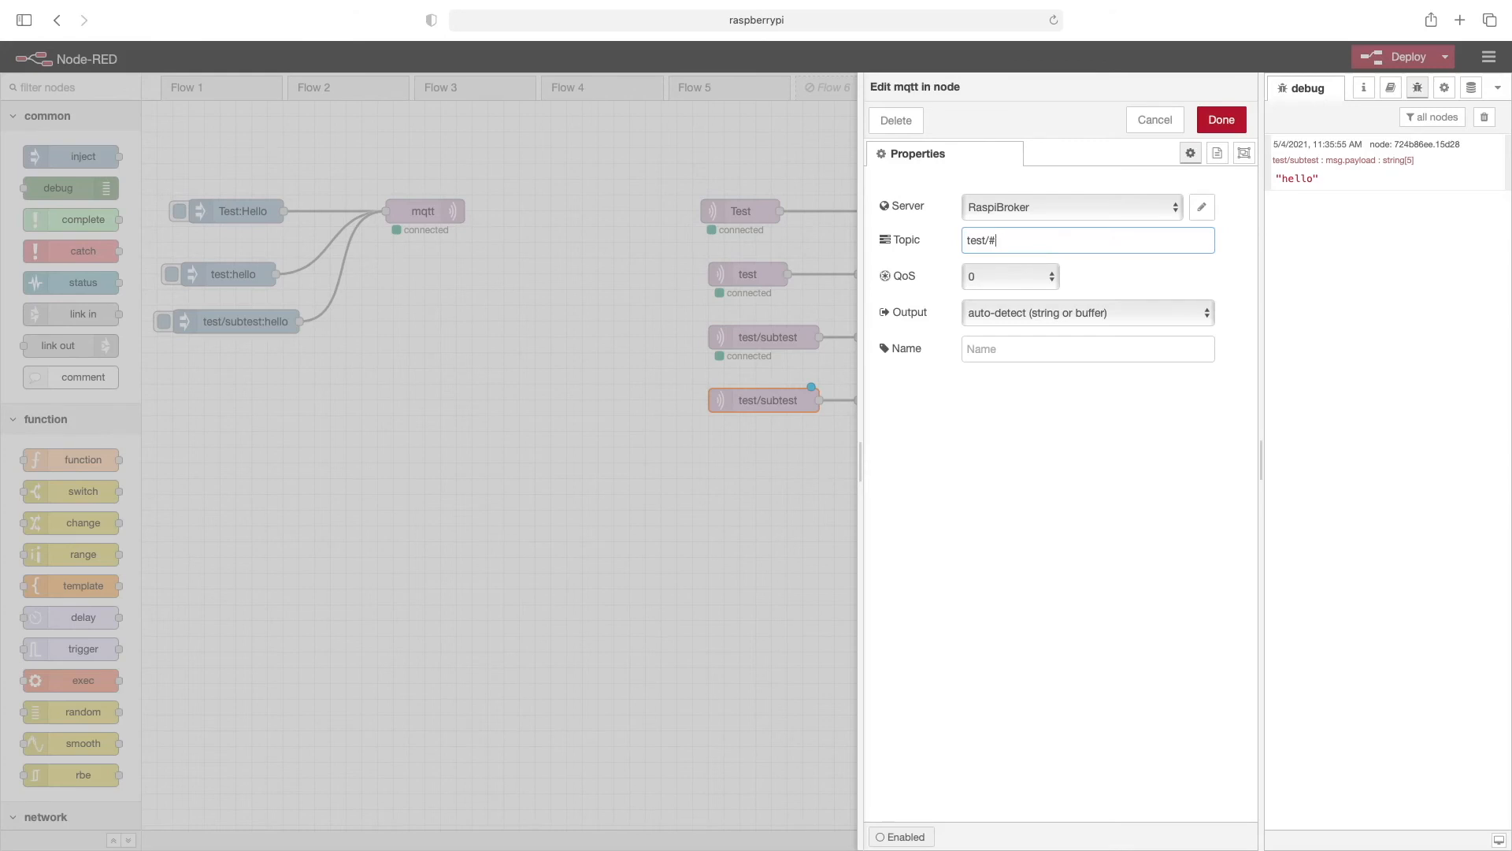
{"action": "mouse_move", "coordinate": [1037, 244]}
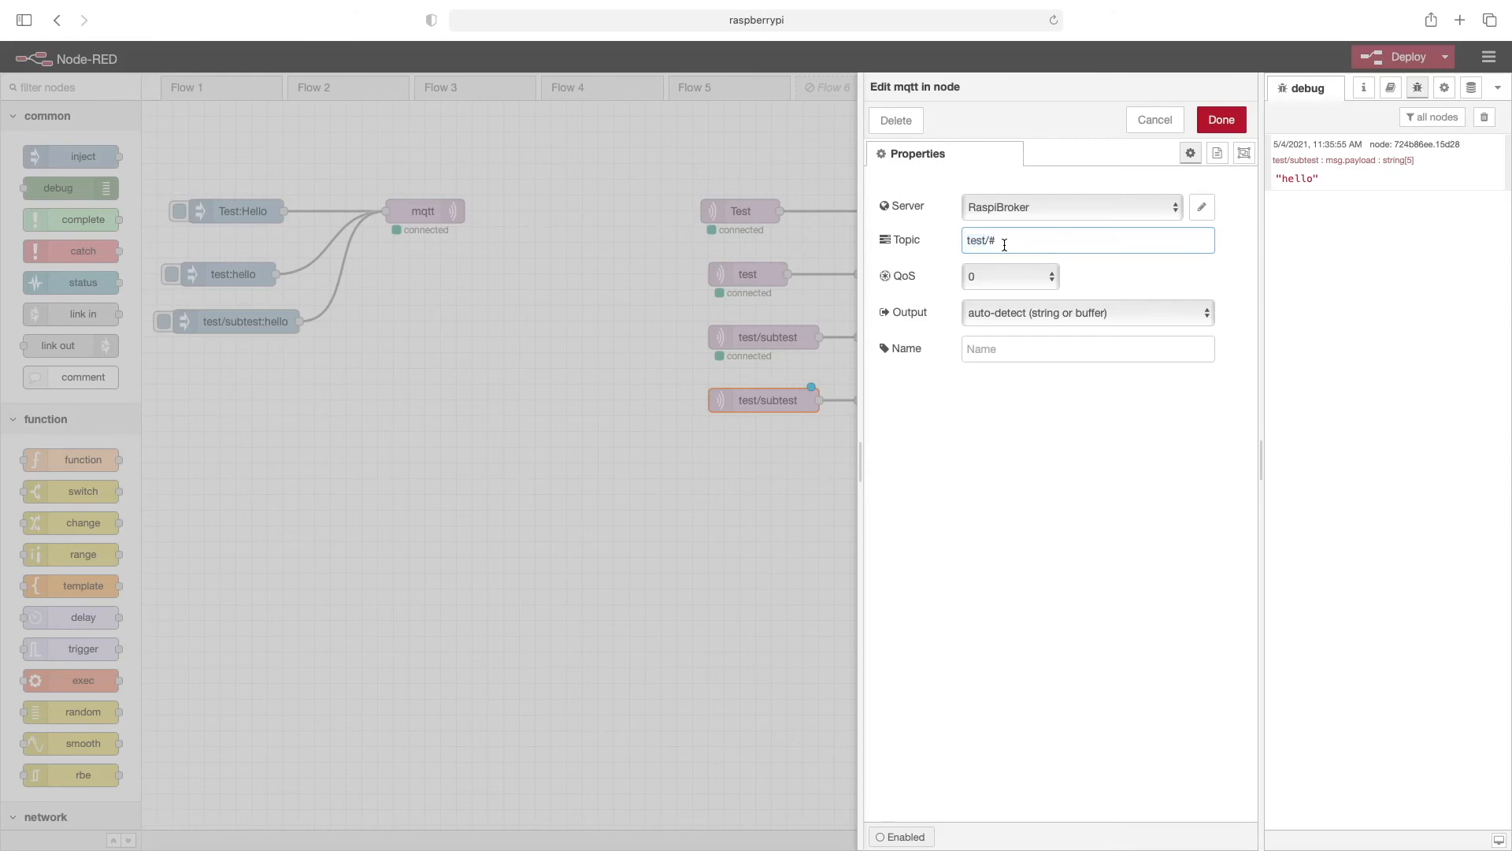
{"action": "key", "text": "Backspace"}
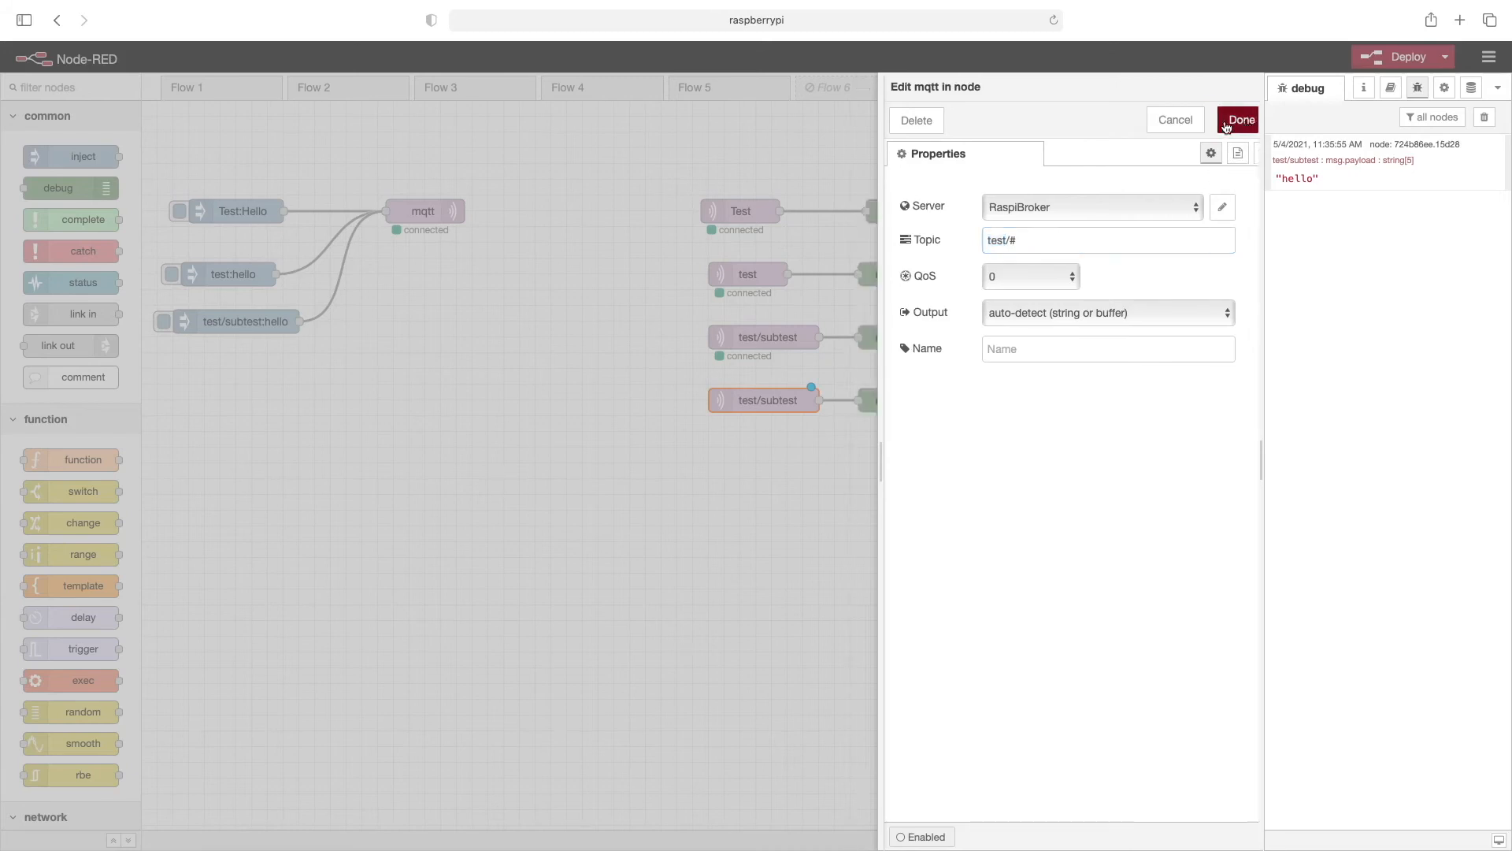
{"action": "left_click", "coordinate": [1240, 120]}
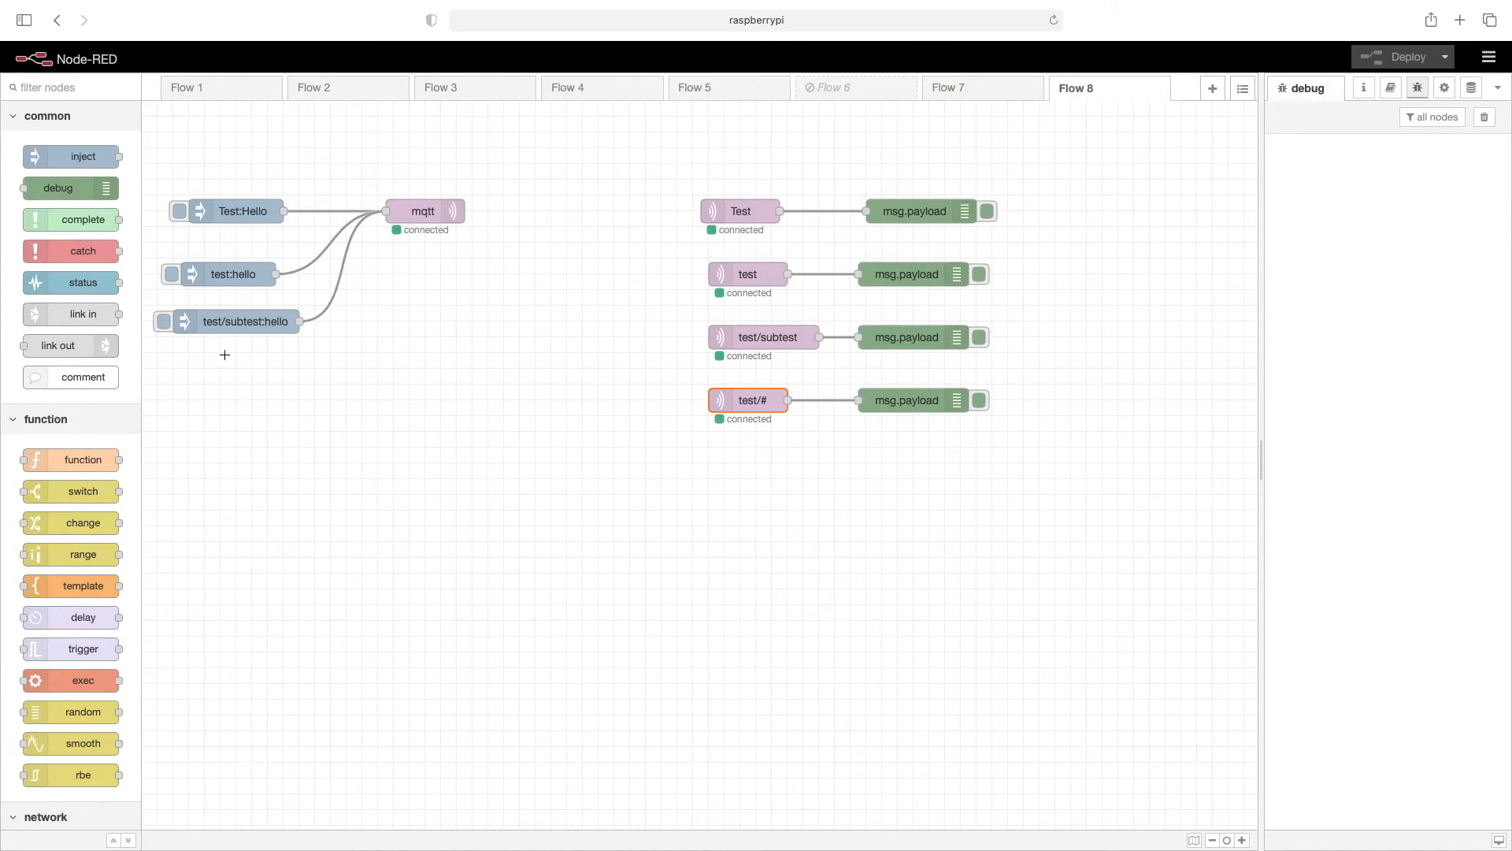
{"action": "mouse_move", "coordinate": [244, 334]}
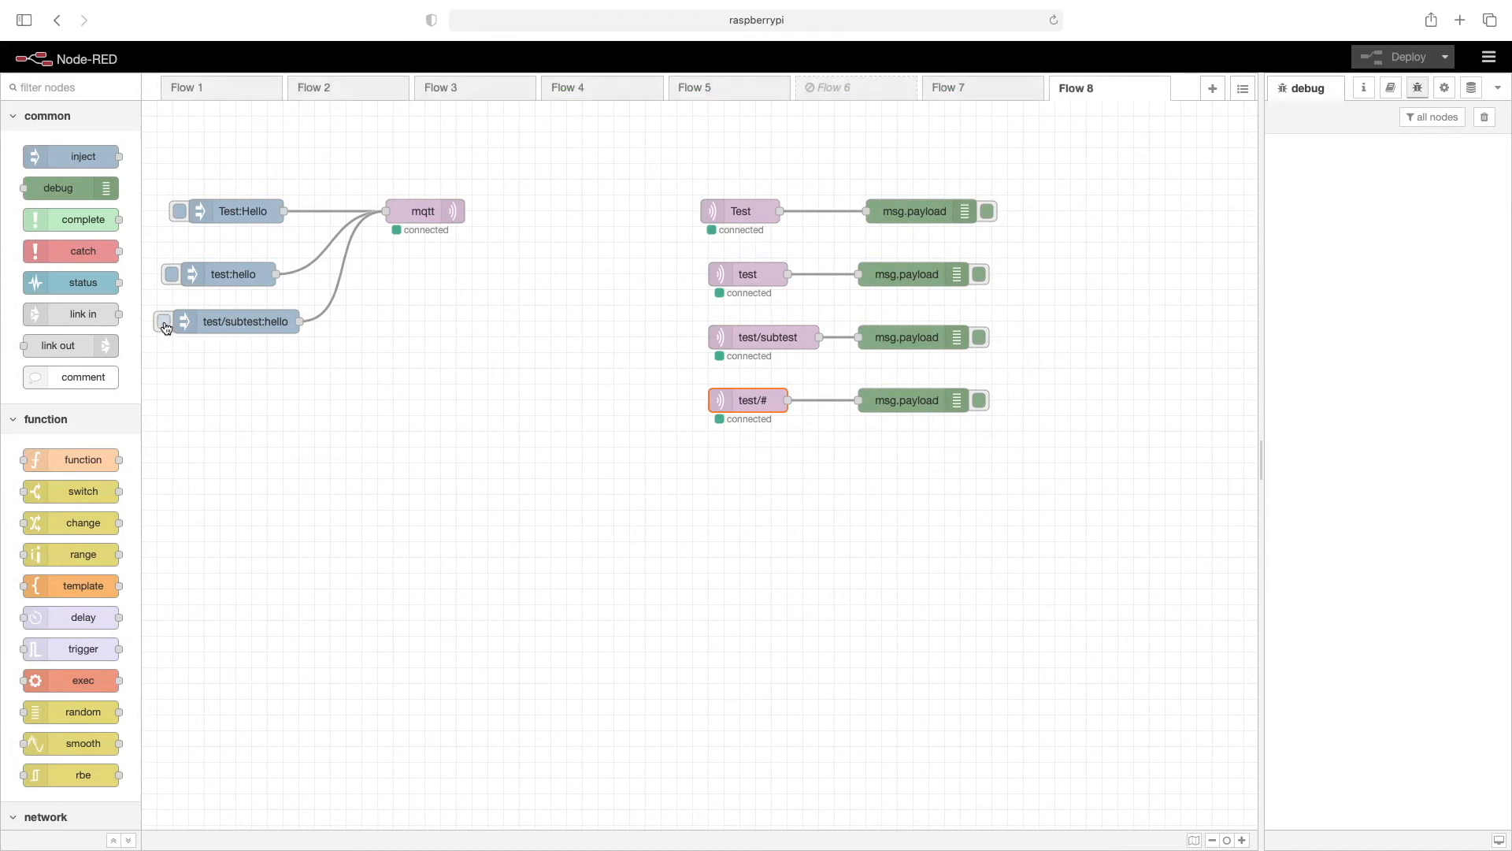
- Fire test/subtest:hello, test:hello and Test:Hello in turn, clearing the debug log between them
{"action": "left_click", "coordinate": [162, 322]}
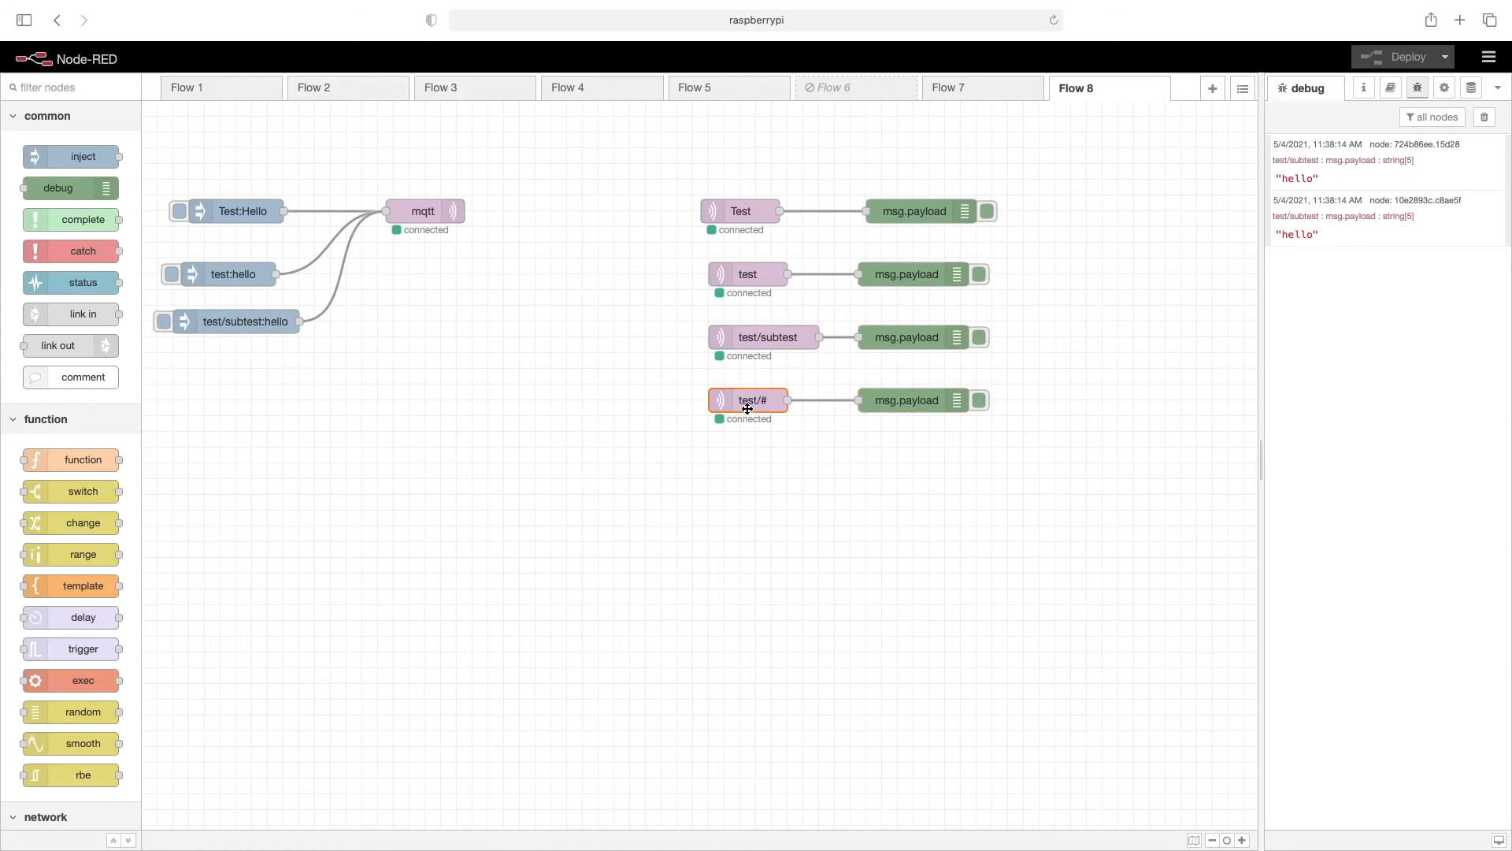
{"action": "mouse_move", "coordinate": [747, 405]}
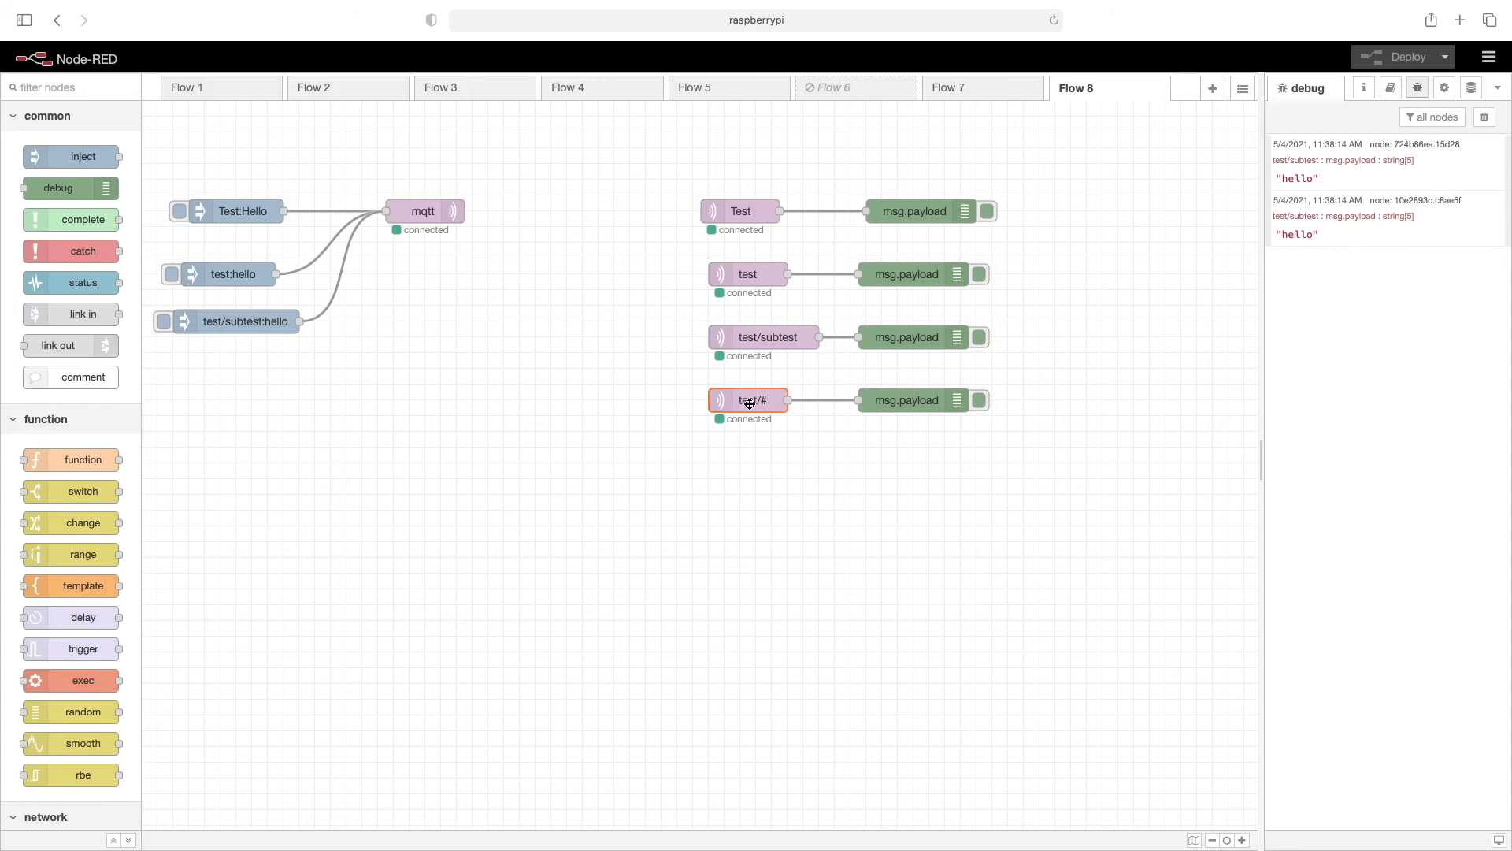
{"action": "left_click", "coordinate": [1484, 117]}
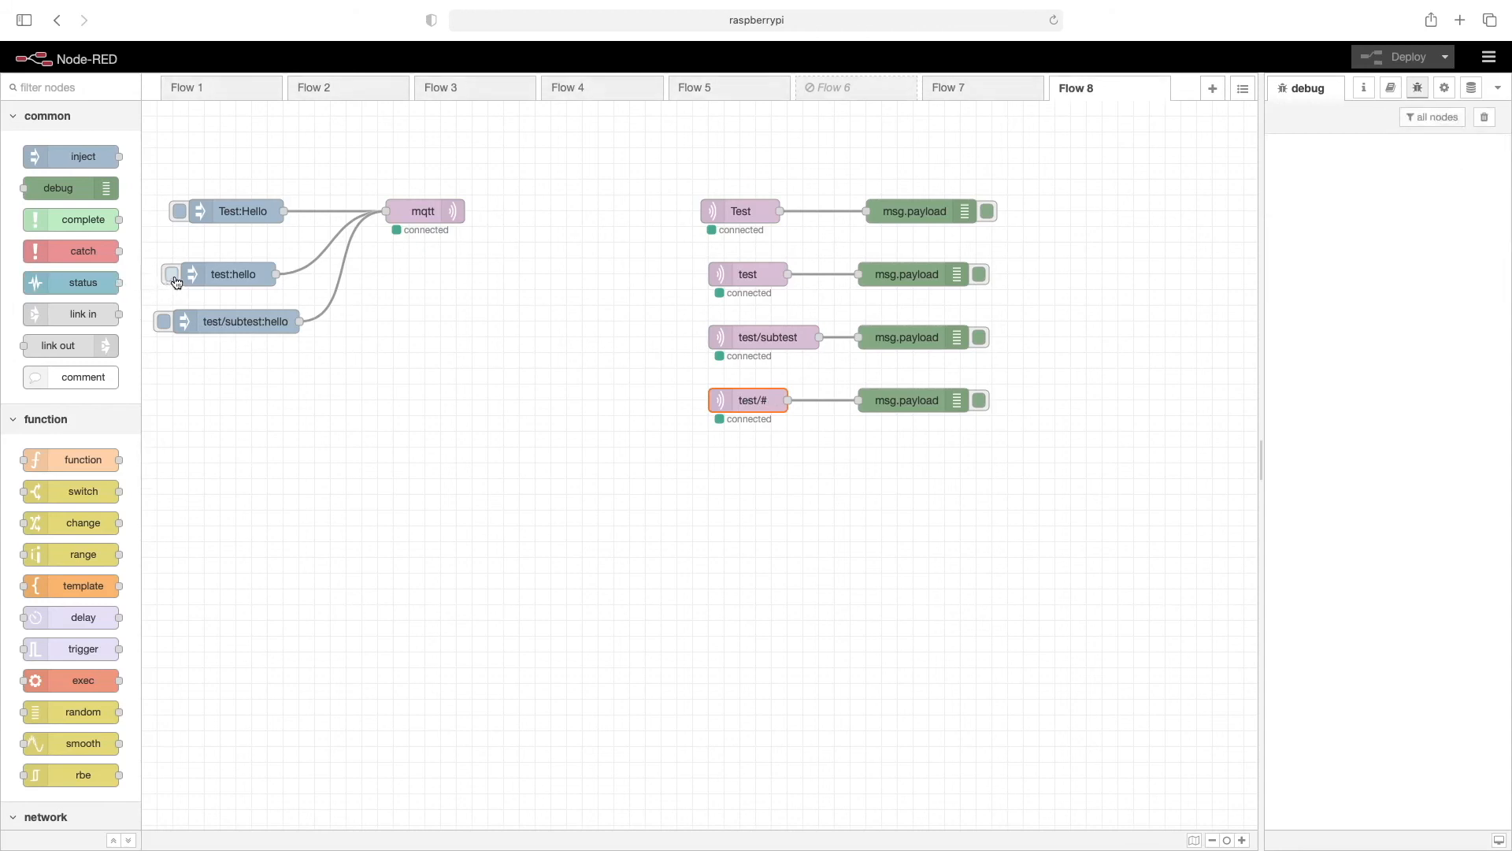
{"action": "left_click", "coordinate": [171, 274]}
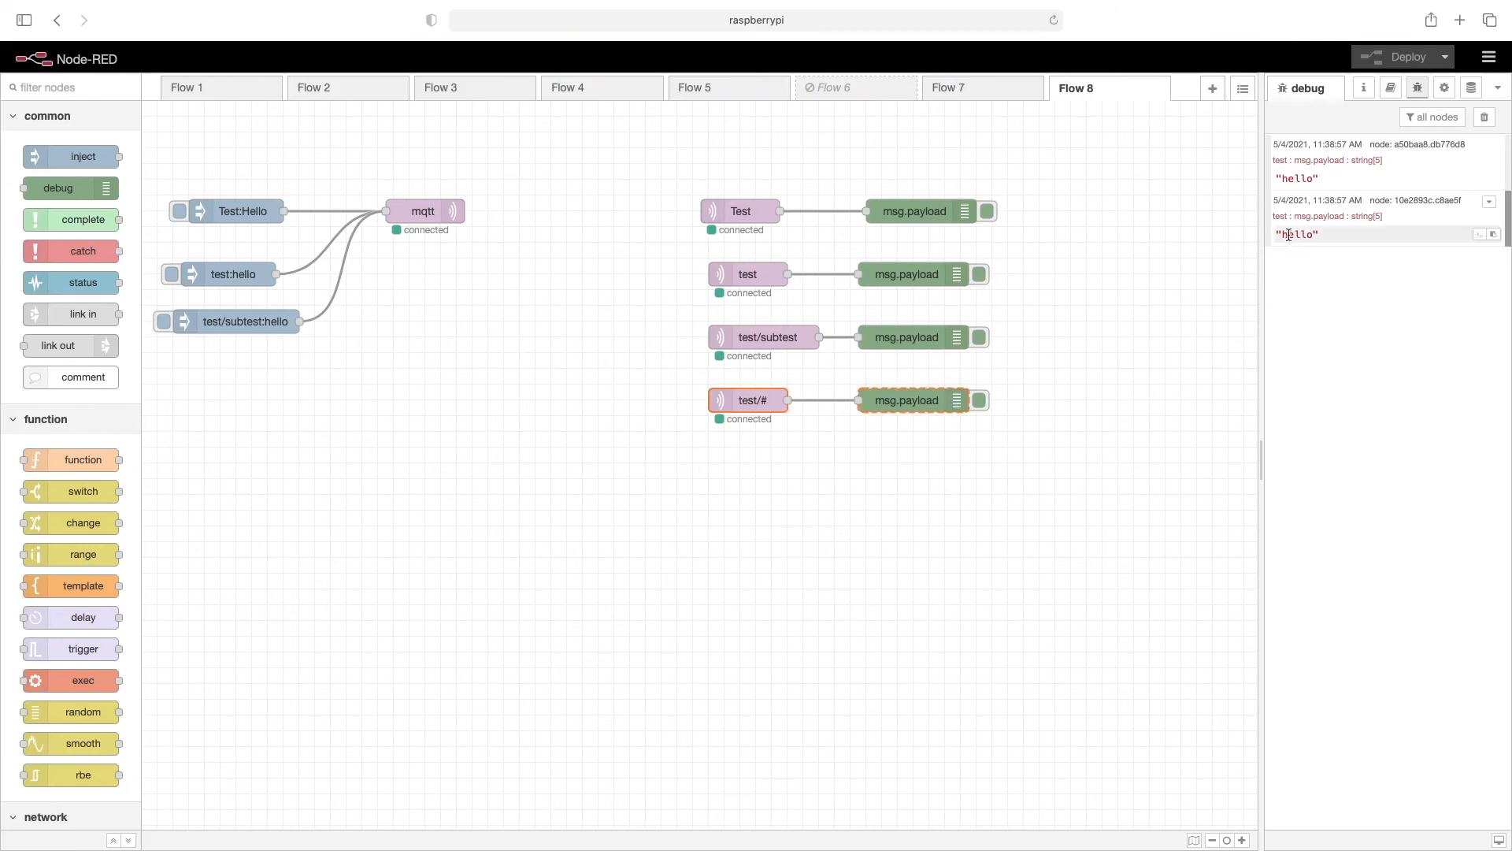
{"action": "left_click", "coordinate": [1484, 115]}
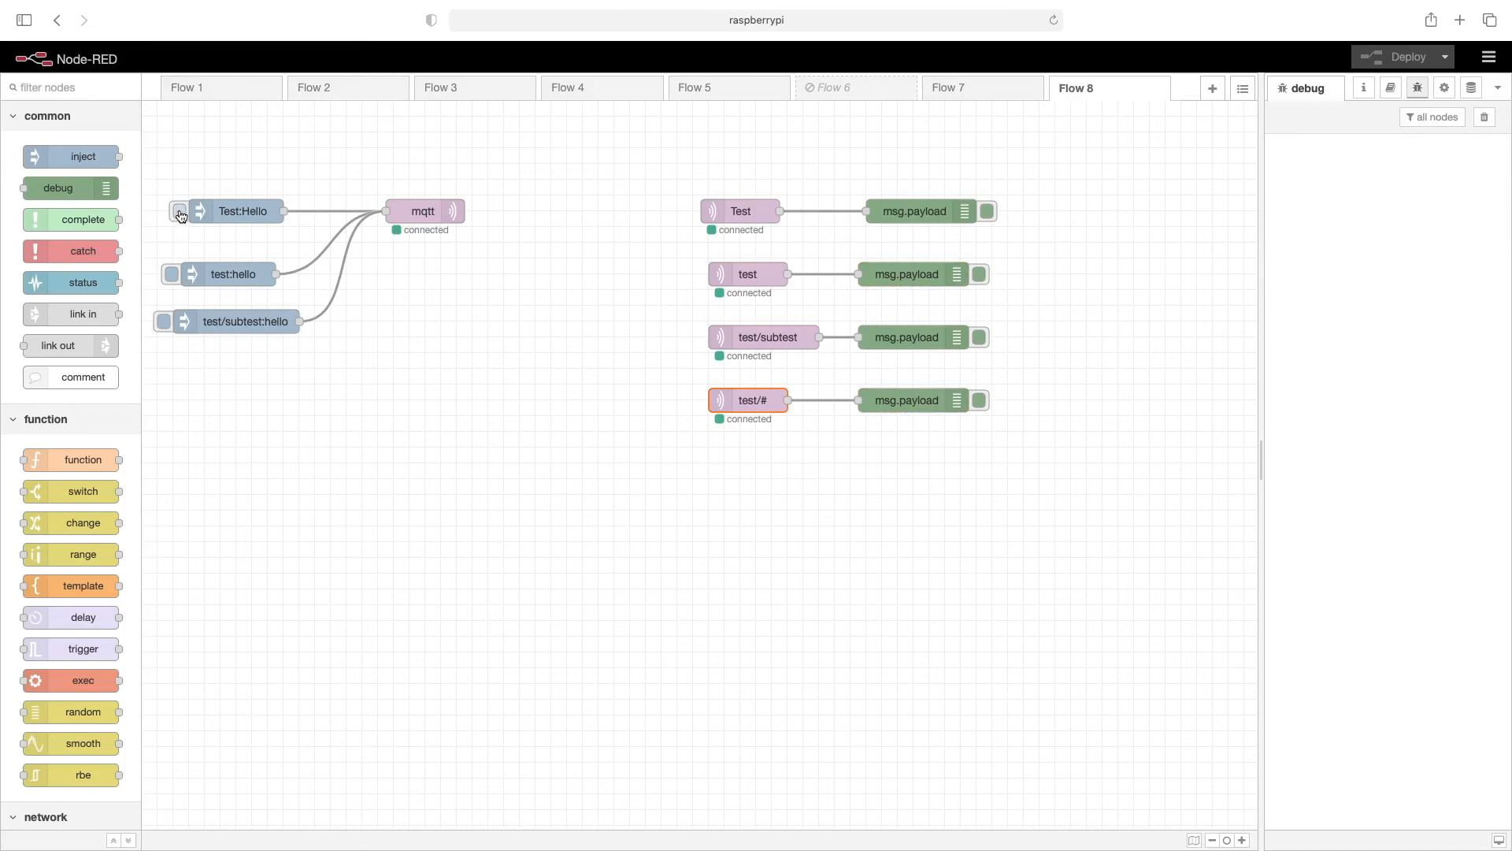
{"action": "left_click", "coordinate": [178, 211]}
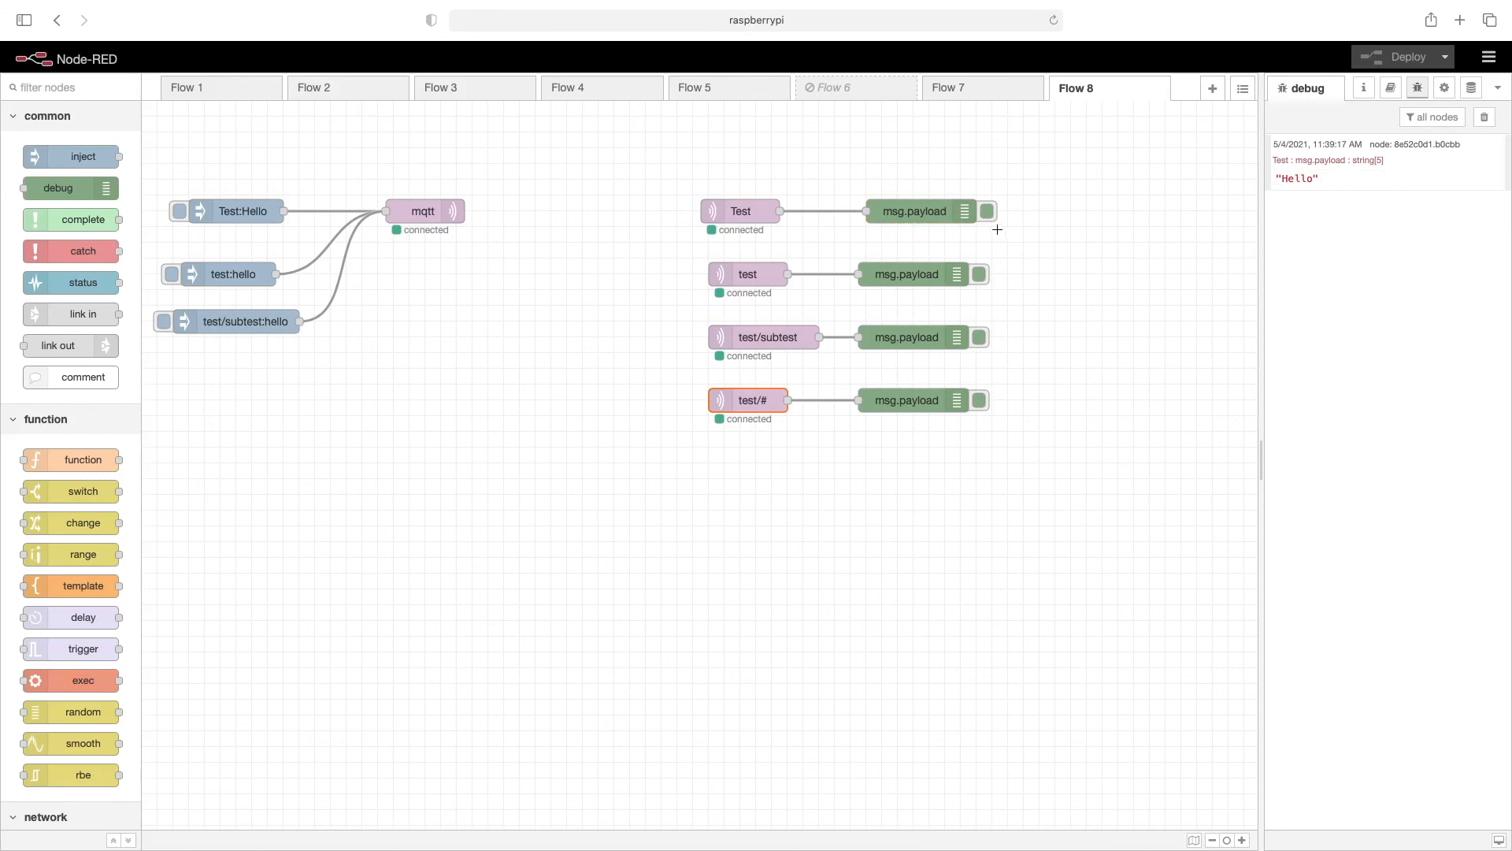
- Disable the Test and test/subtest debug outputs, deploy, and fire Test:Hello with nothing logged
{"action": "left_click", "coordinate": [986, 212]}
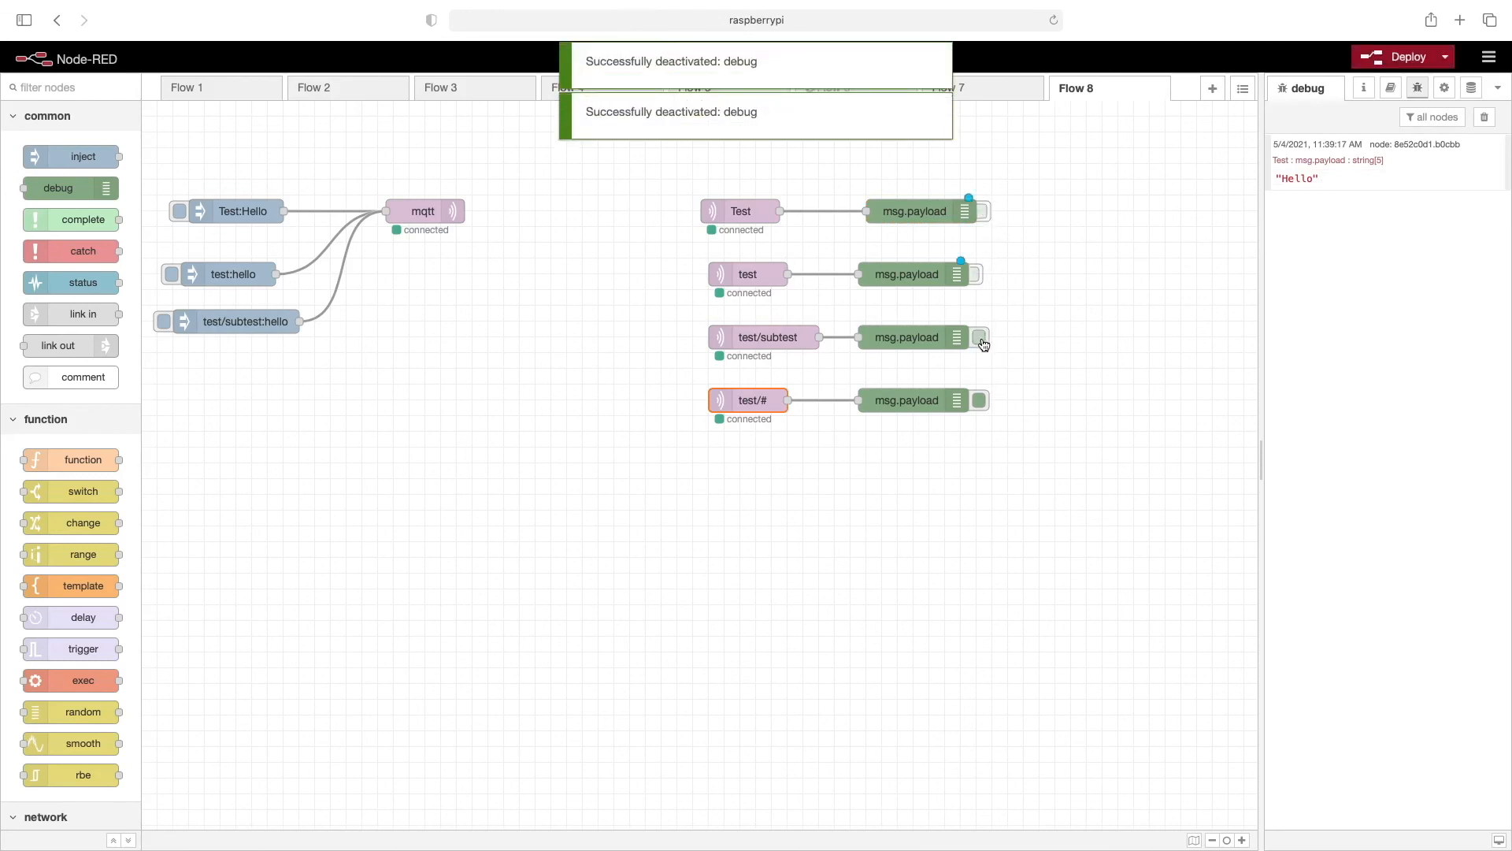
{"action": "left_click", "coordinate": [978, 337]}
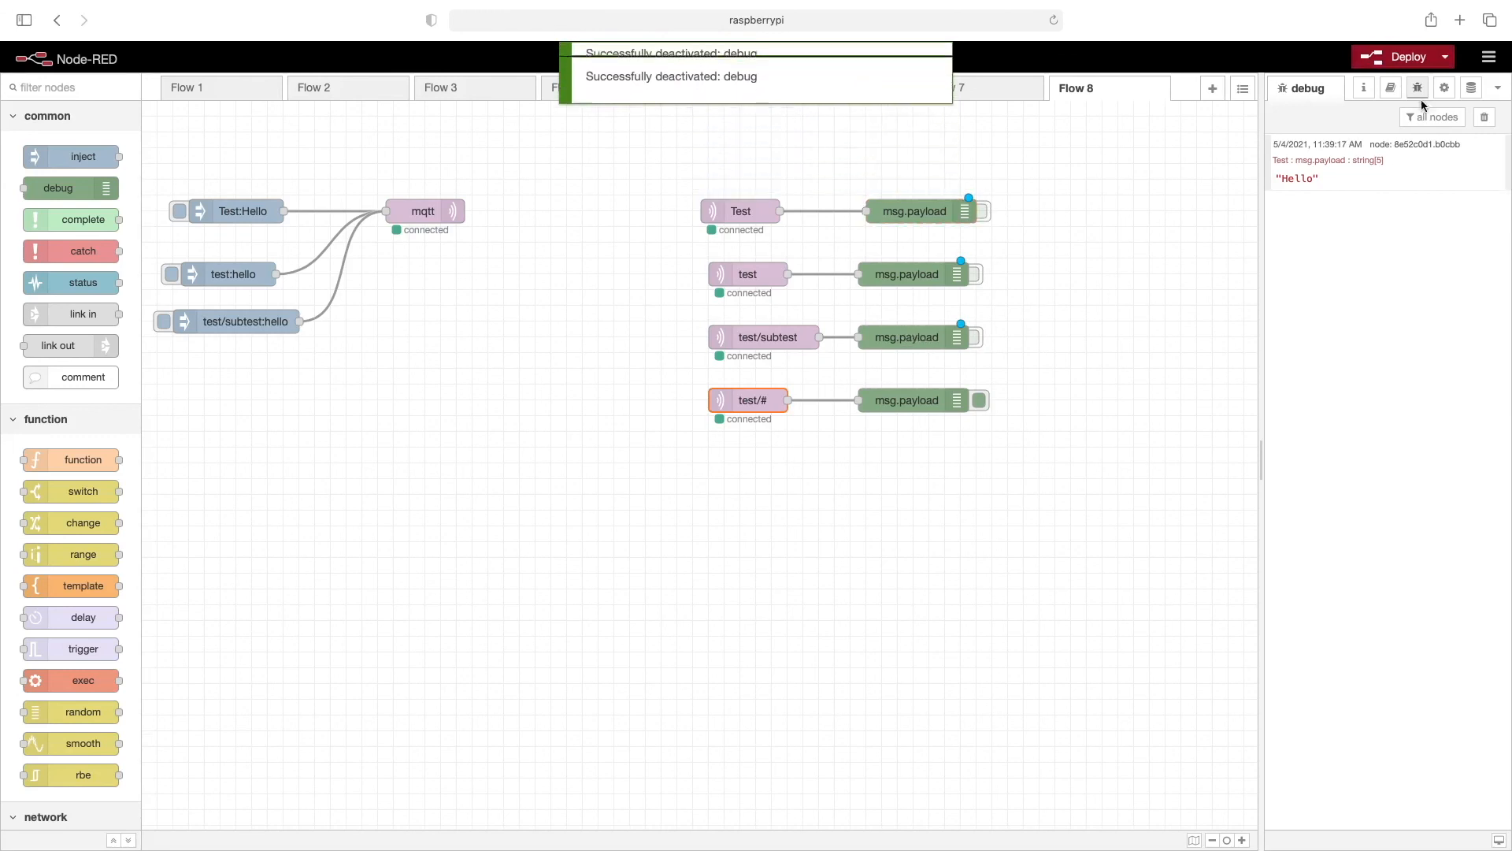
{"action": "left_click", "coordinate": [1401, 57]}
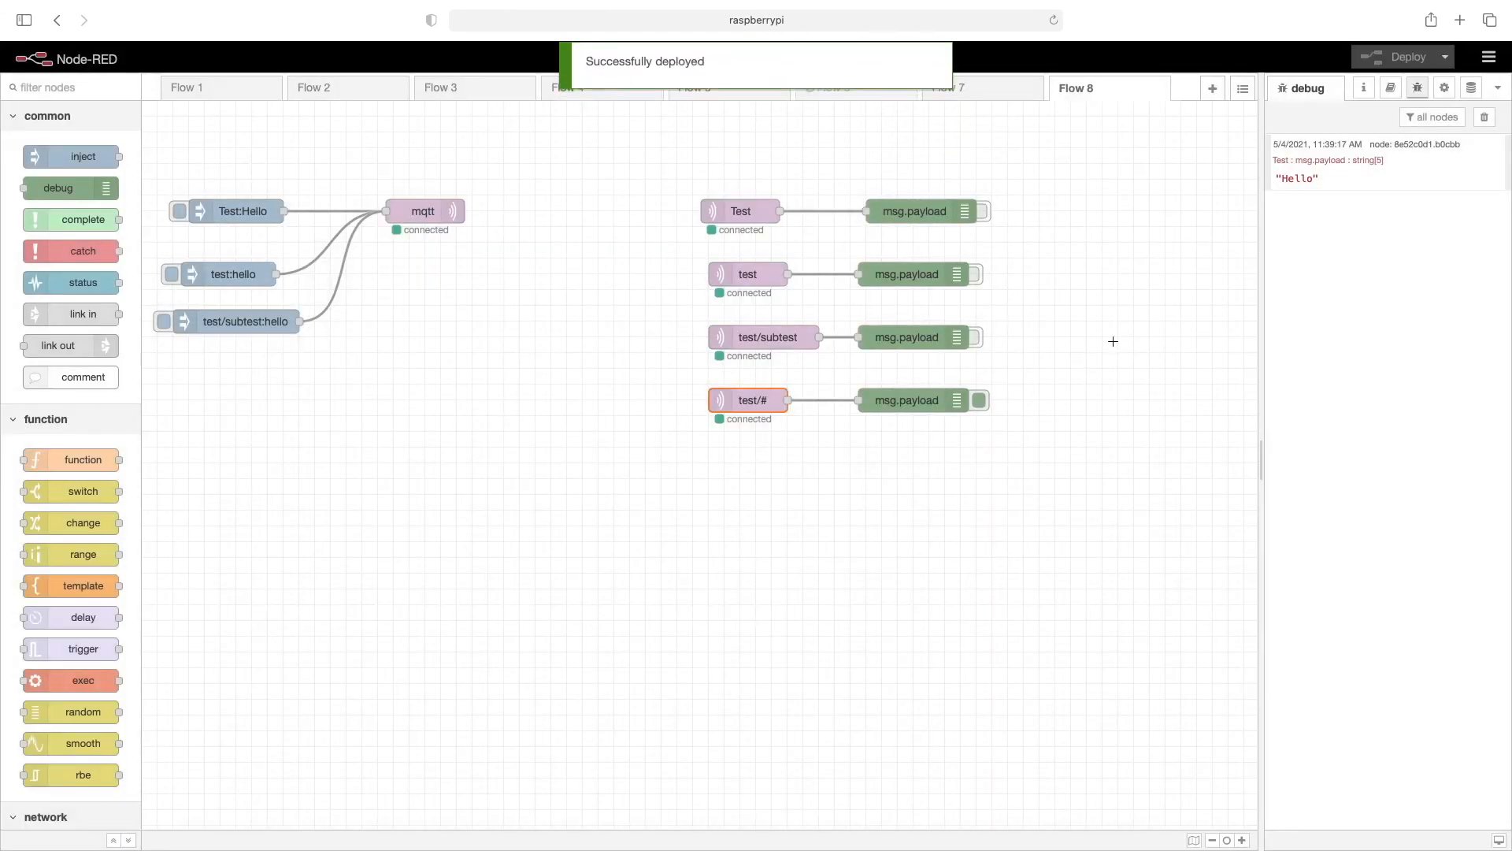
{"action": "left_click", "coordinate": [179, 211]}
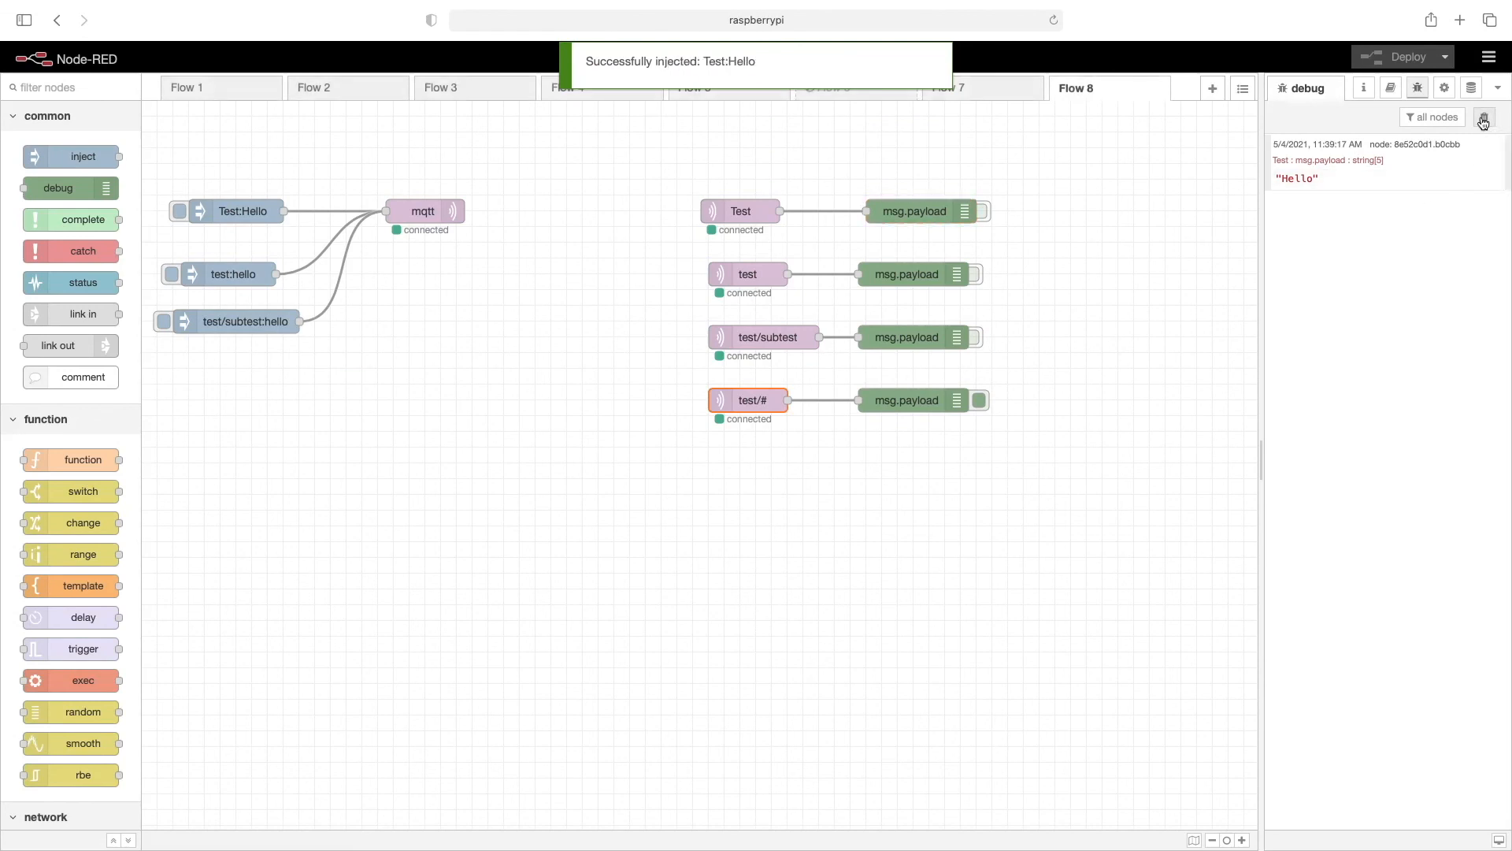
{"action": "left_click", "coordinate": [1484, 116]}
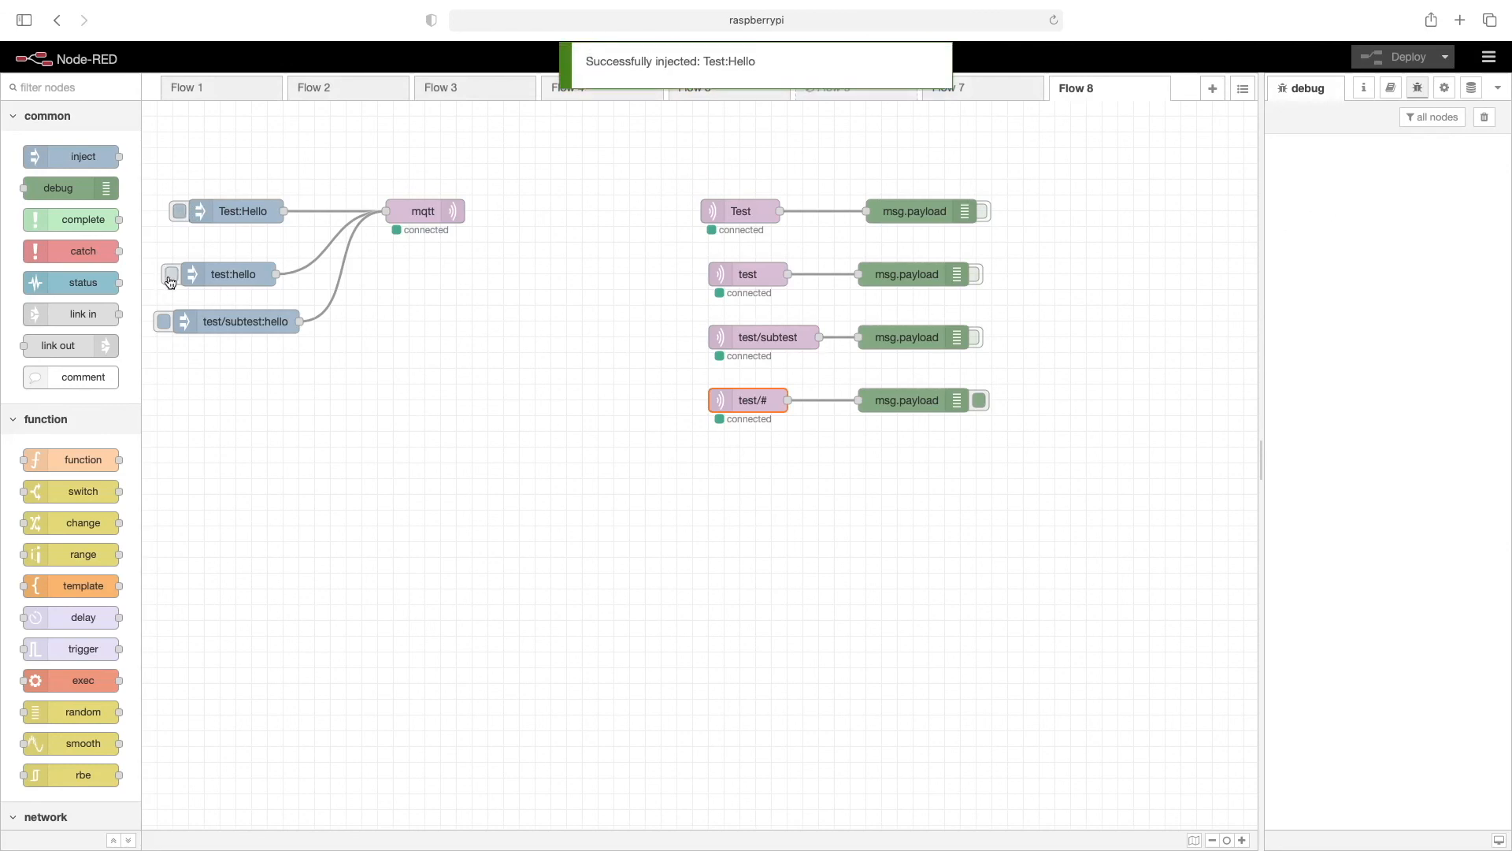
- Fire test:hello and test/subtest:hello so only the test/# debug output logs them
{"action": "left_click", "coordinate": [170, 272]}
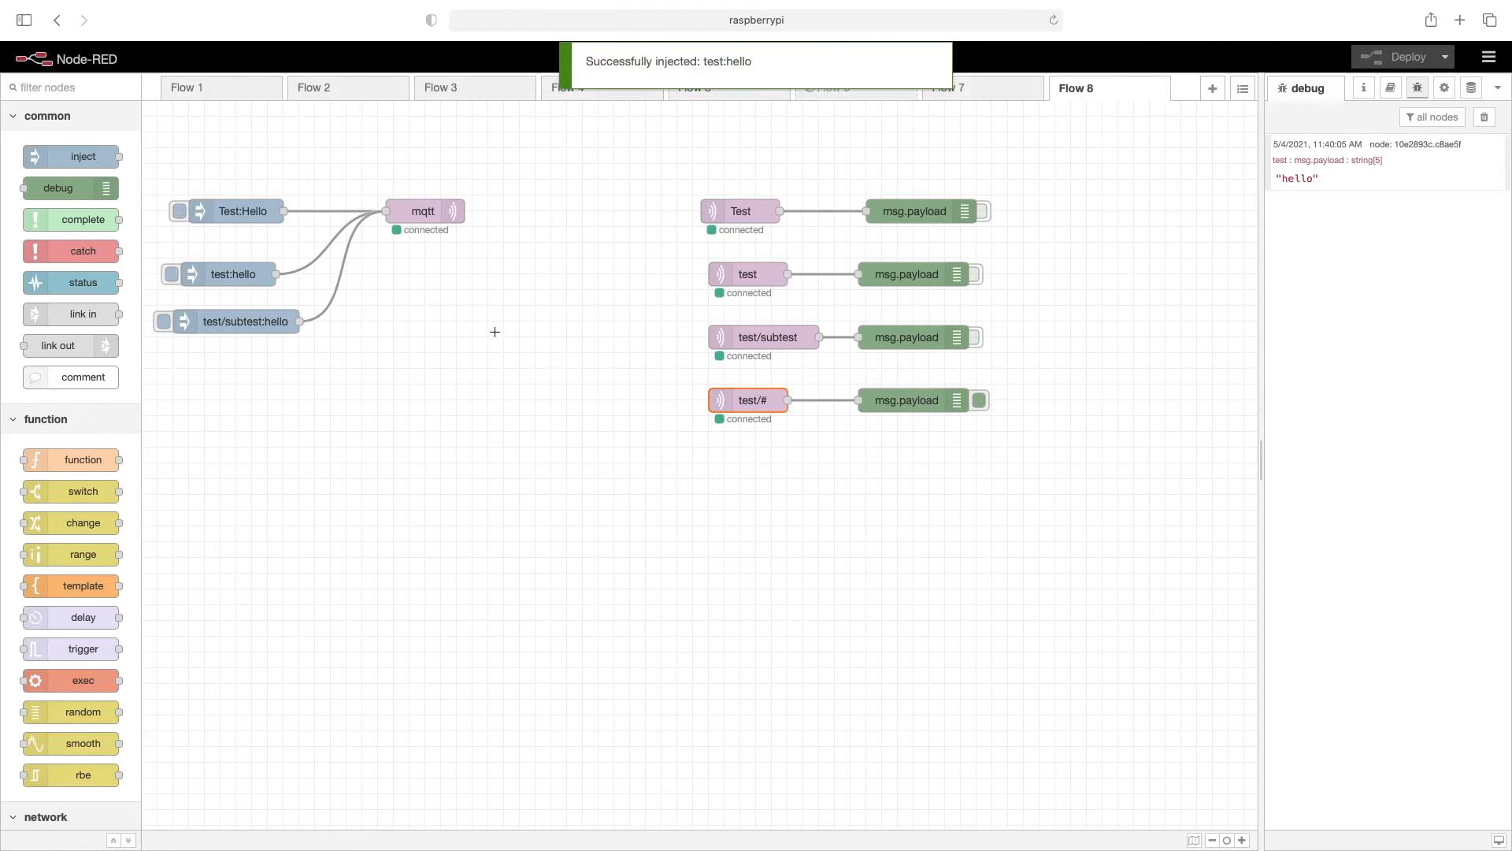
{"action": "left_click", "coordinate": [912, 401]}
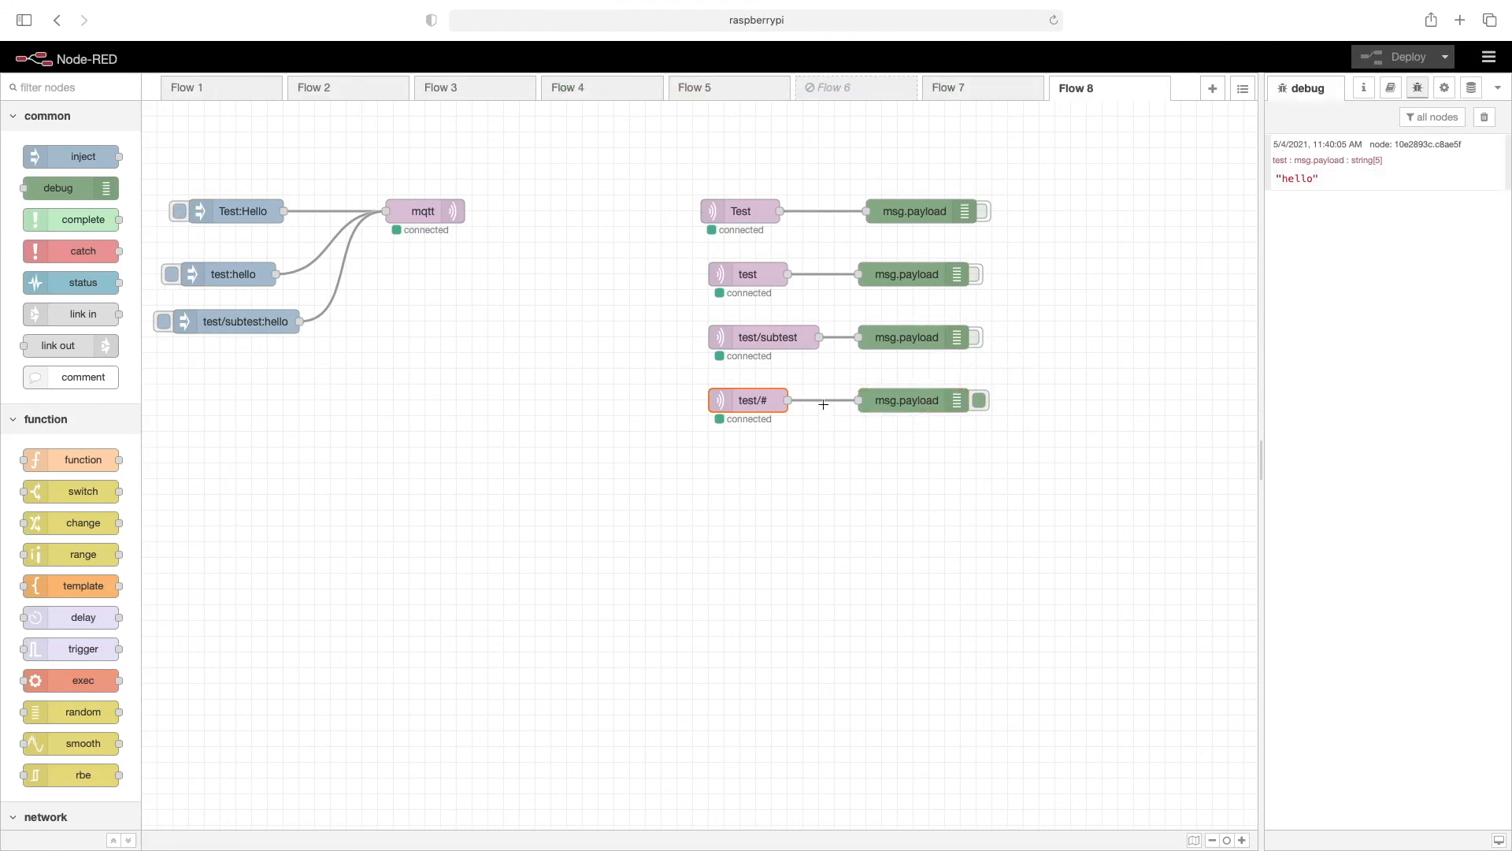
{"action": "left_click", "coordinate": [178, 321]}
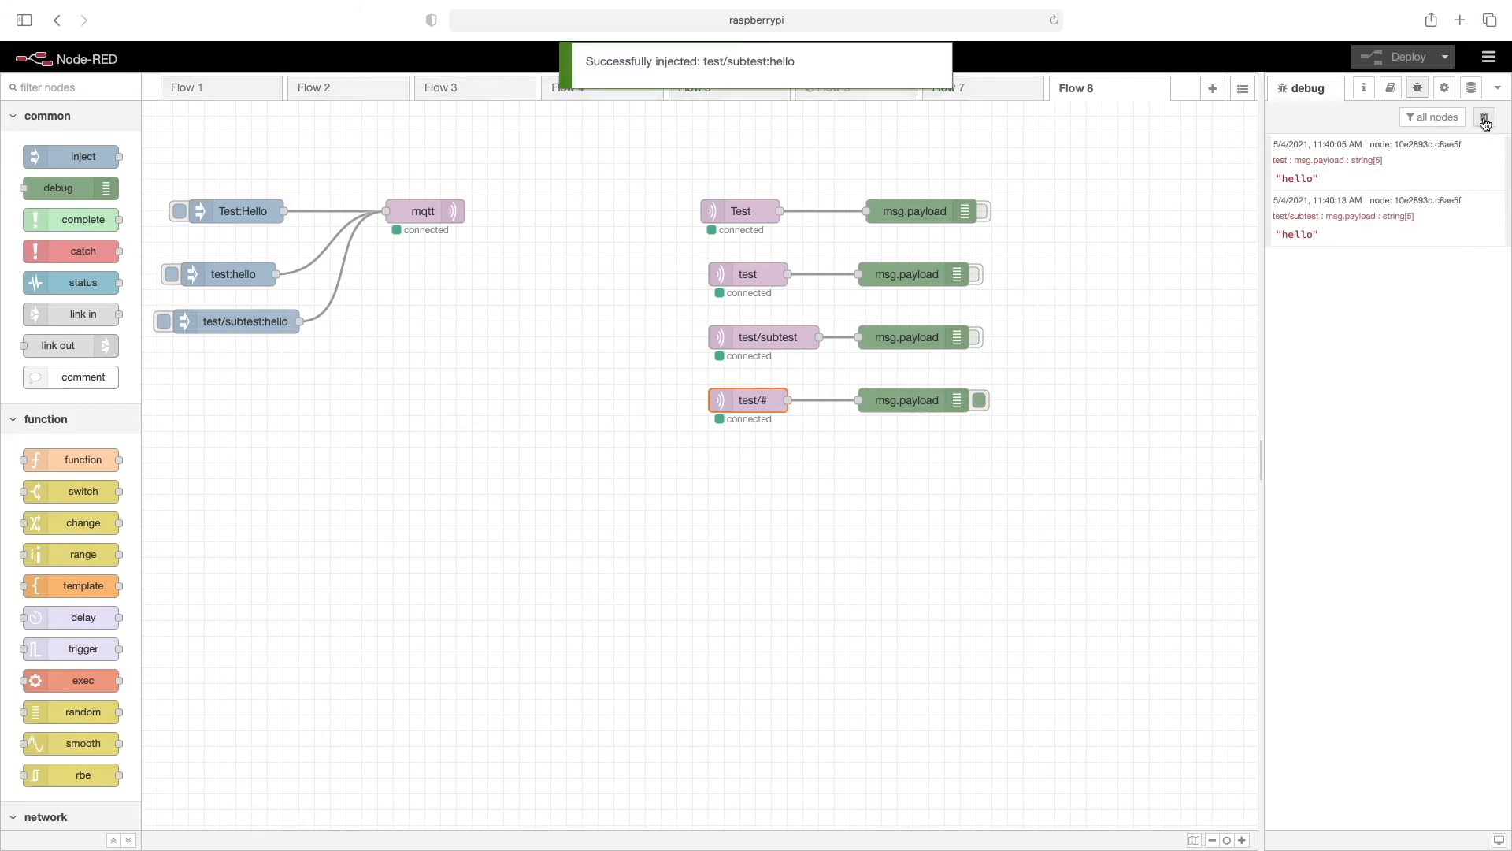
{"action": "left_click", "coordinate": [1484, 117]}
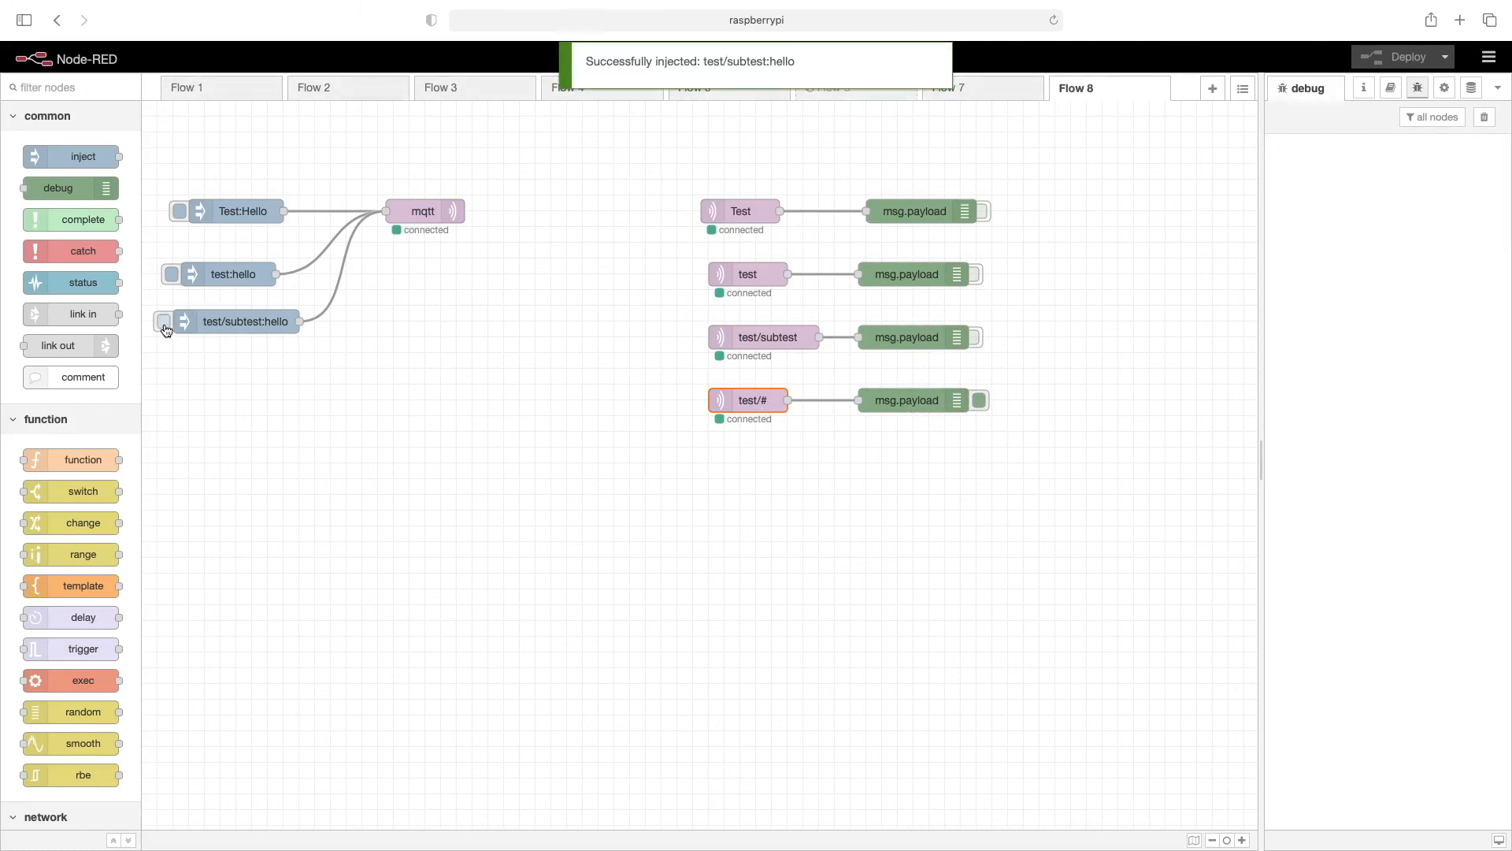
{"action": "left_click", "coordinate": [173, 322]}
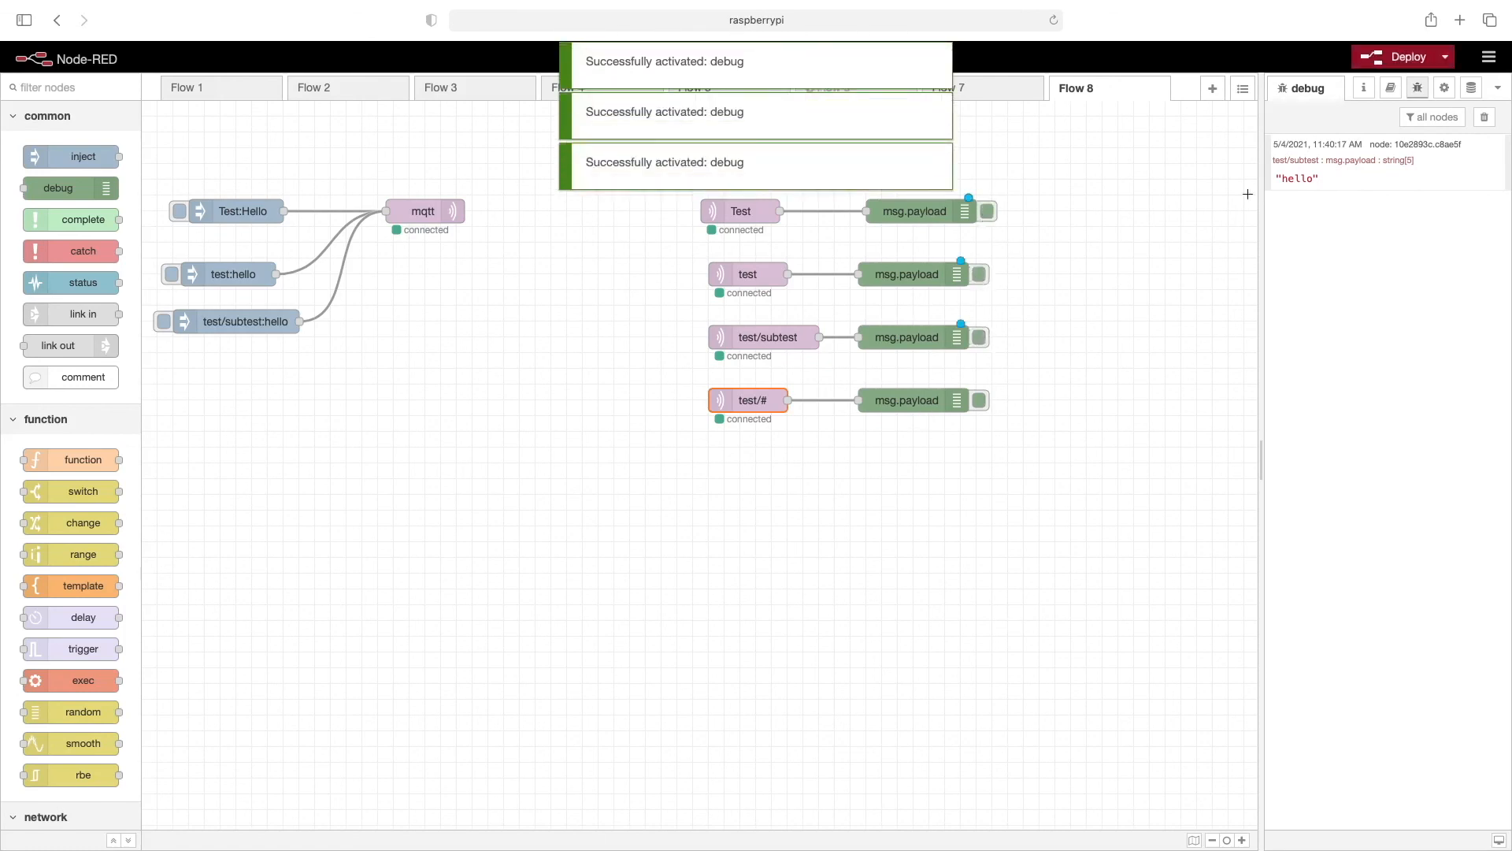
- Clear the debug sidebar and redeploy with all four debug outputs active
{"action": "left_click", "coordinate": [1484, 115]}
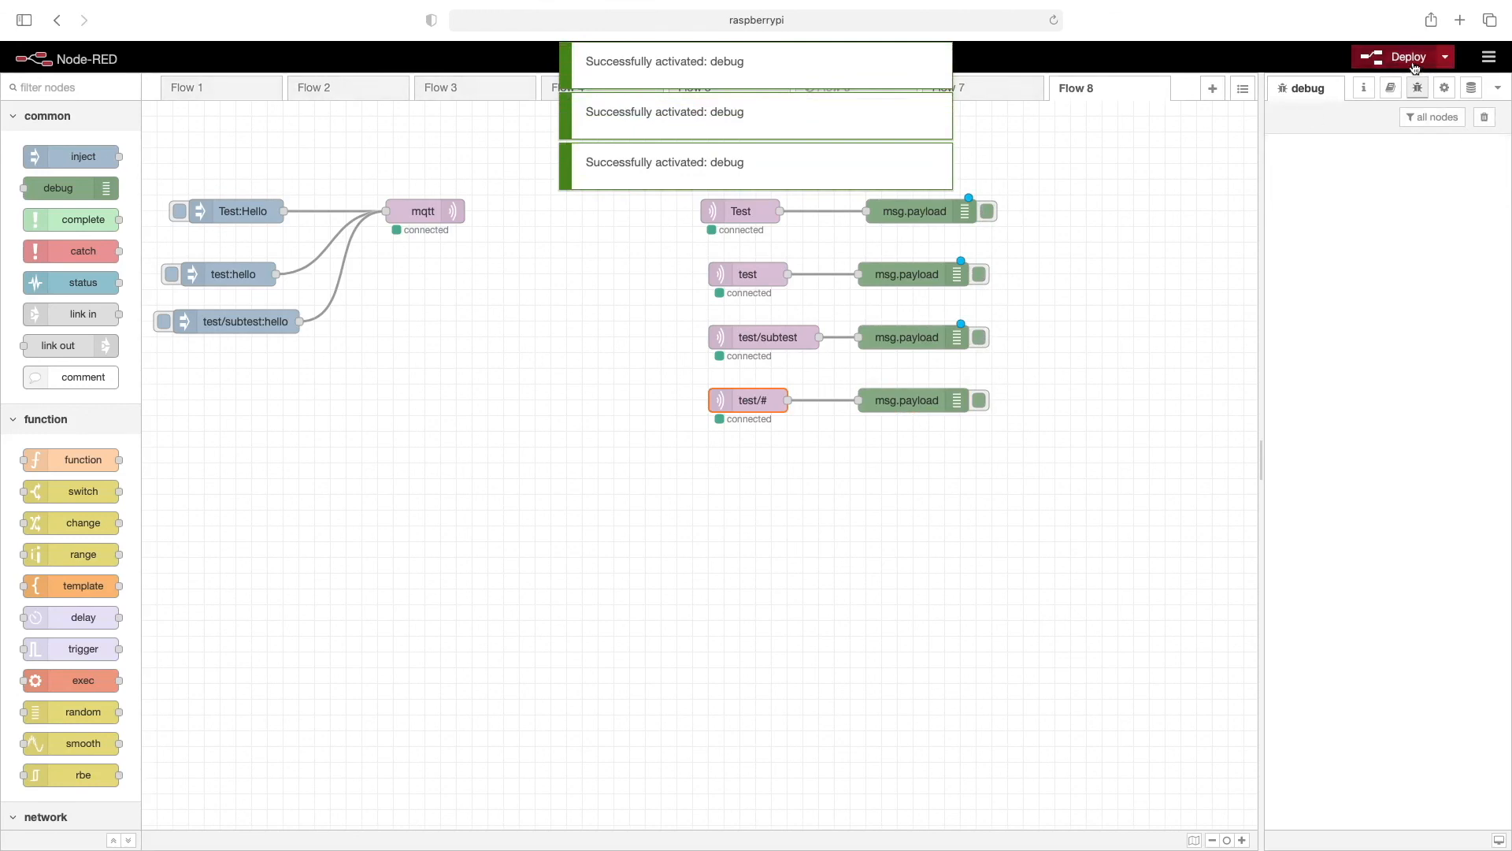
{"action": "left_click", "coordinate": [1407, 57]}
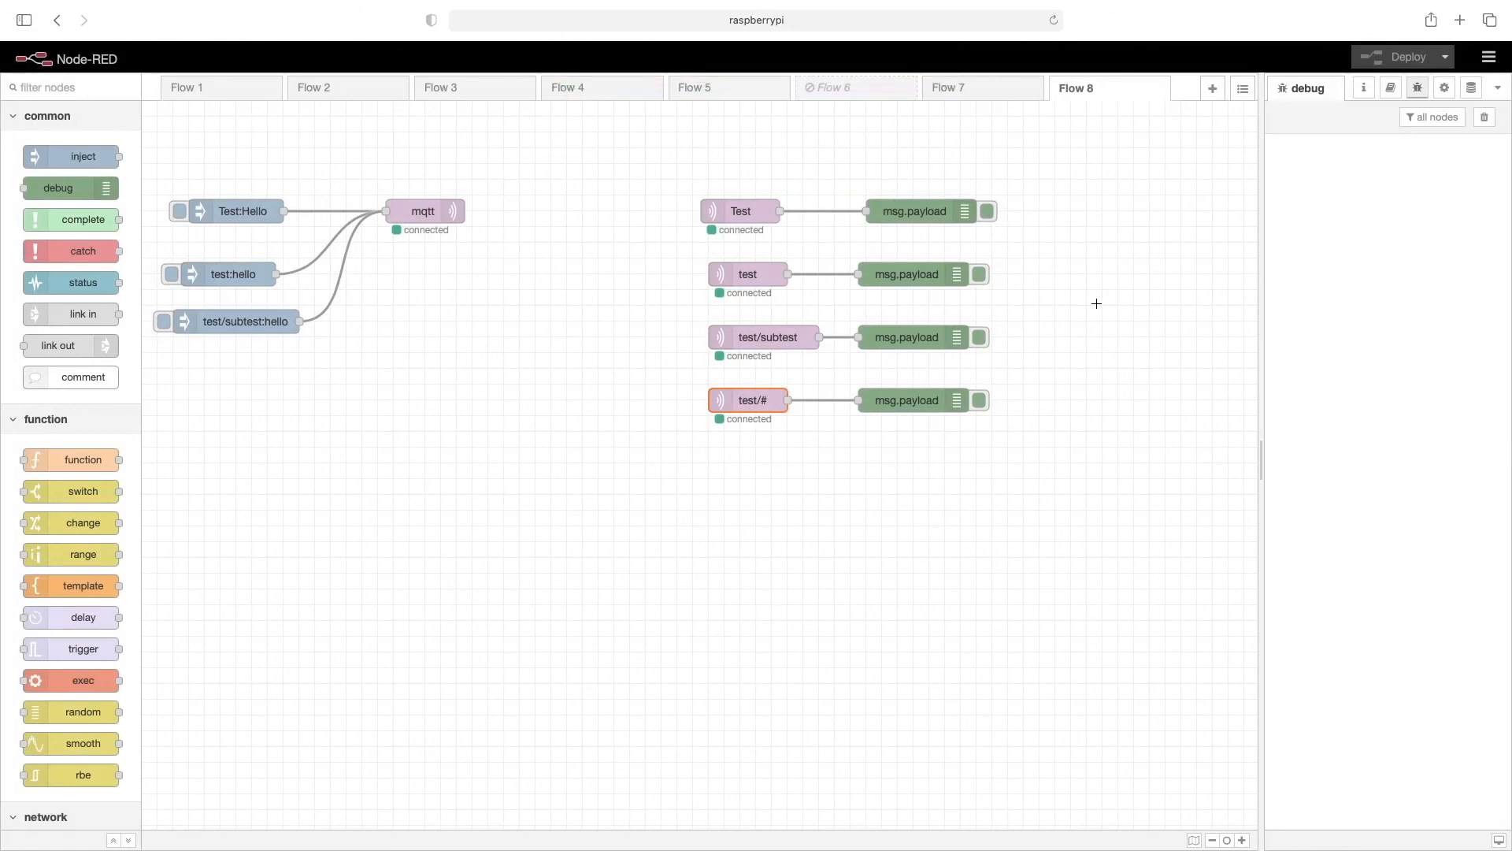
{"action": "mouse_move", "coordinate": [594, 430]}
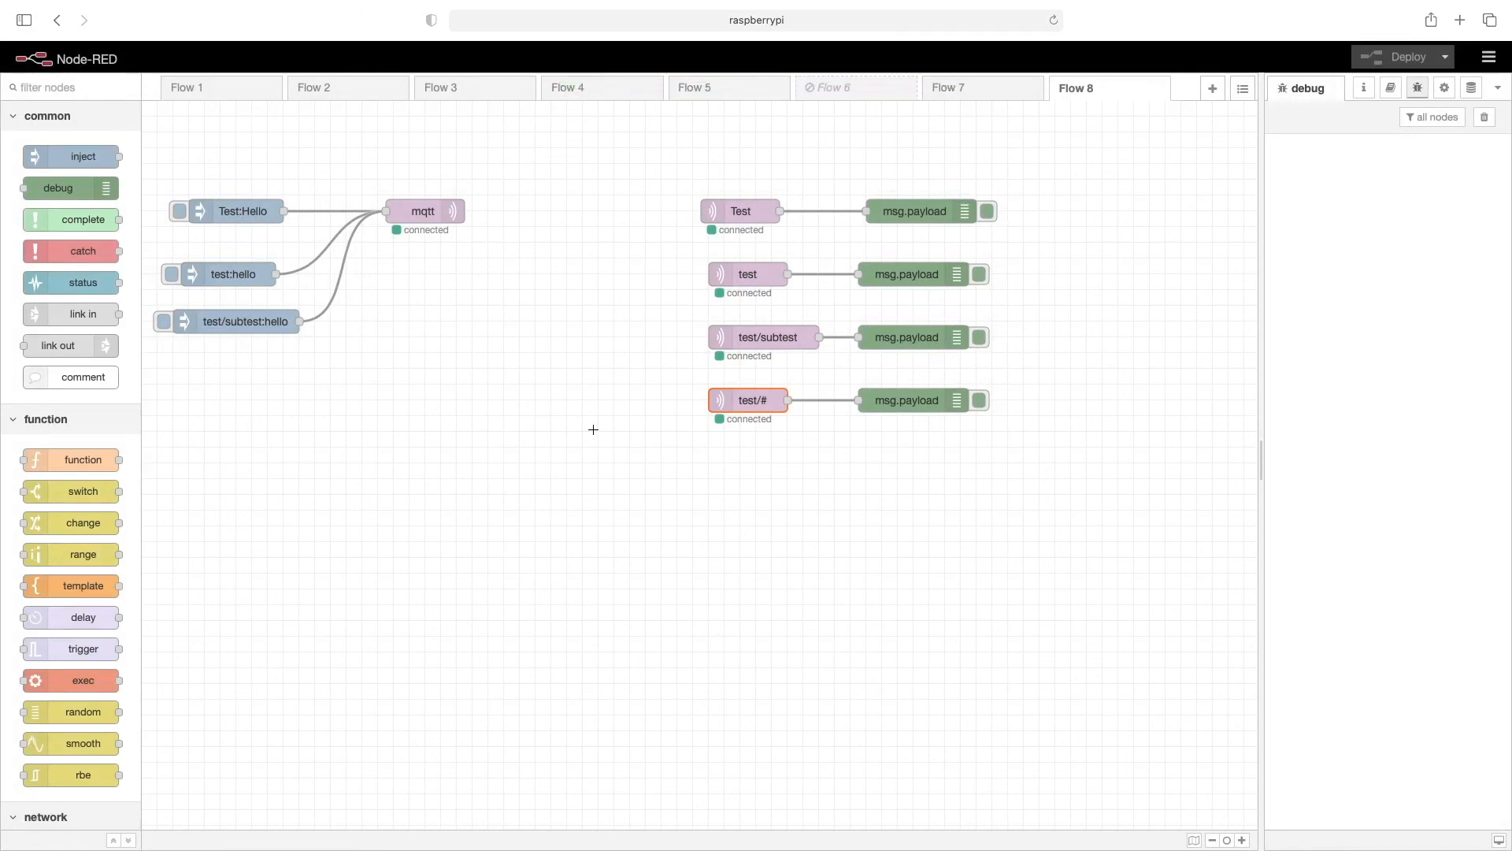